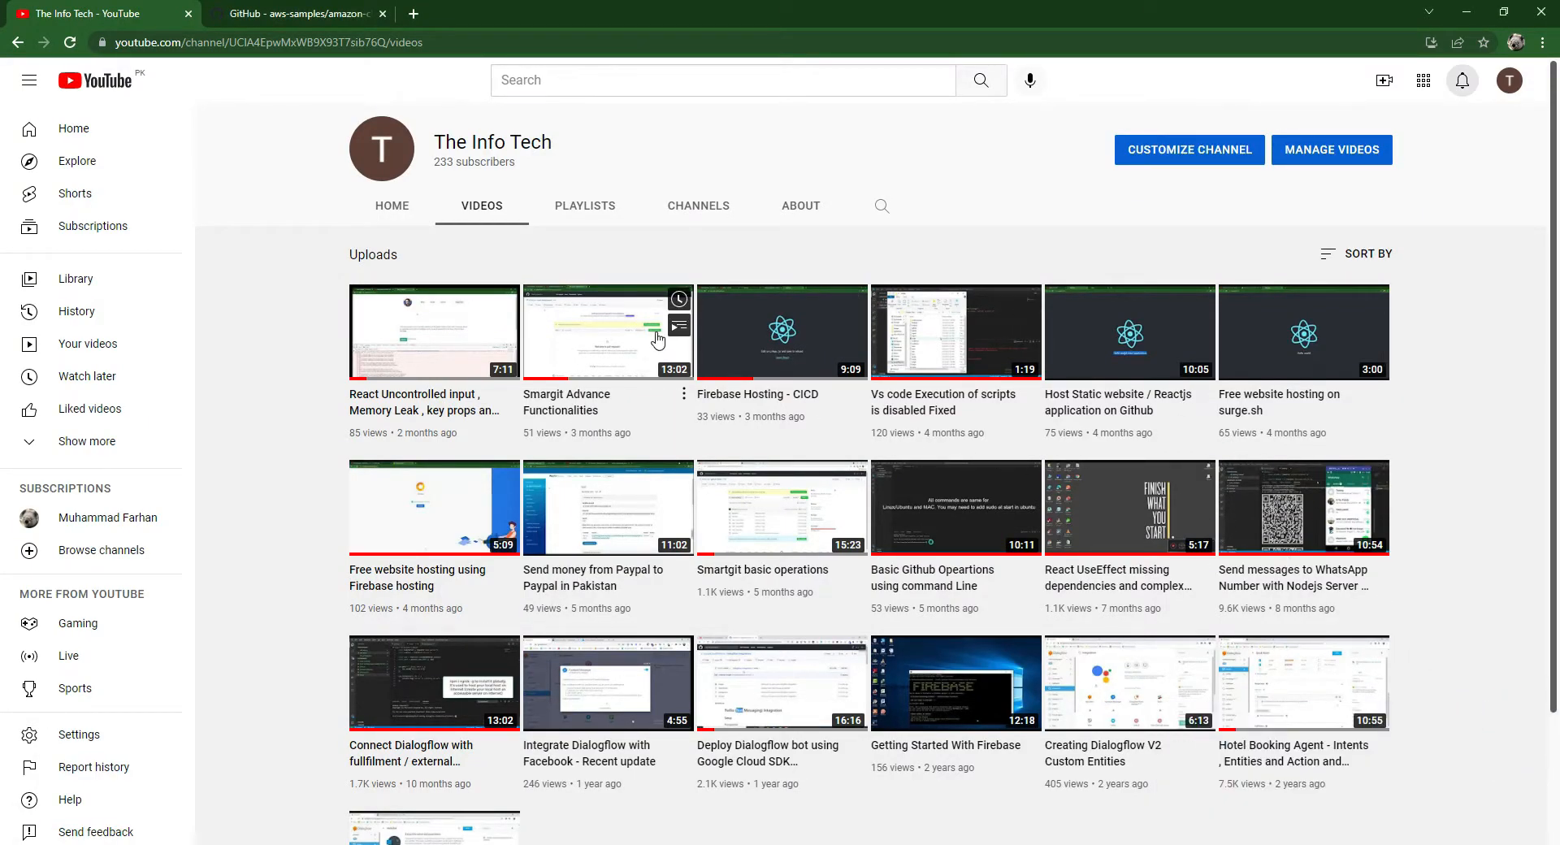
pyautogui.moveTo(284, 32)
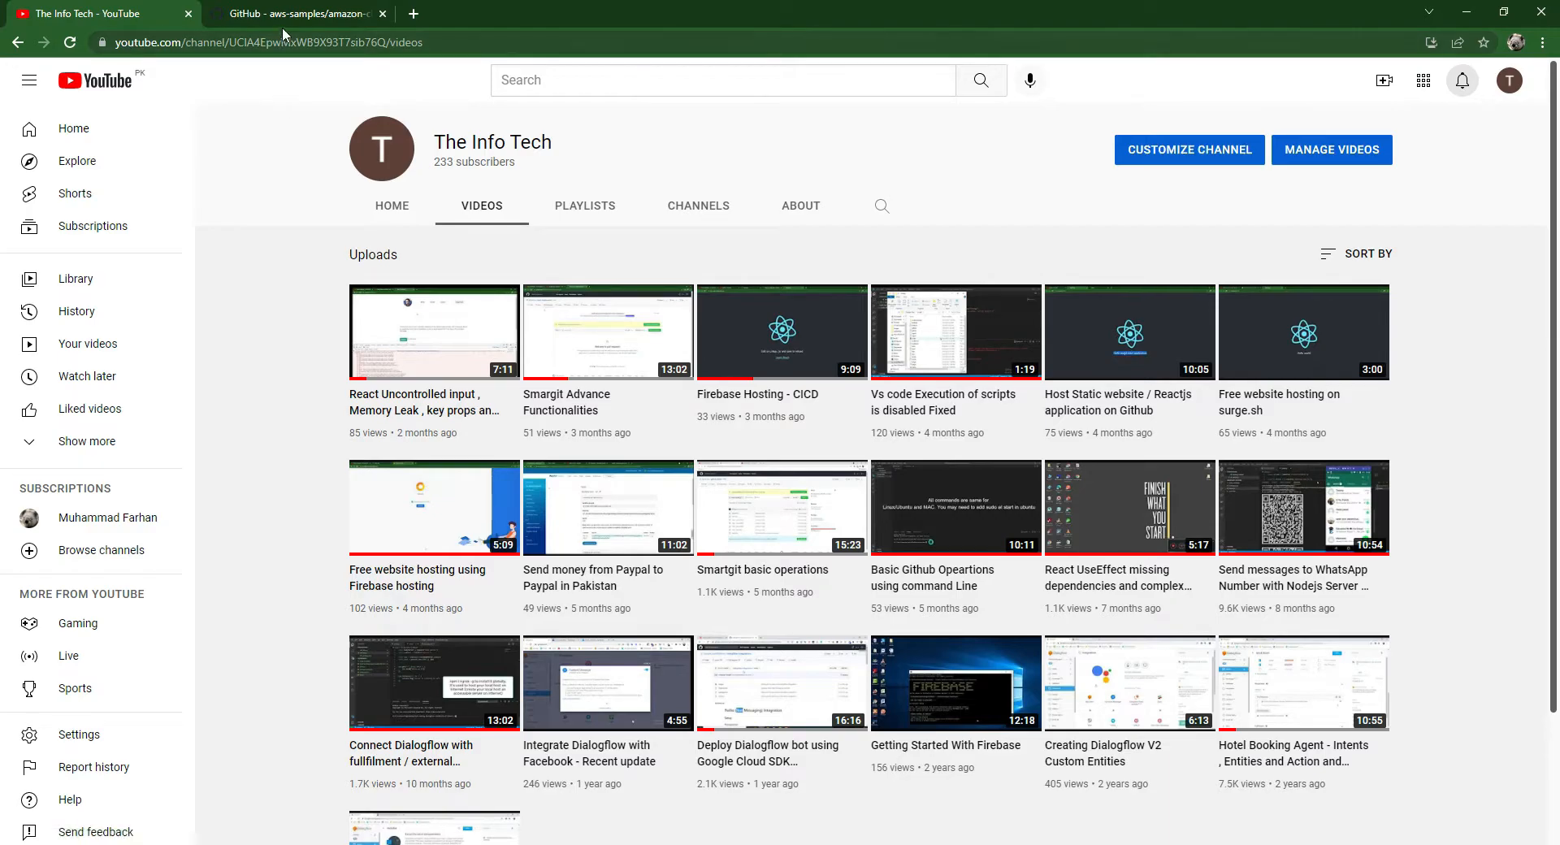
# - Filter the aws-samples organisation's repositories for amazon-chime-sdk and open that repository
pyautogui.click(296, 13)
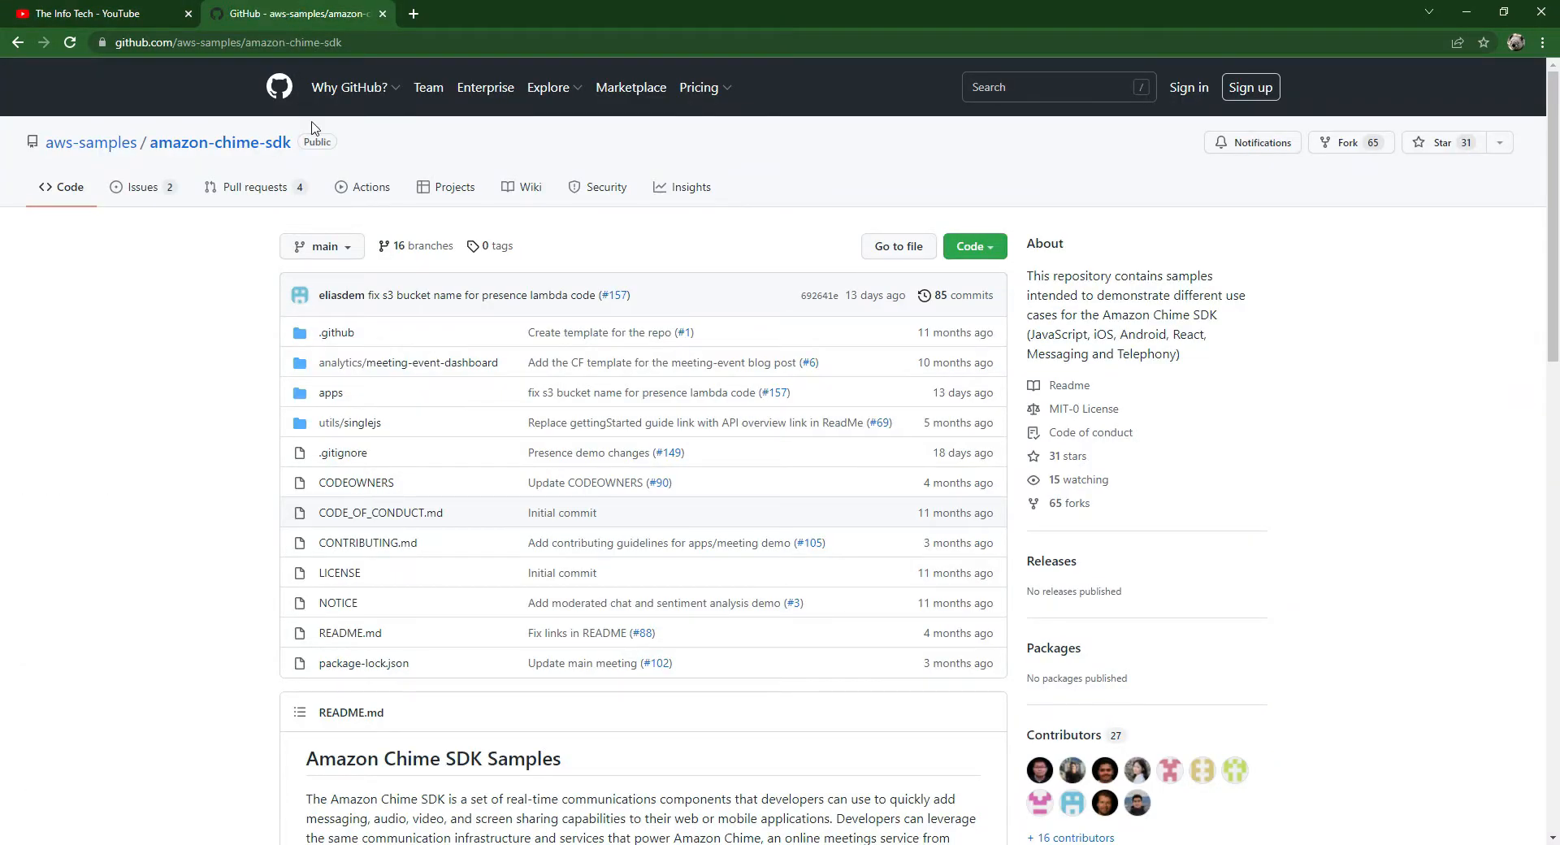
pyautogui.moveTo(145, 187)
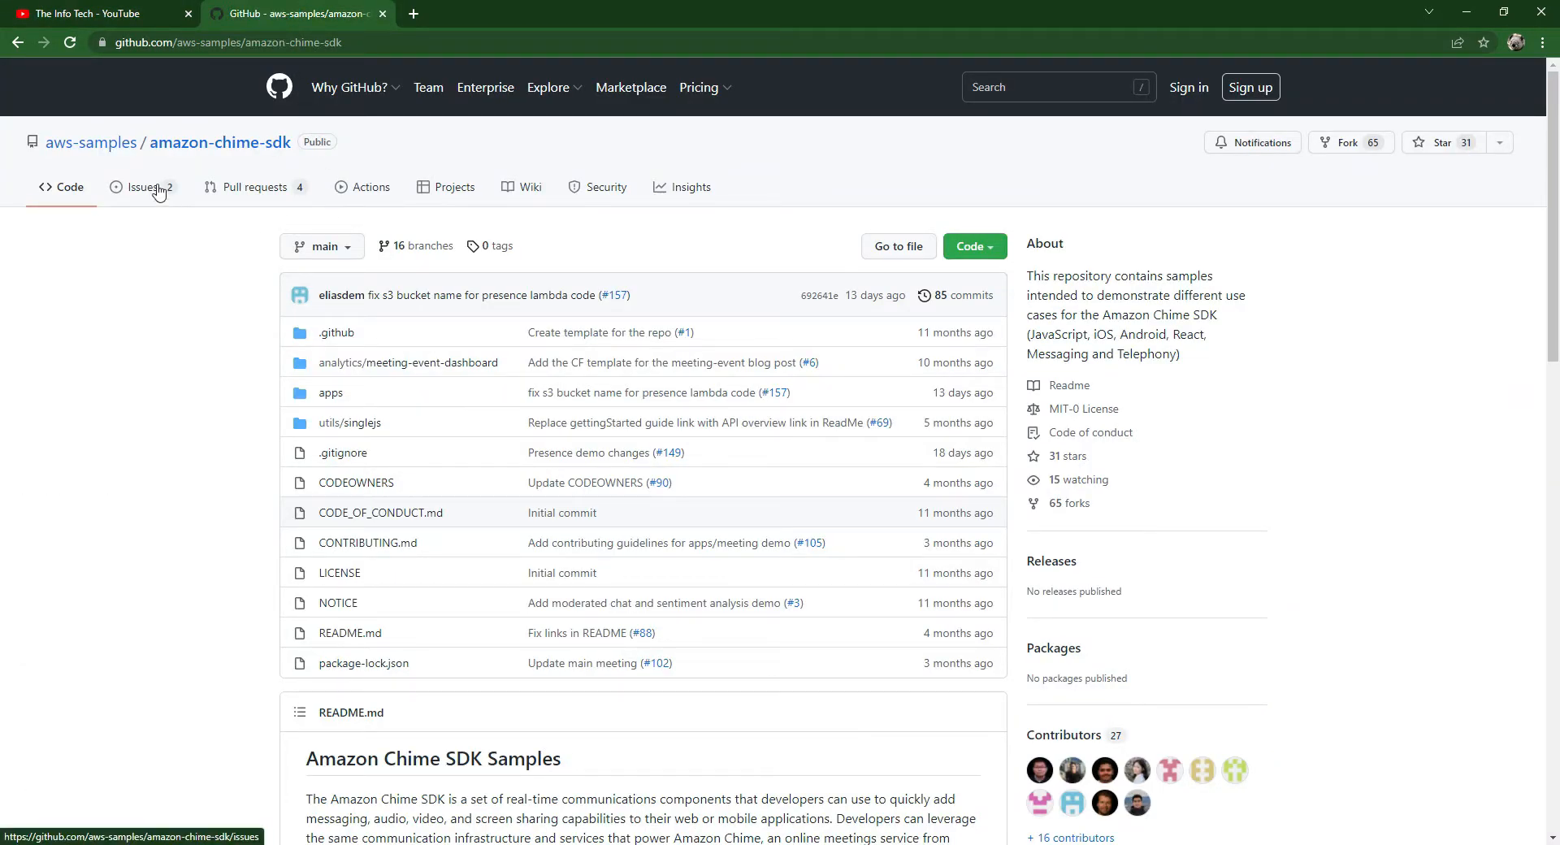
pyautogui.click(90, 142)
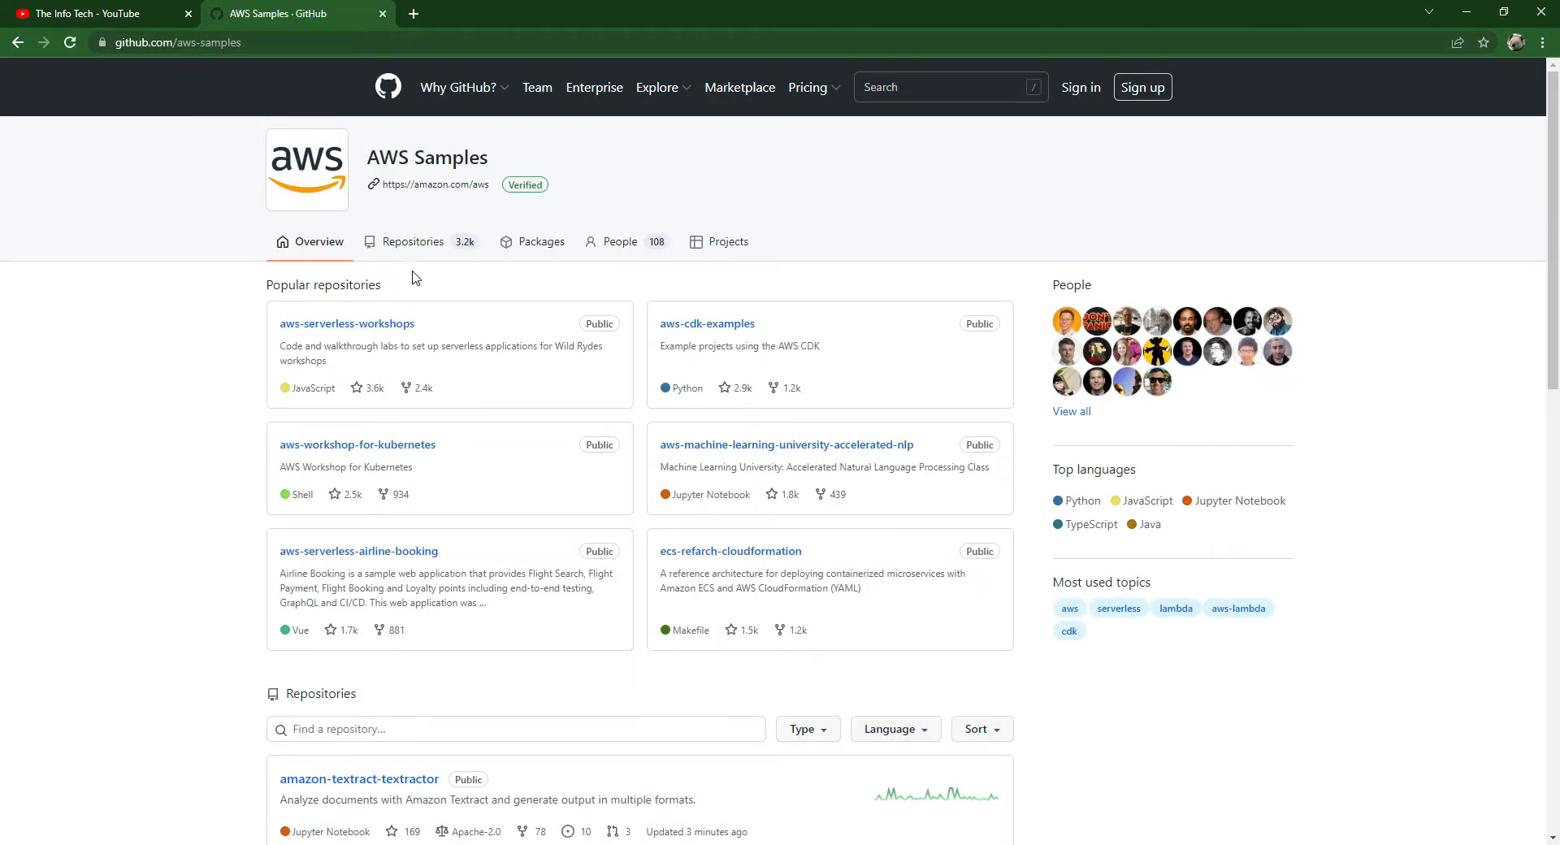
pyautogui.click(412, 240)
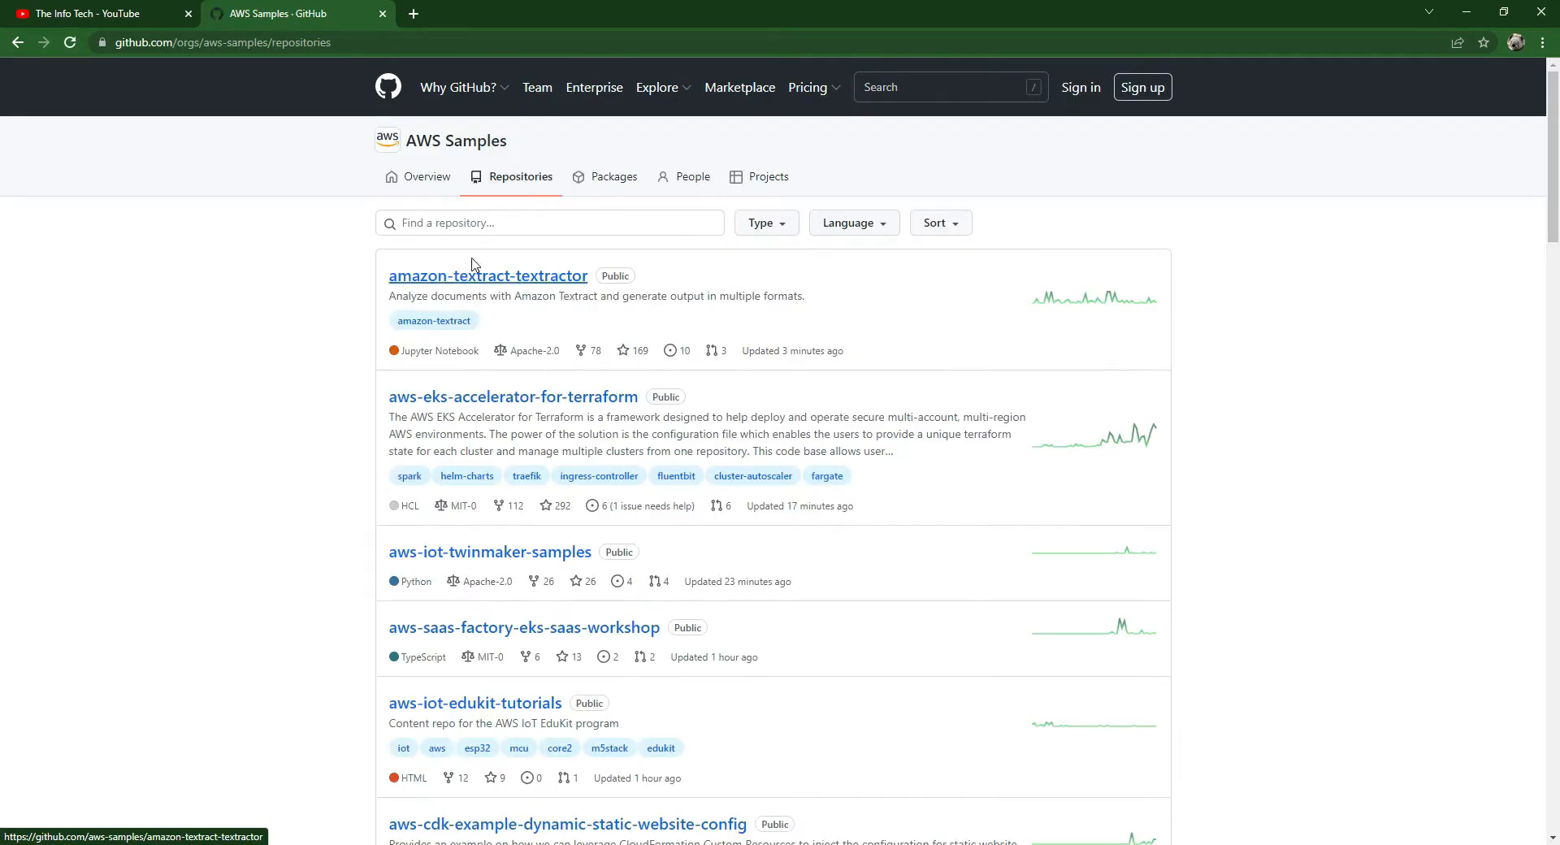
pyautogui.write('amzon-chime-sdk')
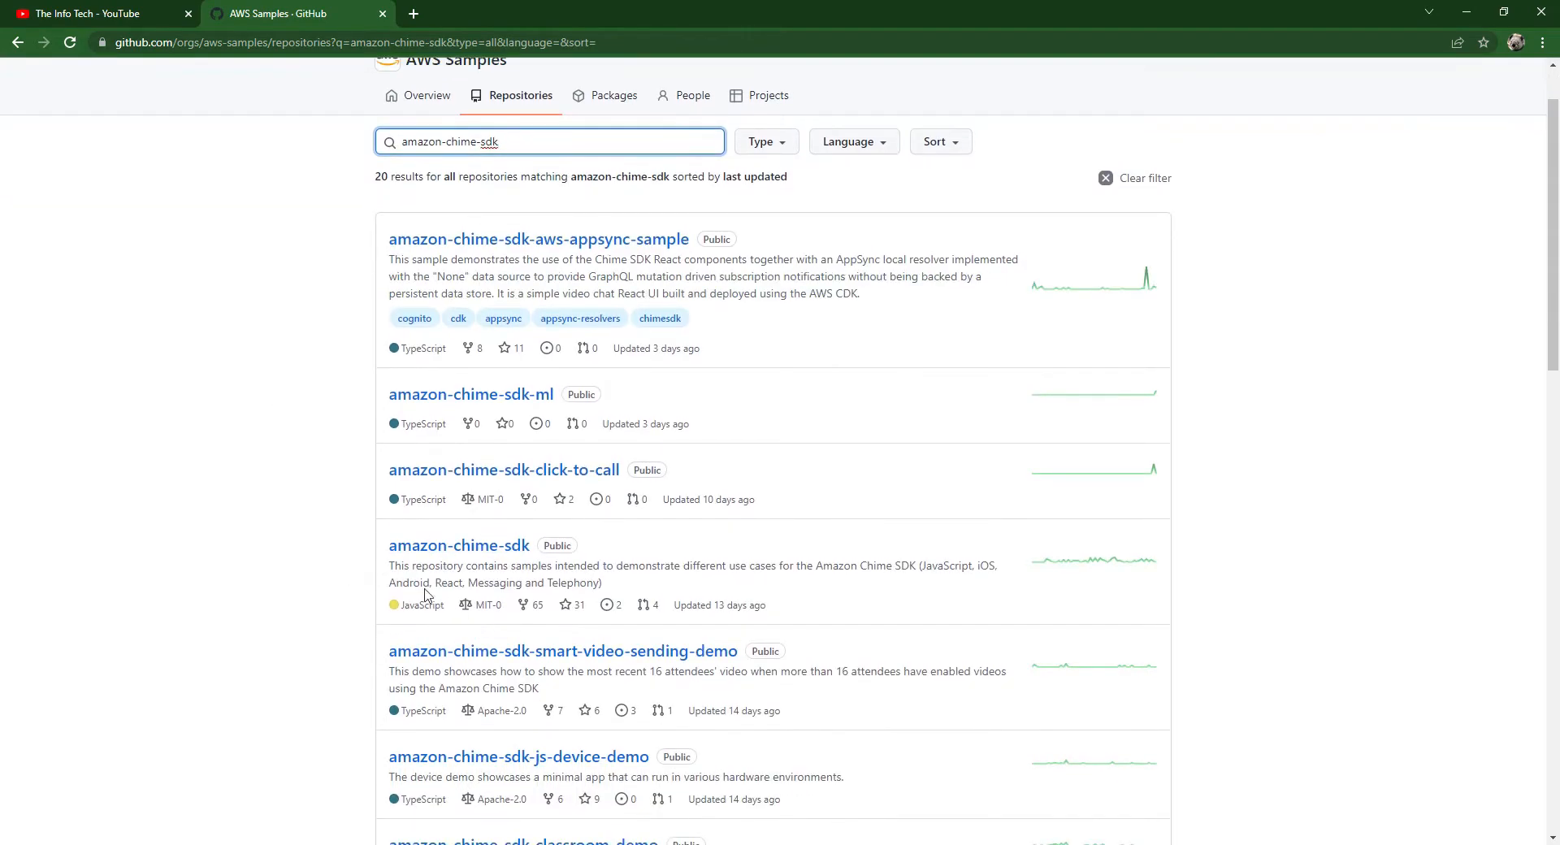
pyautogui.click(458, 544)
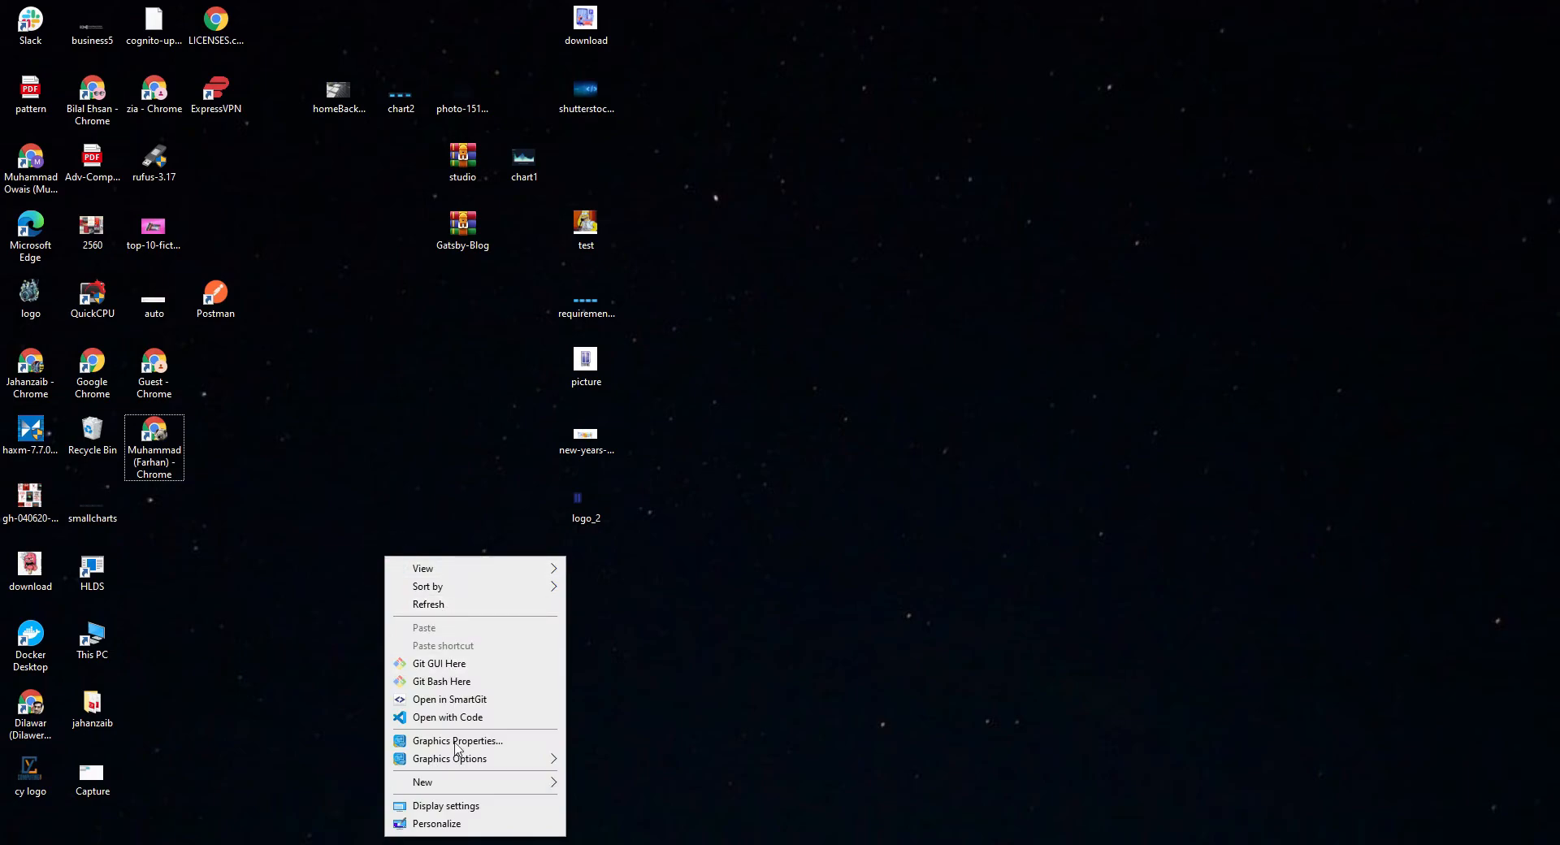
# - Create a folder named chatapp on the desktop and open it
pyautogui.click(422, 782)
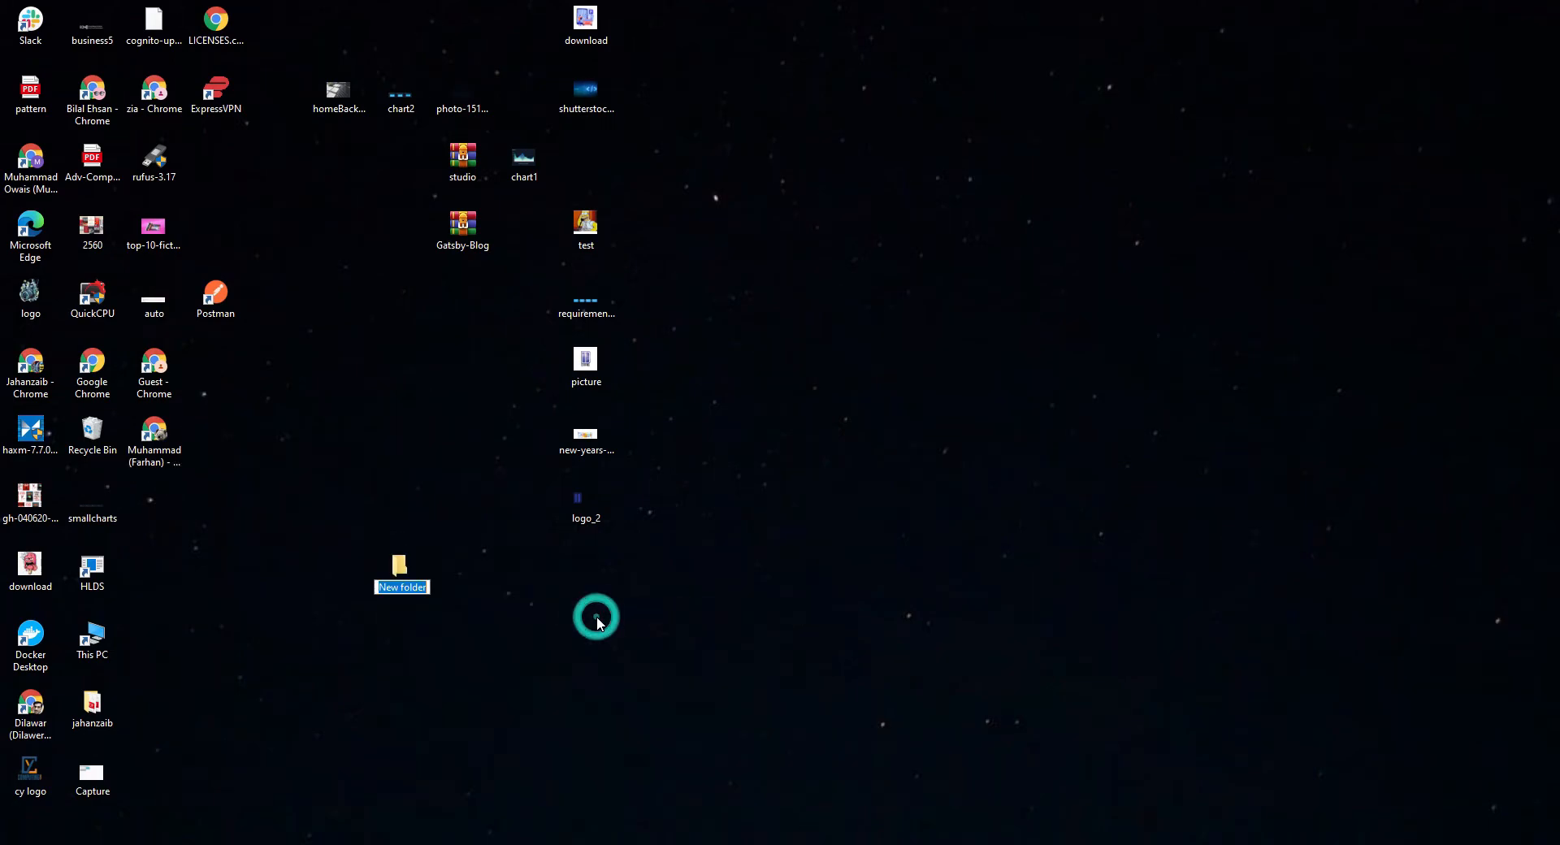
pyautogui.write('chatapp')
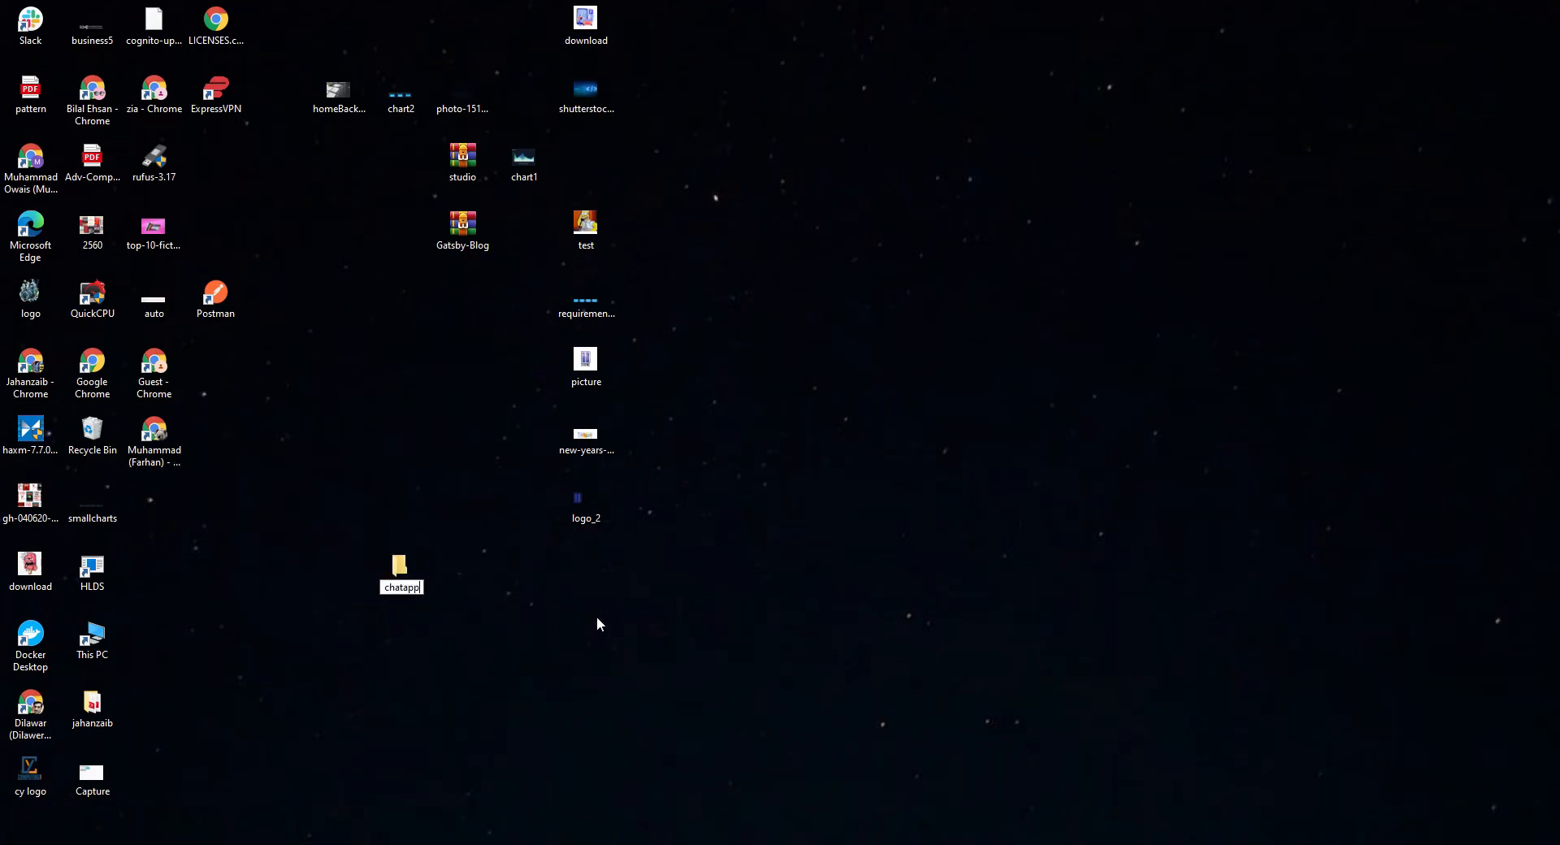
pyautogui.doubleClick(400, 566)
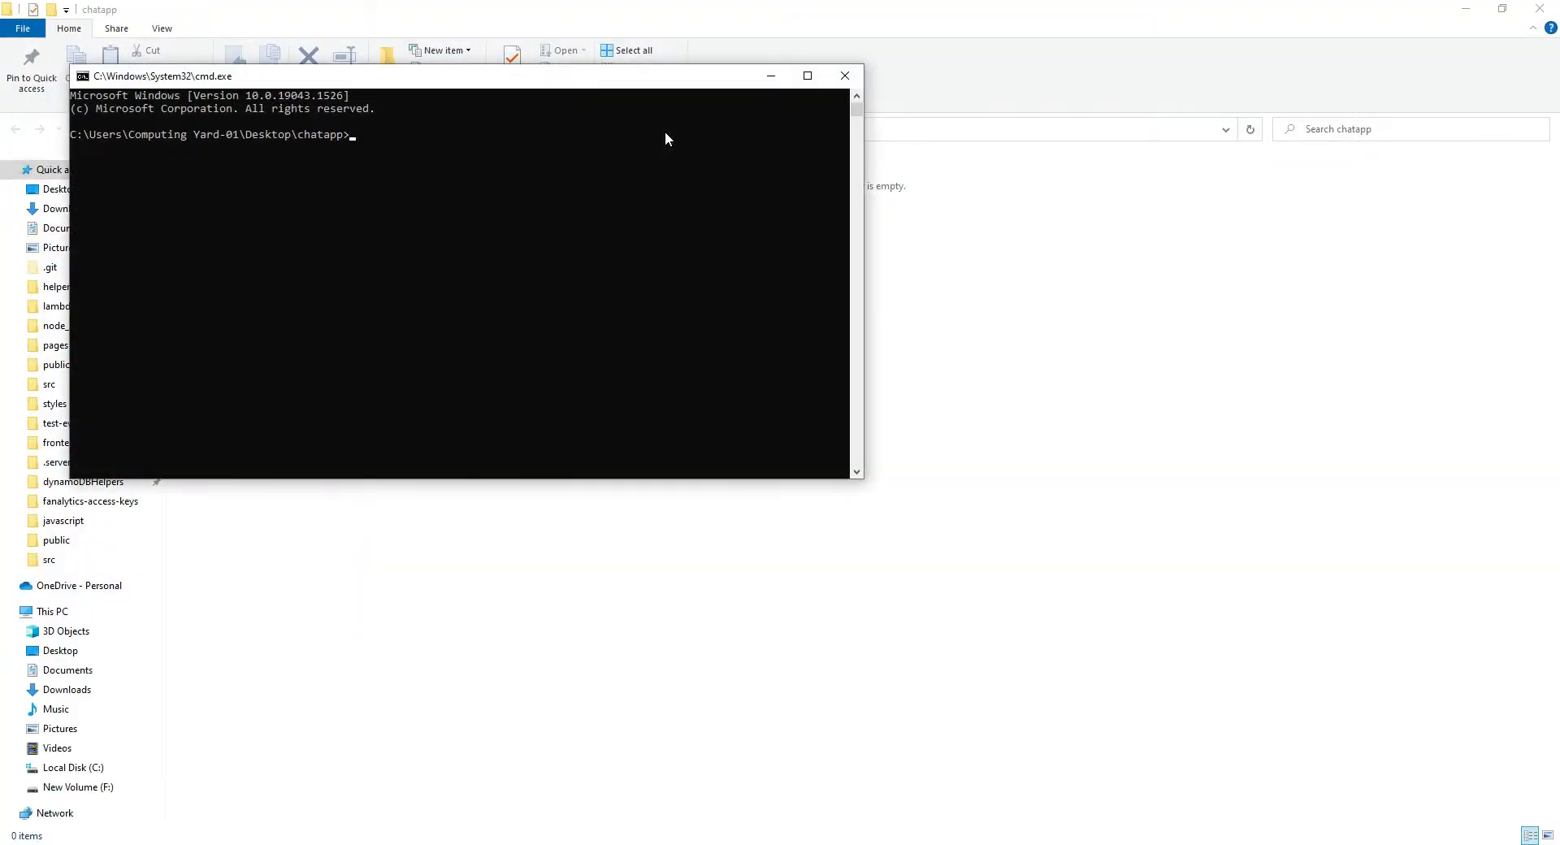
# - Git clone the pasted repository URL, then open the folder in VS Code with code
pyautogui.write('git clone ^V')
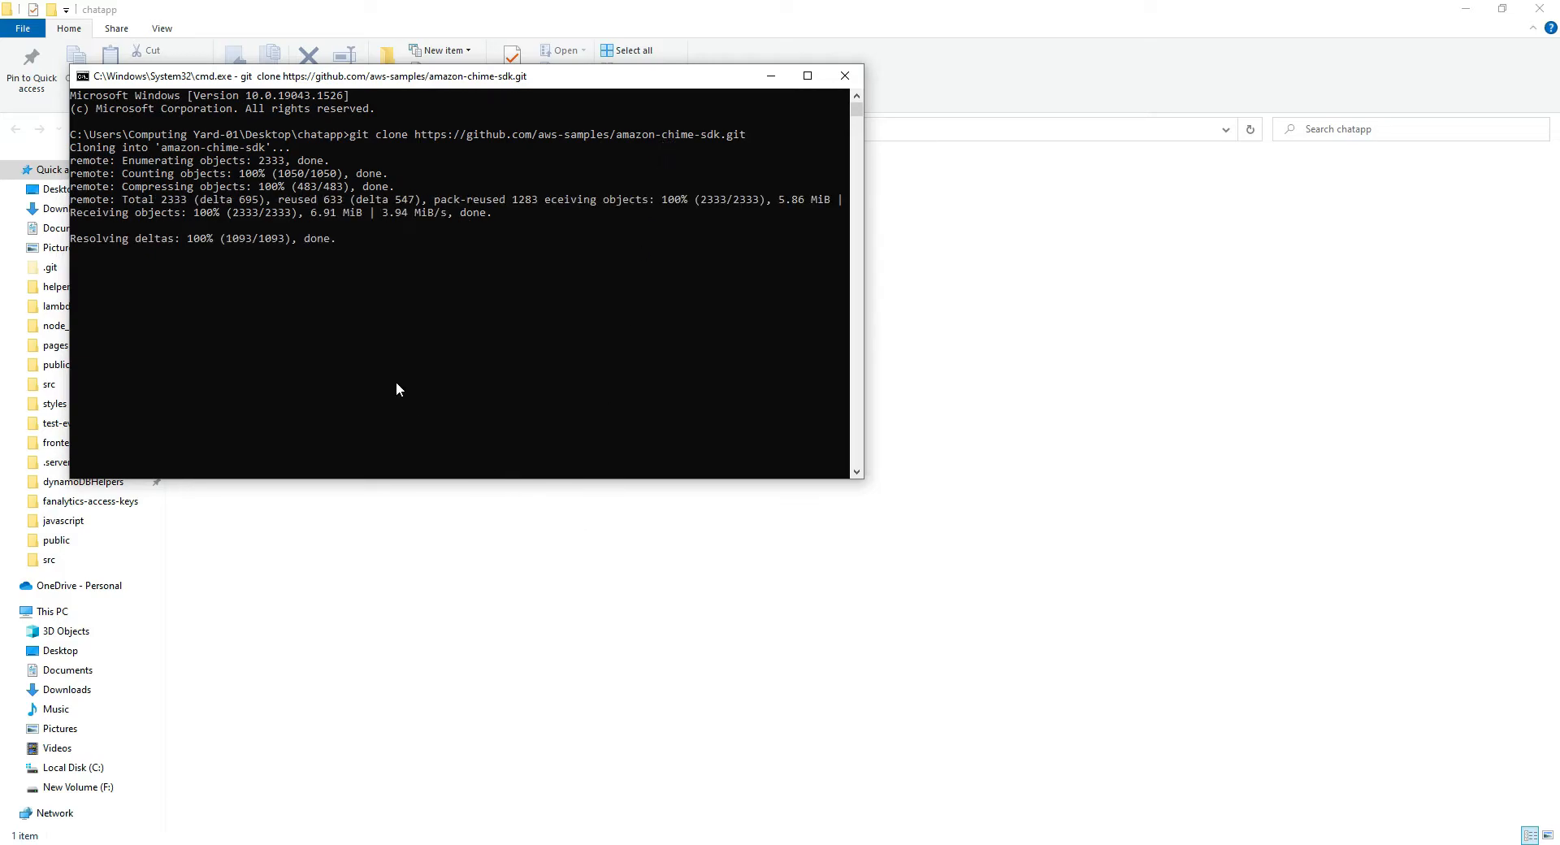
pyautogui.write('cod')
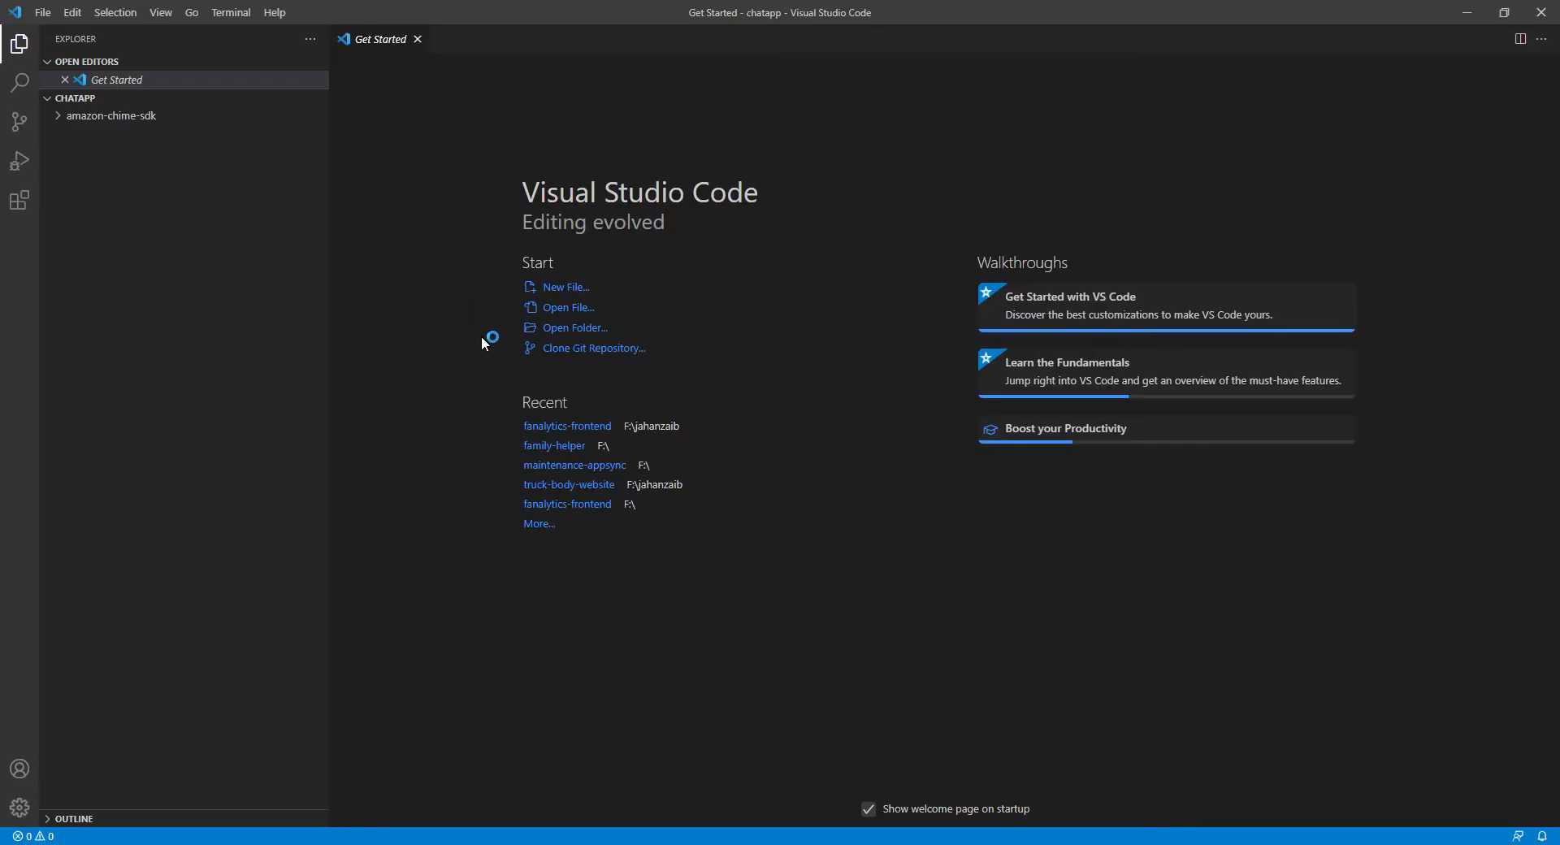
# - Expand amazon-chime-sdk, apps and chat folders in the Explorer sidebar
pyautogui.click(113, 115)
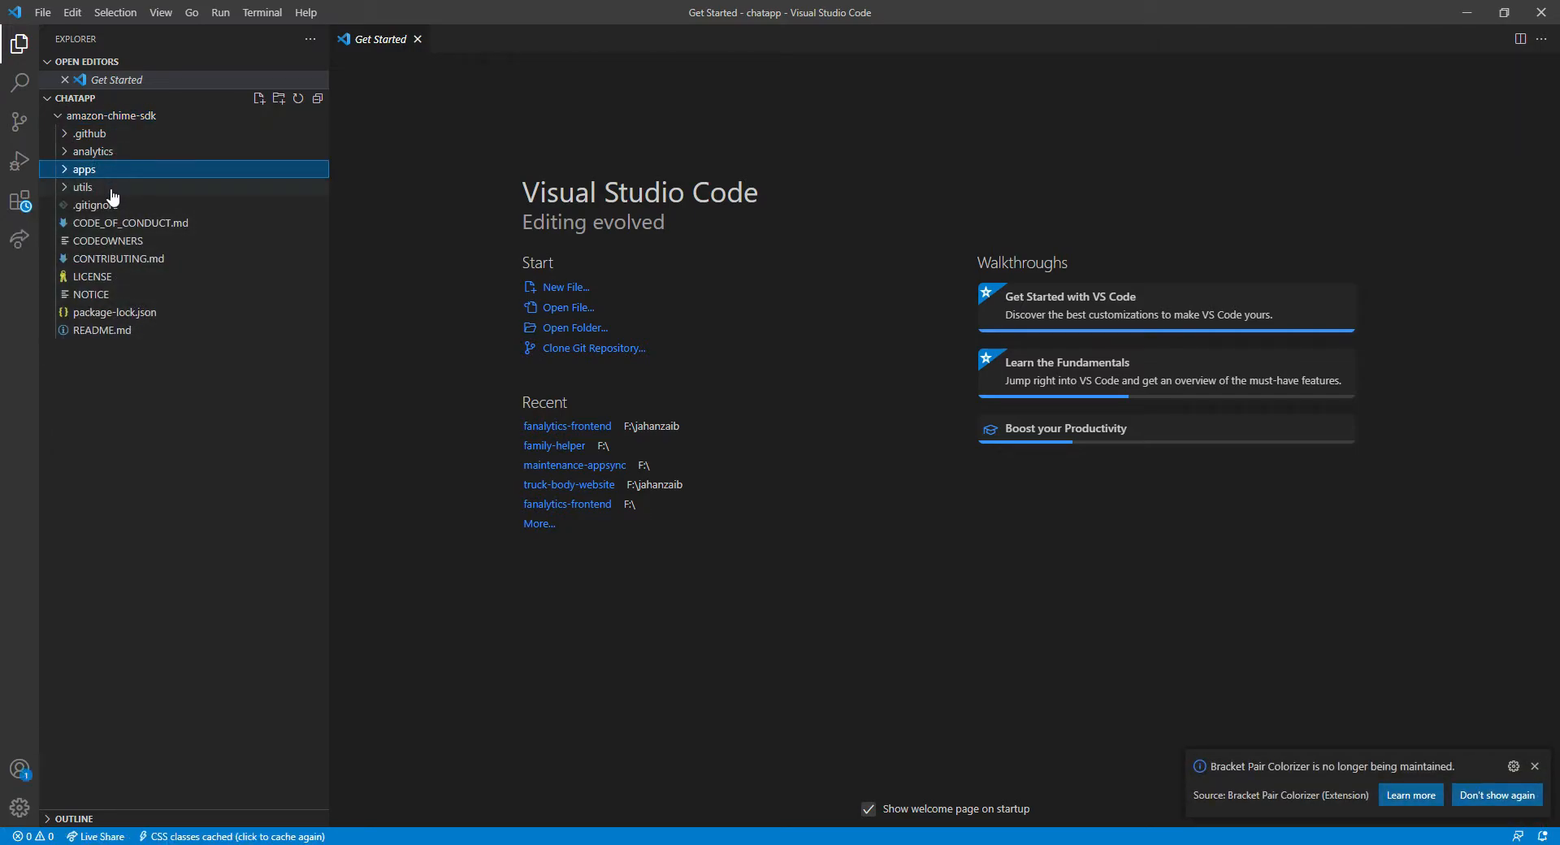
pyautogui.click(81, 168)
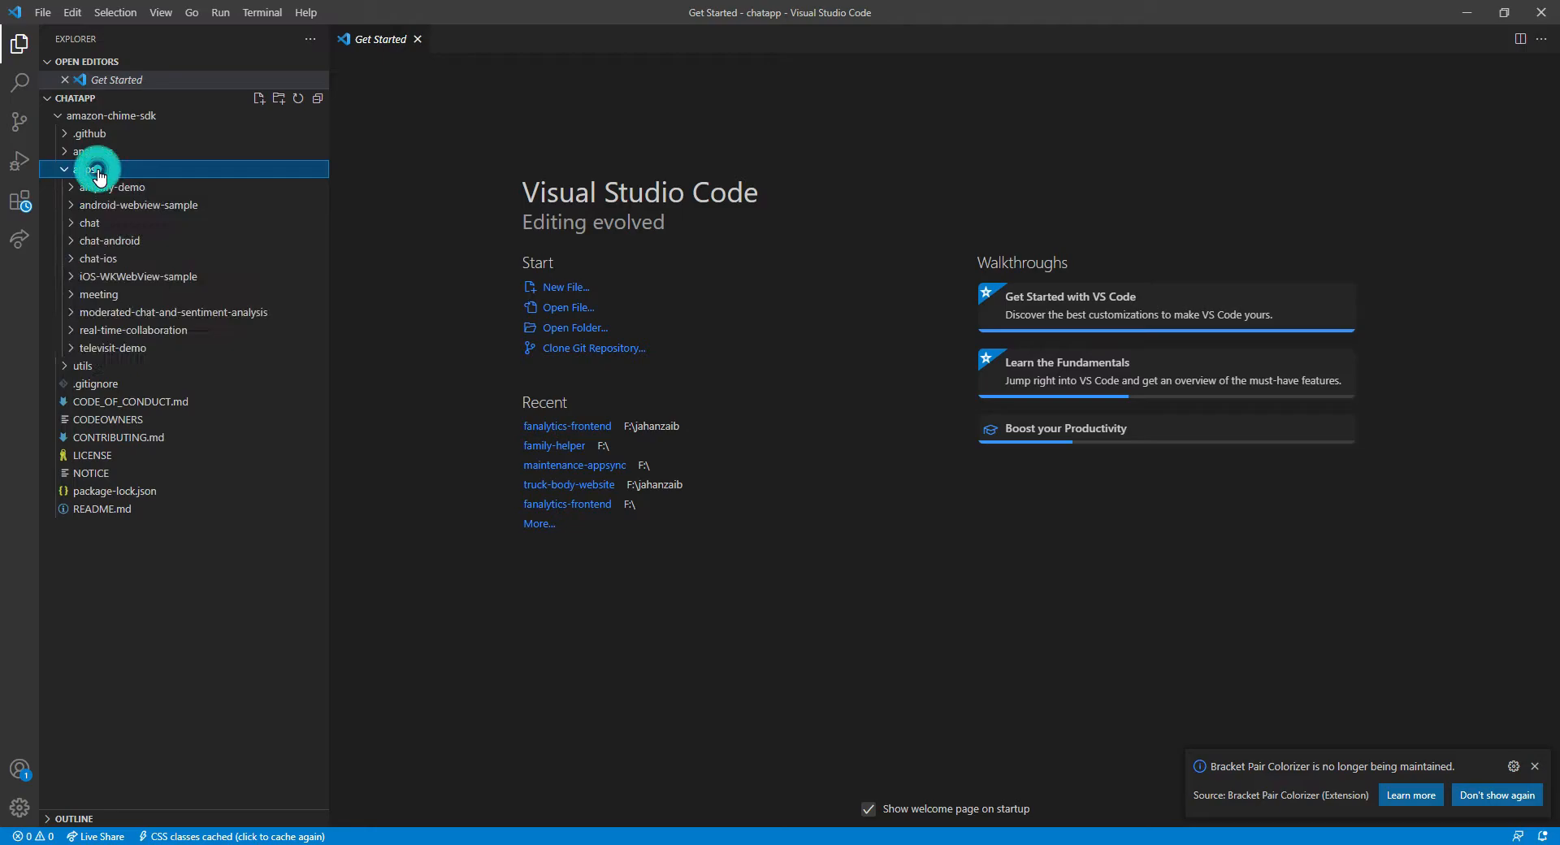
pyautogui.click(84, 169)
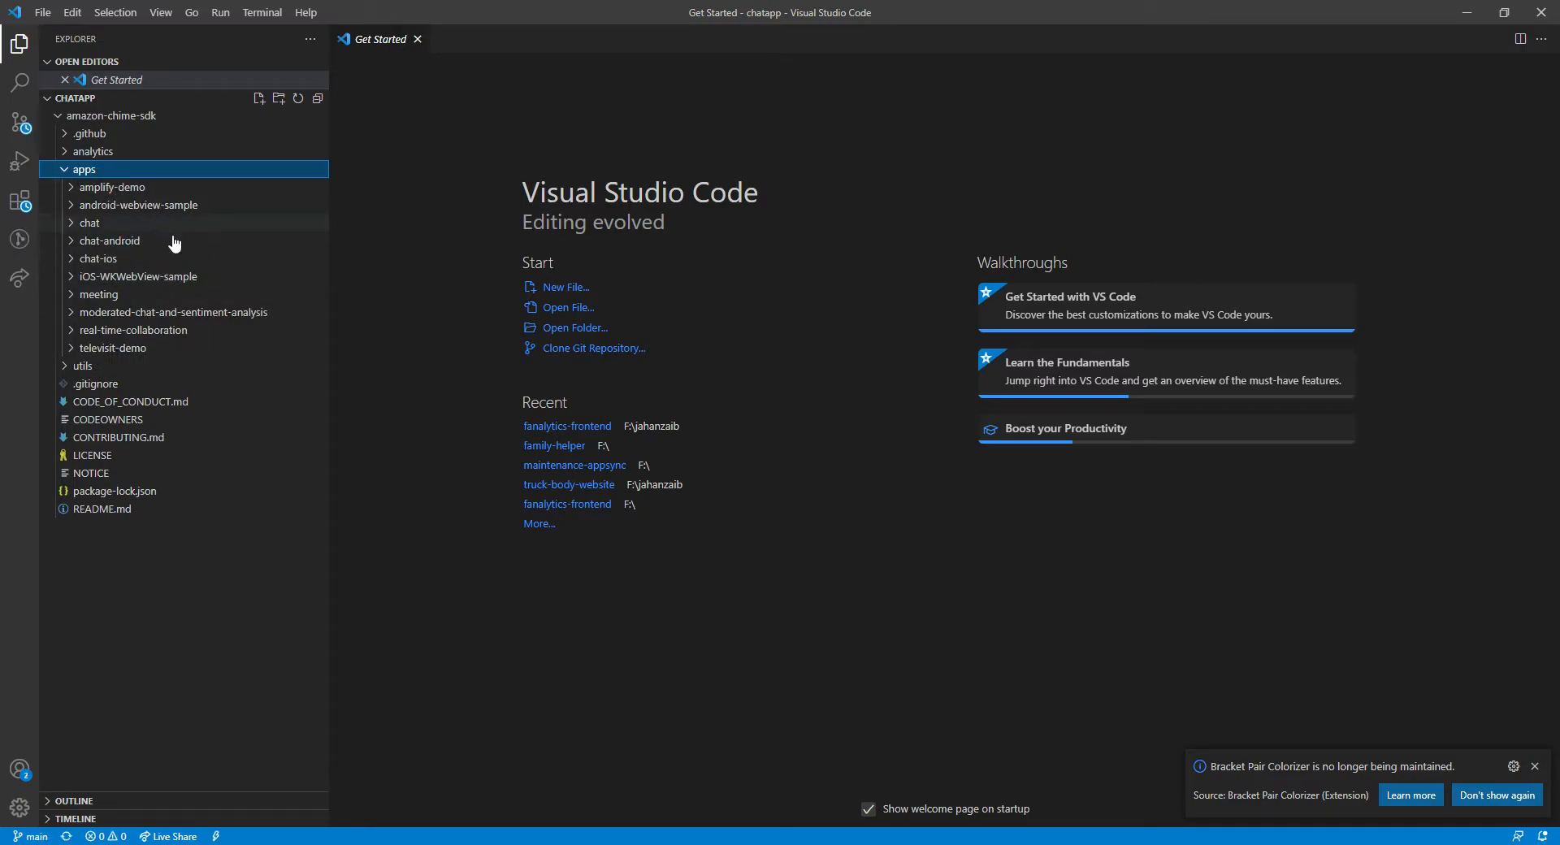
pyautogui.moveTo(154, 222)
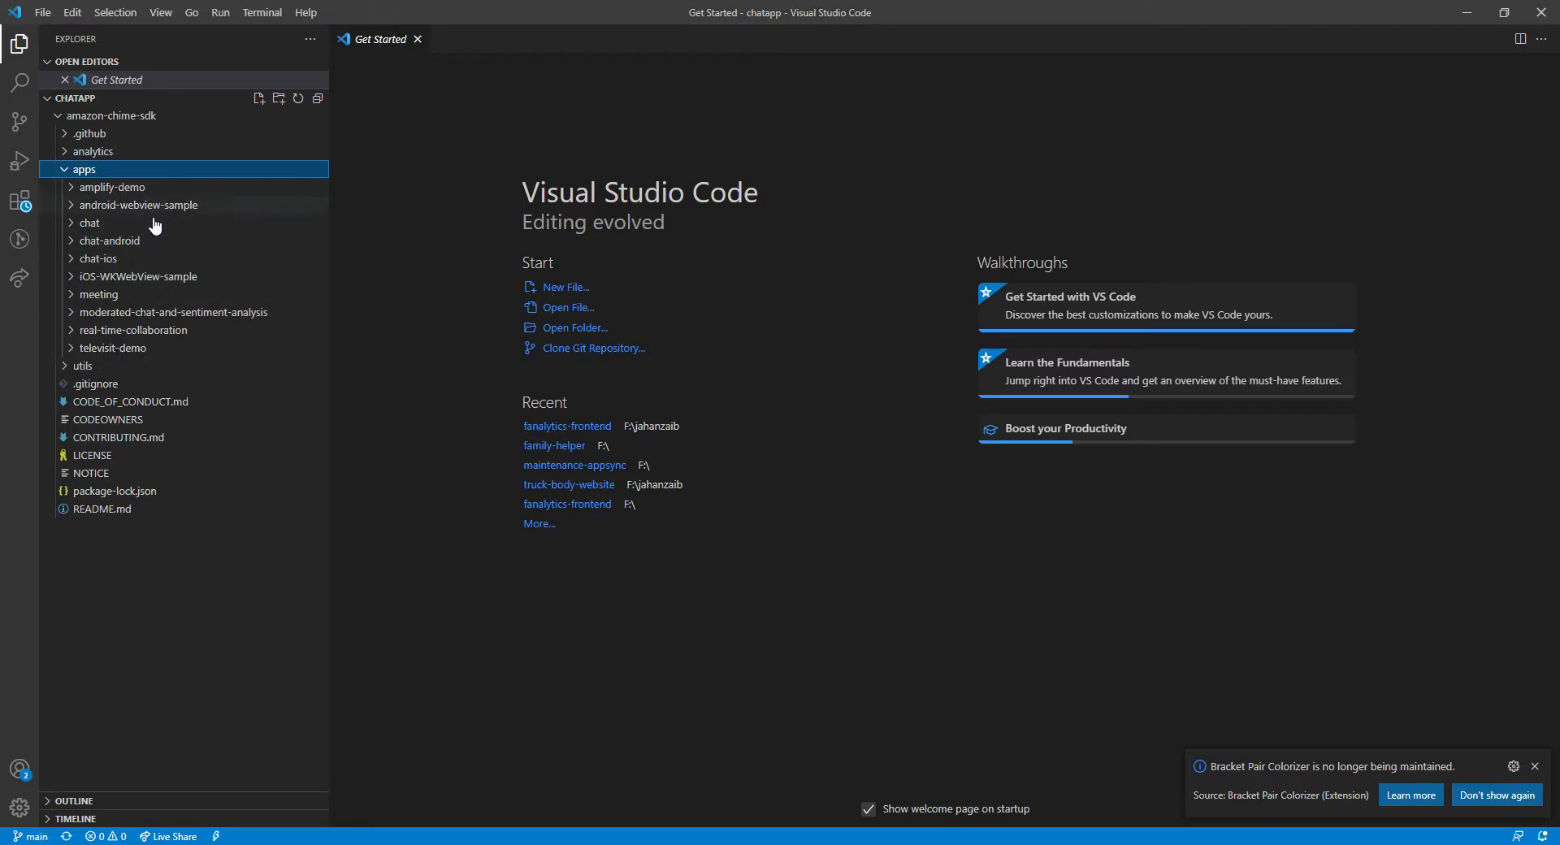
pyautogui.moveTo(151, 266)
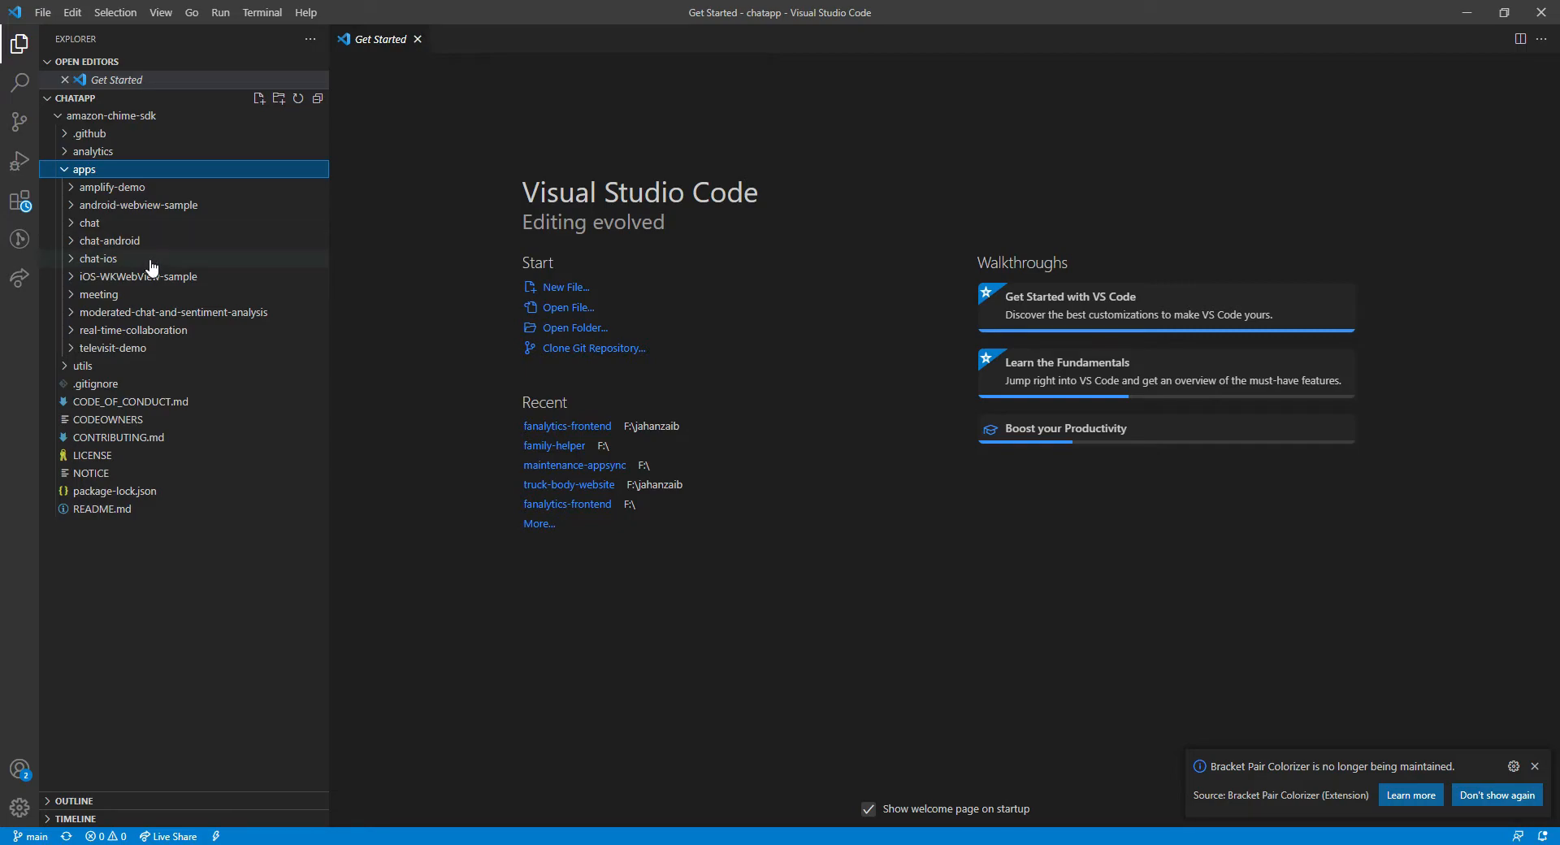
pyautogui.click(89, 222)
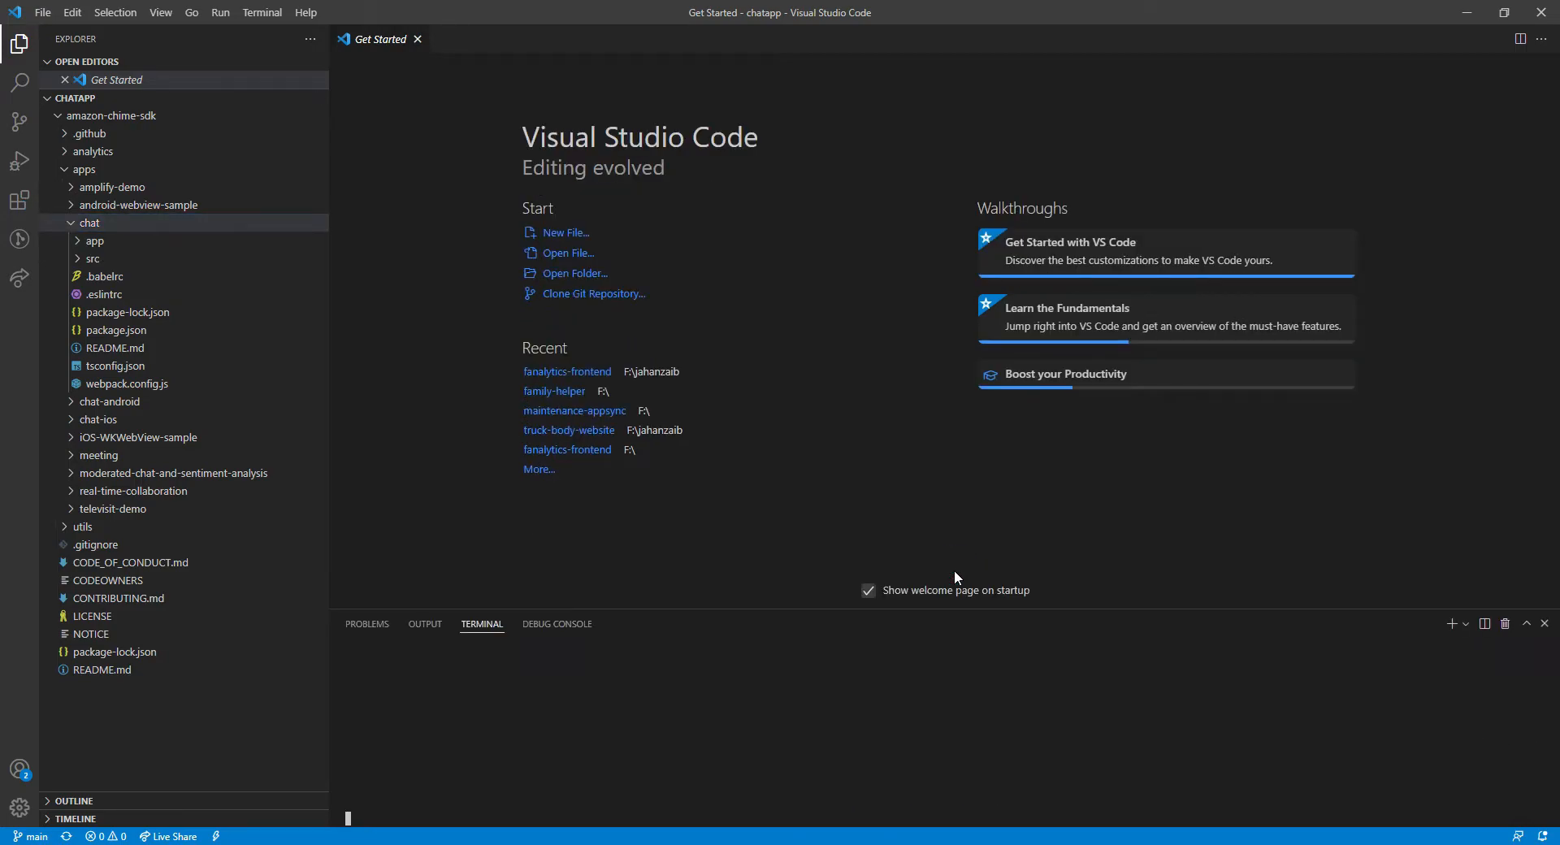
# - Change the terminal to .\amazon-chime-sdk\apps\chat and run npm i
pyautogui.write('cd')
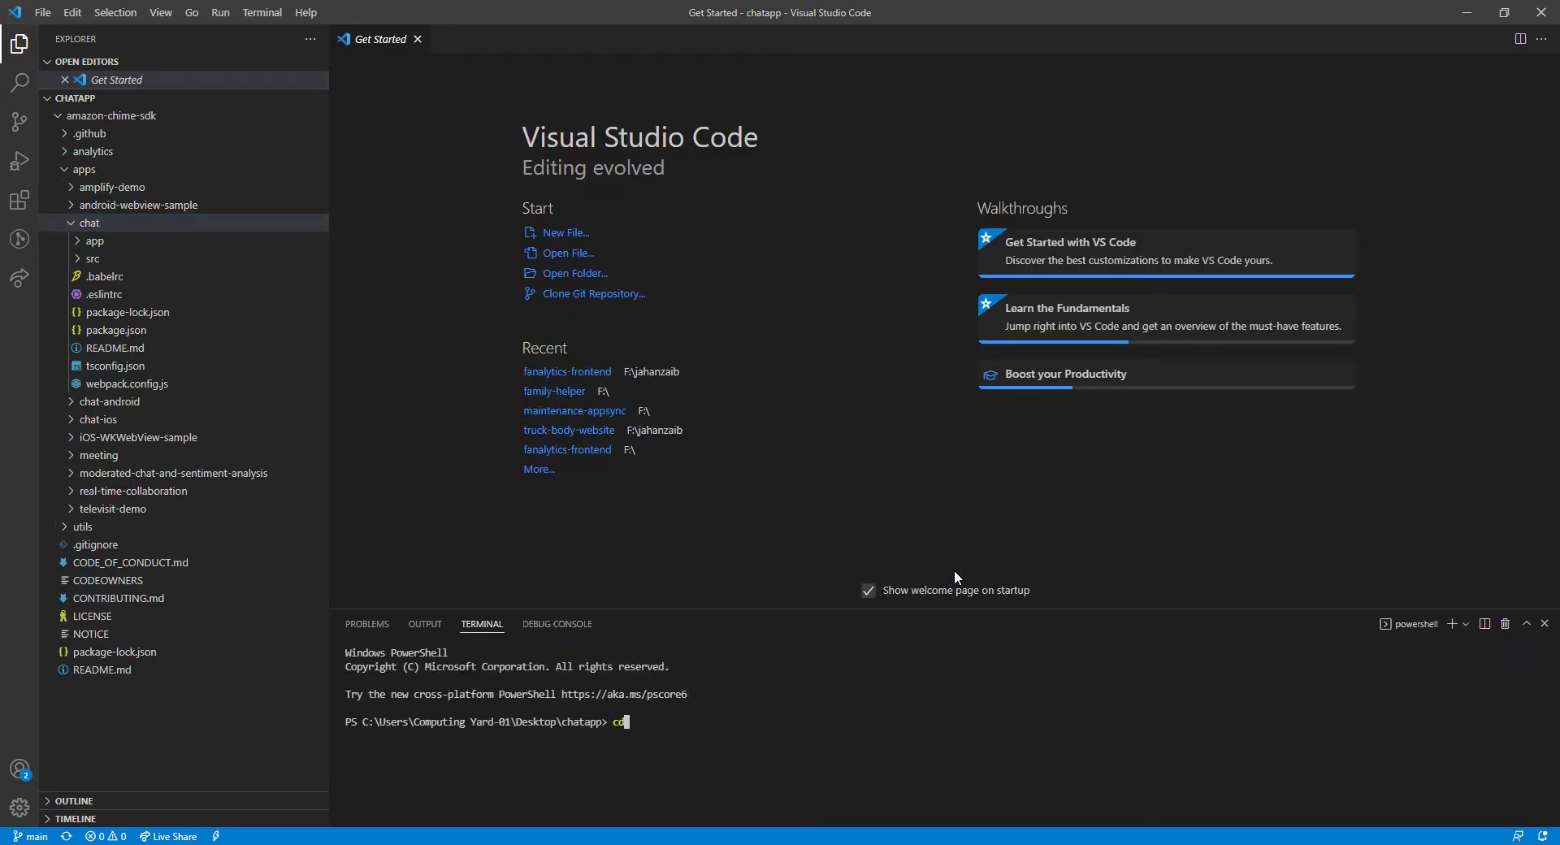
pyautogui.write('.\\amazon-chime-sdk\\')
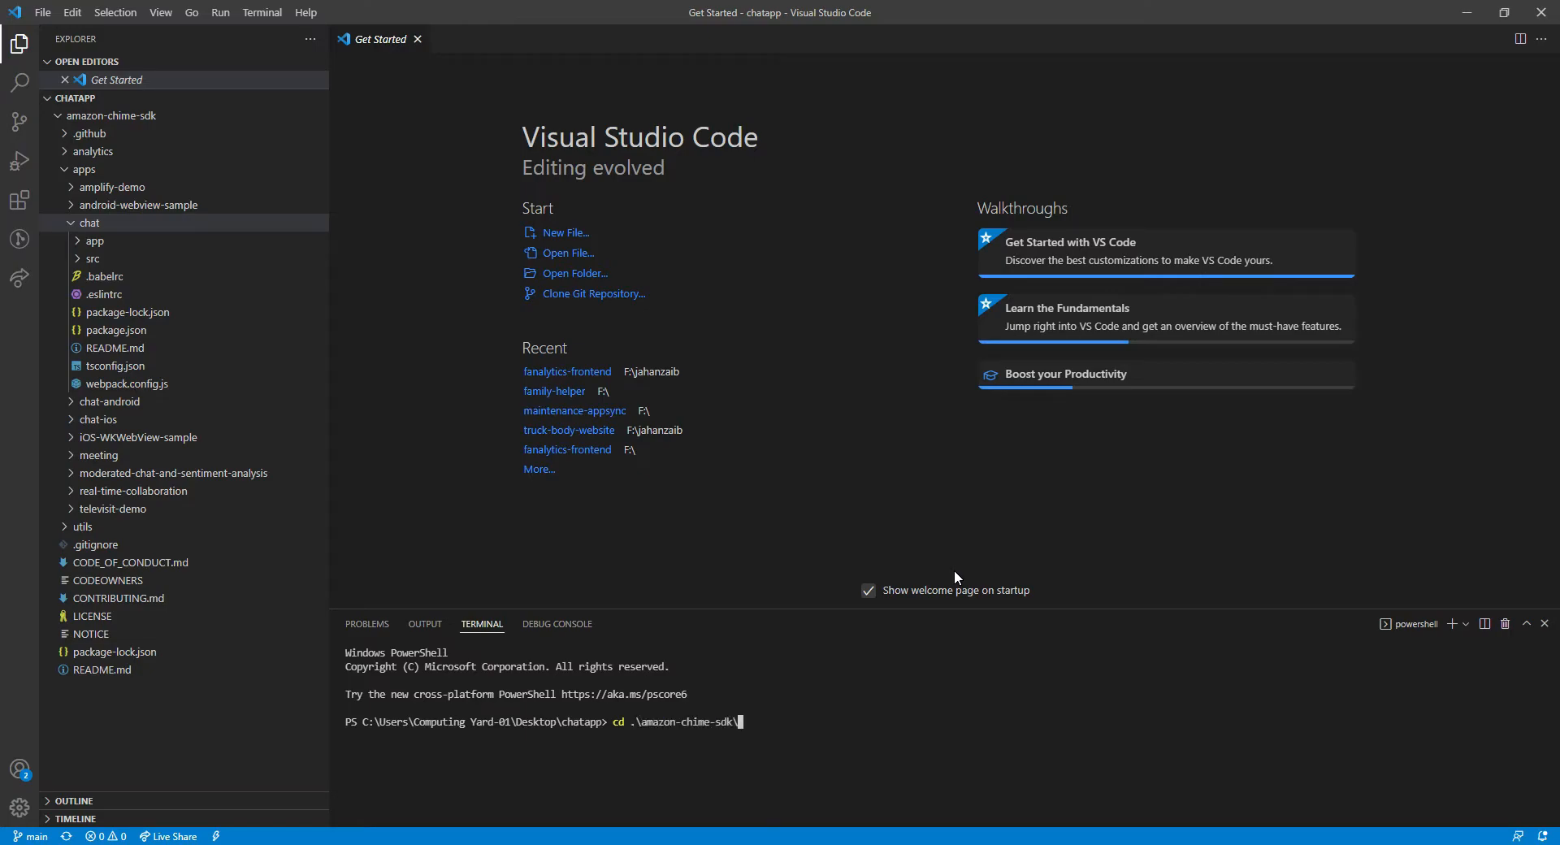
pyautogui.write('a')
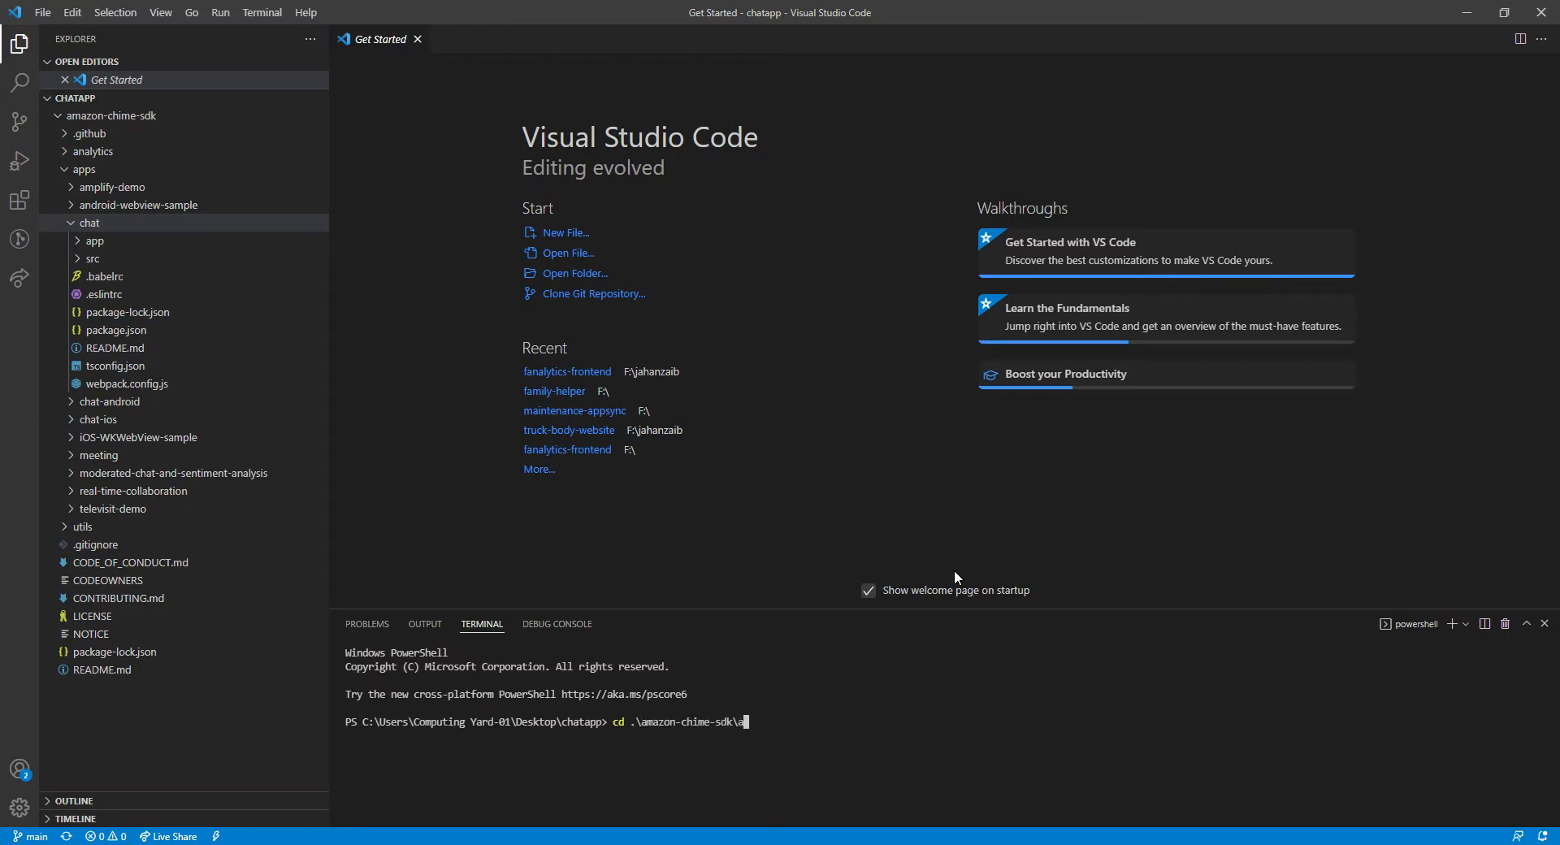
pyautogui.write('pps\\chat\\')
pyautogui.write('n')
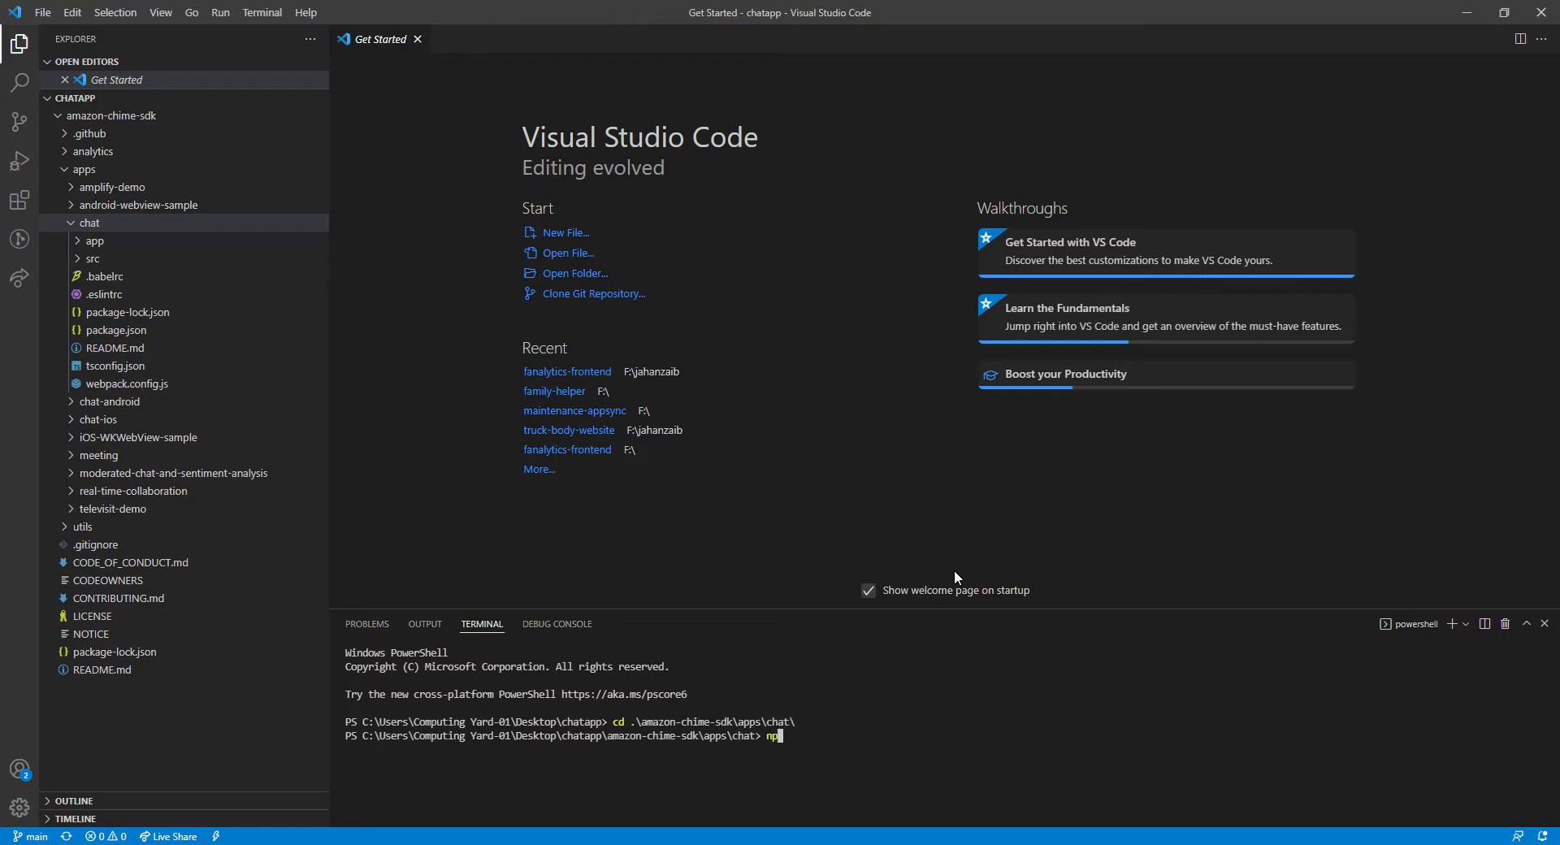
pyautogui.write('pm i')
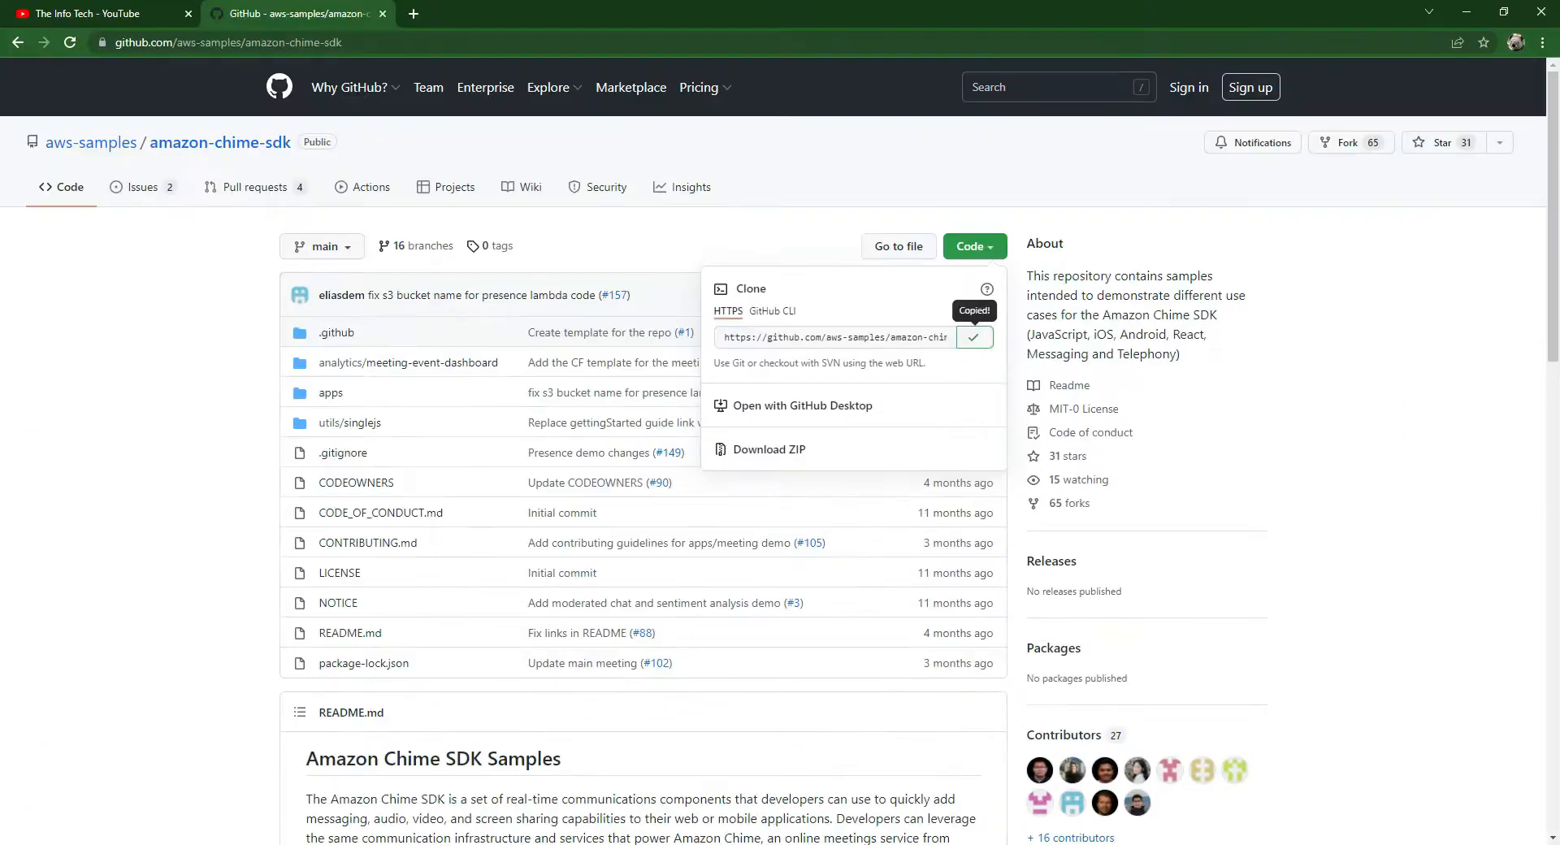
# - Navigate to apps/chat in the repository and scroll through its README
pyautogui.scroll(-3)
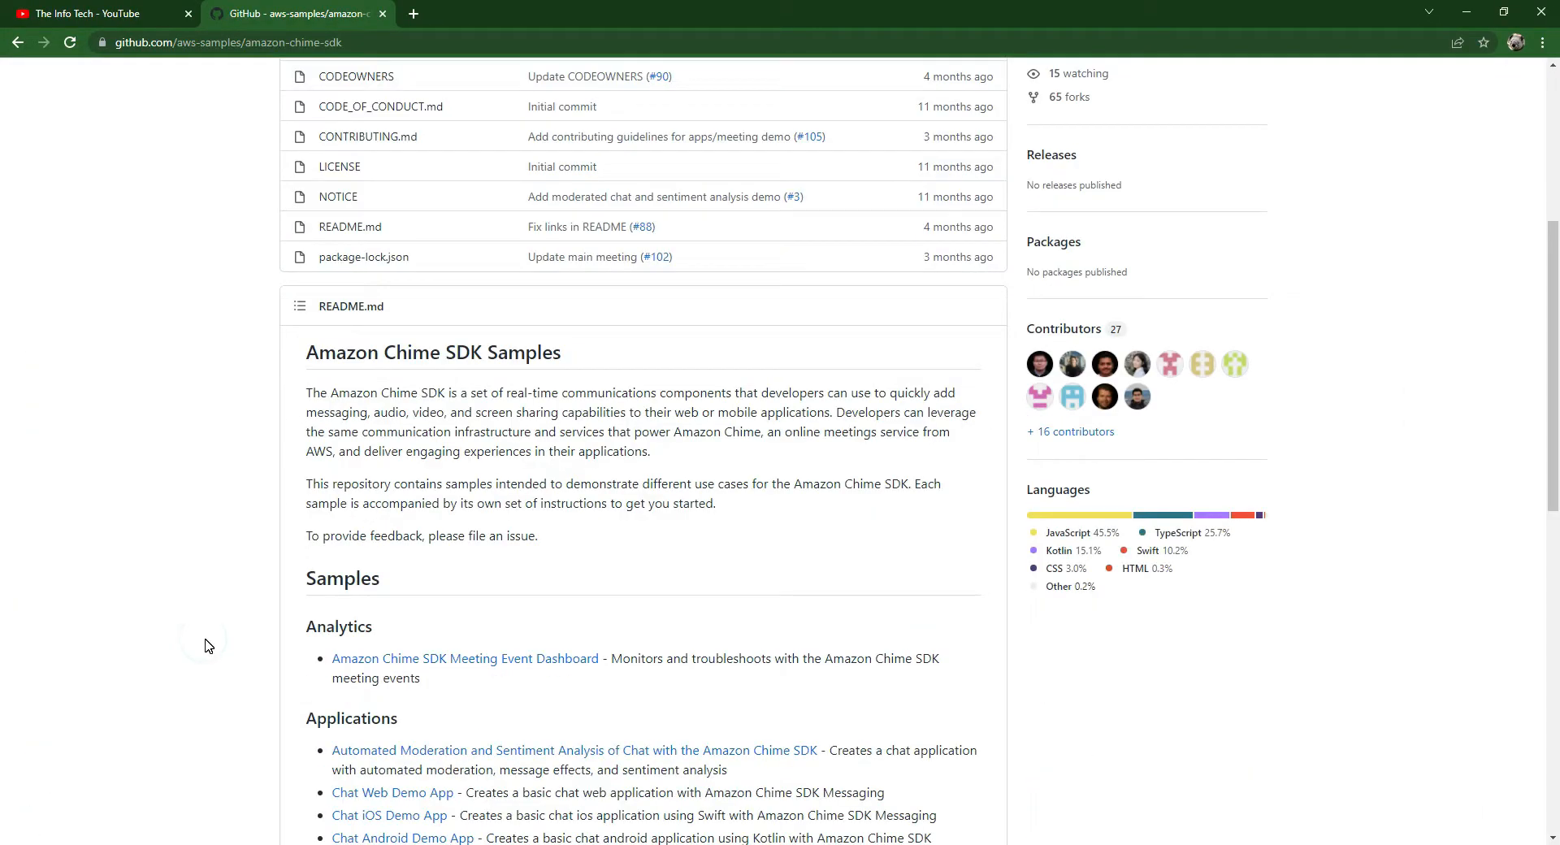
pyautogui.scroll(-3)
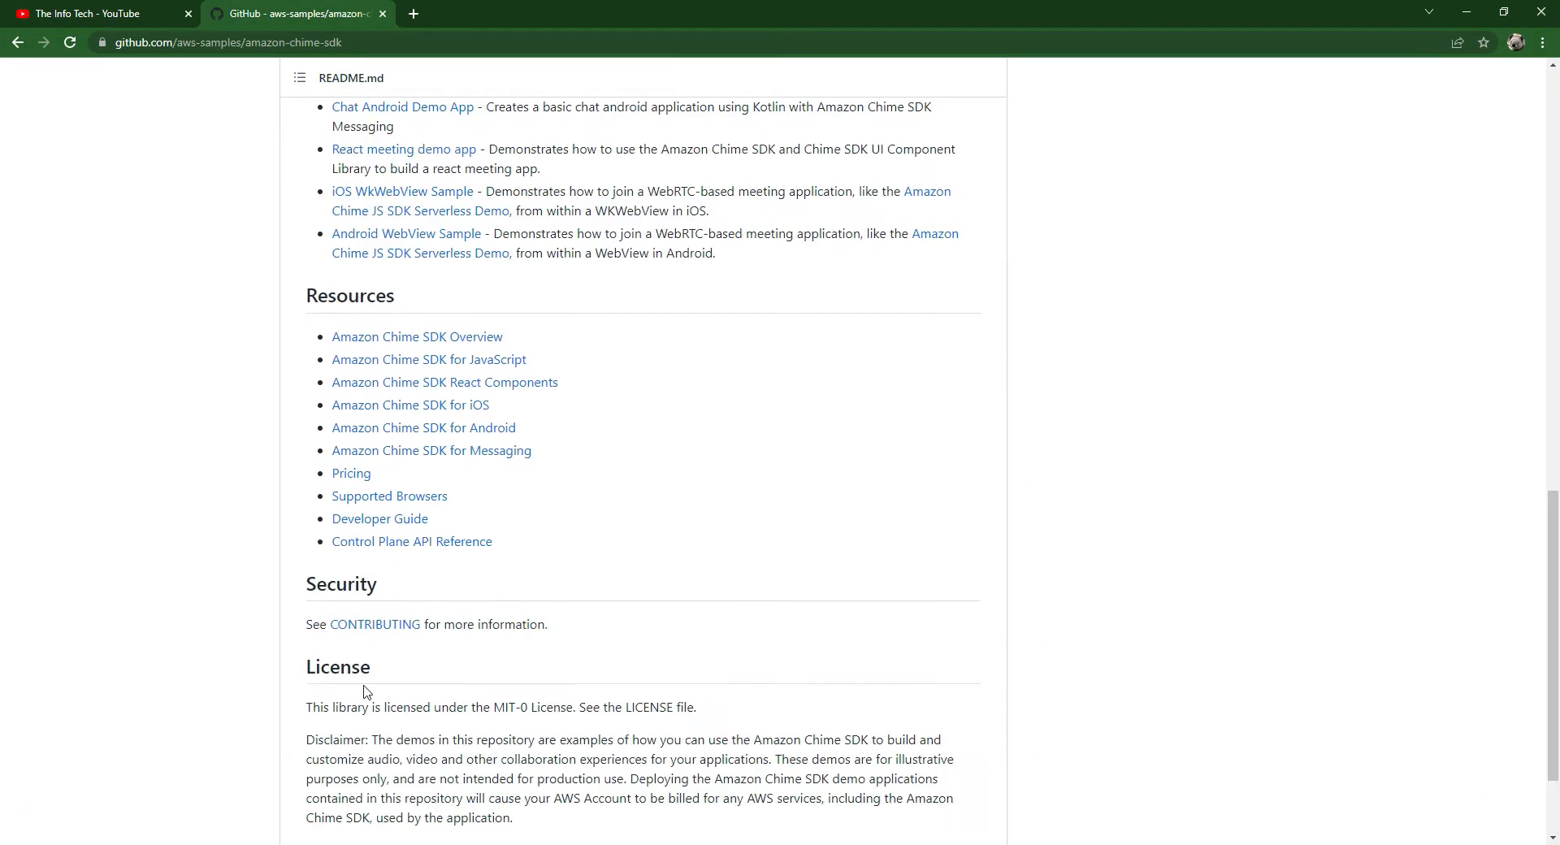
pyautogui.scroll(3)
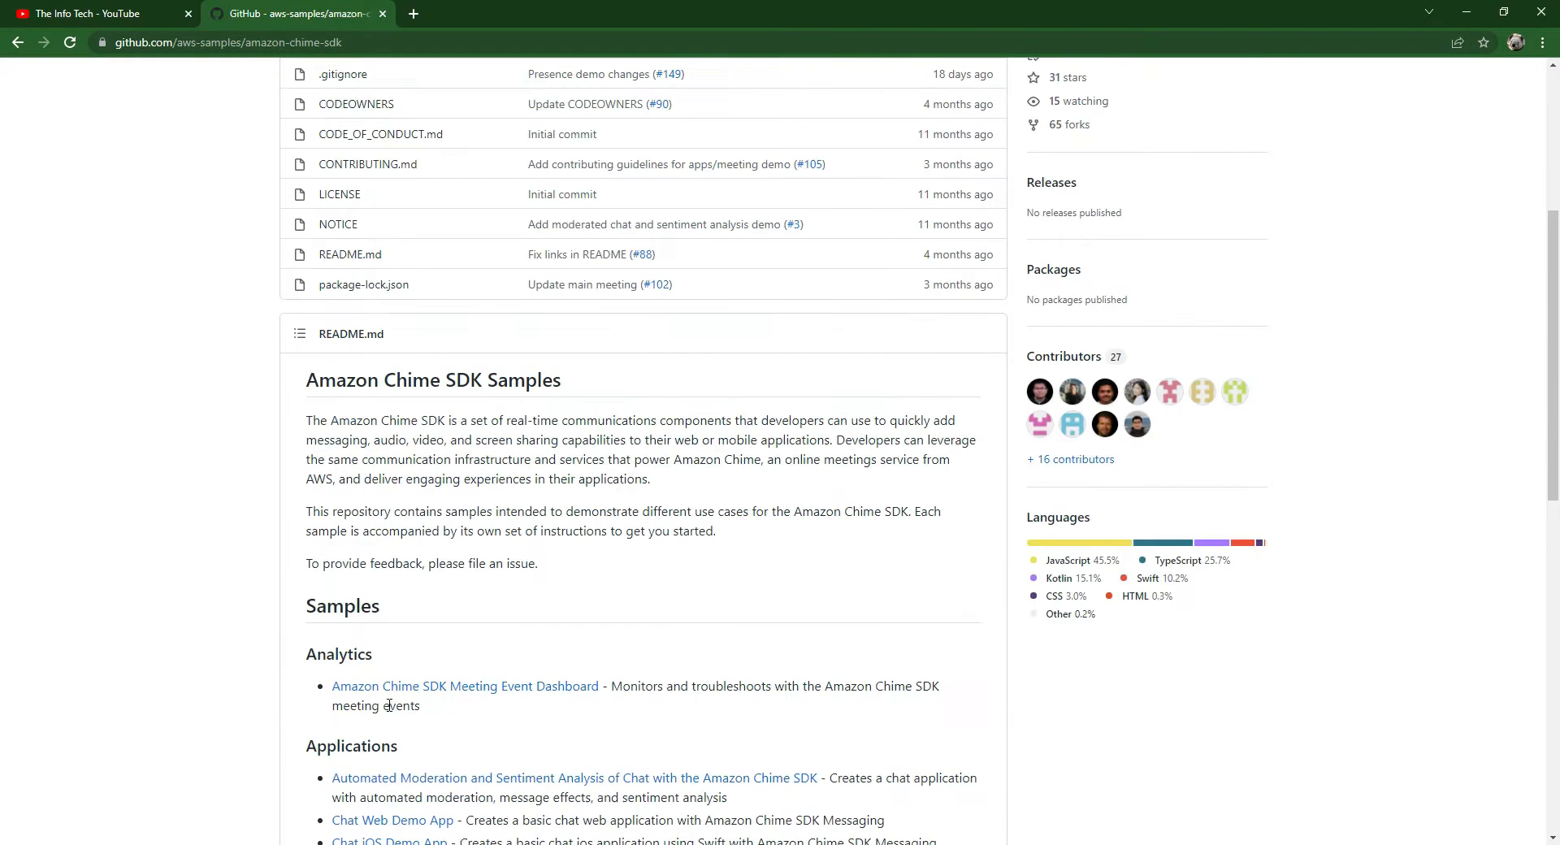
pyautogui.click(331, 393)
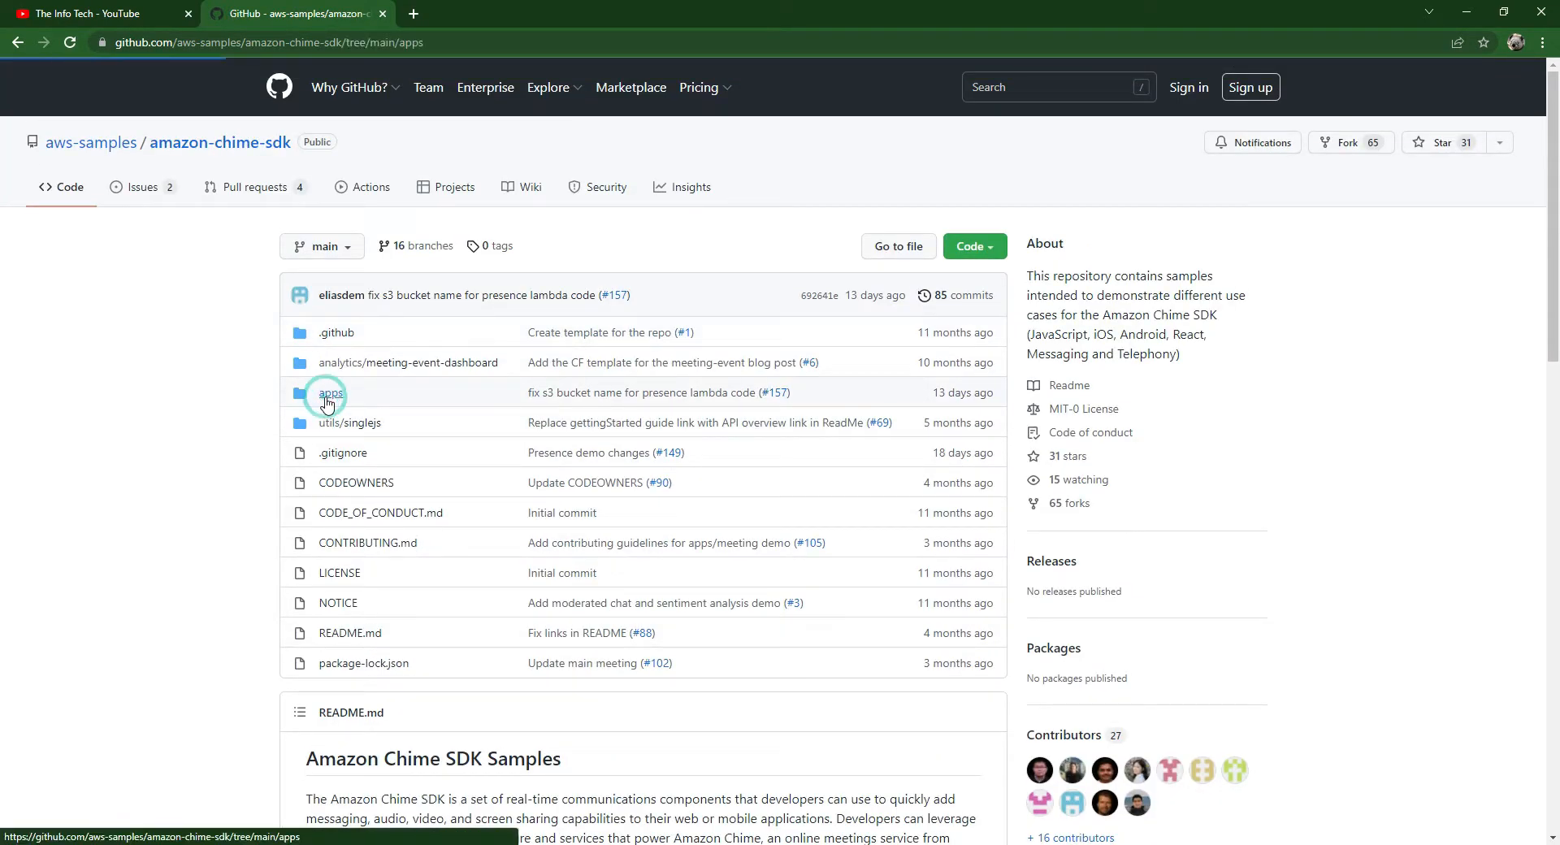
pyautogui.click(331, 392)
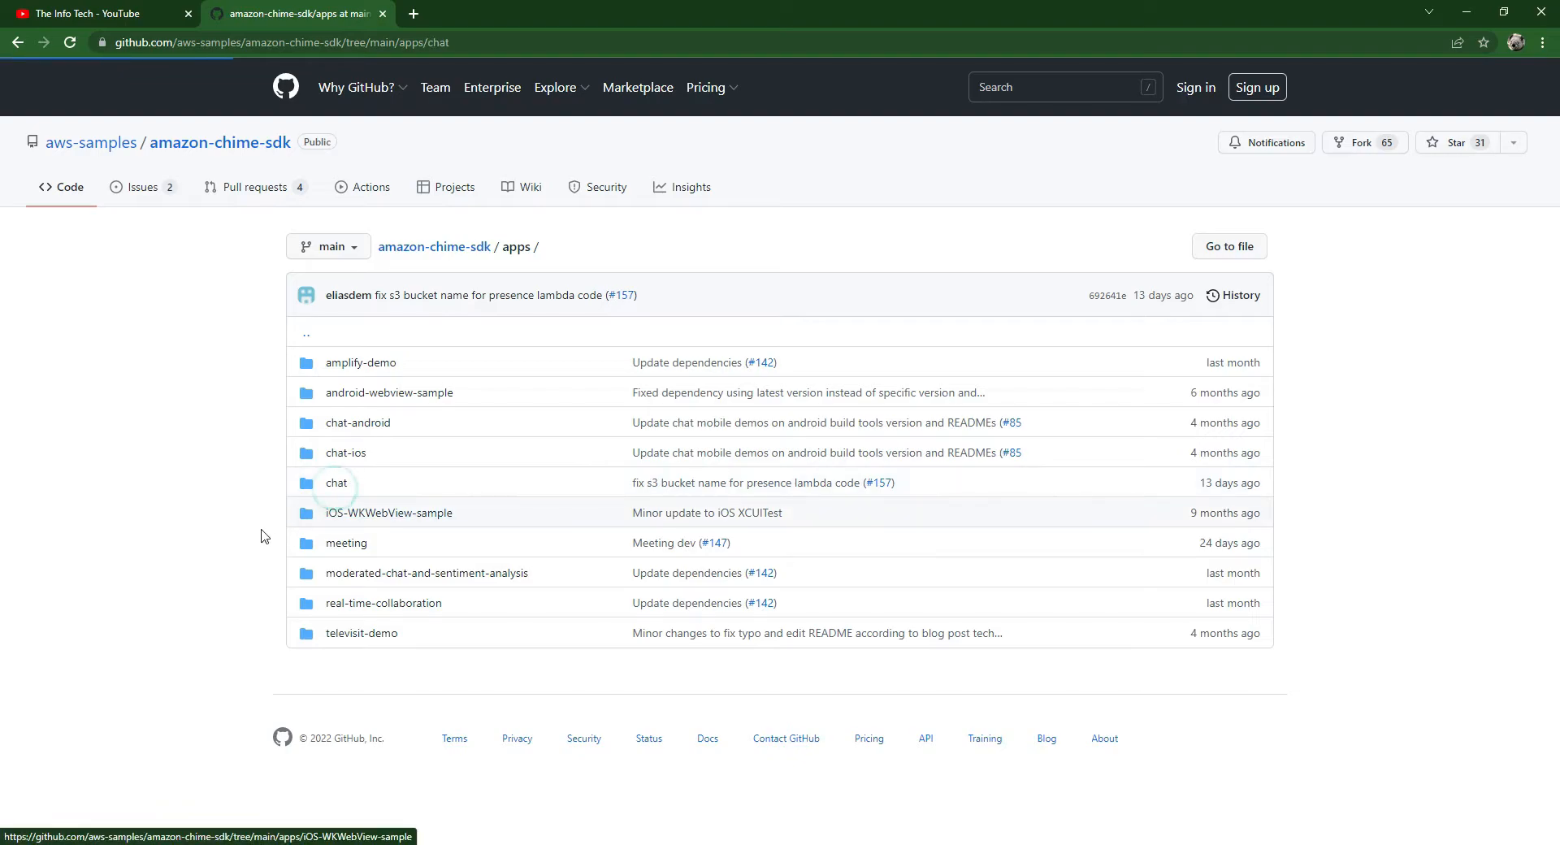
pyautogui.moveTo(279, 536)
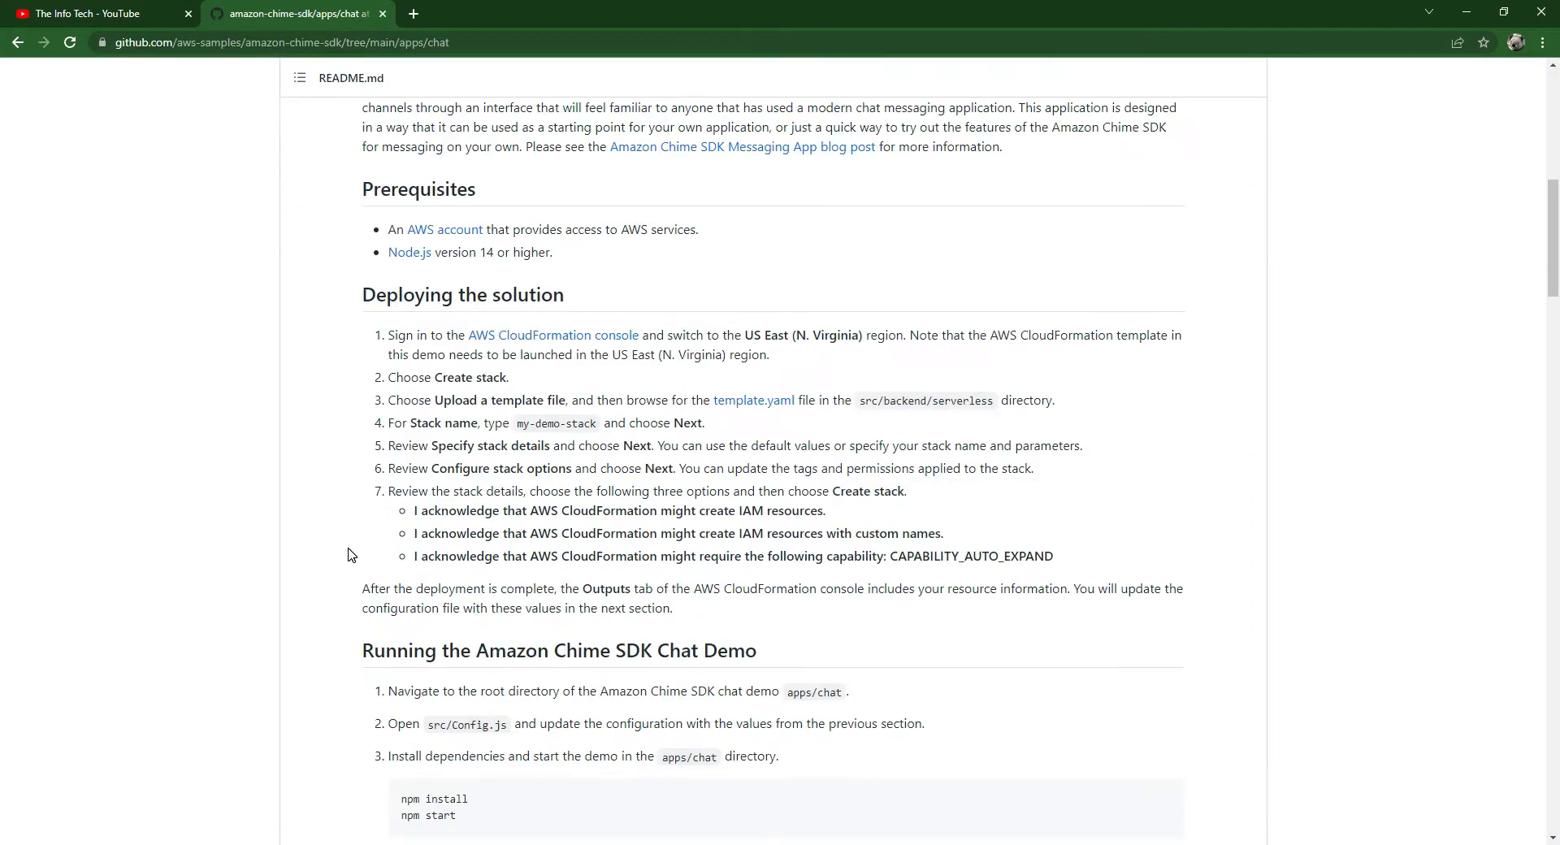
pyautogui.scroll(-3)
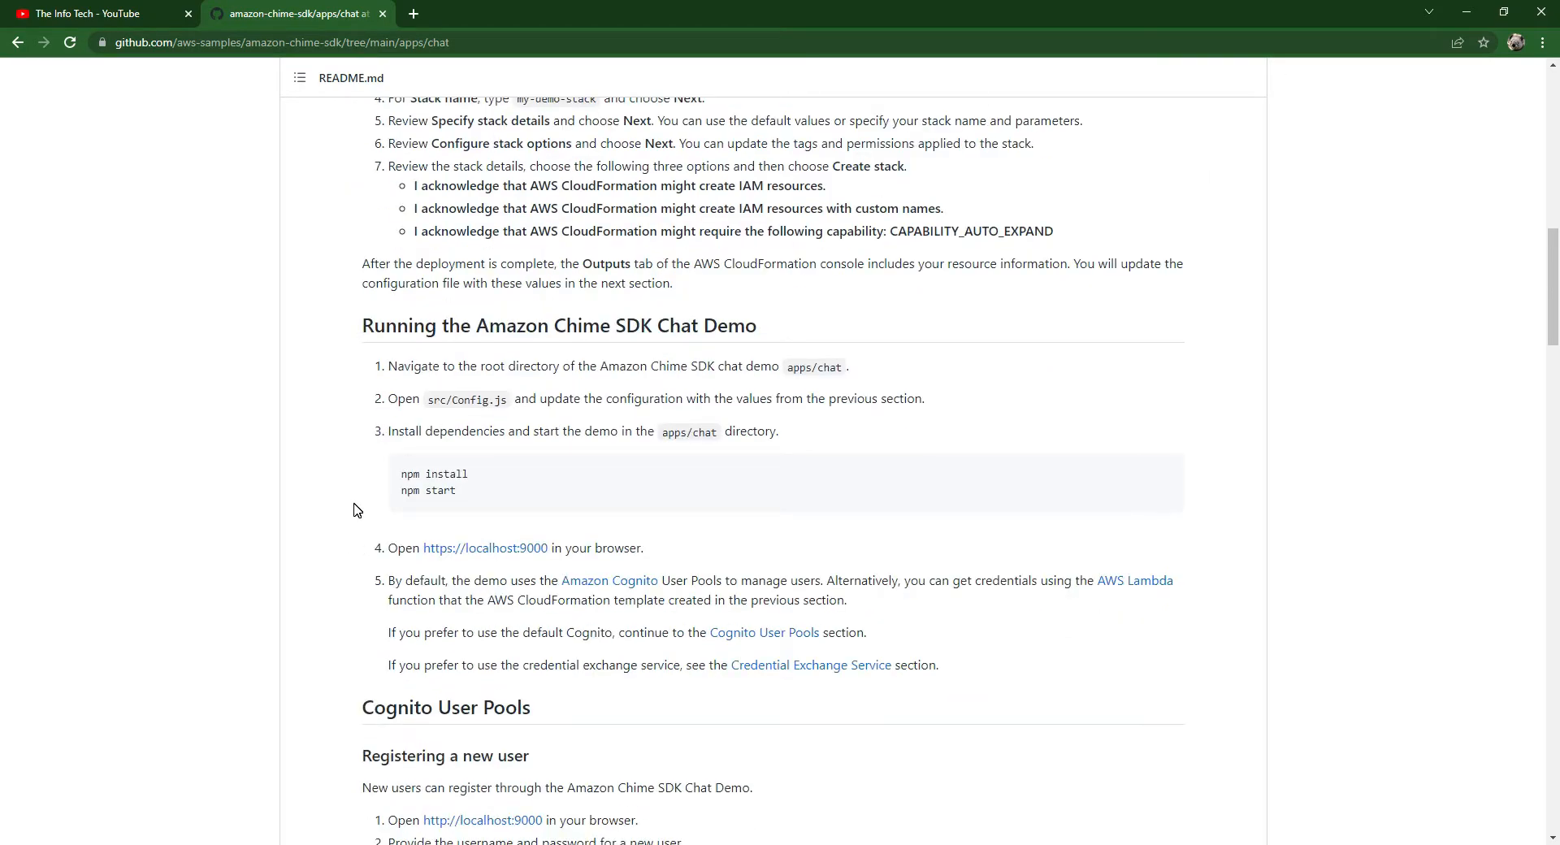
pyautogui.scroll(3)
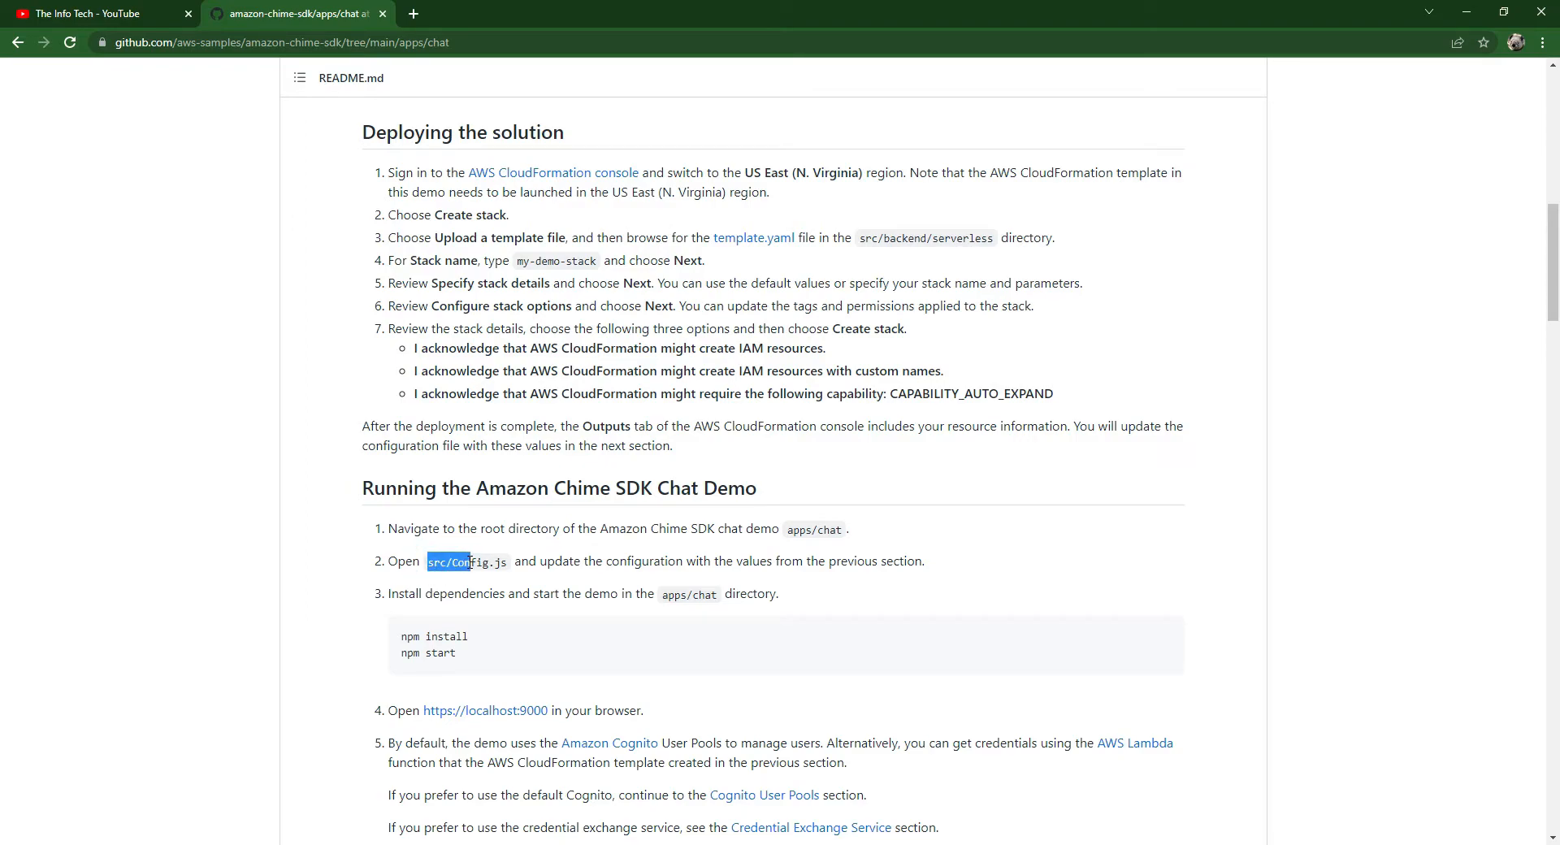
# - Alt+Tab to the Chrome window showing the apps/chat GitHub README
pyautogui.press('alt+tab')
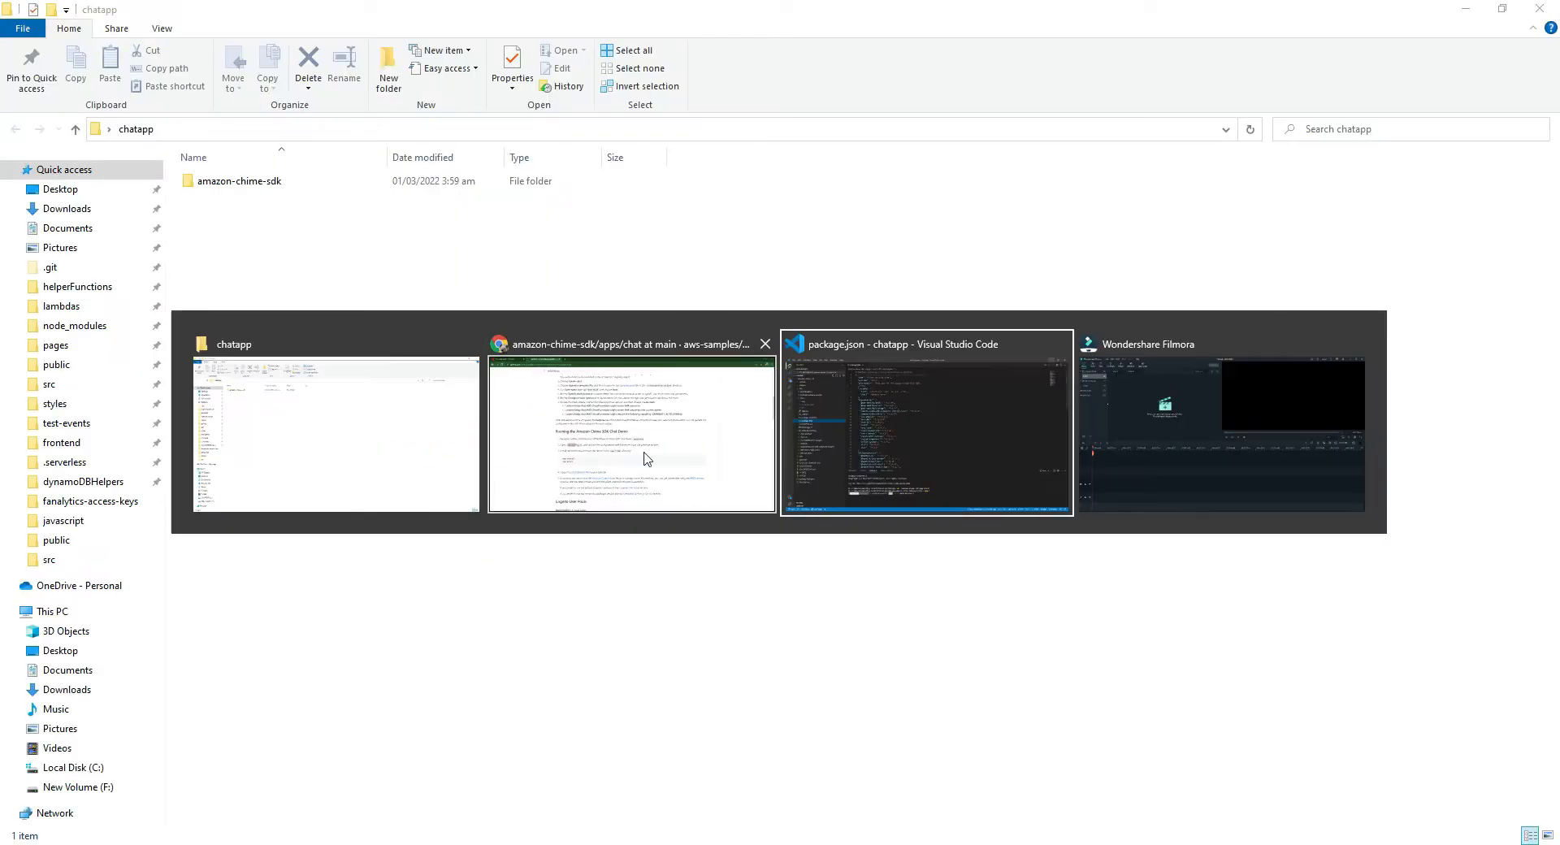
pyautogui.click(926, 428)
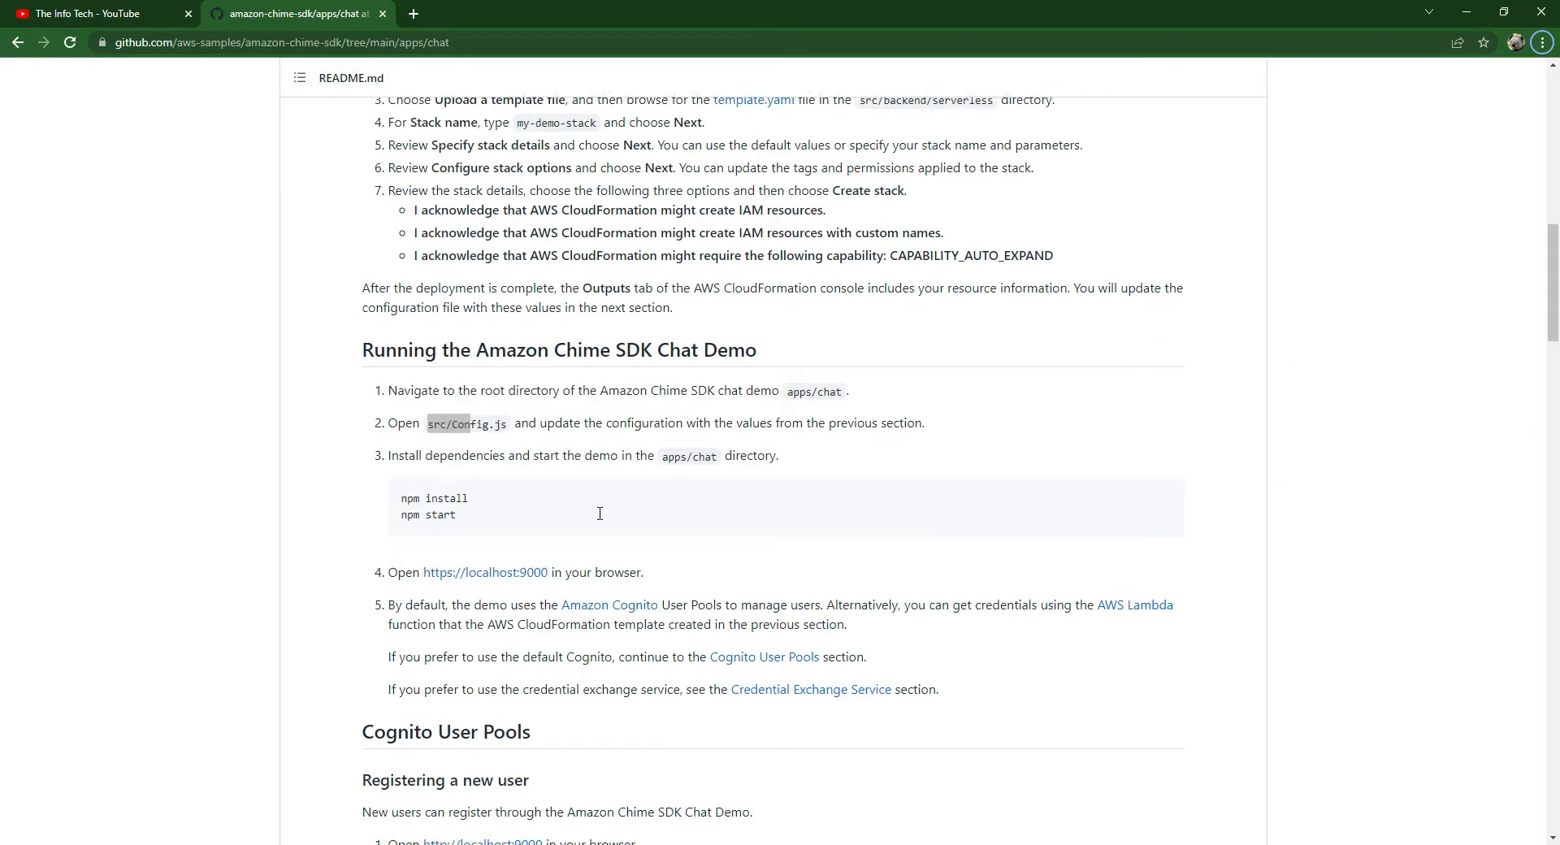
pyautogui.scroll(-3)
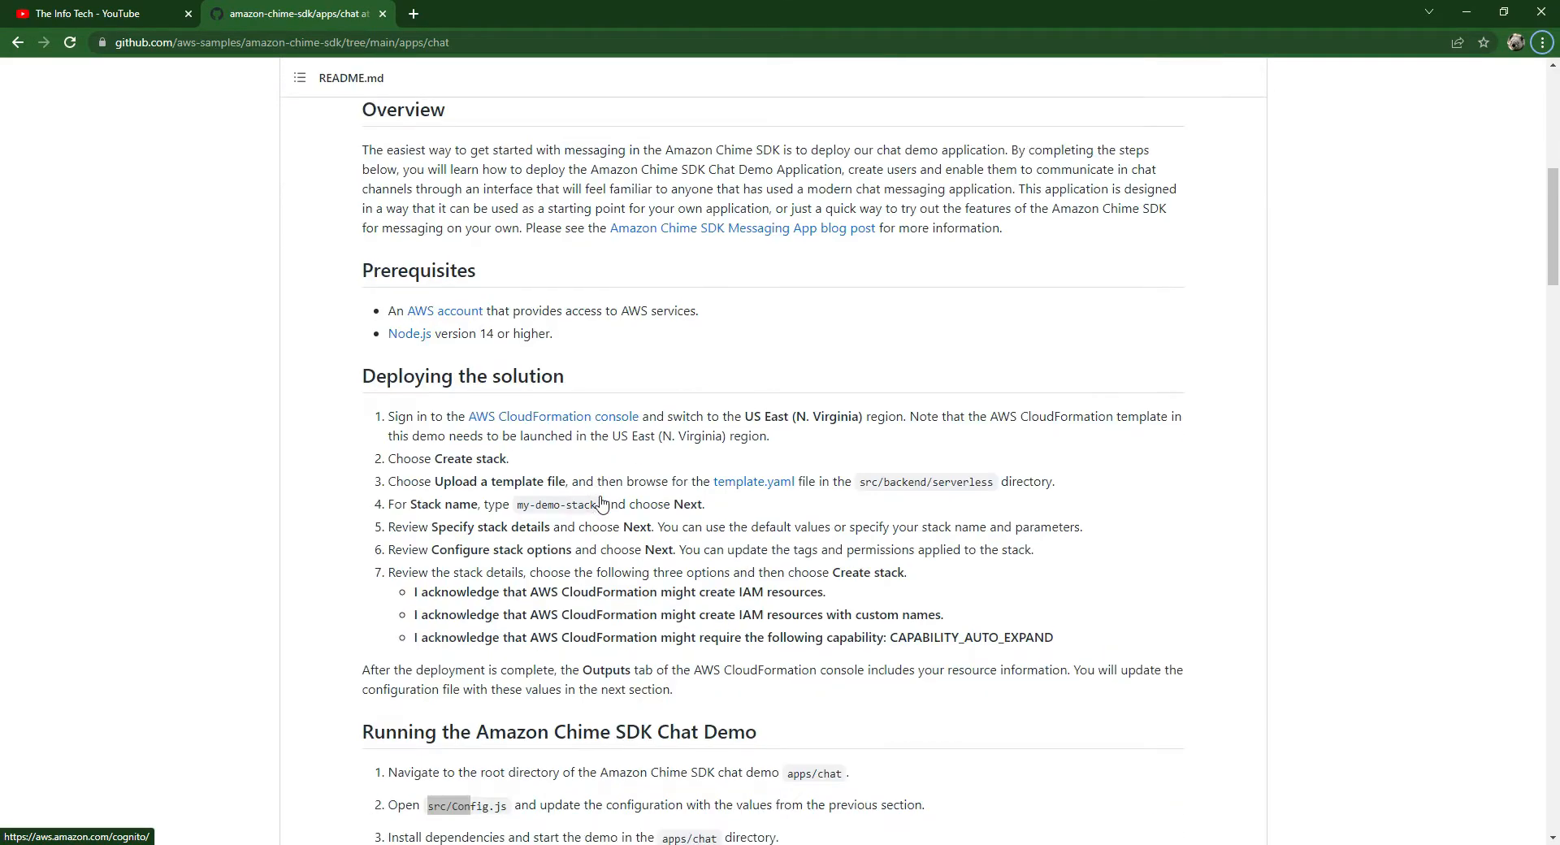
pyautogui.scroll(-3)
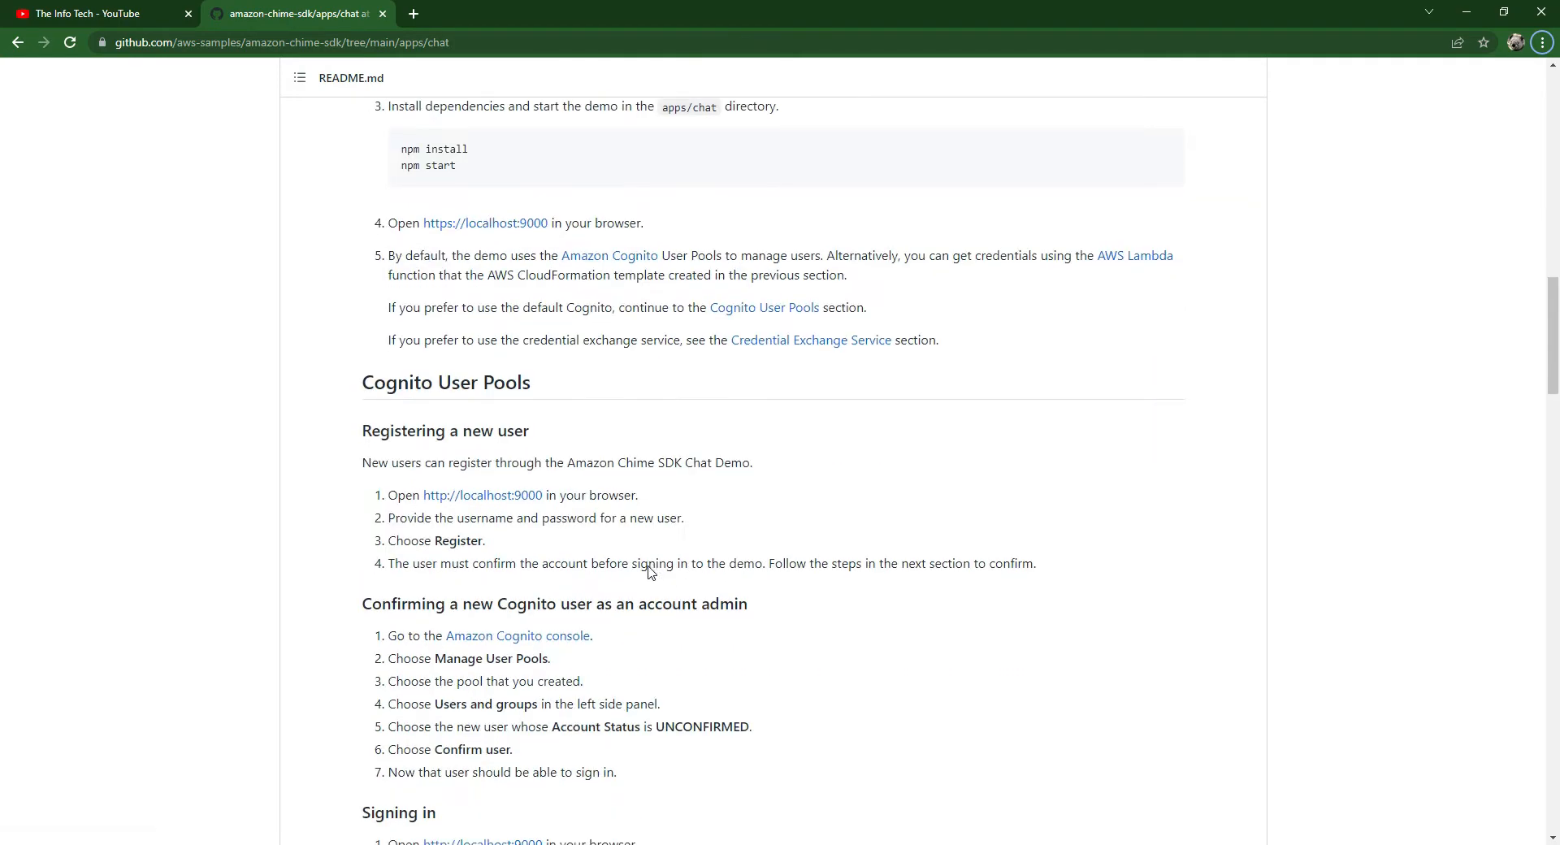
pyautogui.scroll(-3)
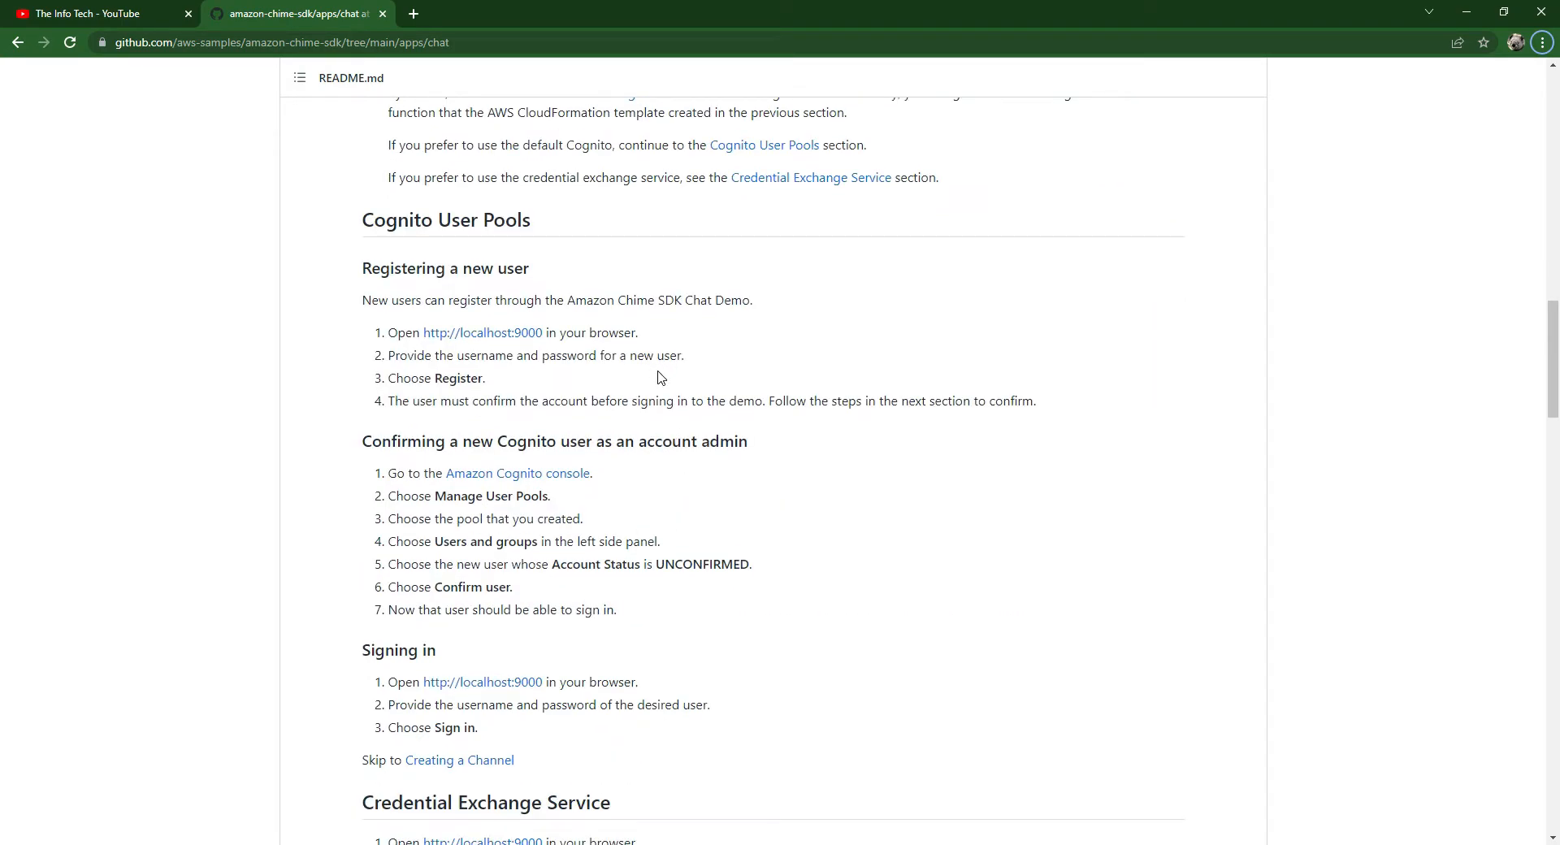
pyautogui.moveTo(694, 390)
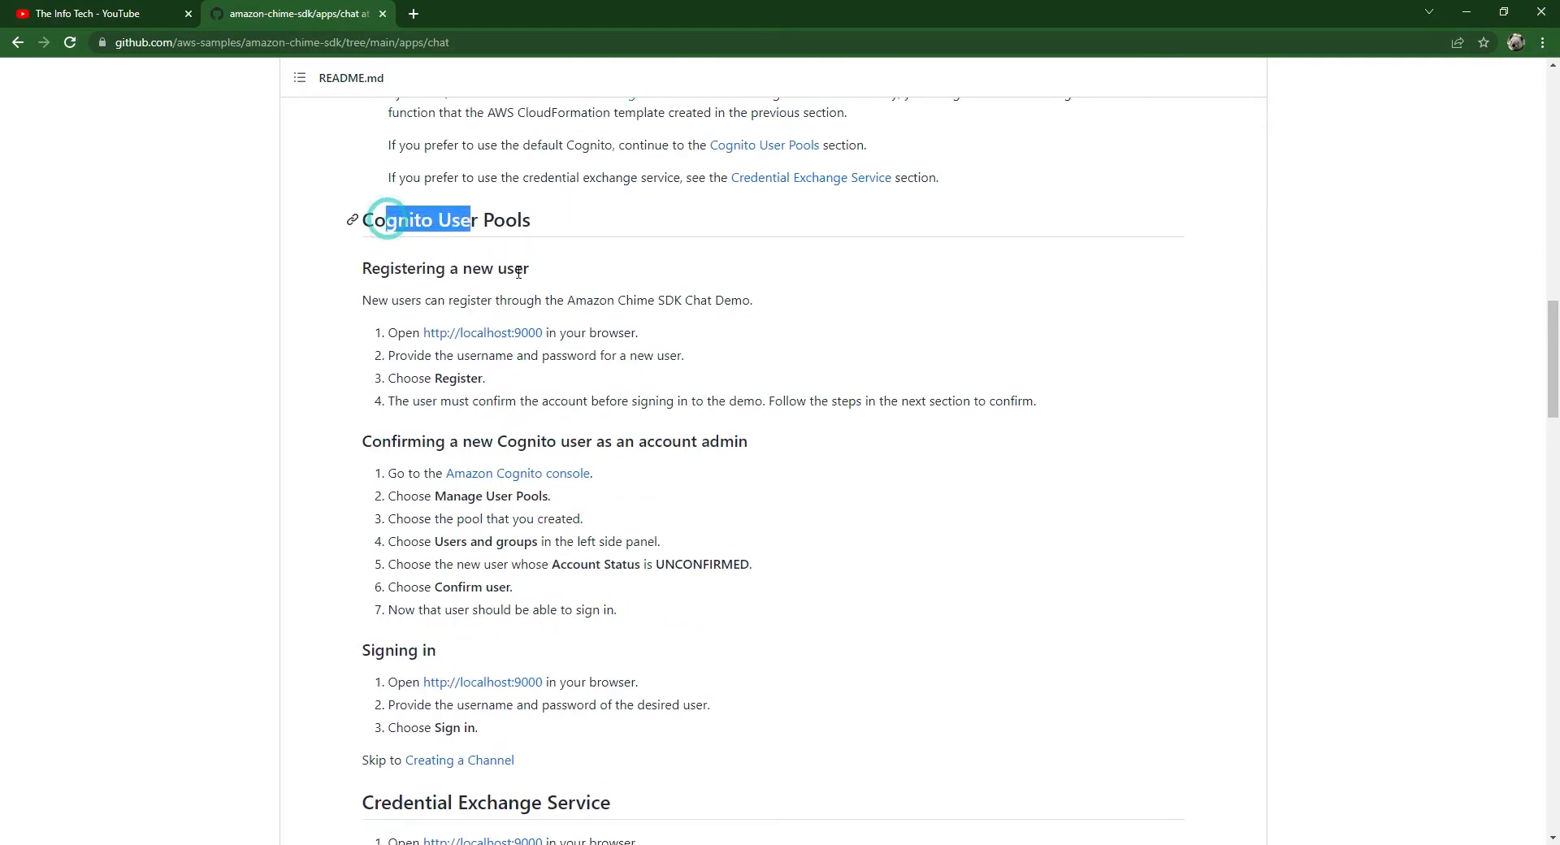
pyautogui.scroll(-3)
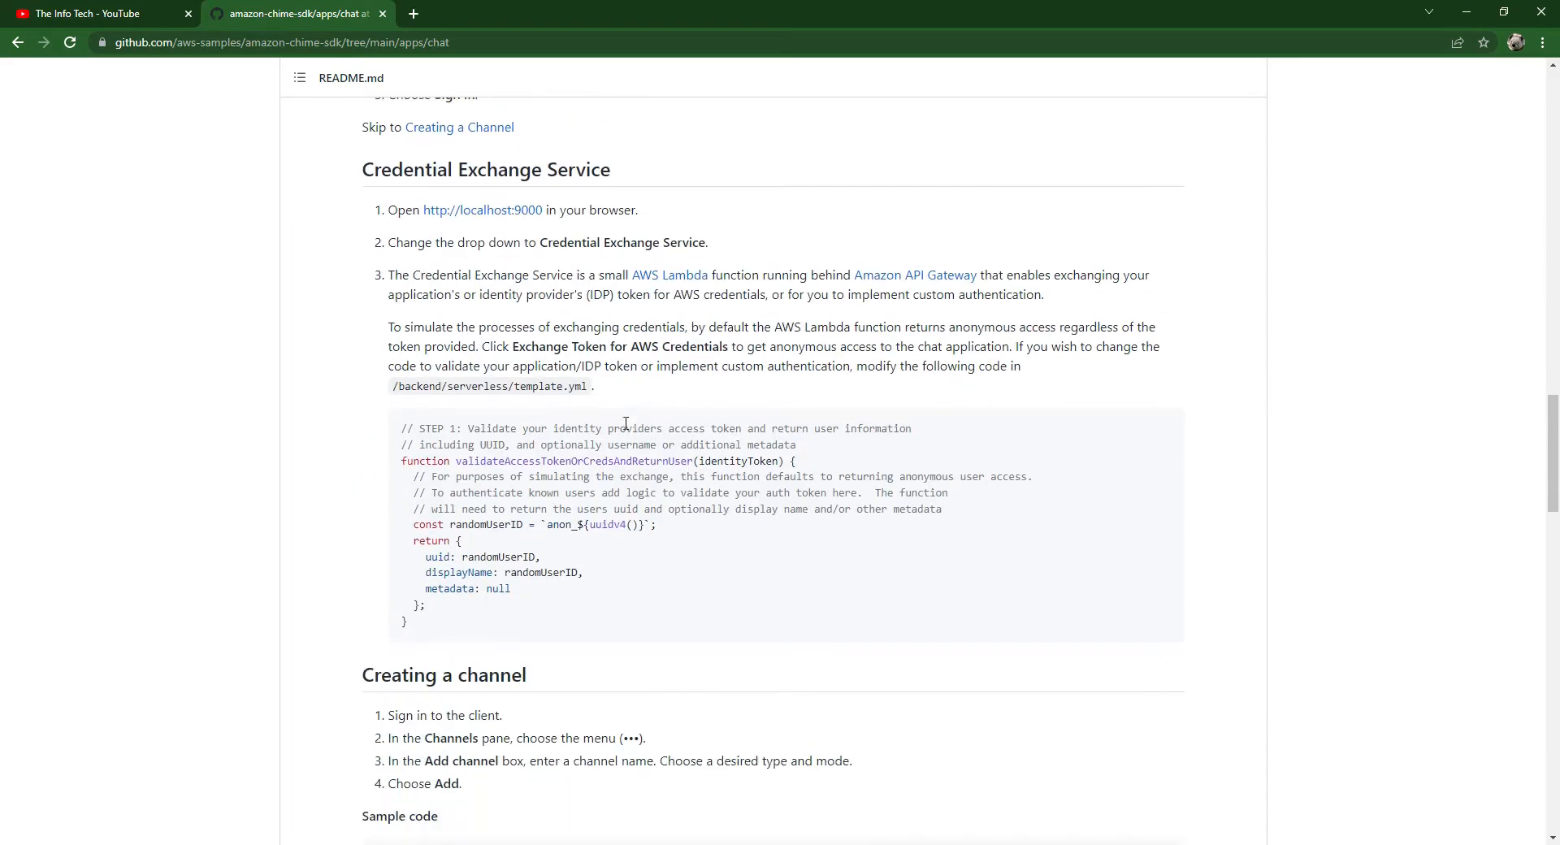
pyautogui.scroll(-3)
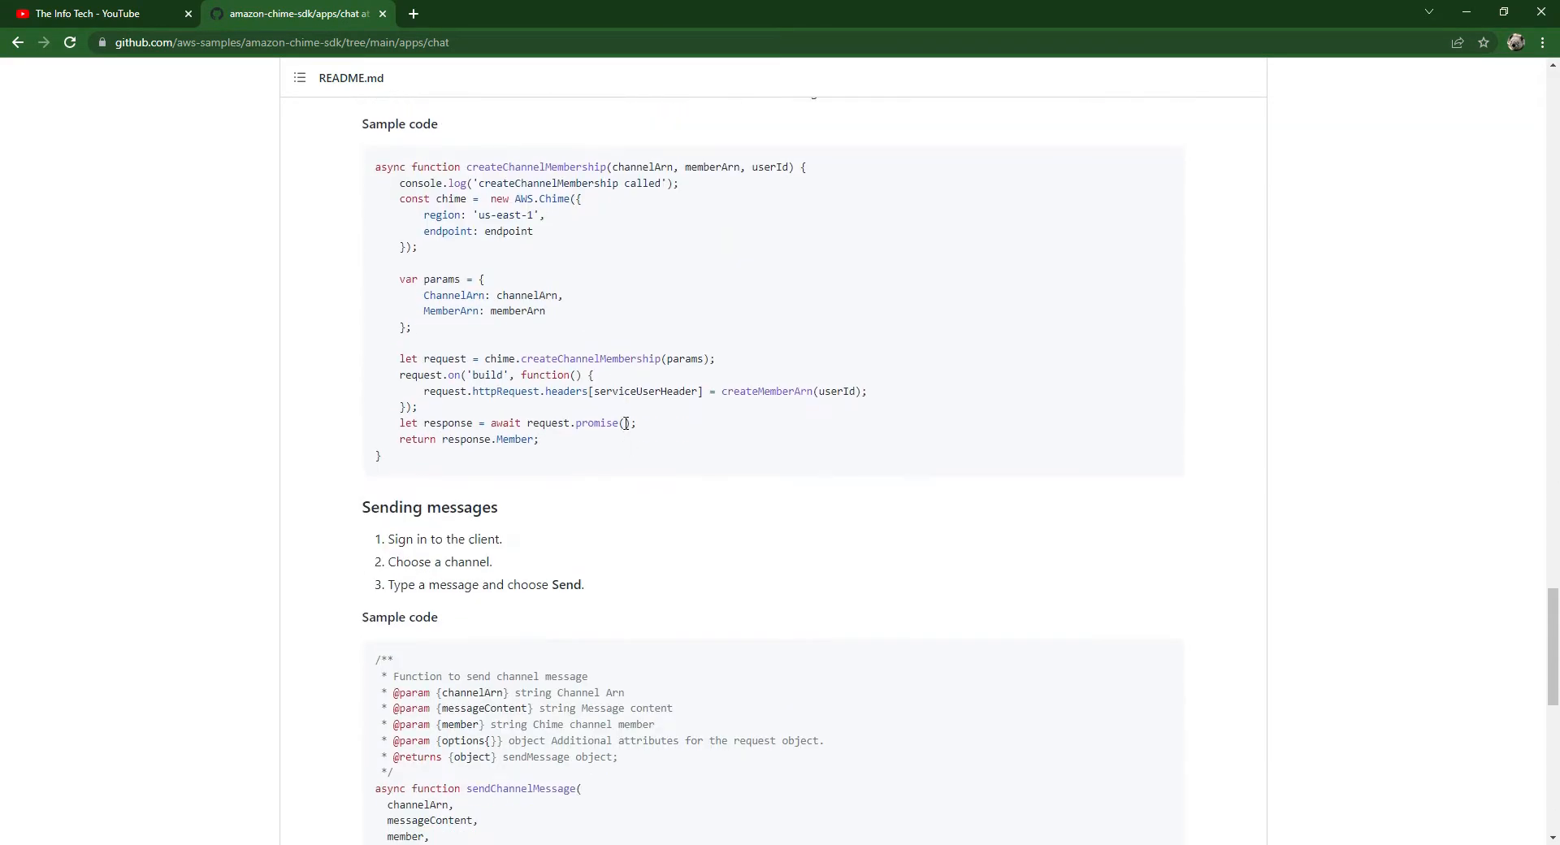
pyautogui.scroll(3)
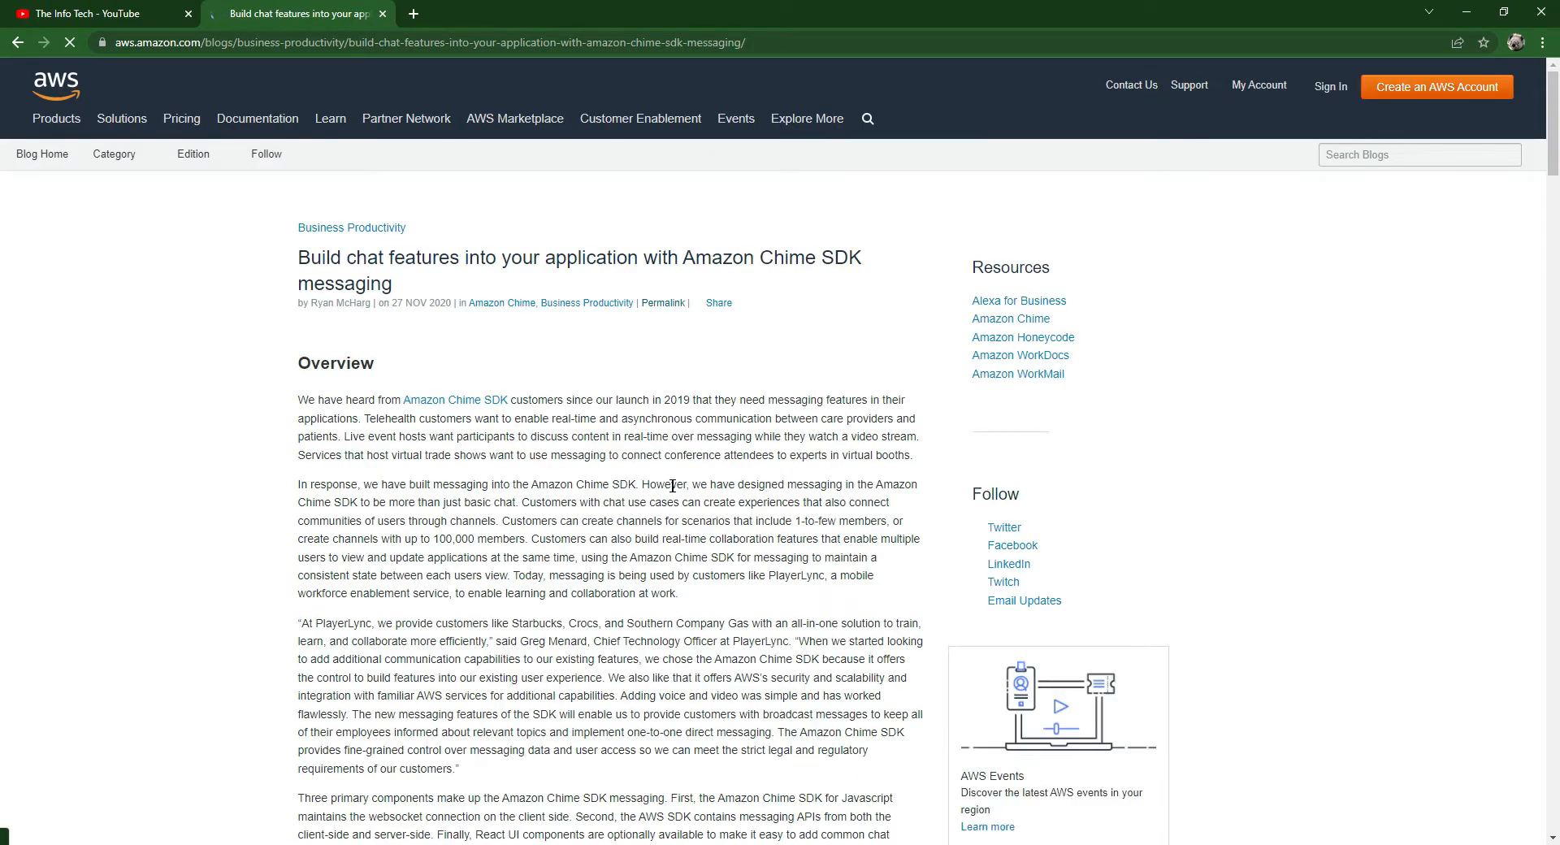
# - Scroll to Step 1 of the blog post and launch the stack in a new console tab
pyautogui.scroll(-3)
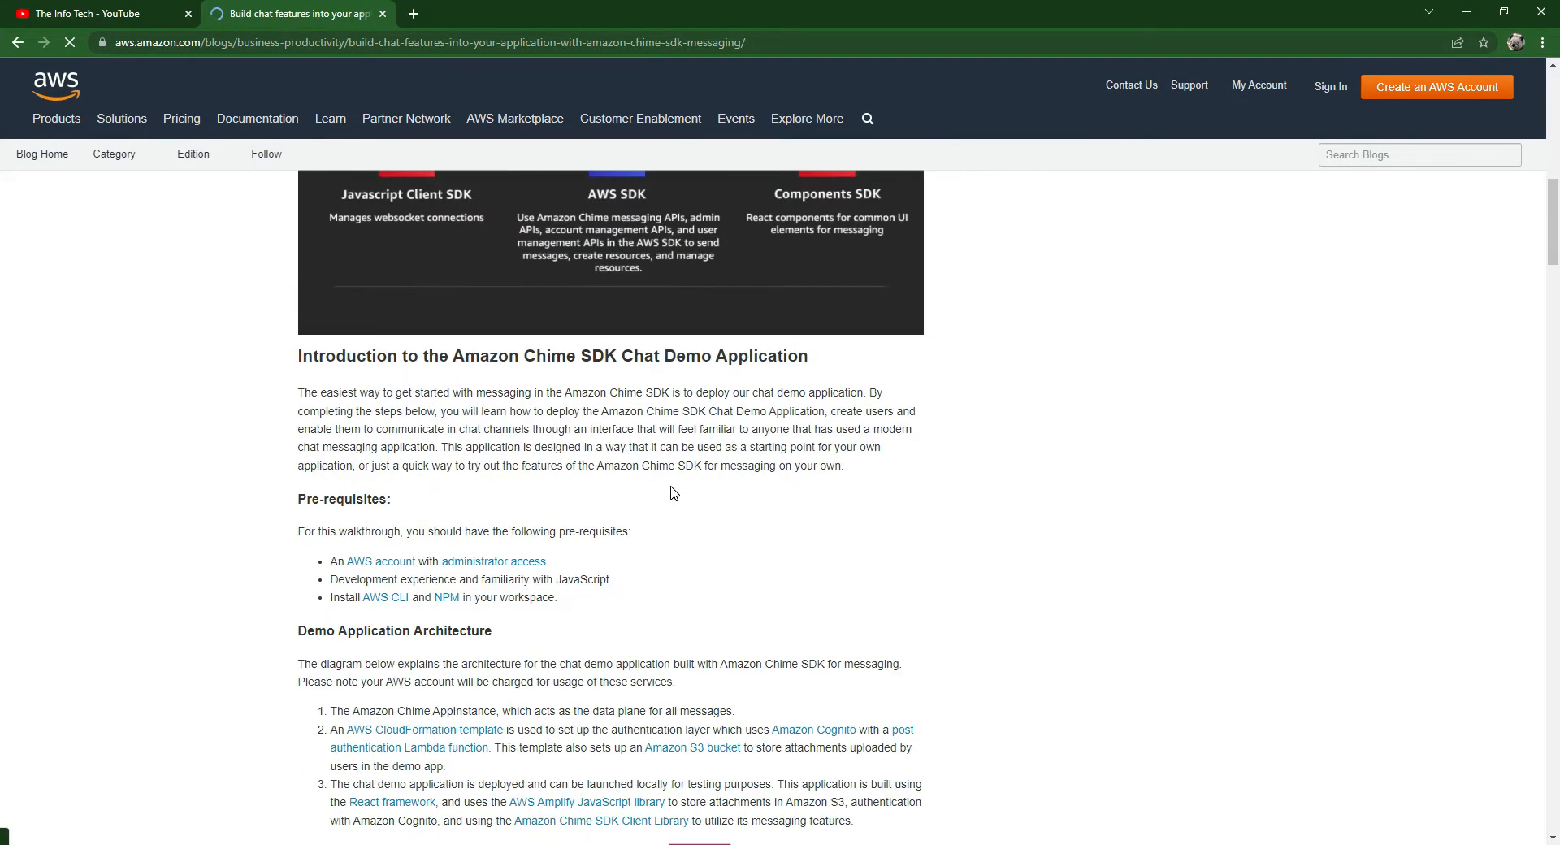
pyautogui.scroll(-3)
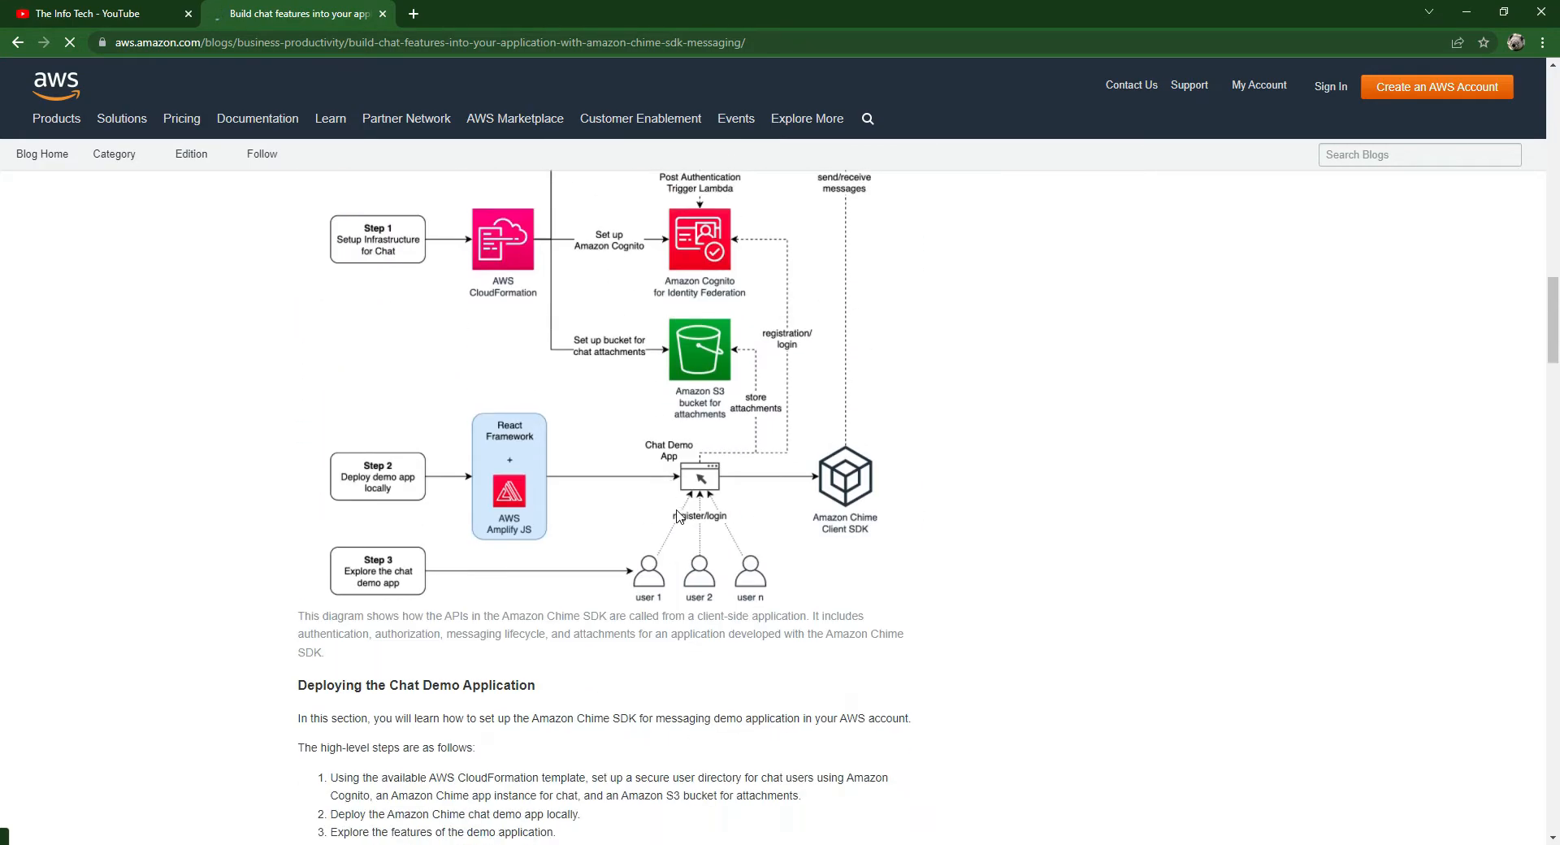
pyautogui.scroll(3)
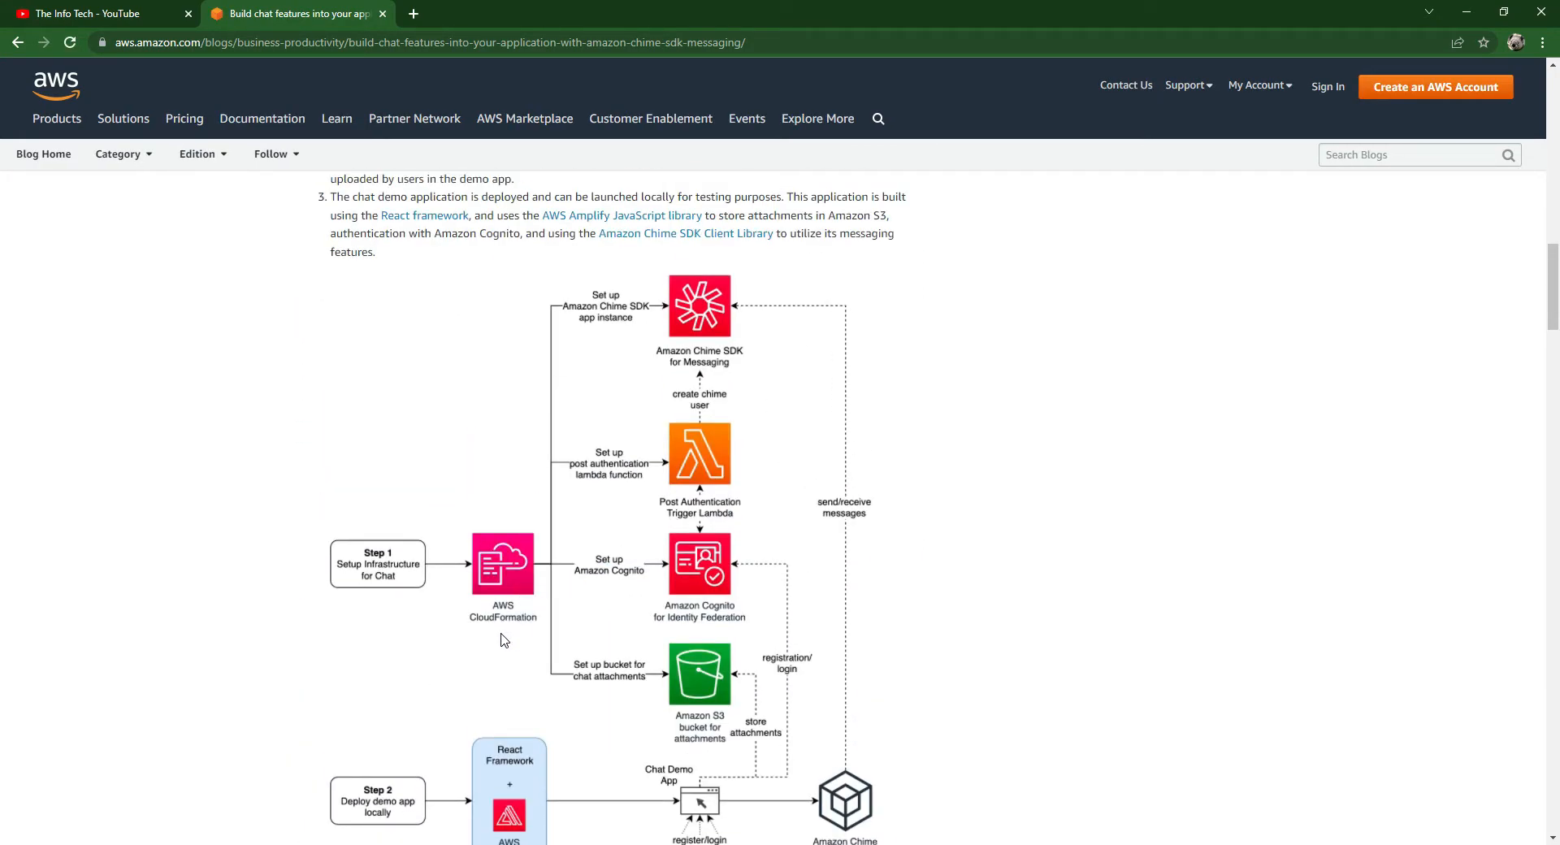
pyautogui.scroll(-3)
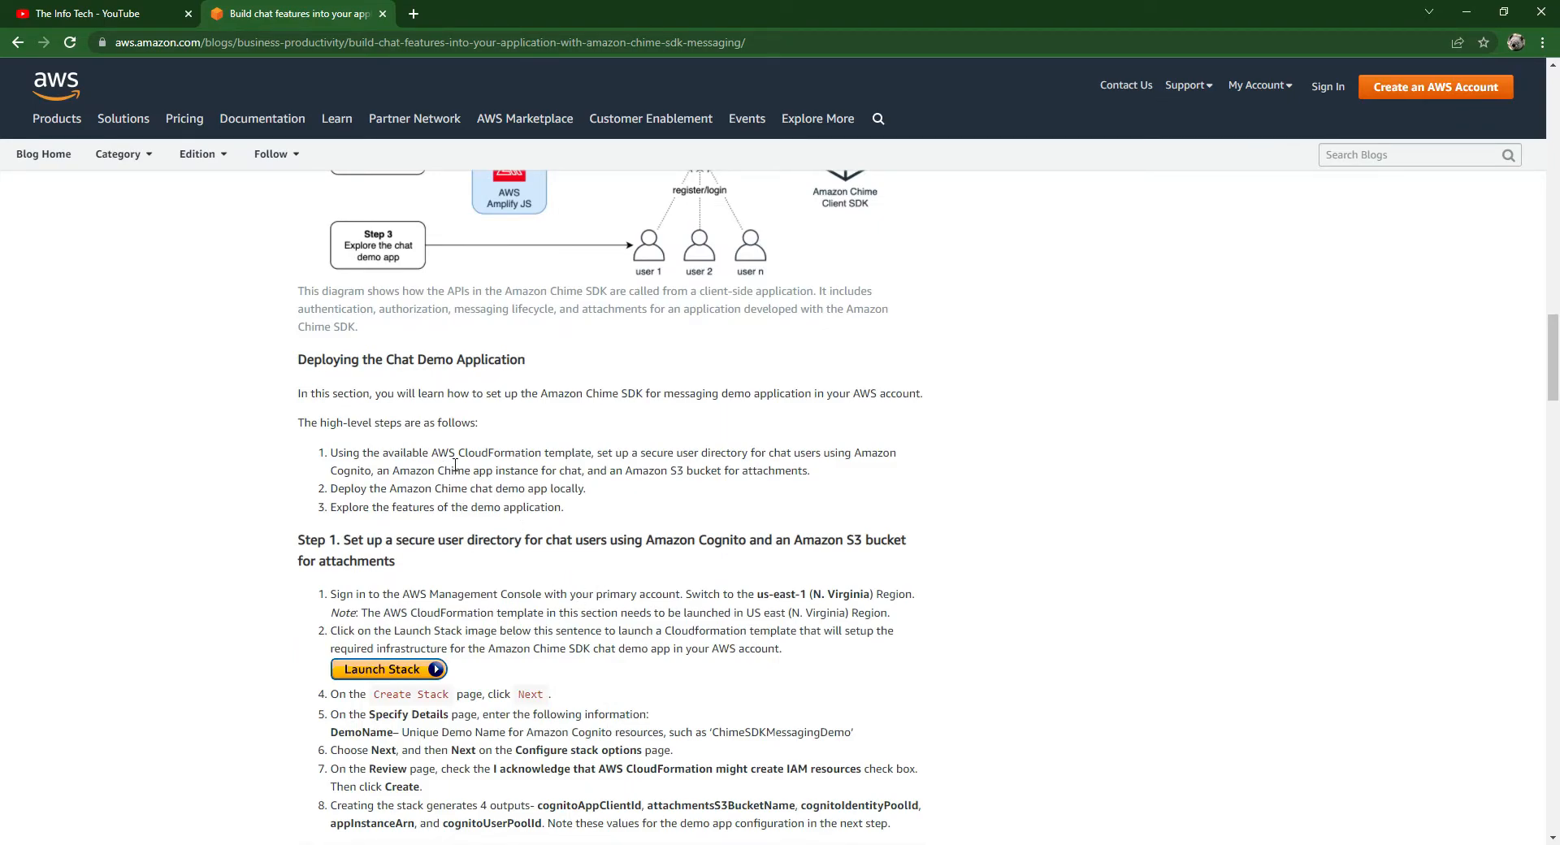
pyautogui.scroll(-3)
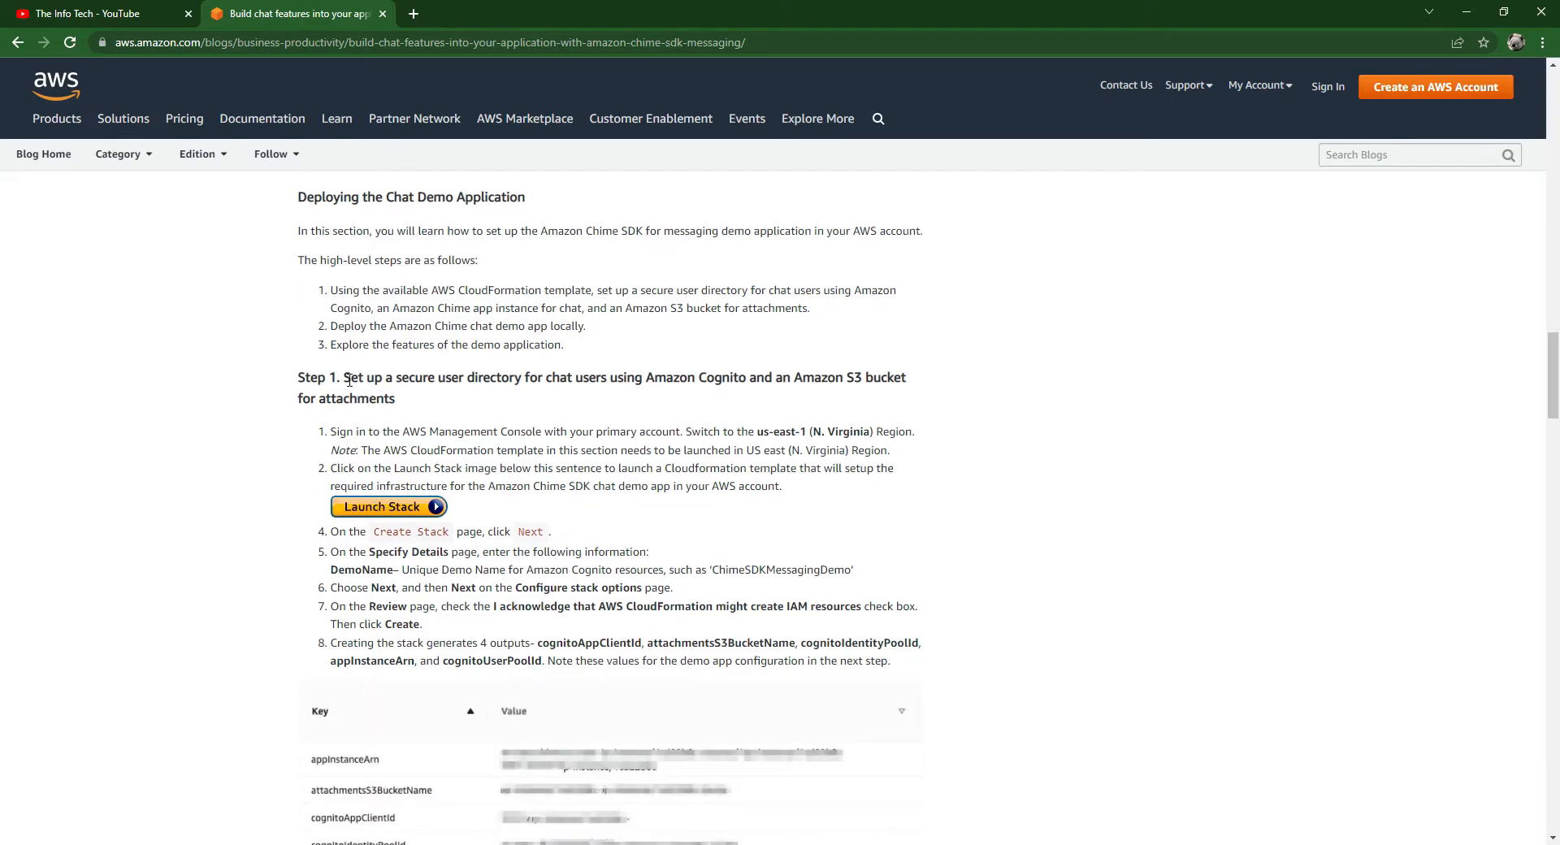
pyautogui.moveTo(400, 531)
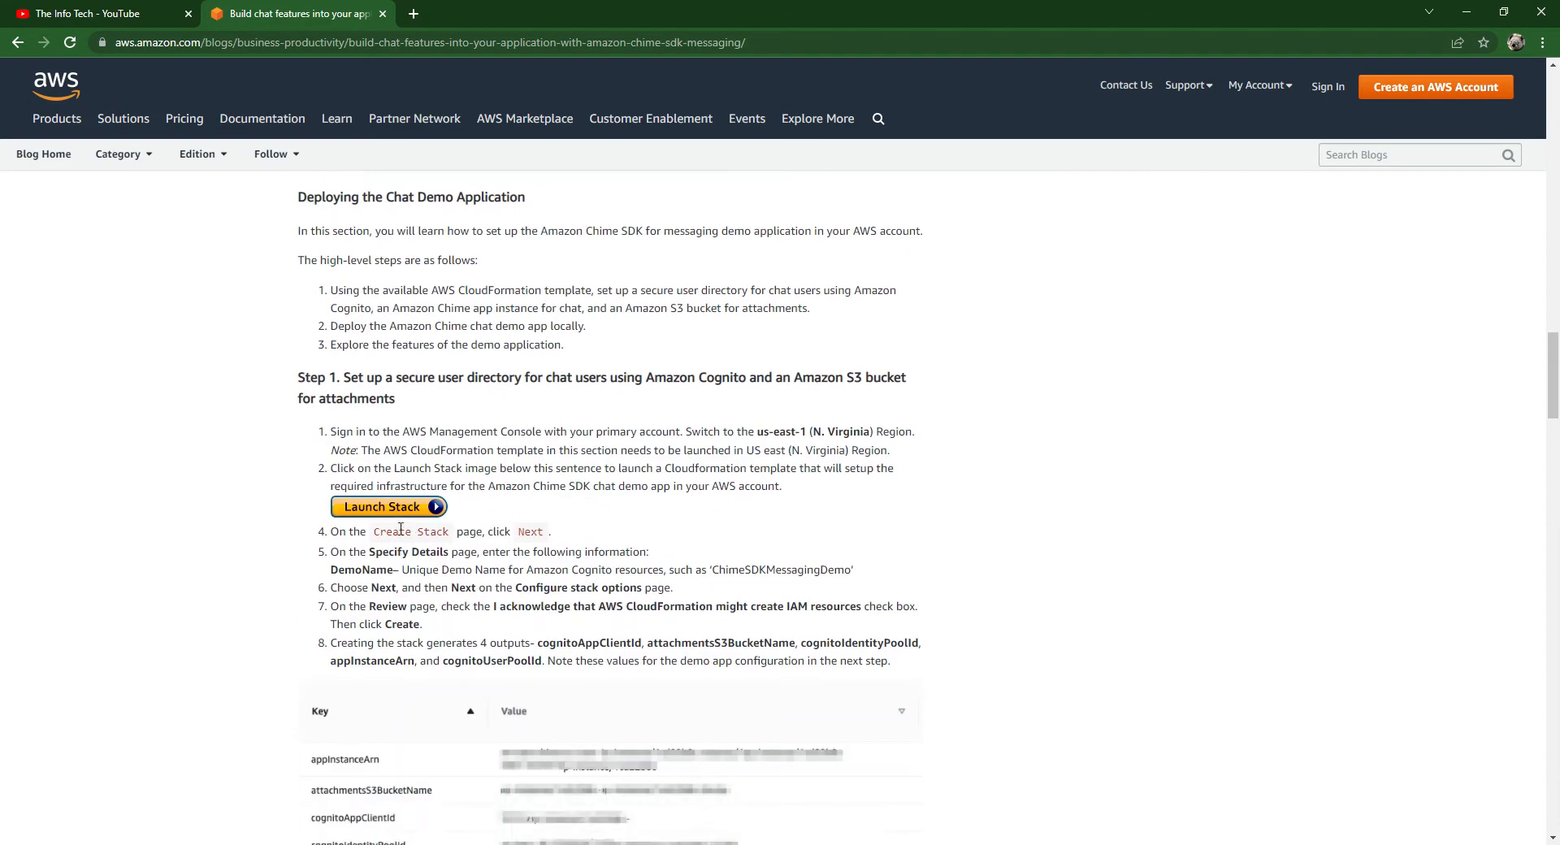
pyautogui.click(387, 506)
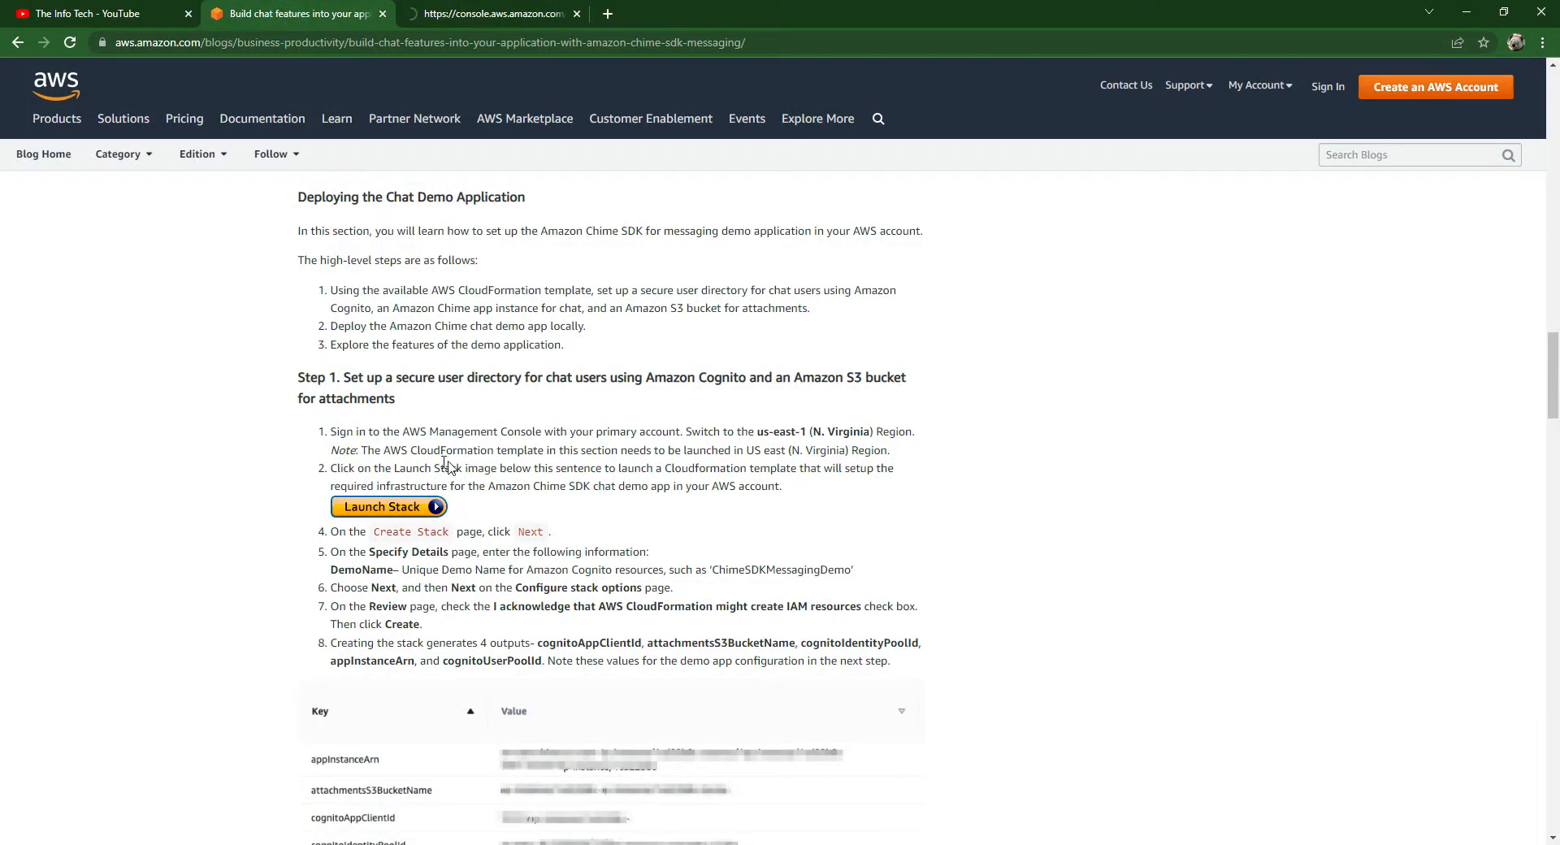
pyautogui.click(389, 505)
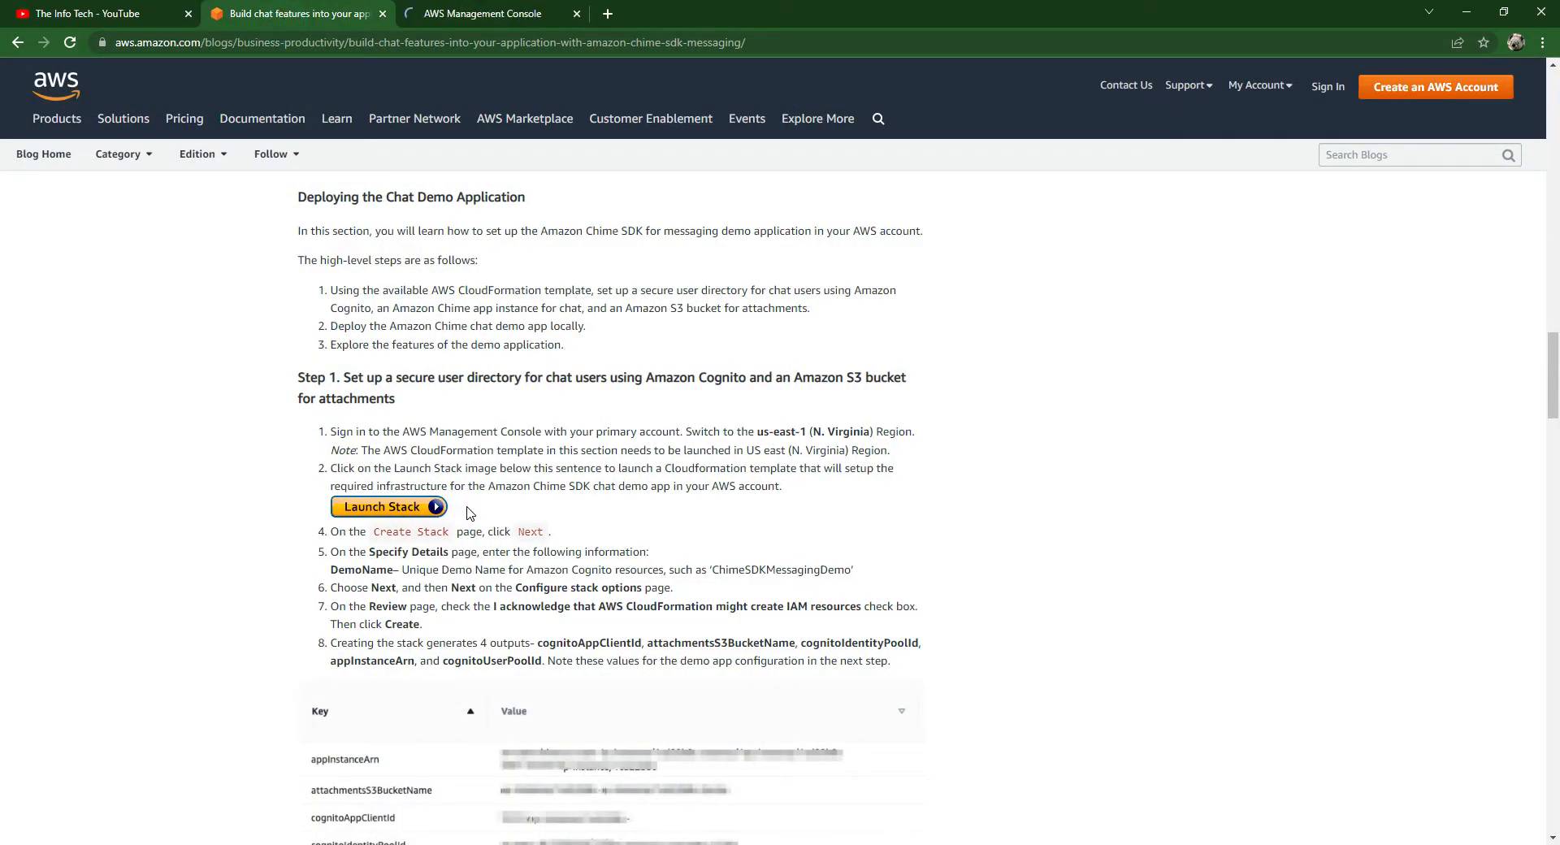
pyautogui.click(382, 507)
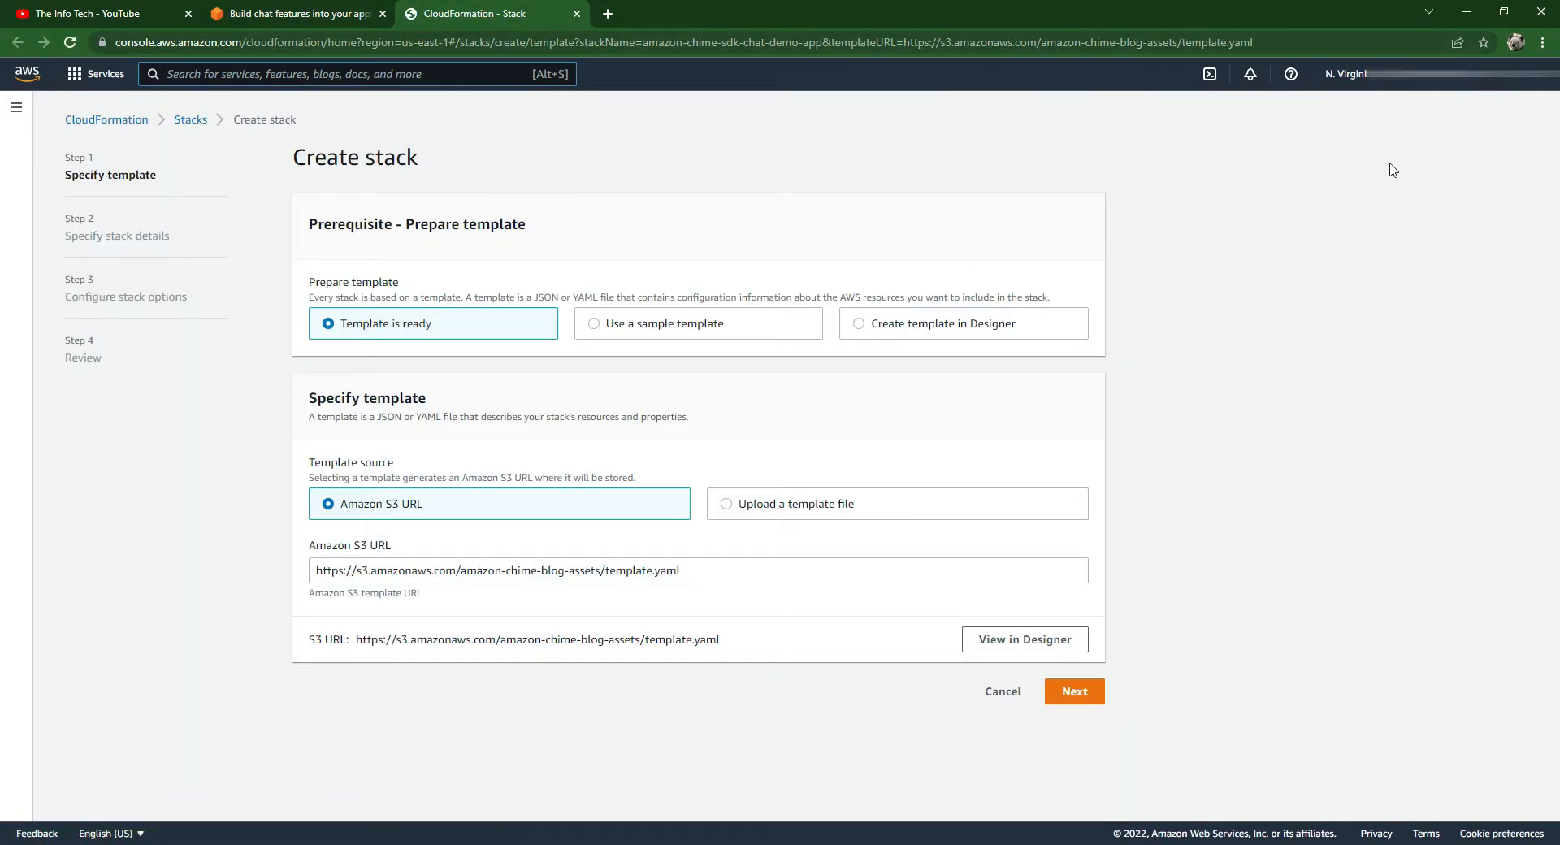
pyautogui.moveTo(403, 383)
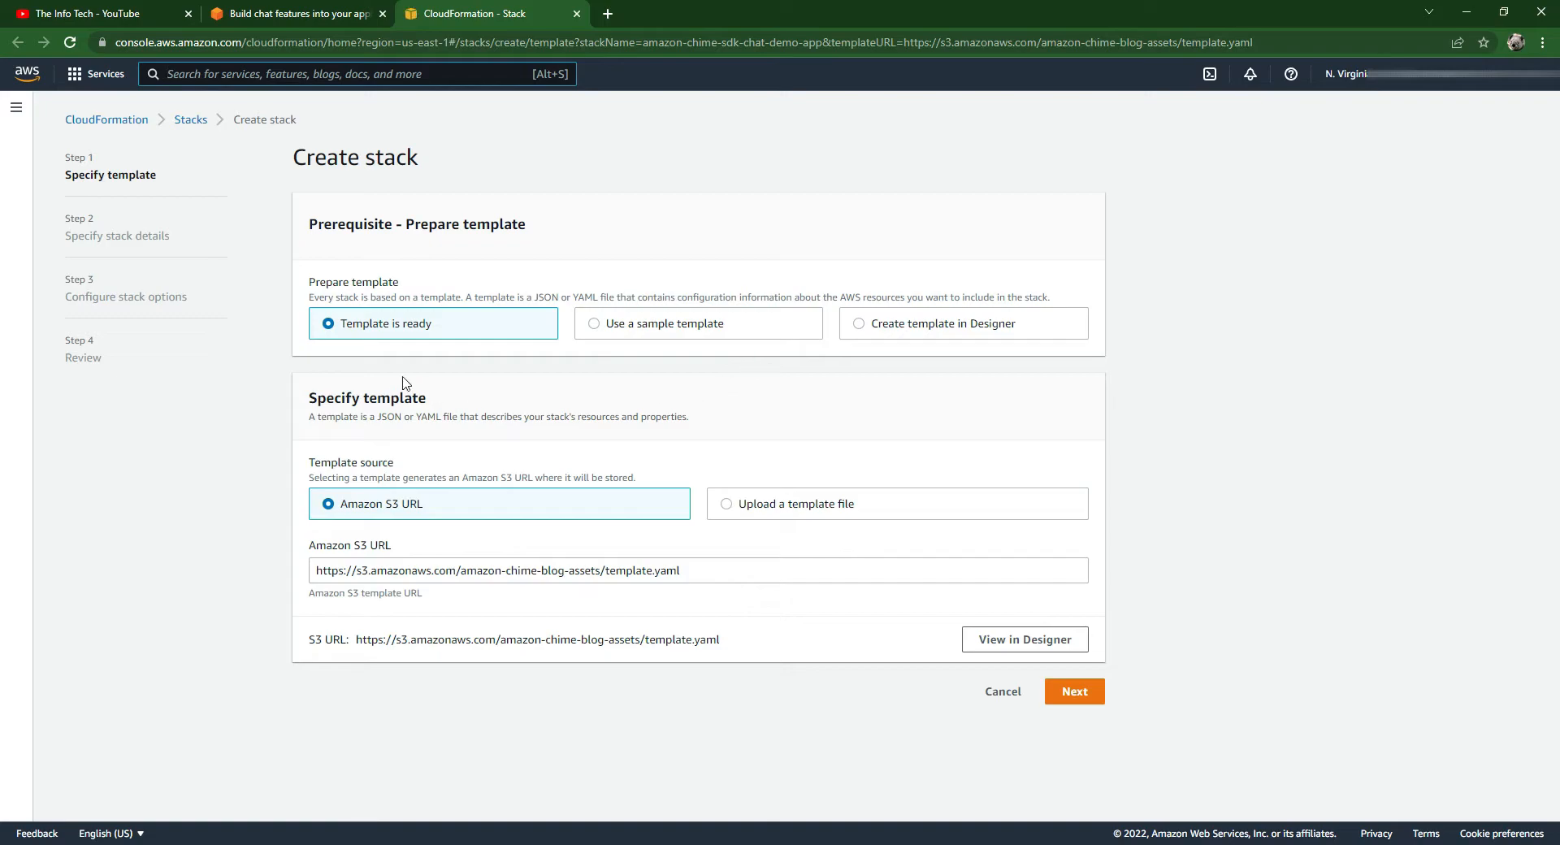
pyautogui.moveTo(914, 654)
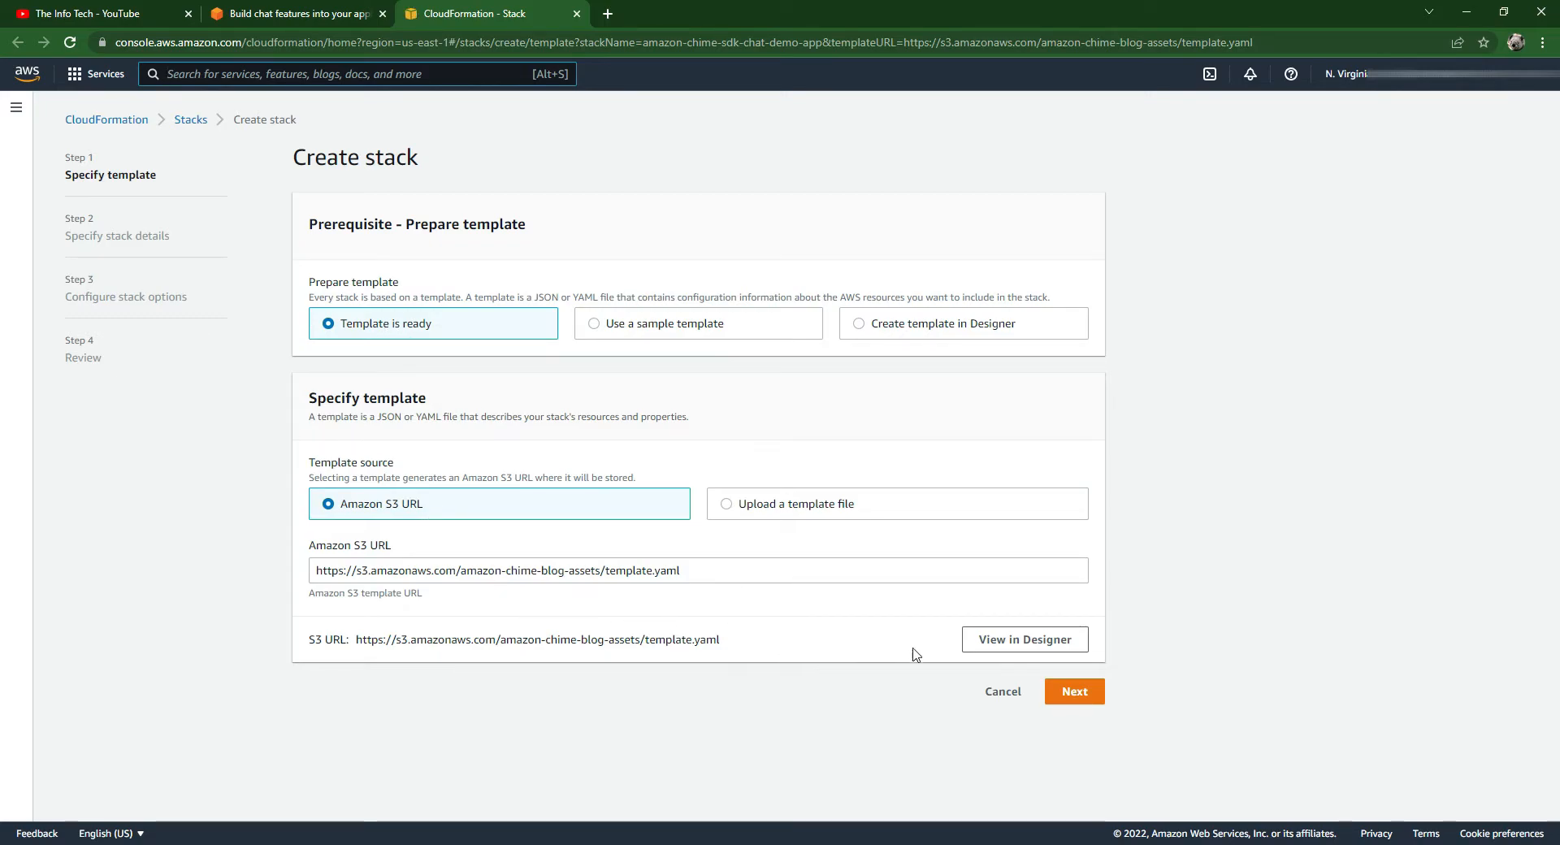
# - Keep the default template, stack details and options, acknowledge IAM resources, and create the stack
pyautogui.click(1073, 691)
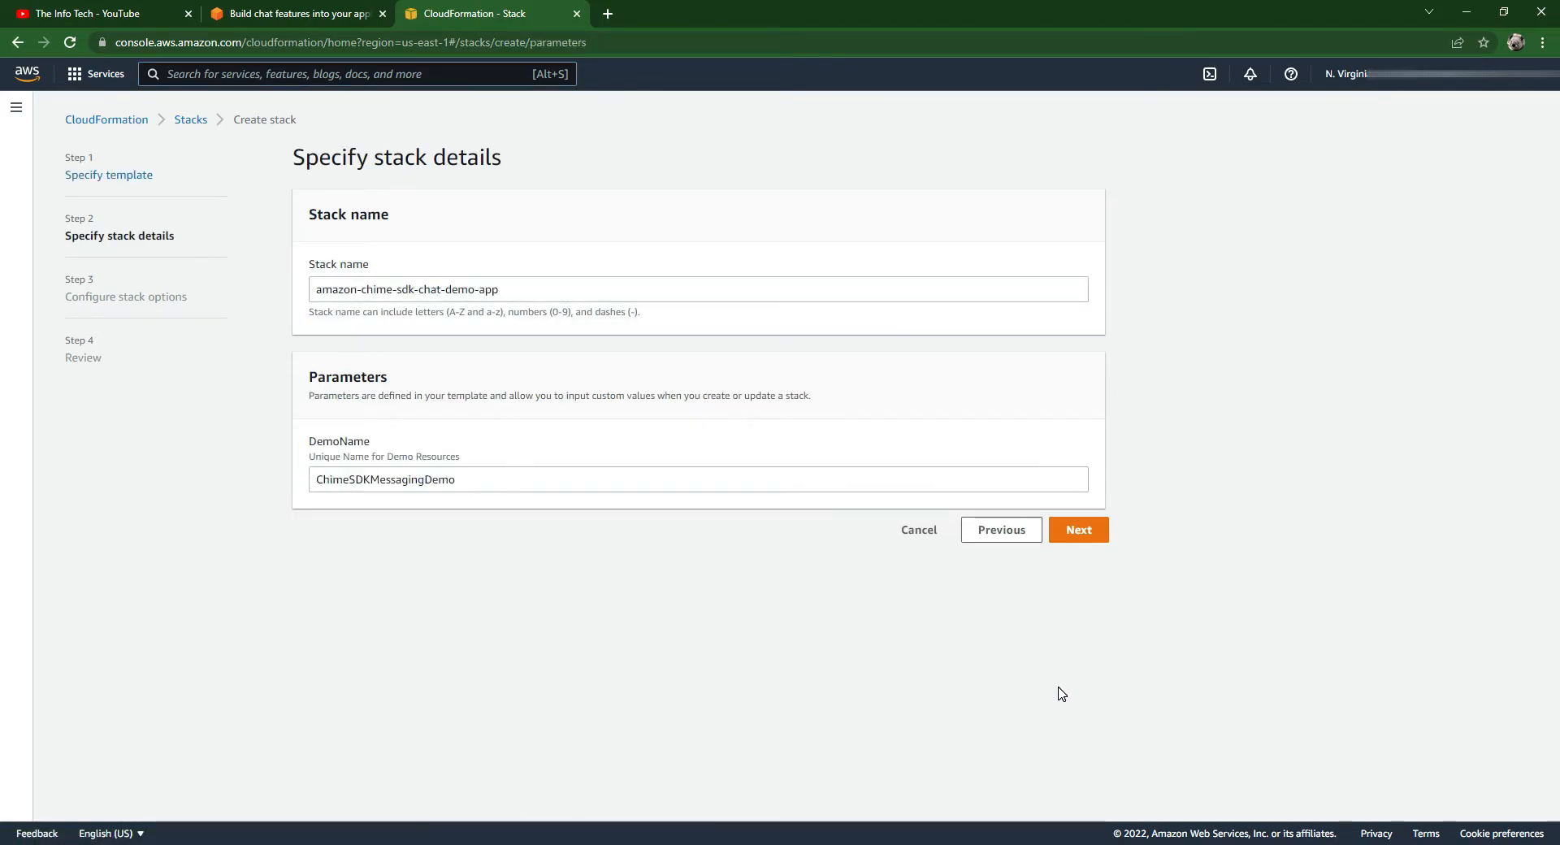
pyautogui.moveTo(481, 415)
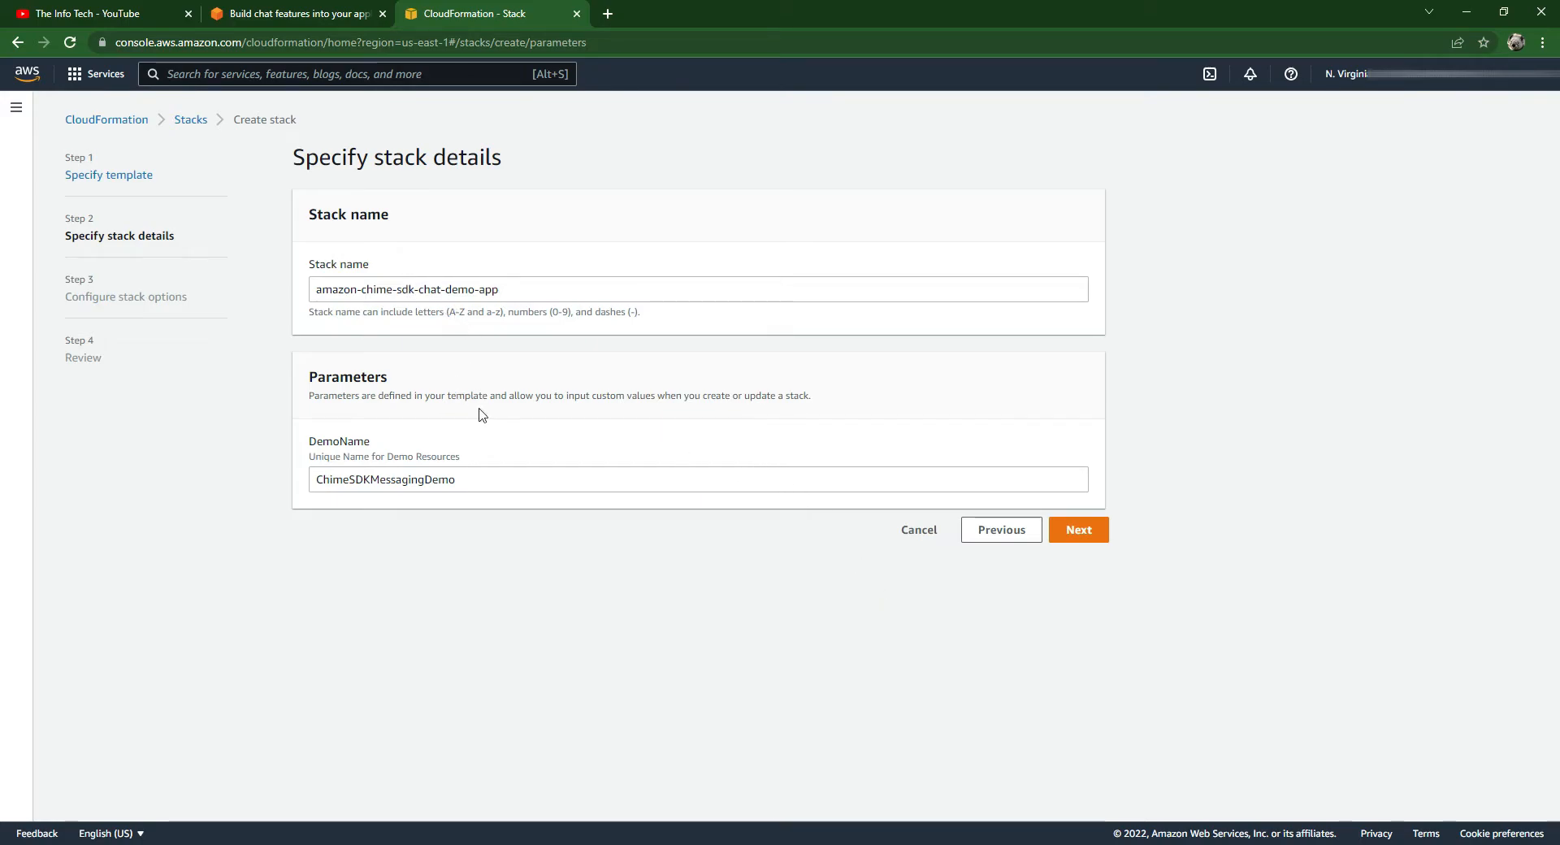
pyautogui.click(1077, 528)
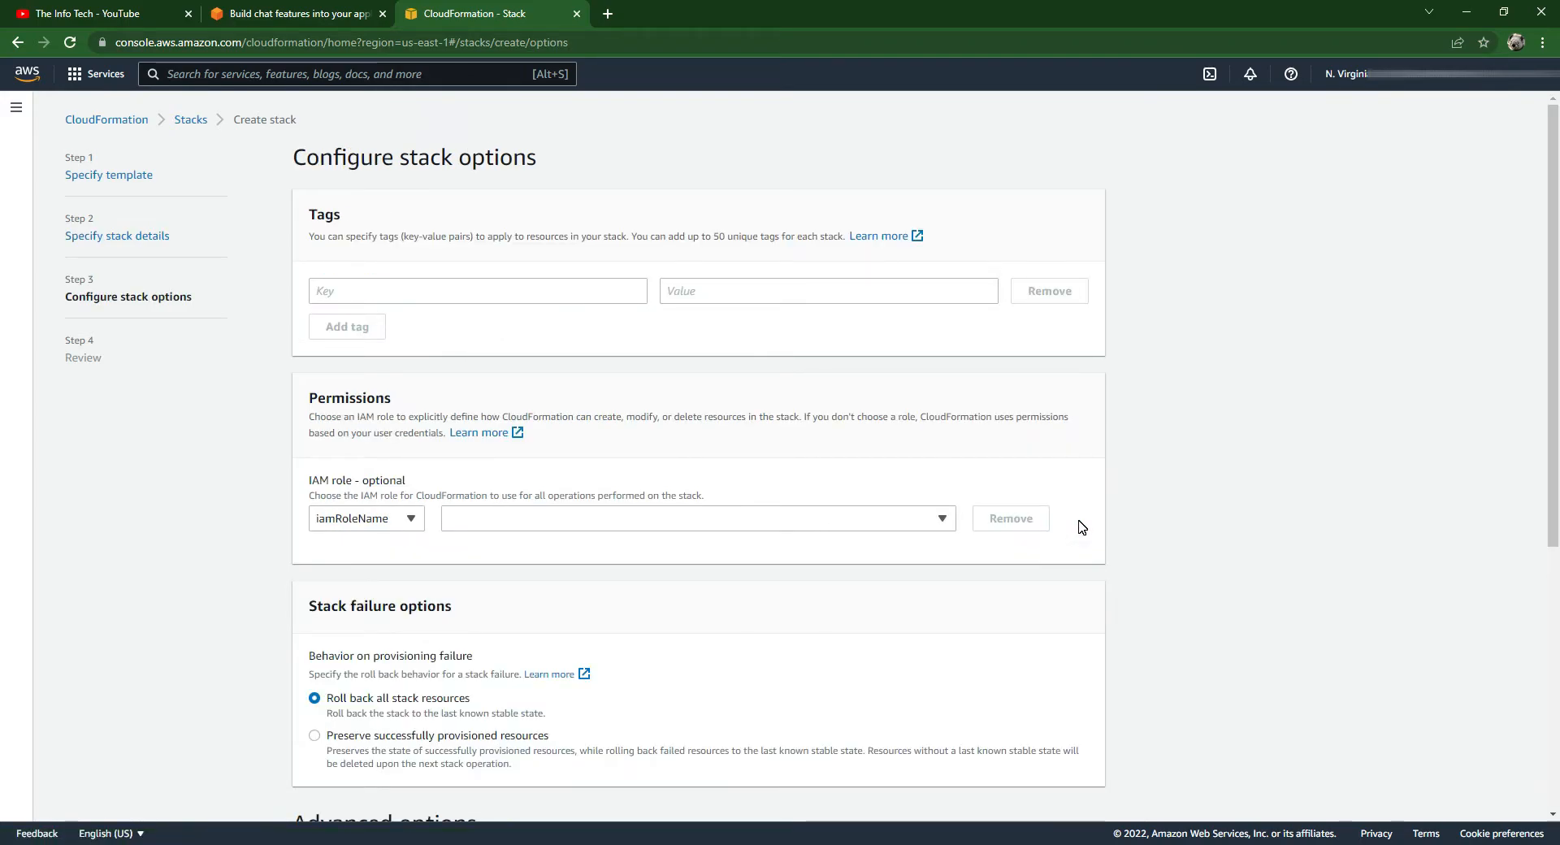
pyautogui.scroll(-3)
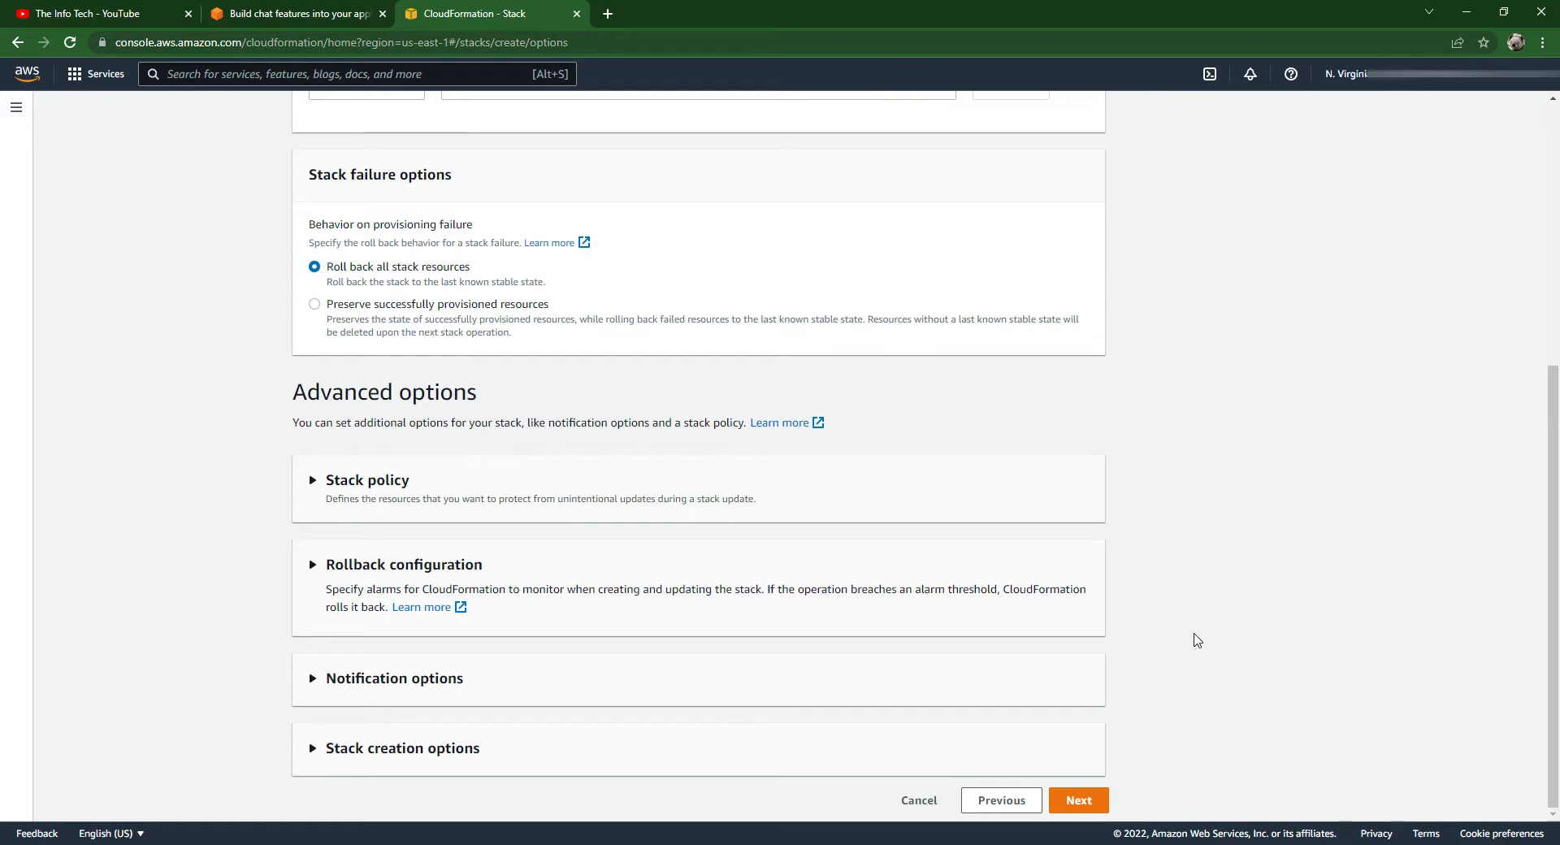
pyautogui.click(1078, 799)
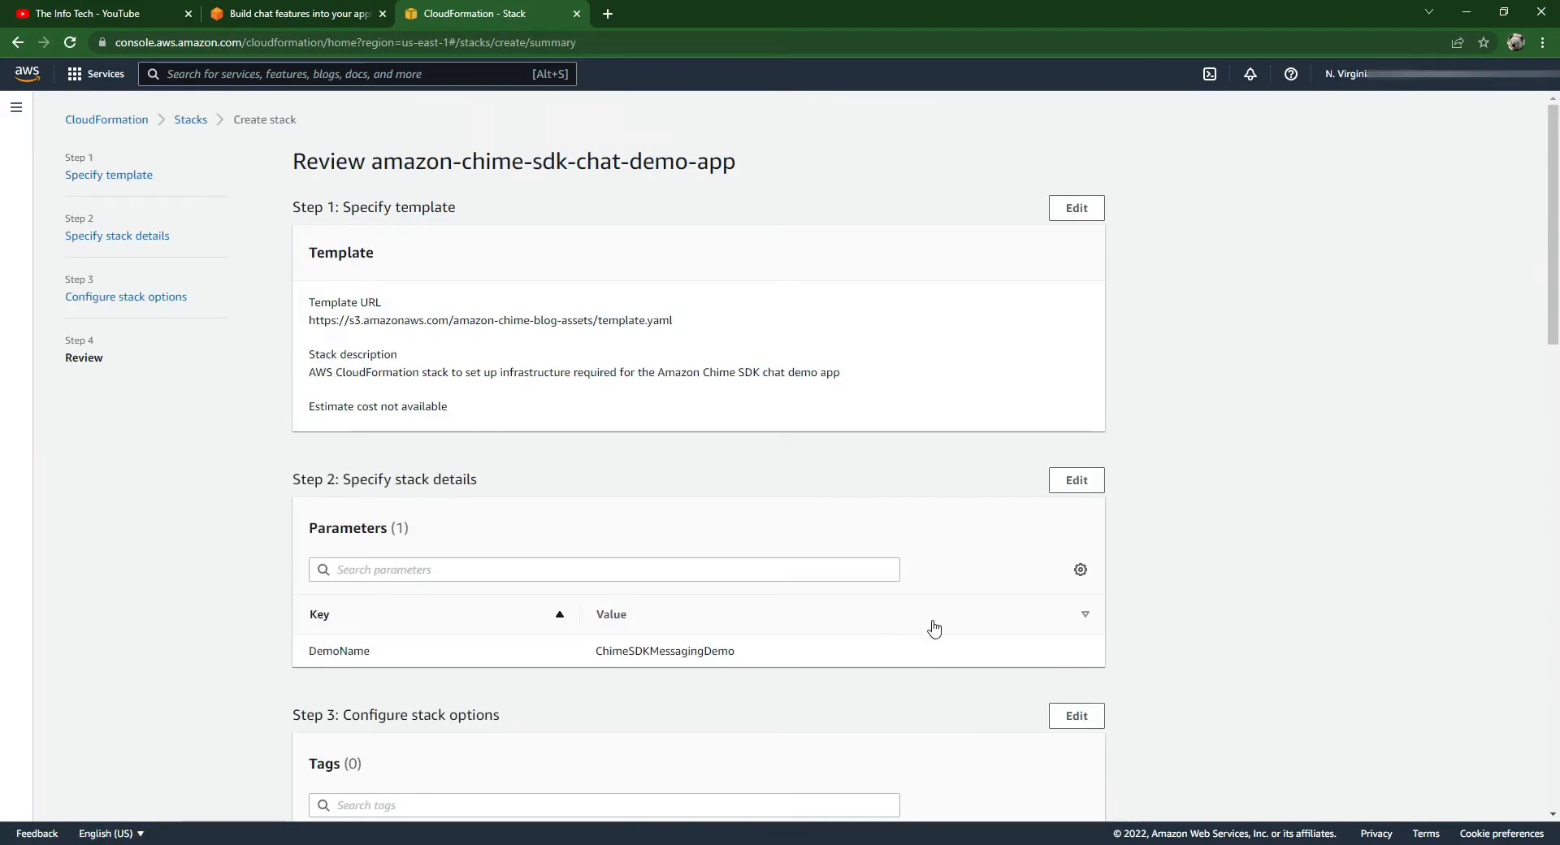
pyautogui.scroll(-3)
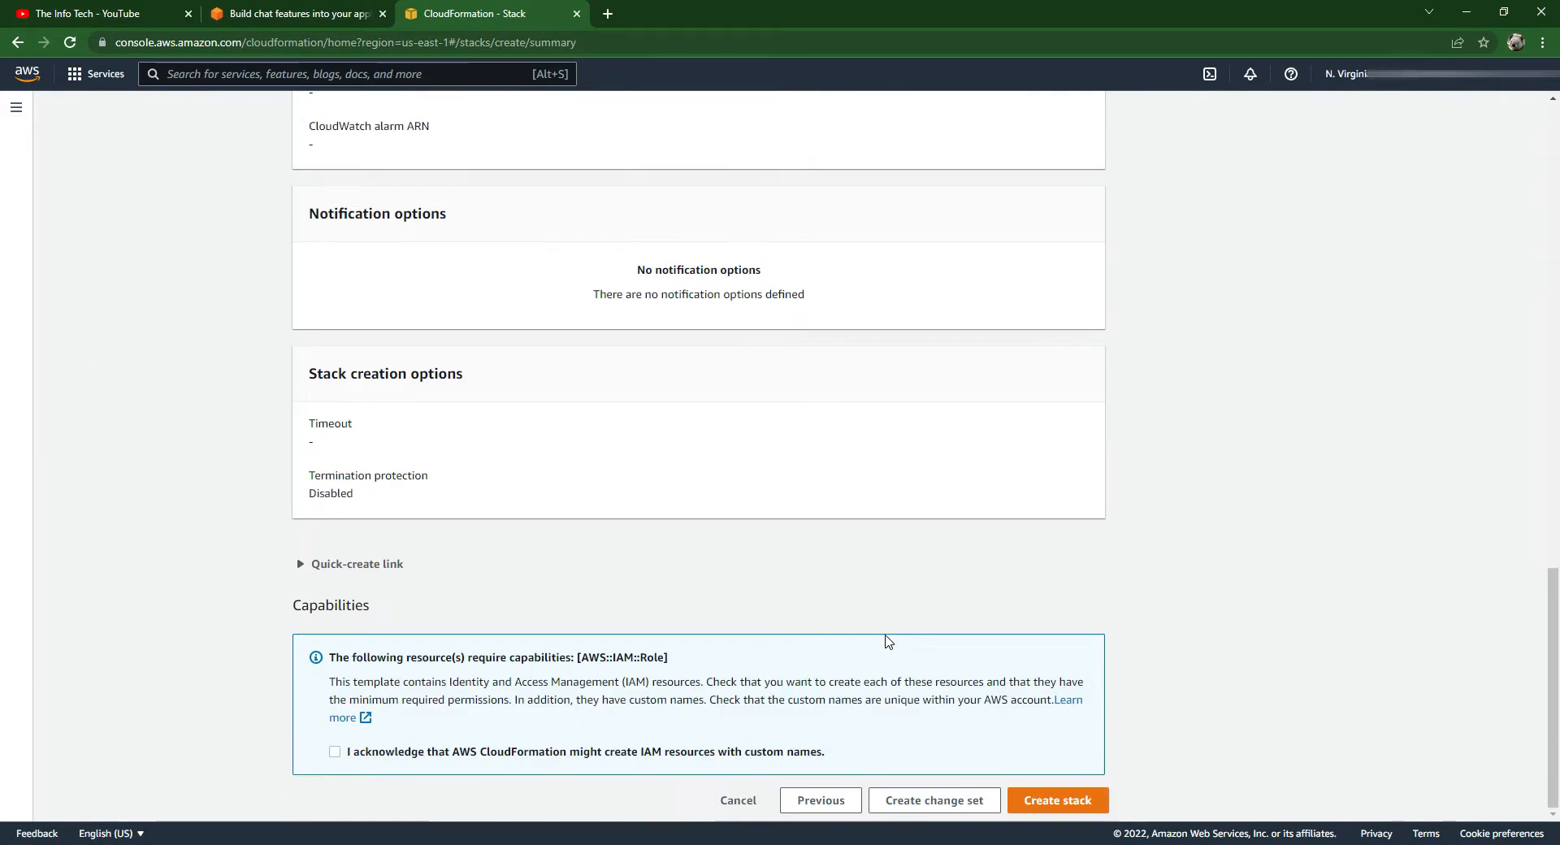
pyautogui.click(336, 752)
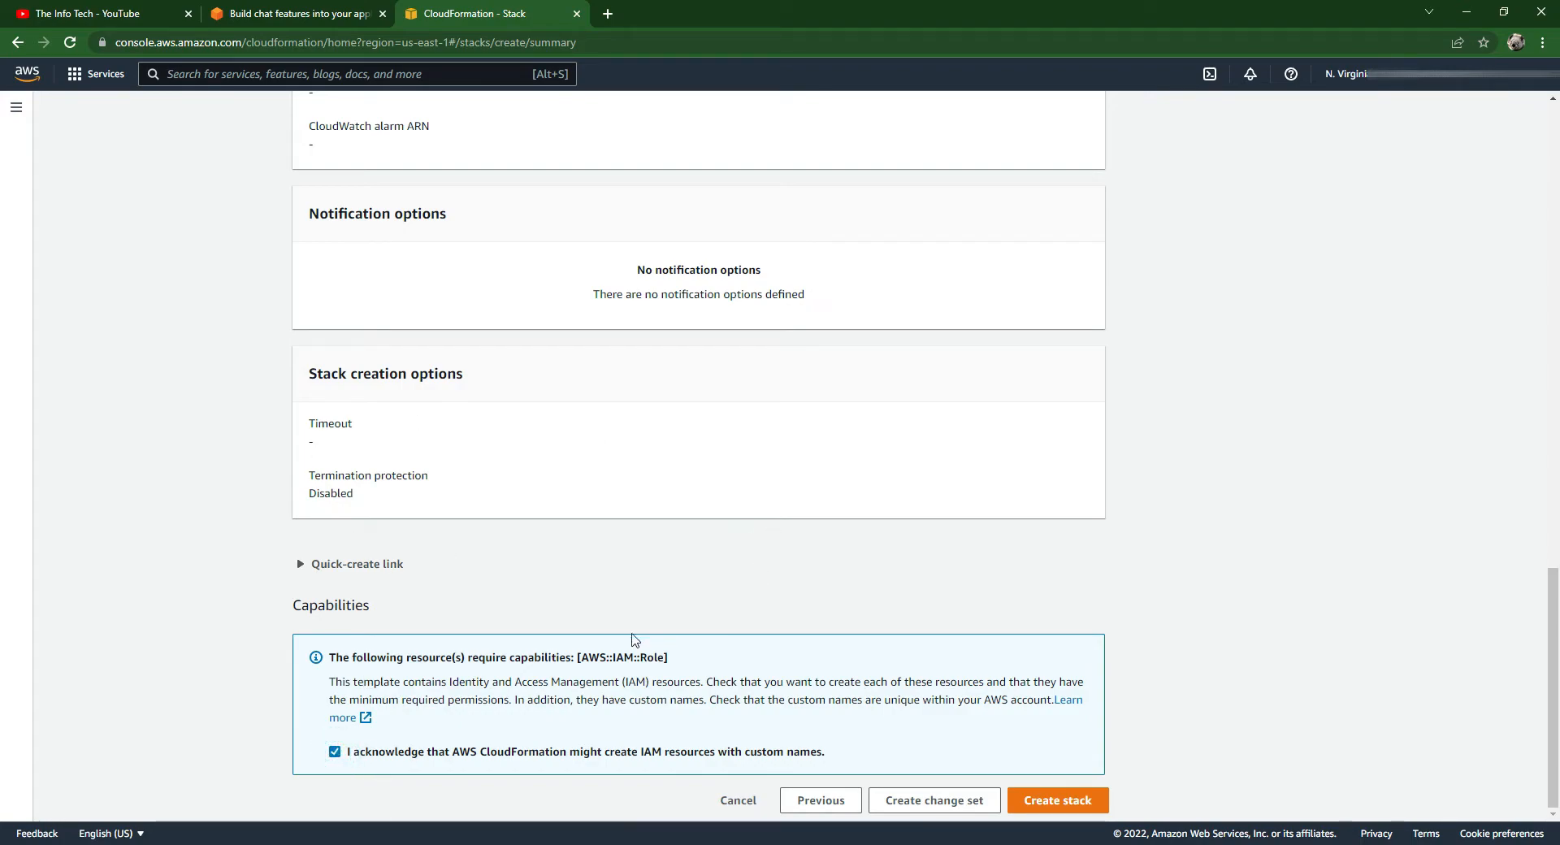
pyautogui.moveTo(722, 760)
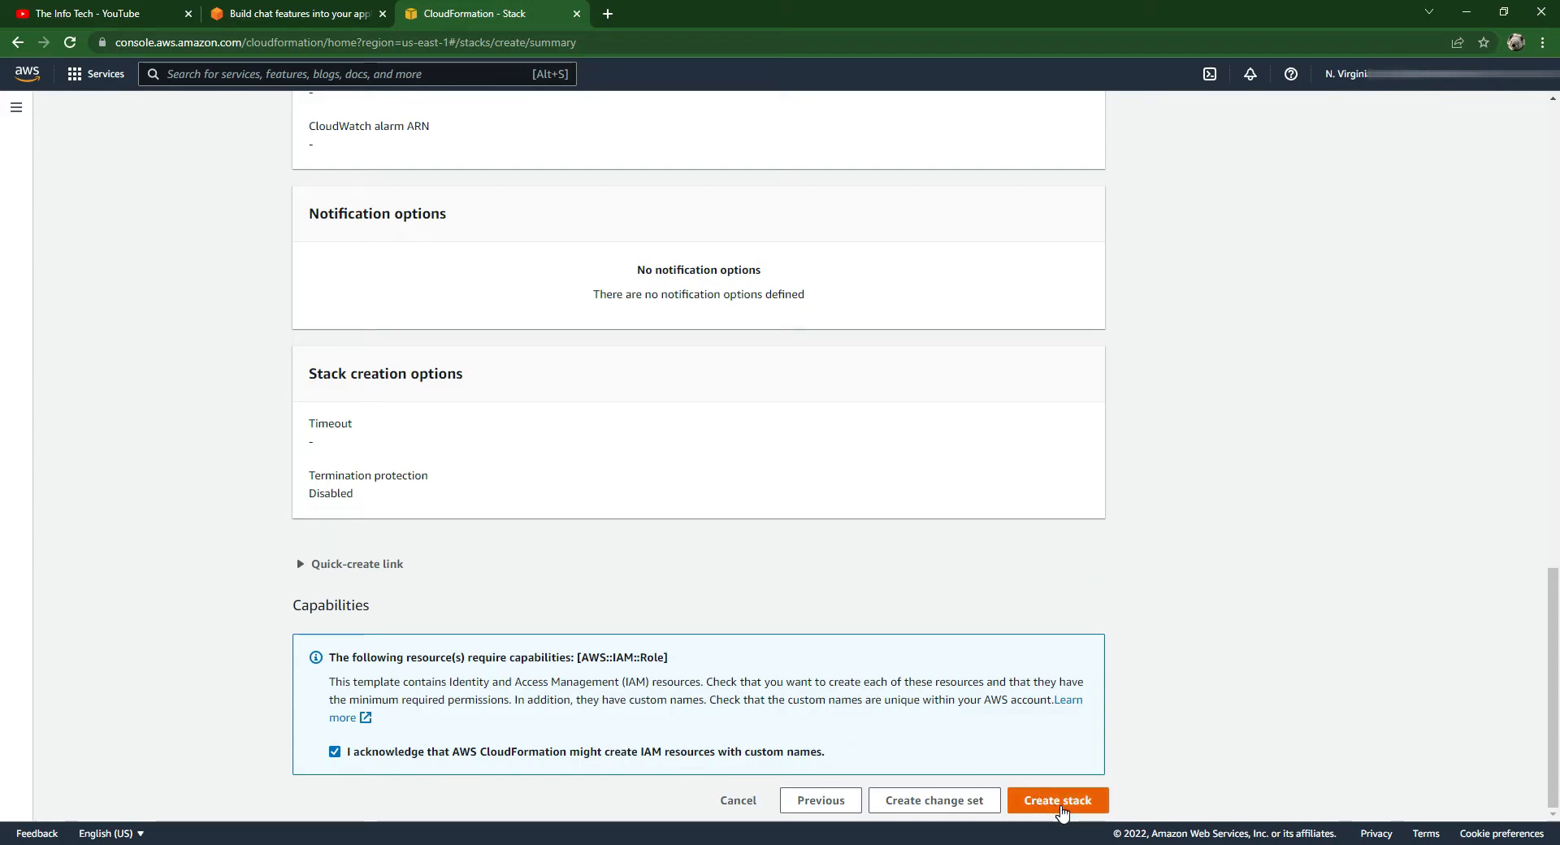
pyautogui.click(1056, 800)
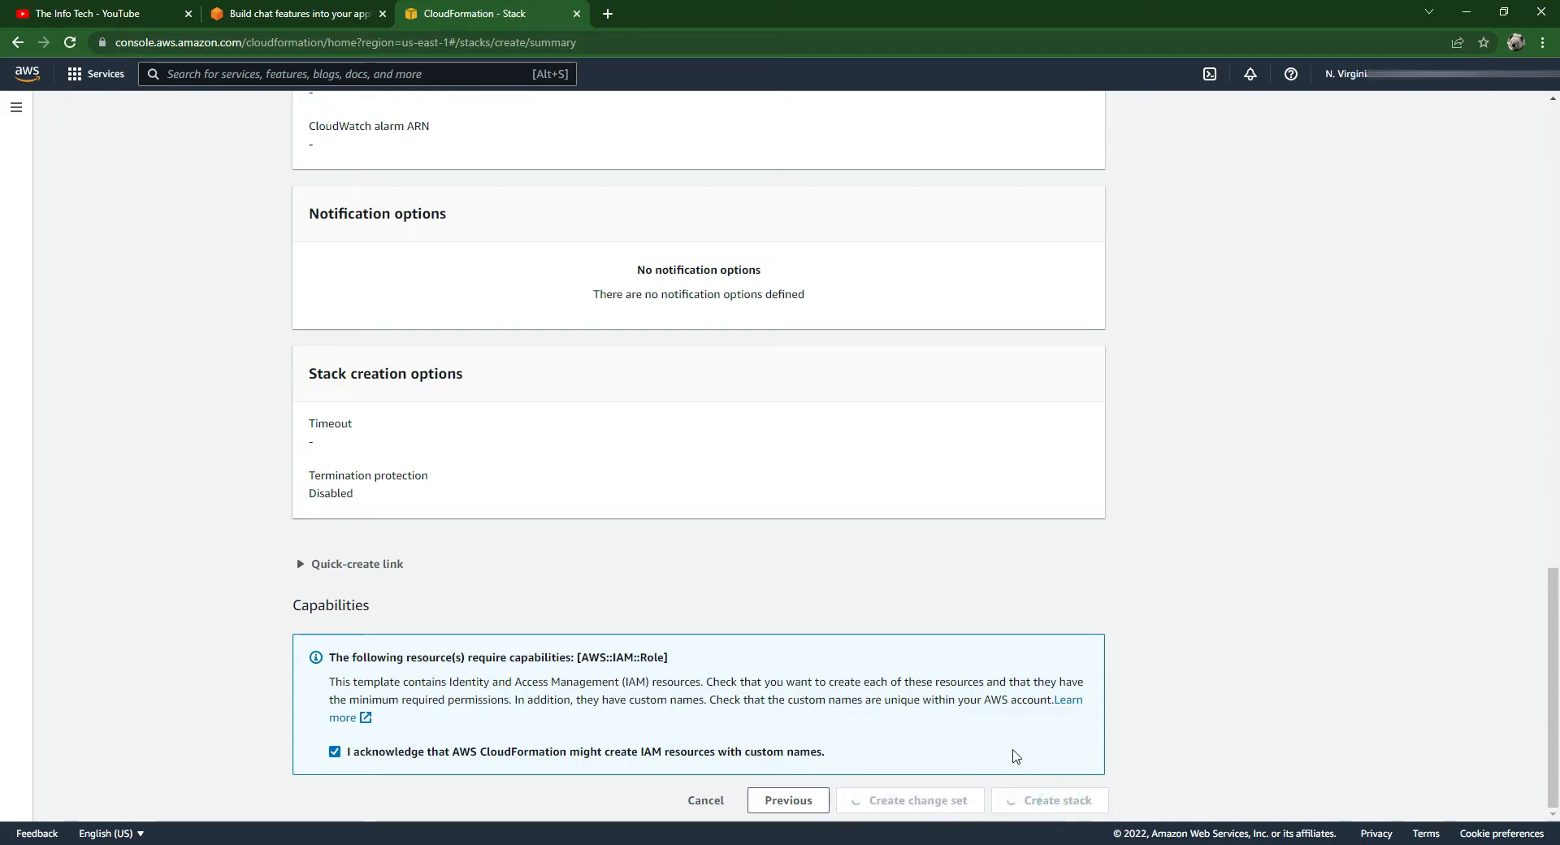
# - Return to VS Code and run npm start in the apps/chat terminal
pyautogui.click(1047, 799)
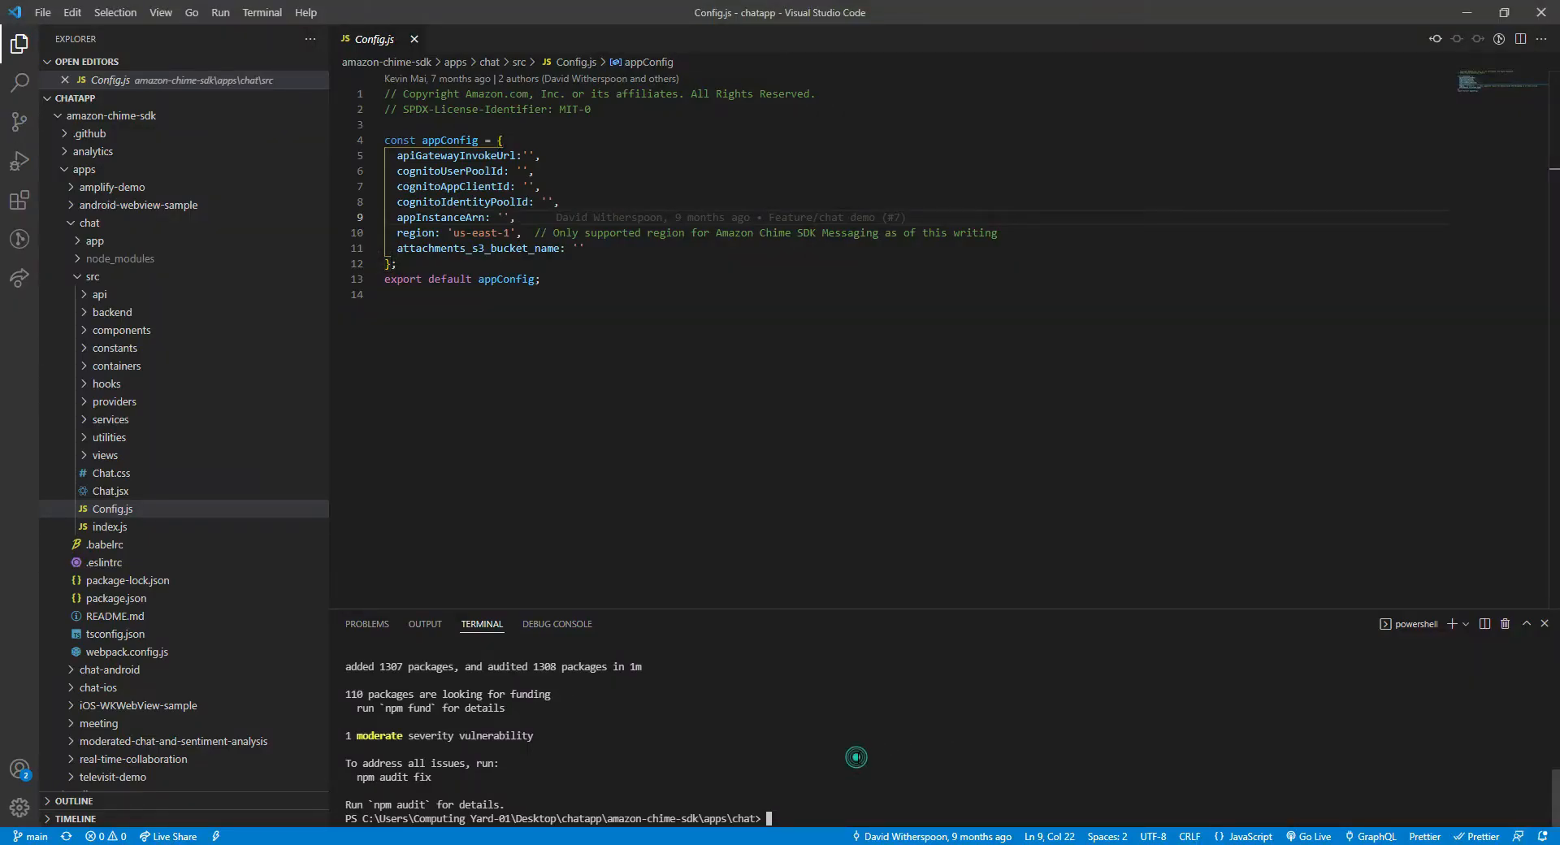
pyautogui.write('np')
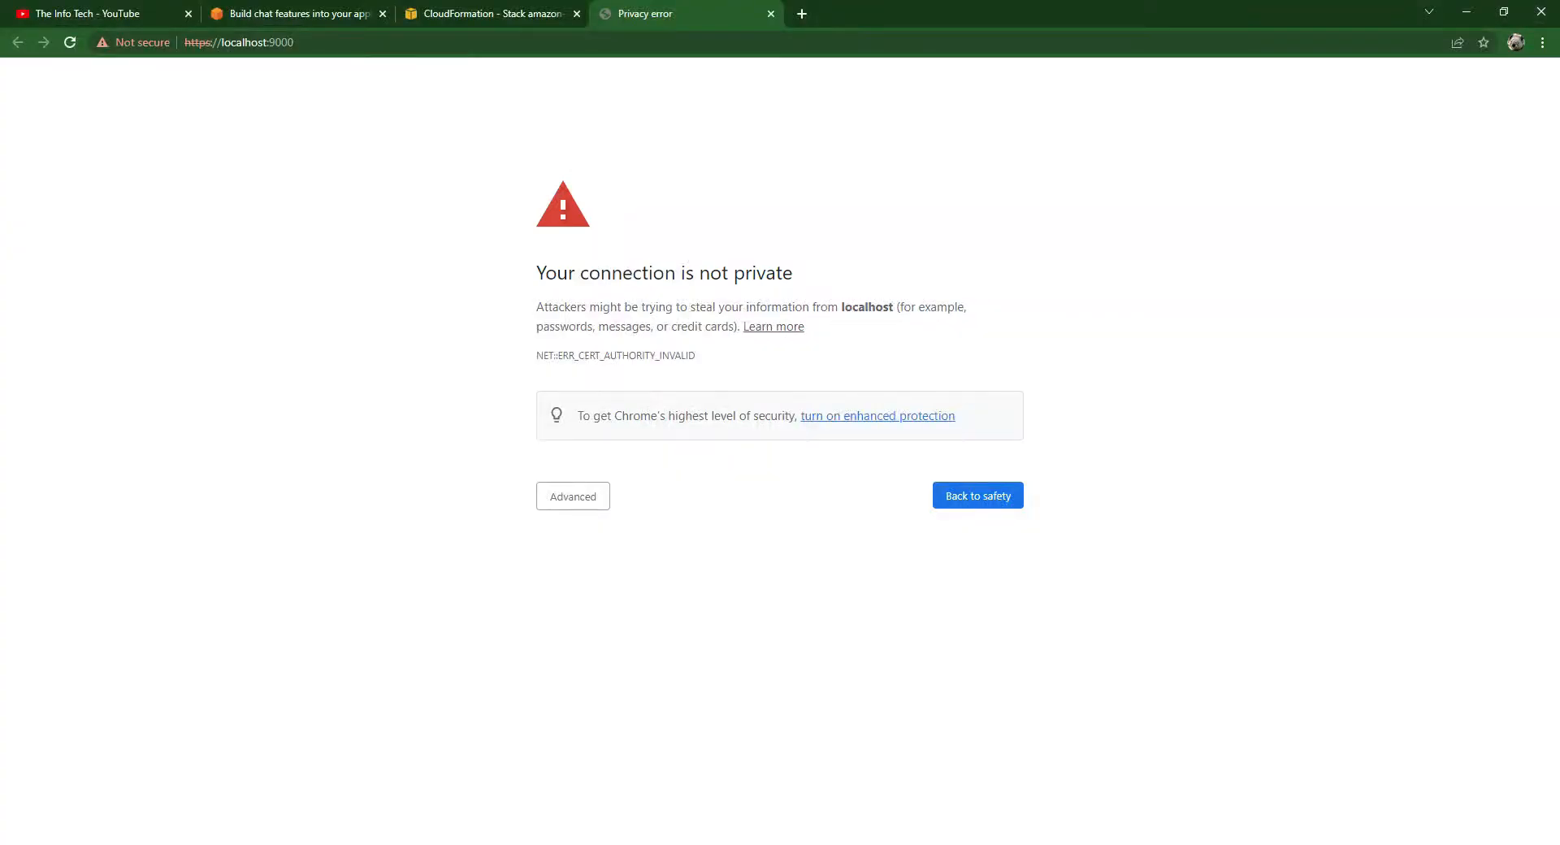
# - Expand the certificate warning details and proceed to localhost:9000 despite the warning
pyautogui.click(572, 496)
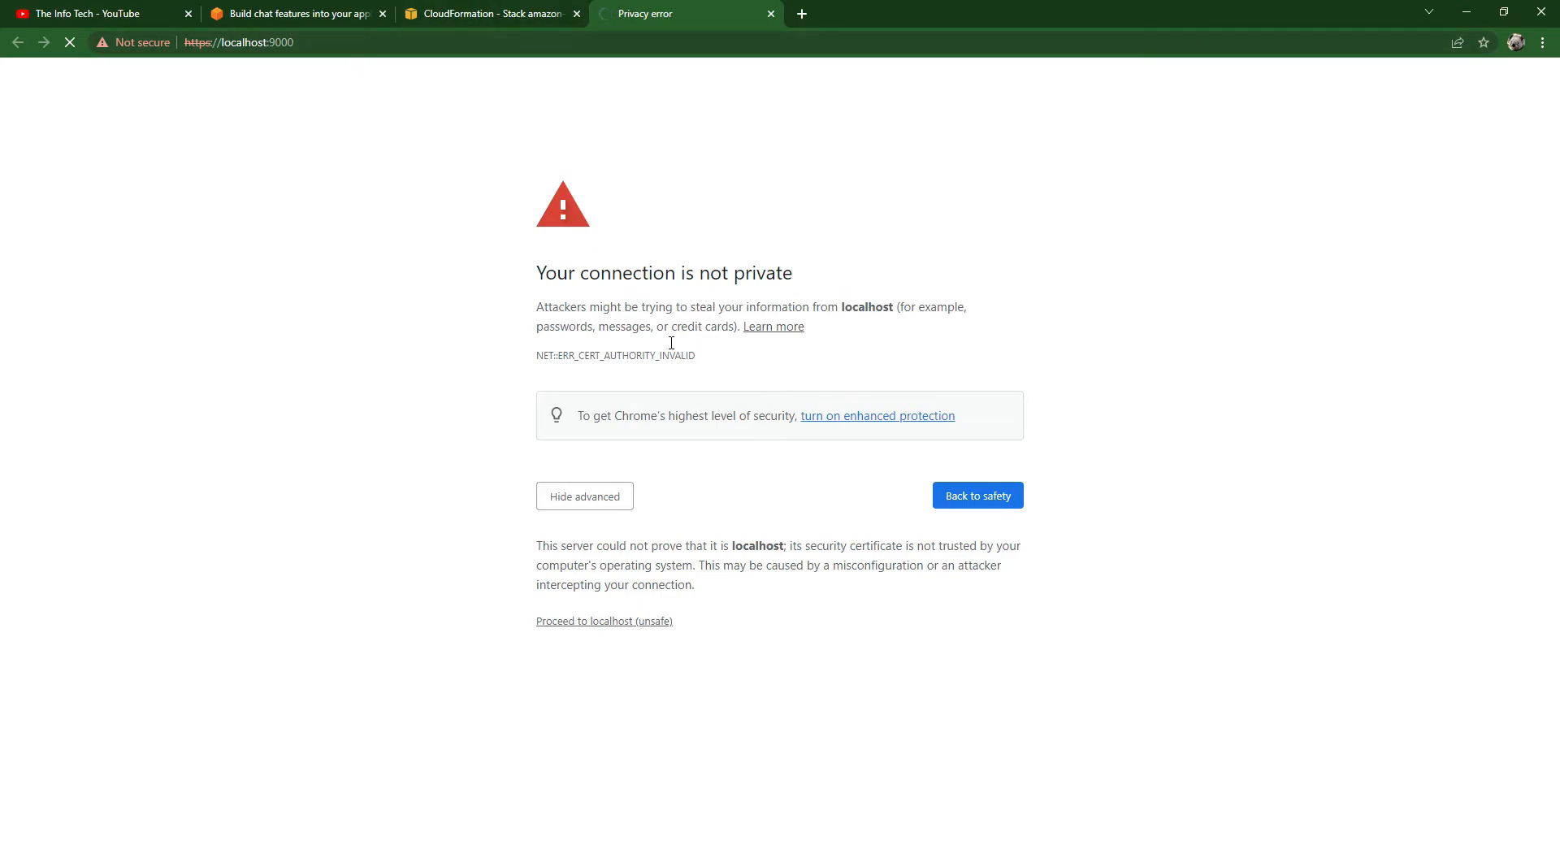
pyautogui.moveTo(633, 186)
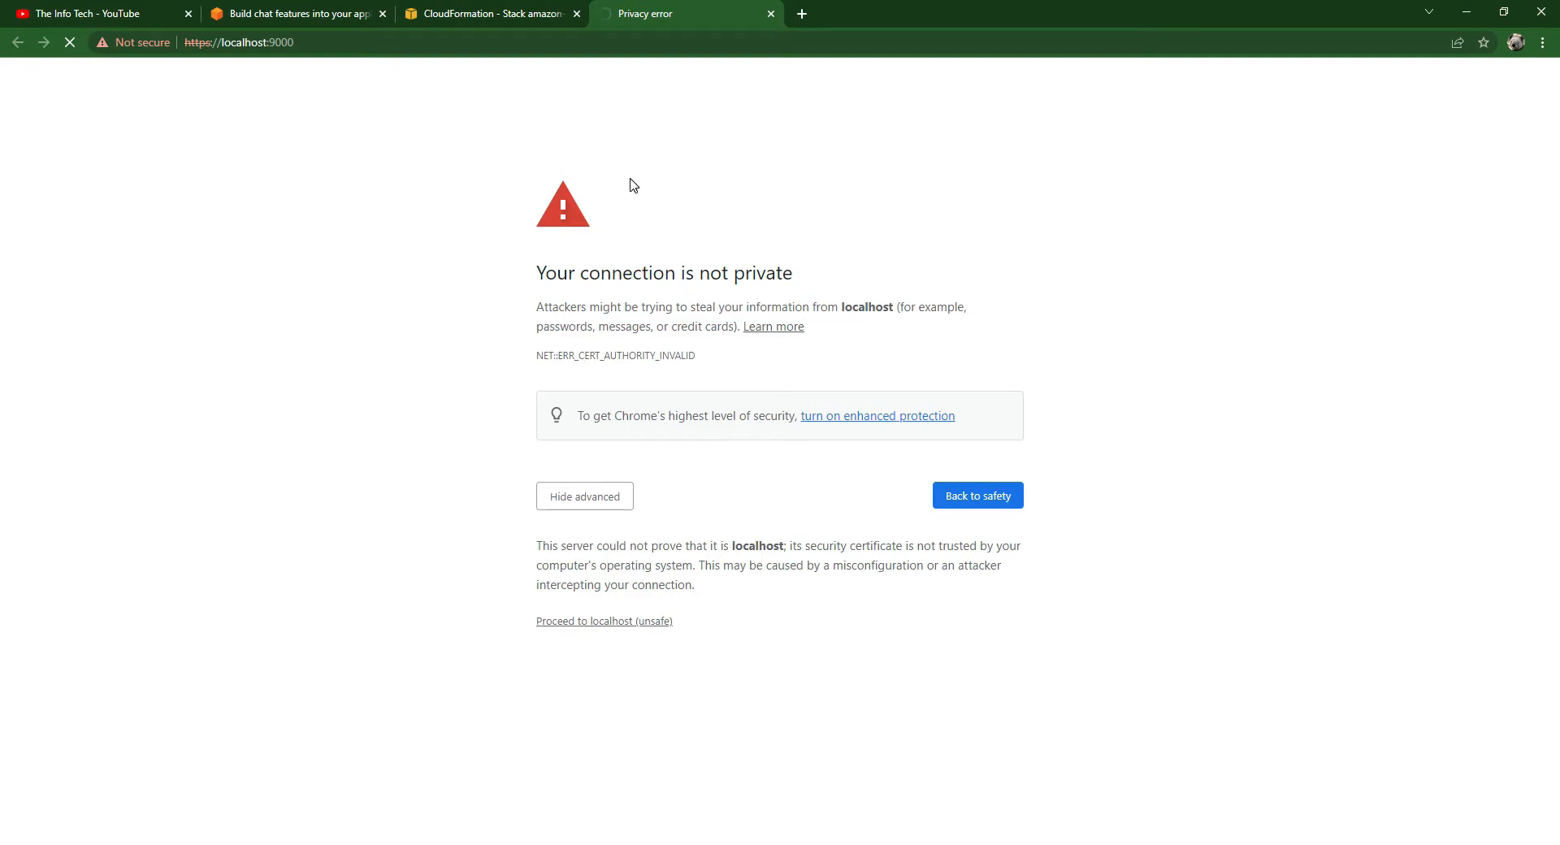
pyautogui.click(488, 13)
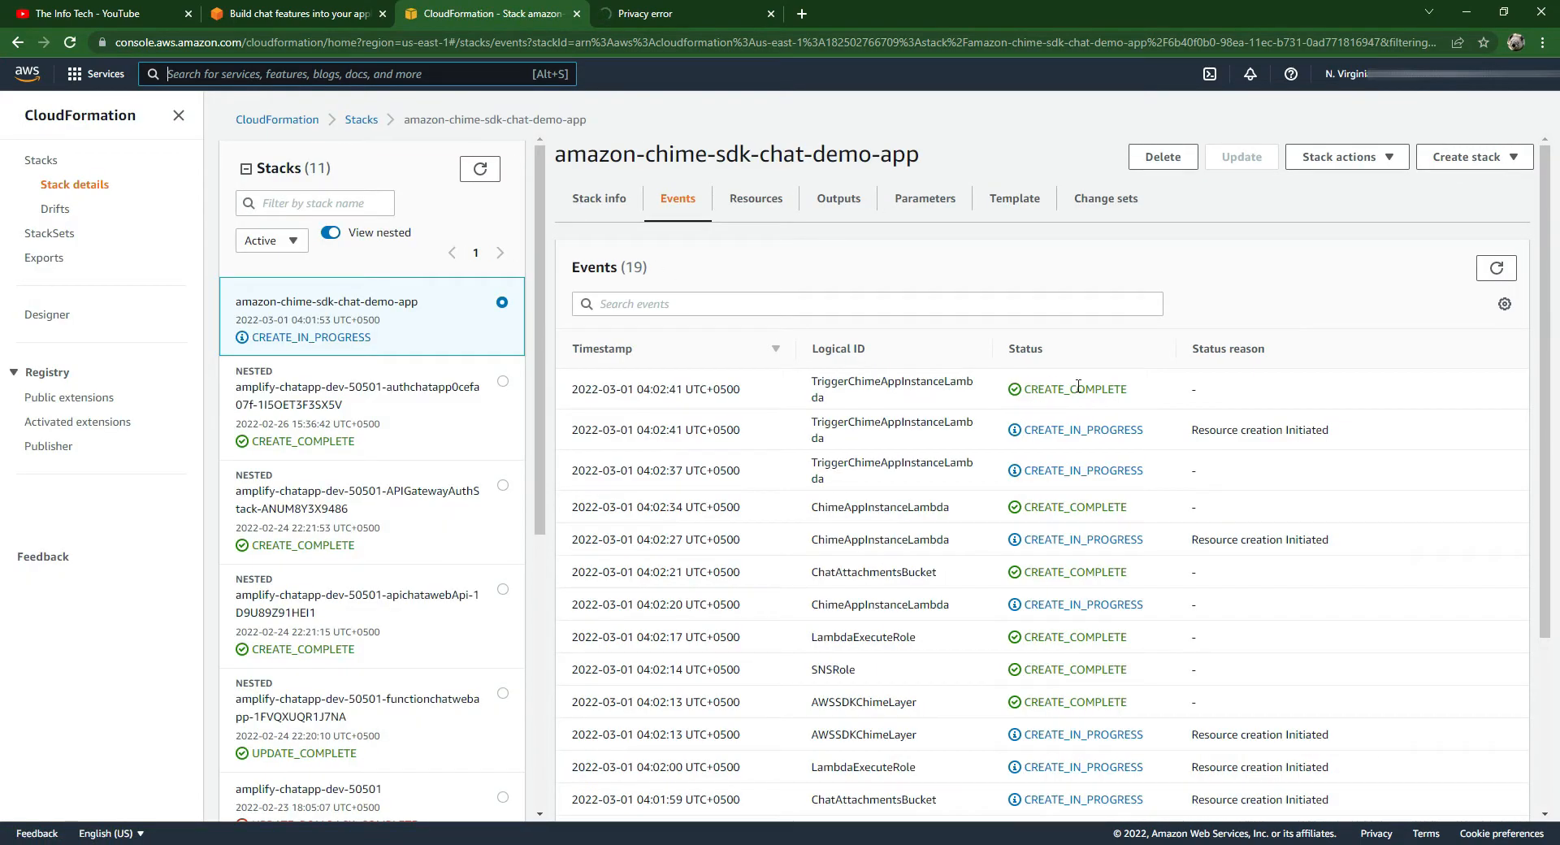
# - Review the chat demo stack's Events, Outputs and Stack info while it is still creating
pyautogui.scroll(-3)
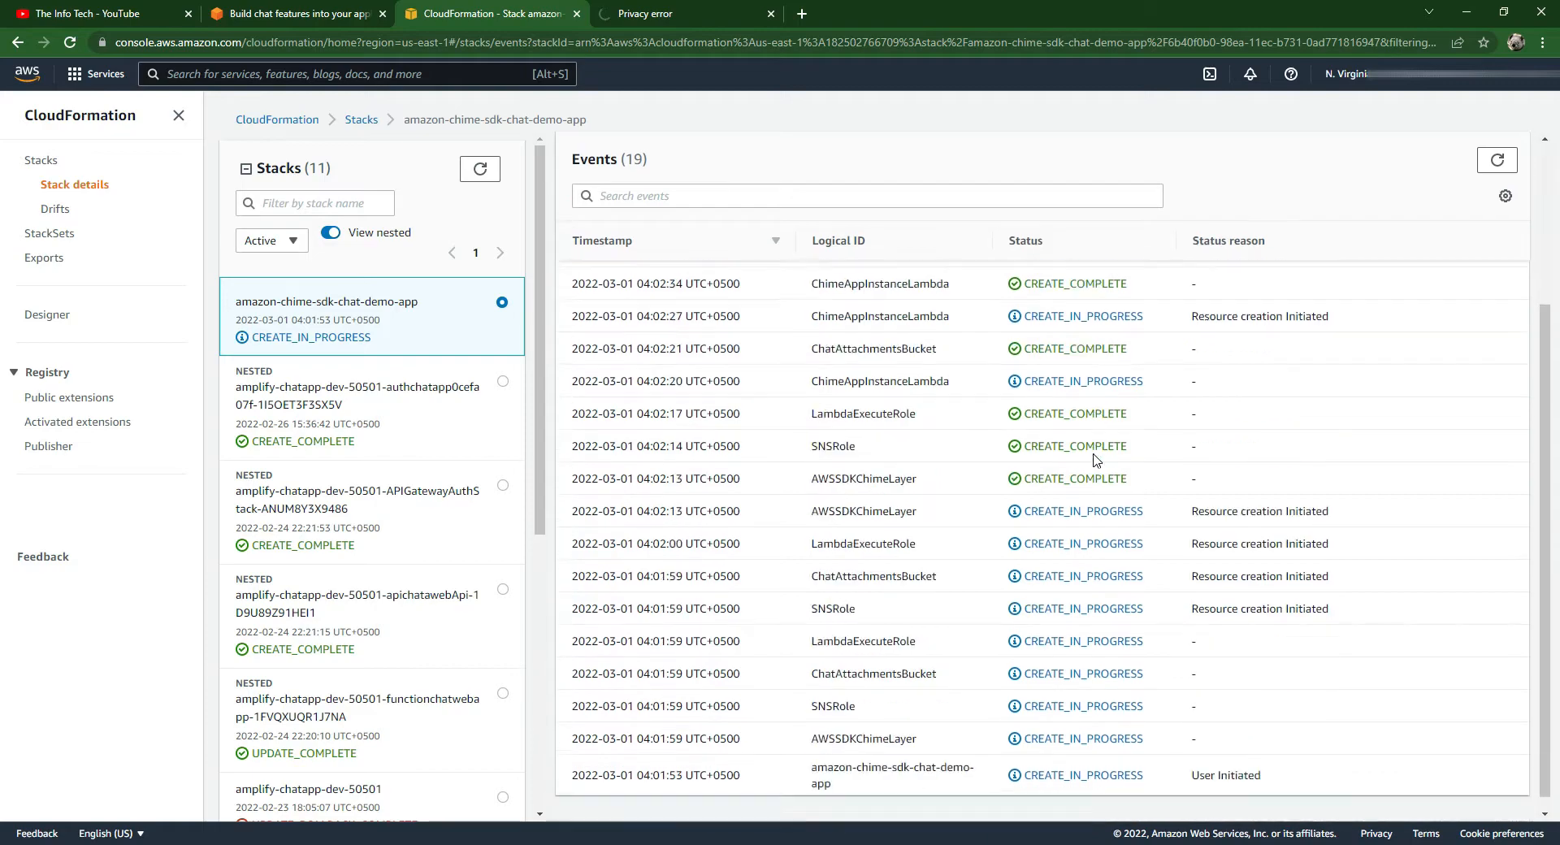
pyautogui.scroll(-3)
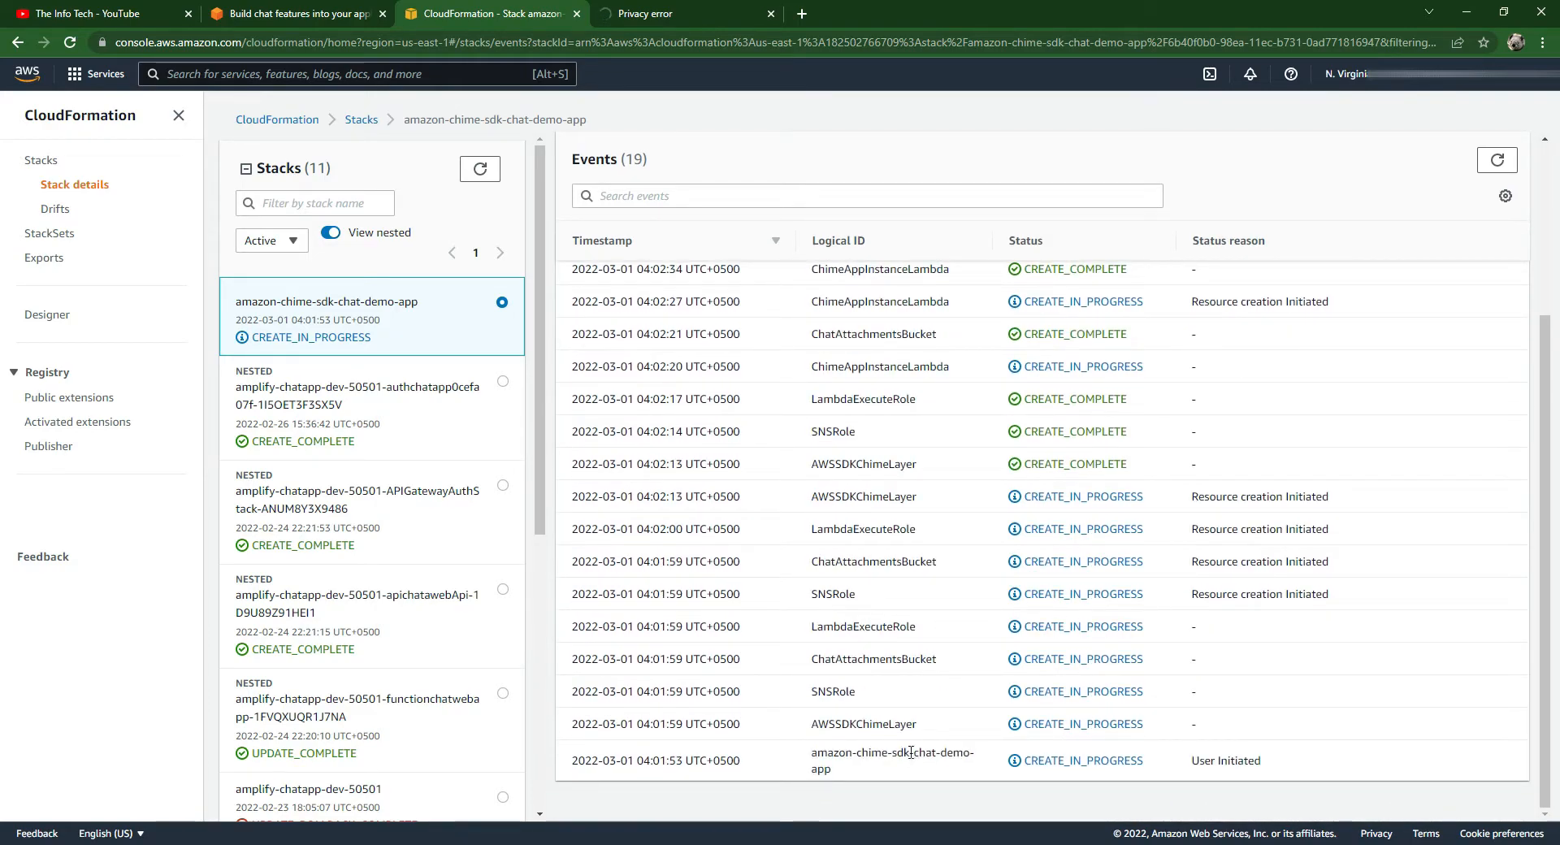
pyautogui.doubleClick(832, 690)
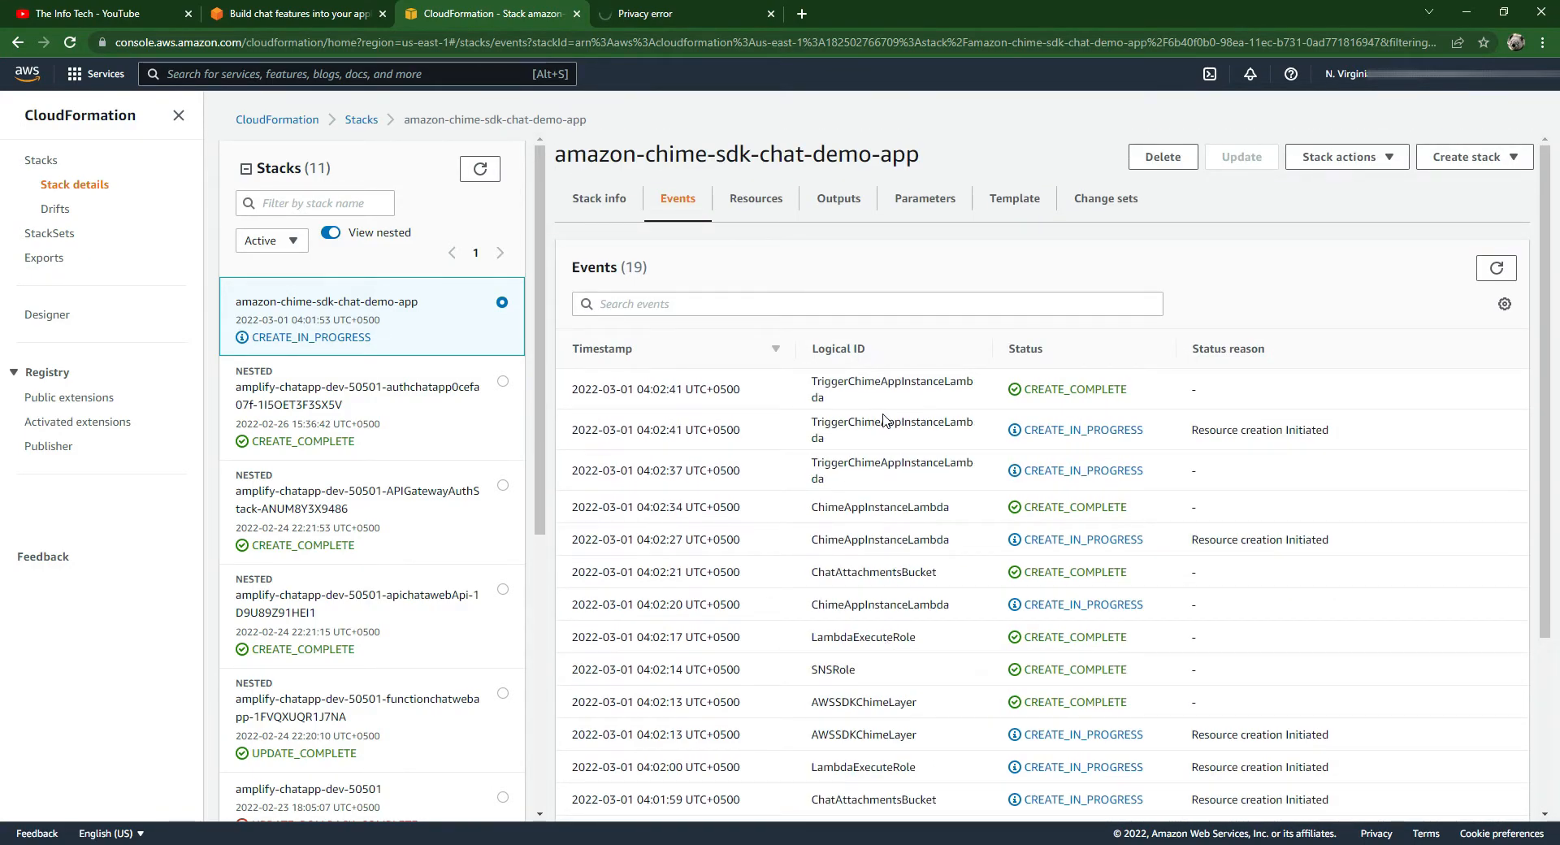
pyautogui.click(837, 198)
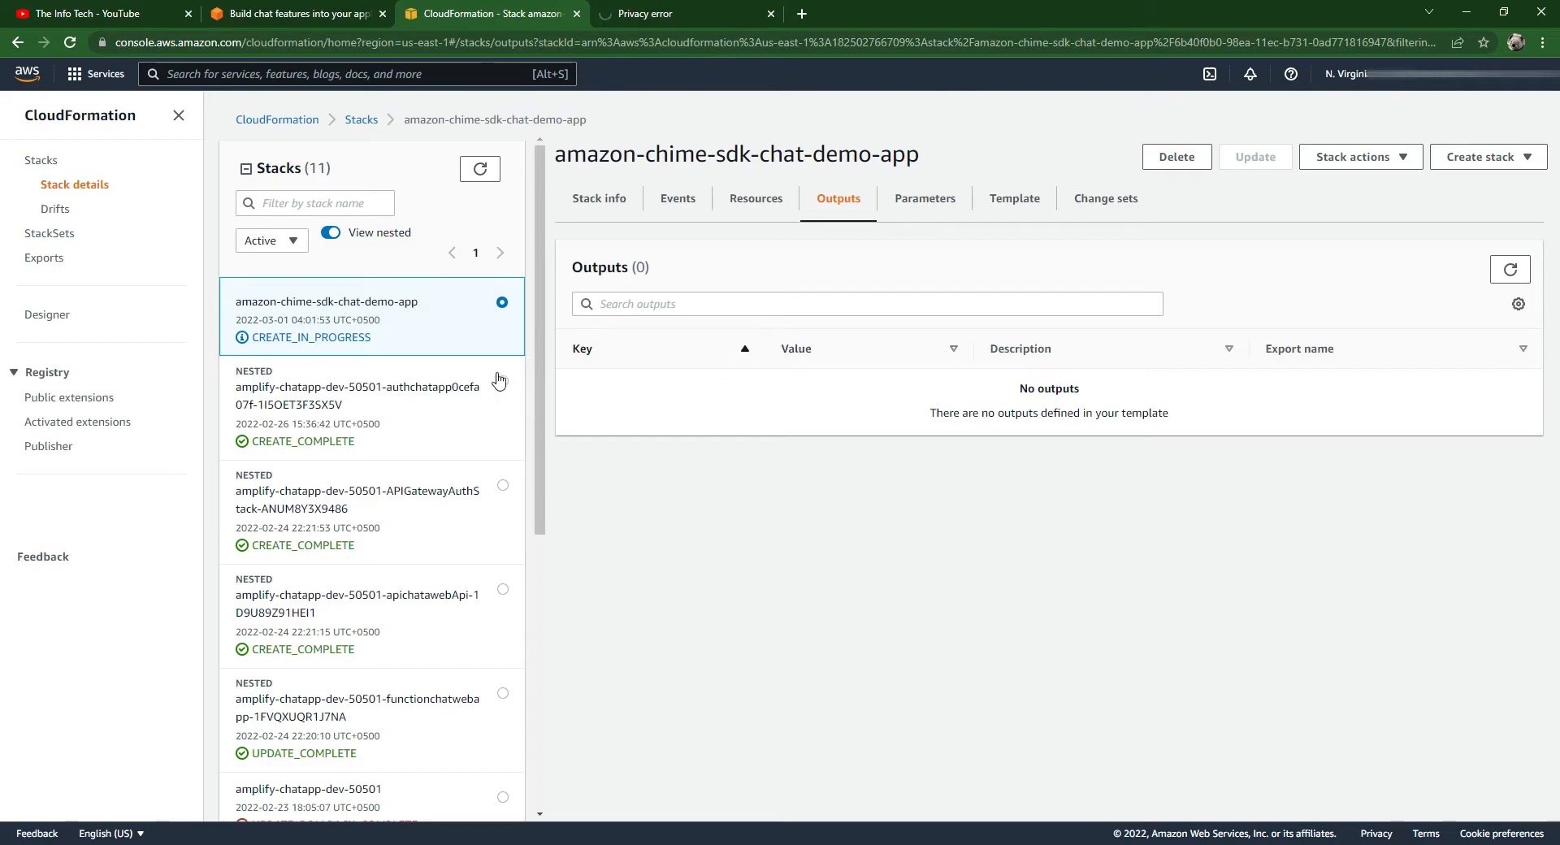
pyautogui.click(599, 198)
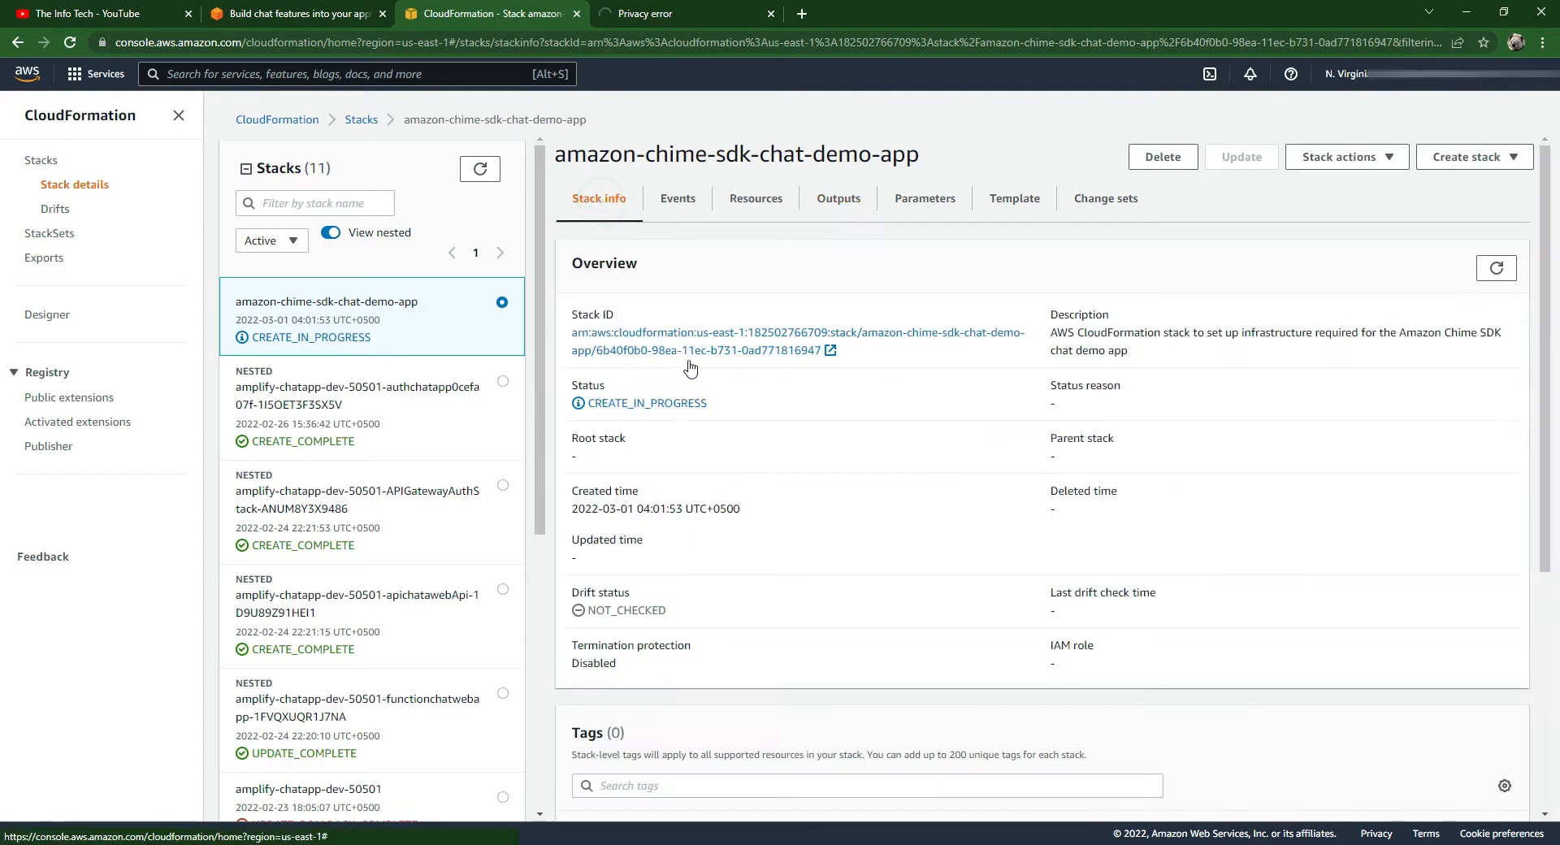
pyautogui.moveTo(404, 318)
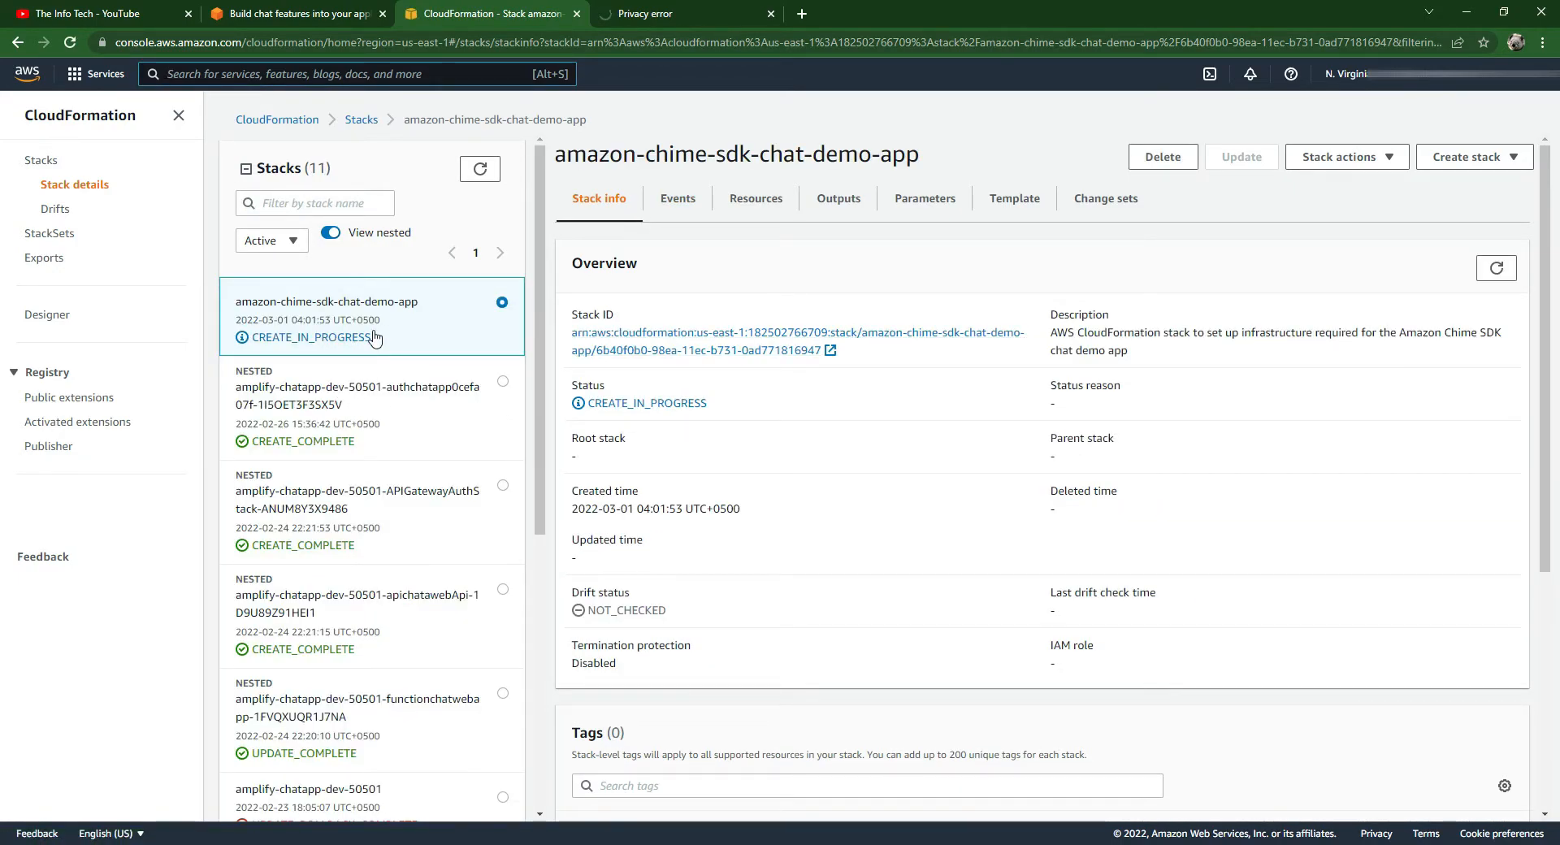
pyautogui.click(684, 14)
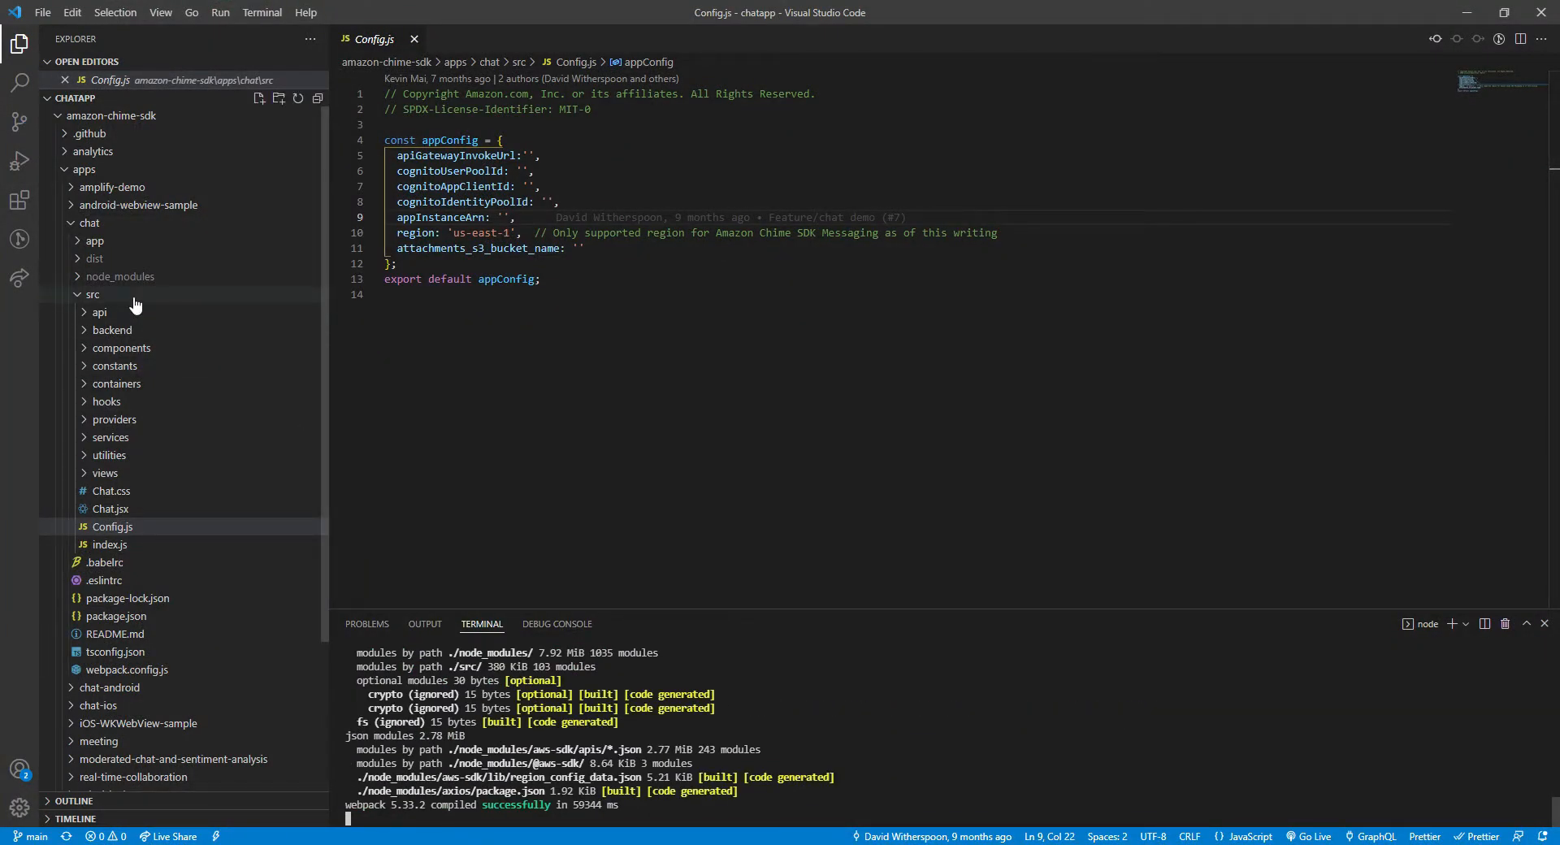
# - Collapse the src folder in the Explorer, leaving Config.js open
pyautogui.click(92, 293)
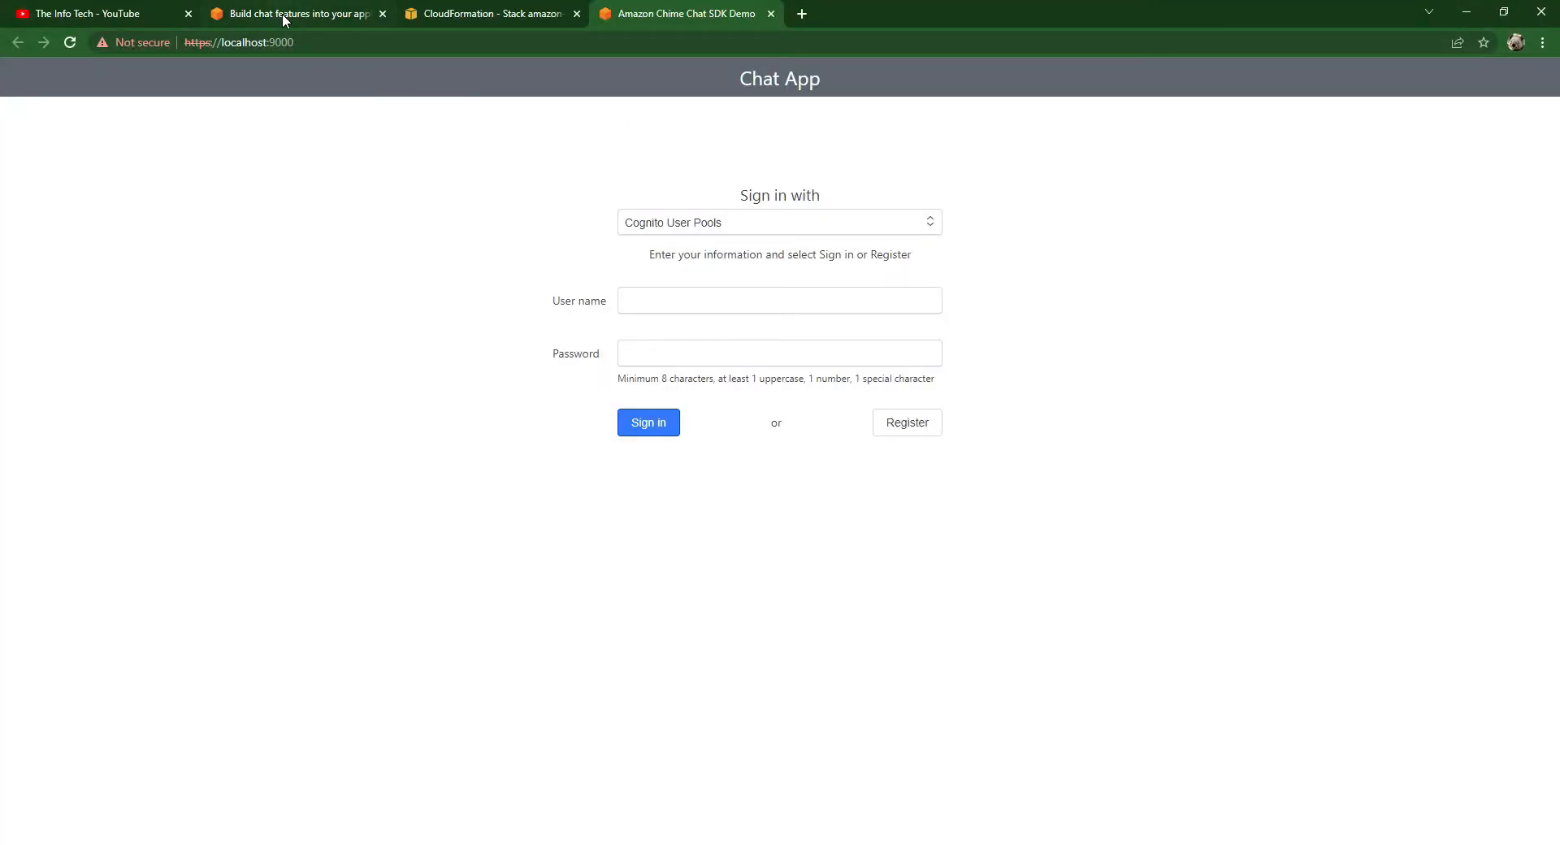
# - Switch to the localhost:9000 Chat App sign-in tab, then back to the CloudFormation tab
pyautogui.click(293, 13)
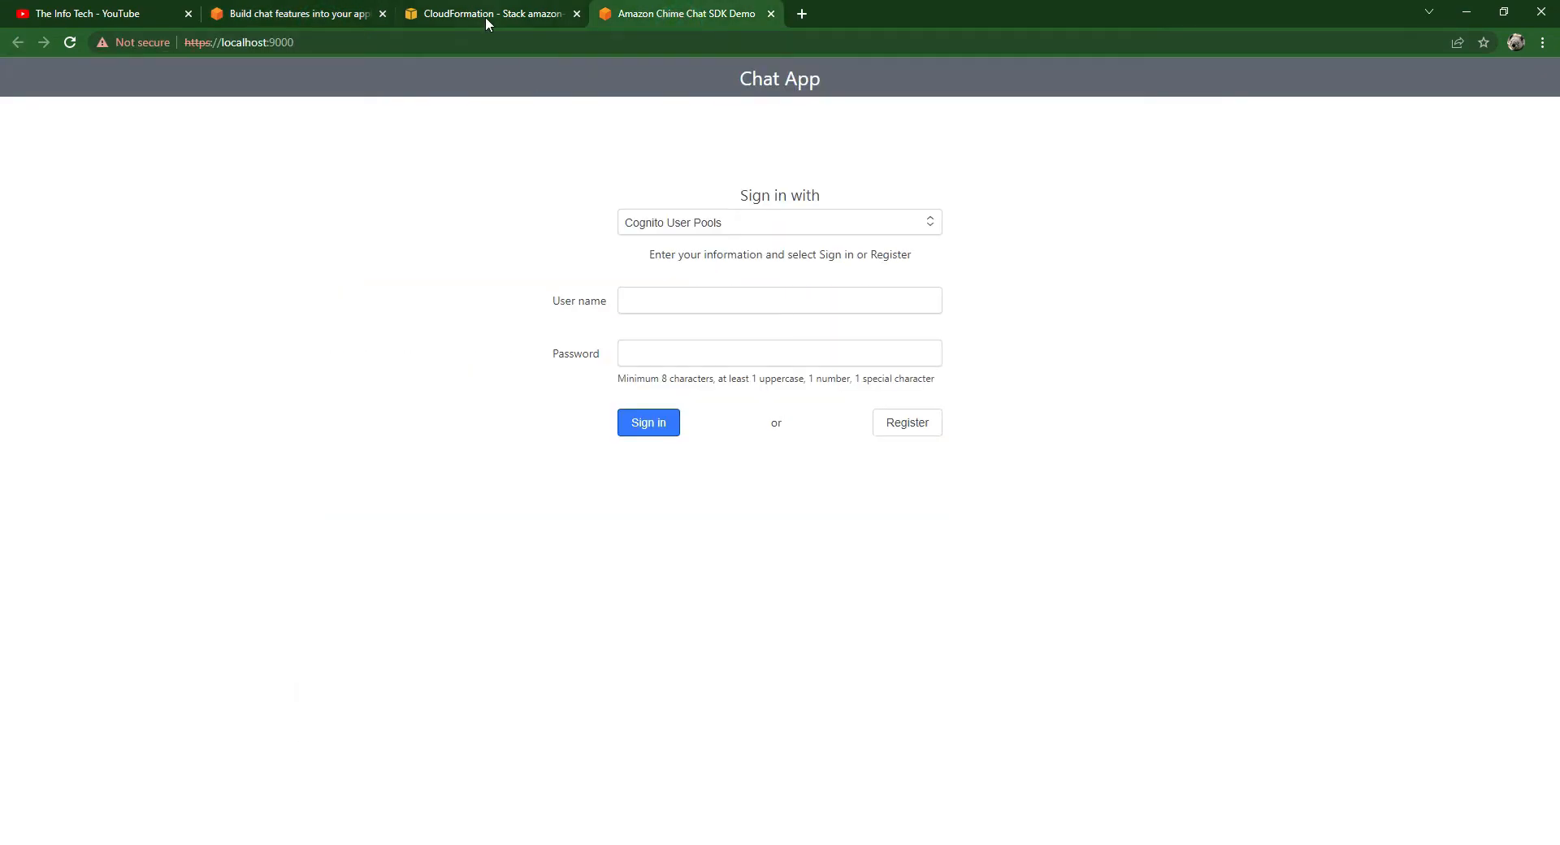
pyautogui.click(488, 13)
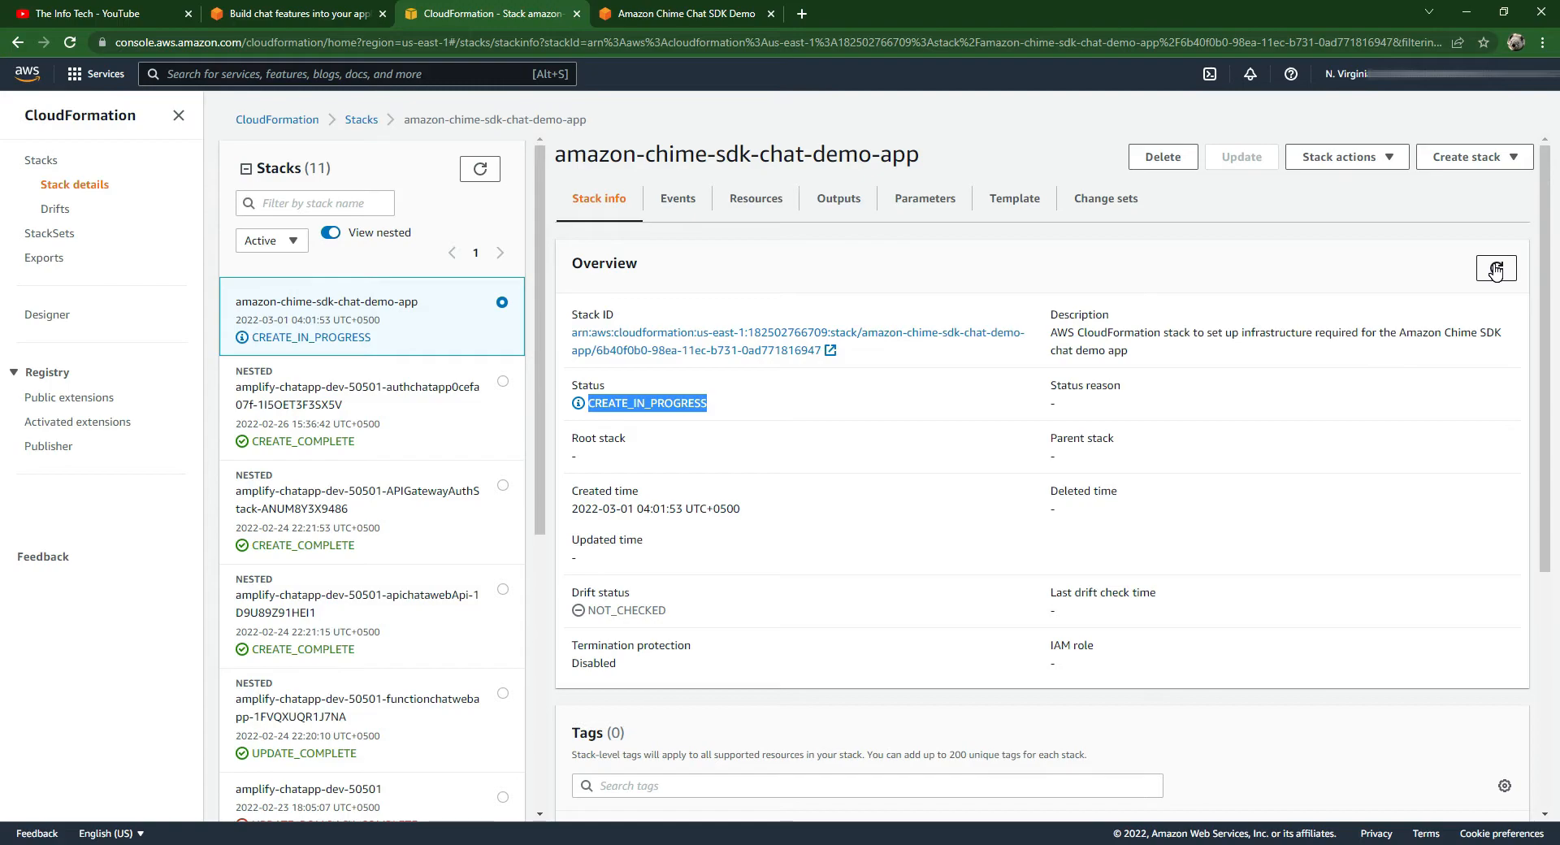
# - Refresh the stack to CREATE_COMPLETE and view its five outputs, including appInstanceArn
pyautogui.click(1496, 268)
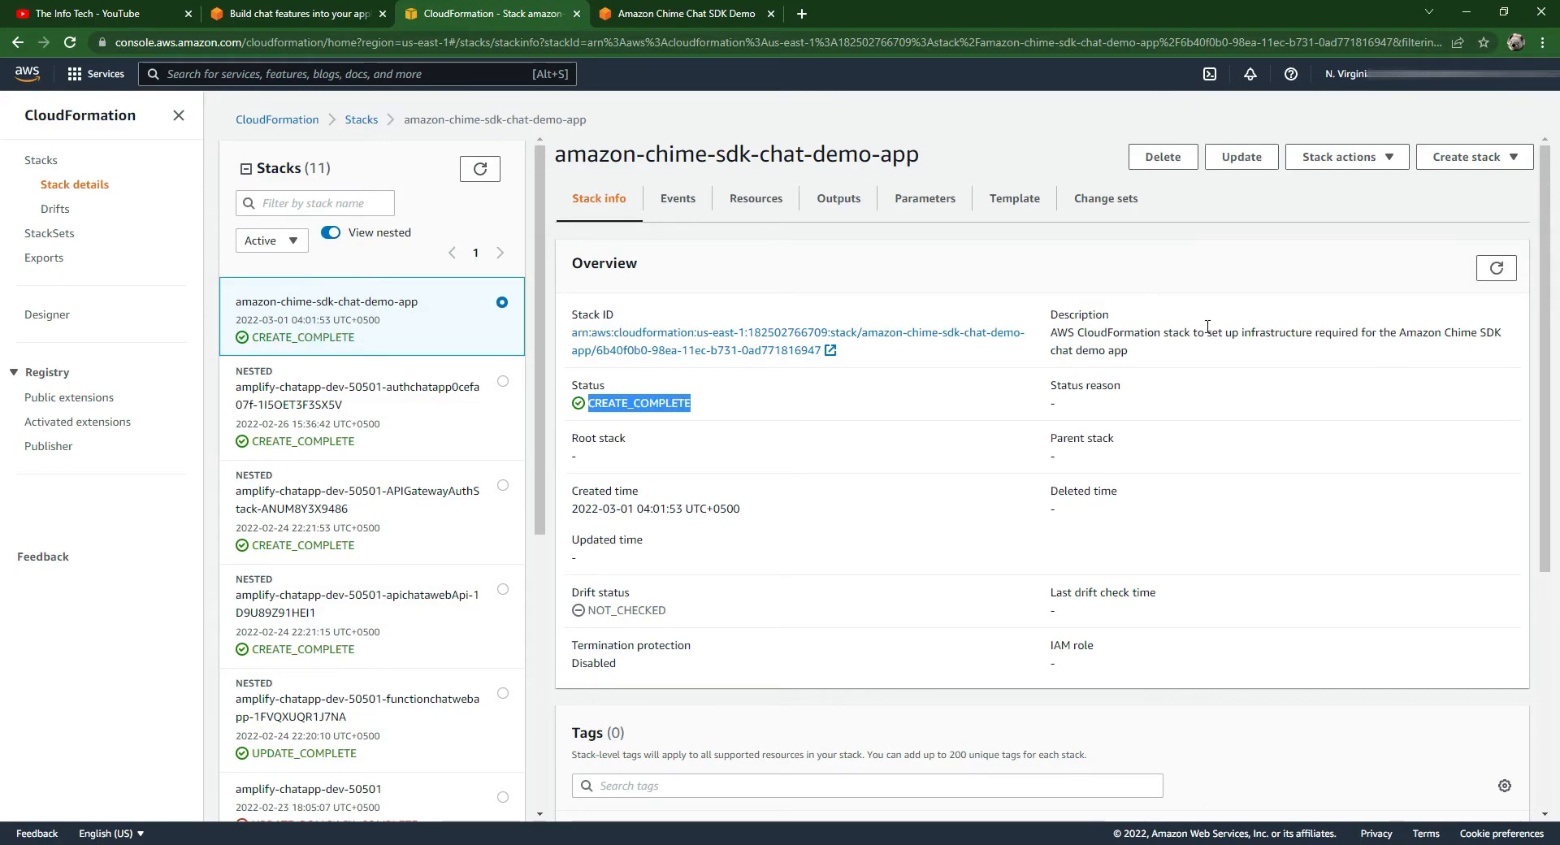
pyautogui.moveTo(507, 147)
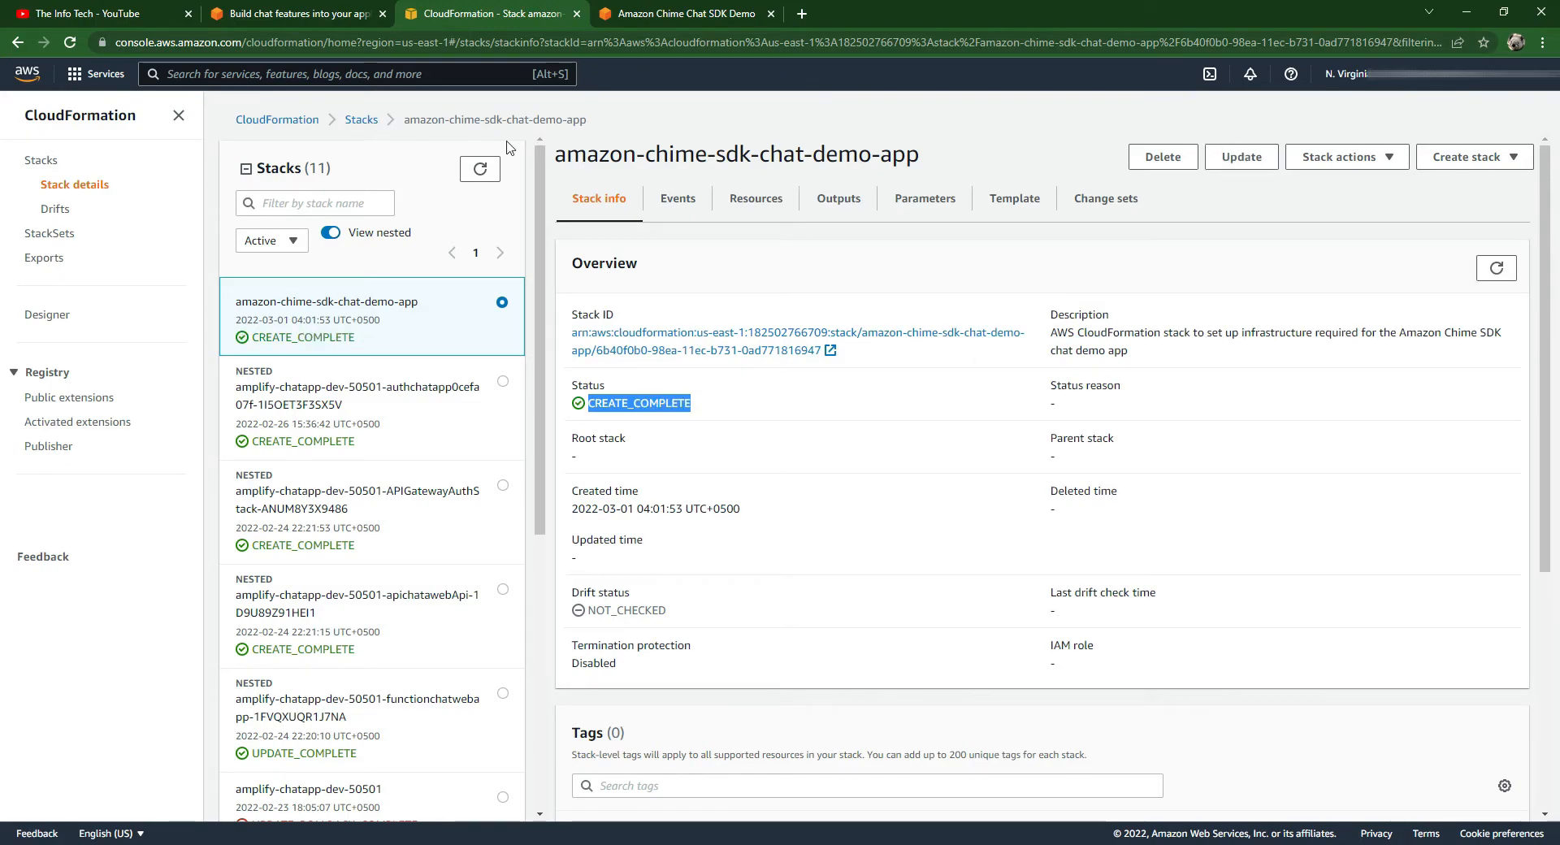
pyautogui.click(838, 198)
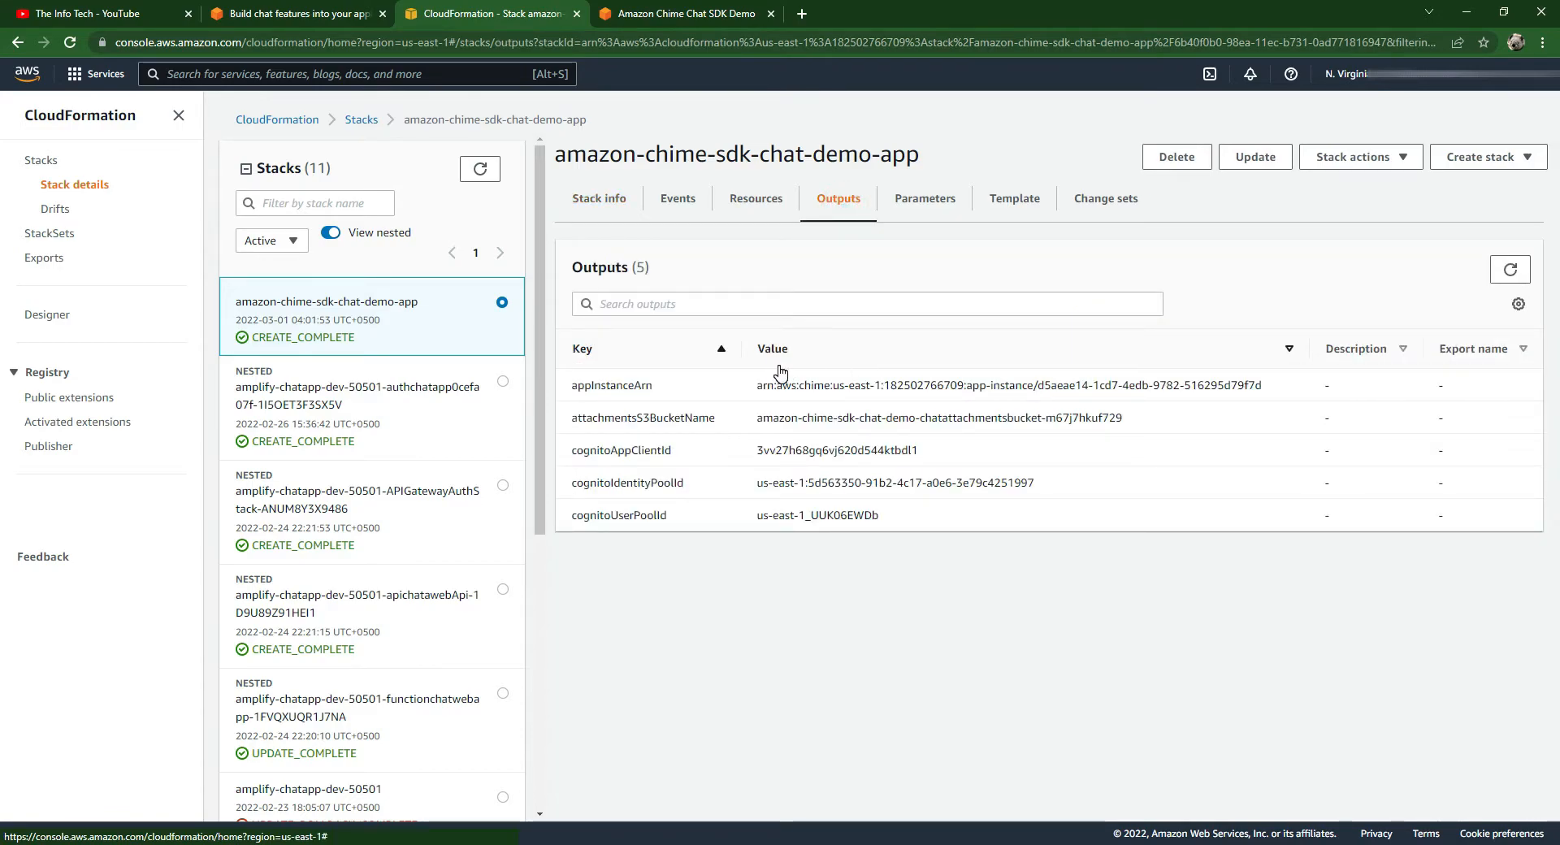
pyautogui.moveTo(754, 395)
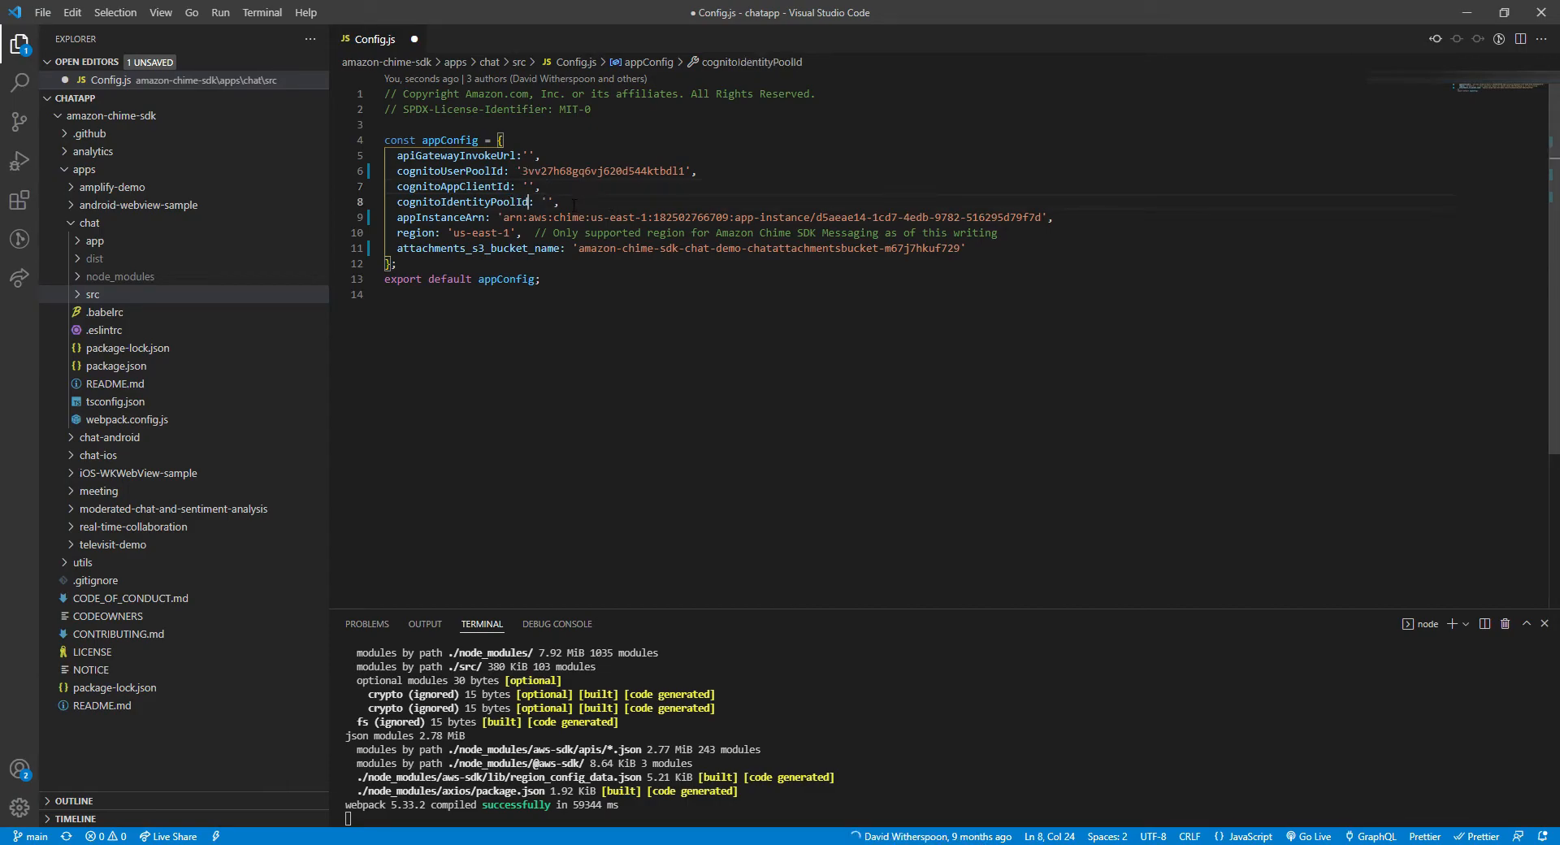
# - Paste identity pool ID 'us-east-1:5d563350-91b2-4c17-a0e6-3e79c4251997' into cognitoIdentityPoolId
pyautogui.write('us-east-1:5d563350-91b2-4c17-a0e6-3e79c4251997')
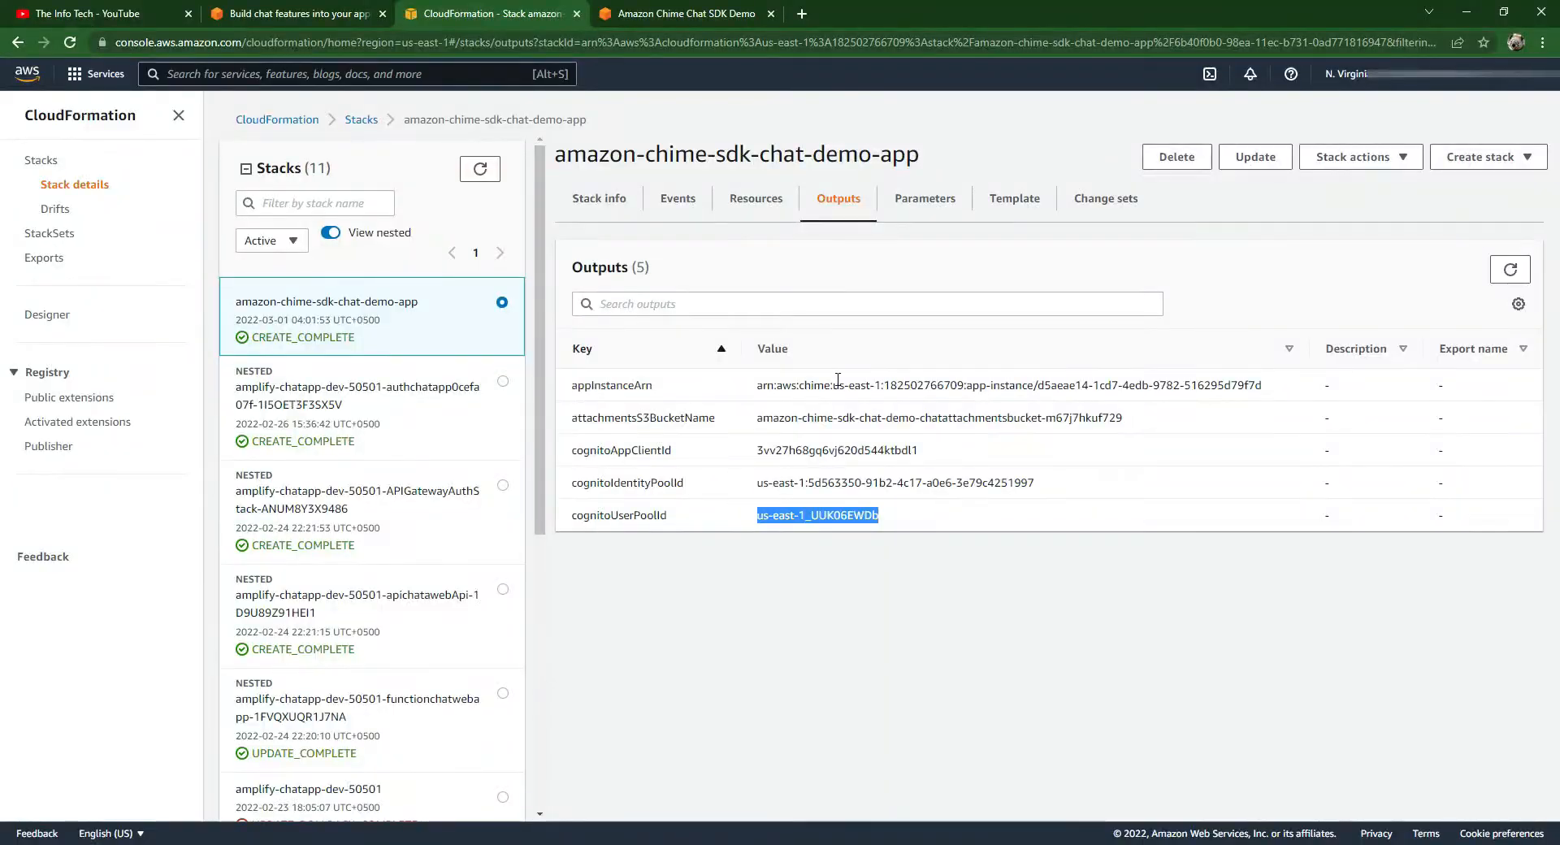
# - Try signing in to the chat demo, get rejected, and open Inspect developer tools
pyautogui.click(684, 13)
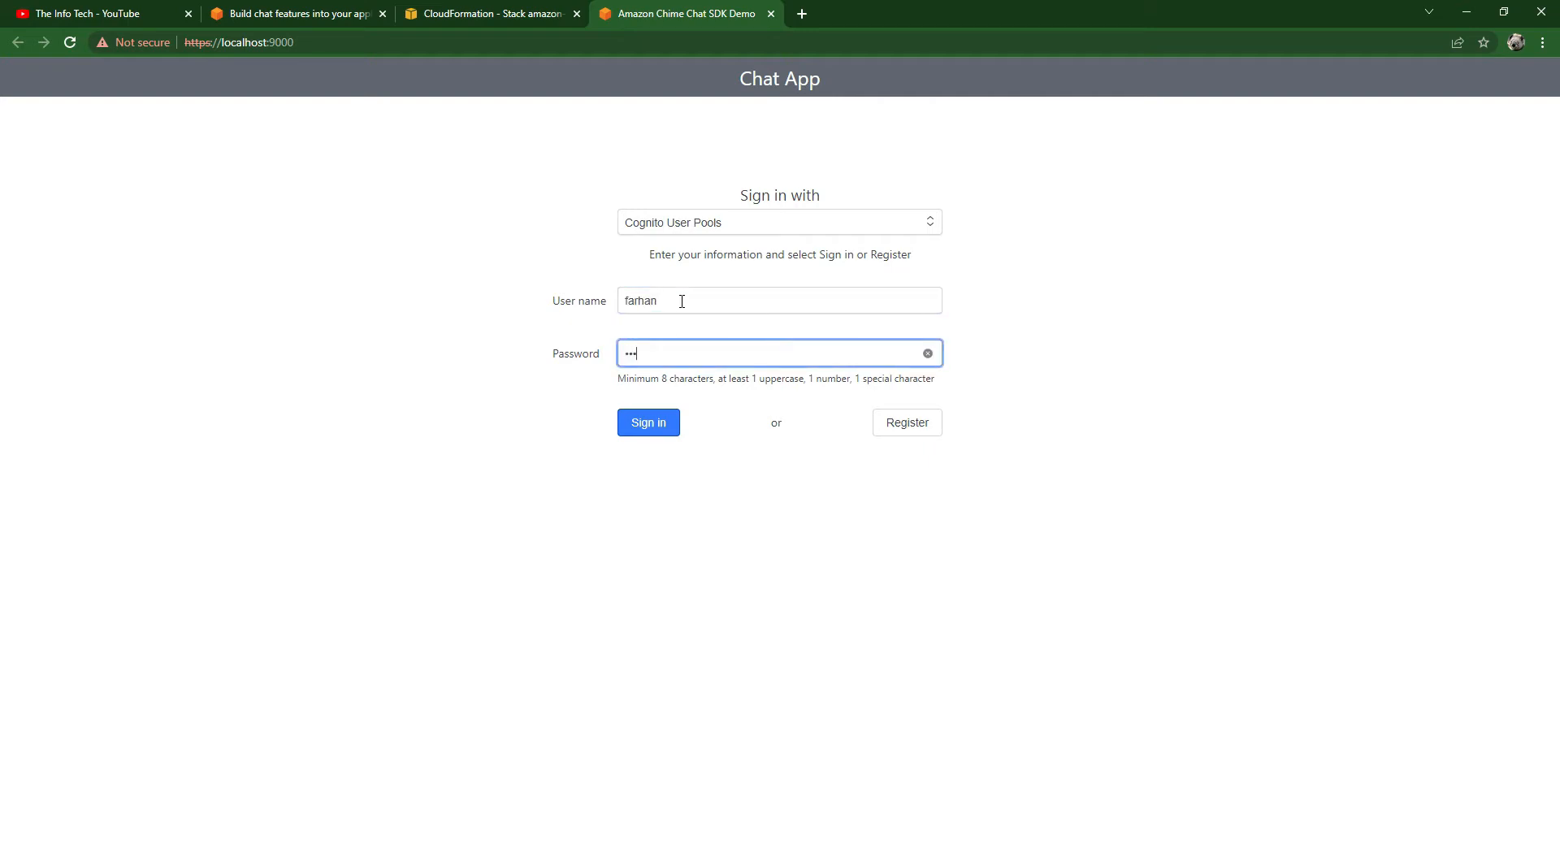
pyautogui.click(647, 421)
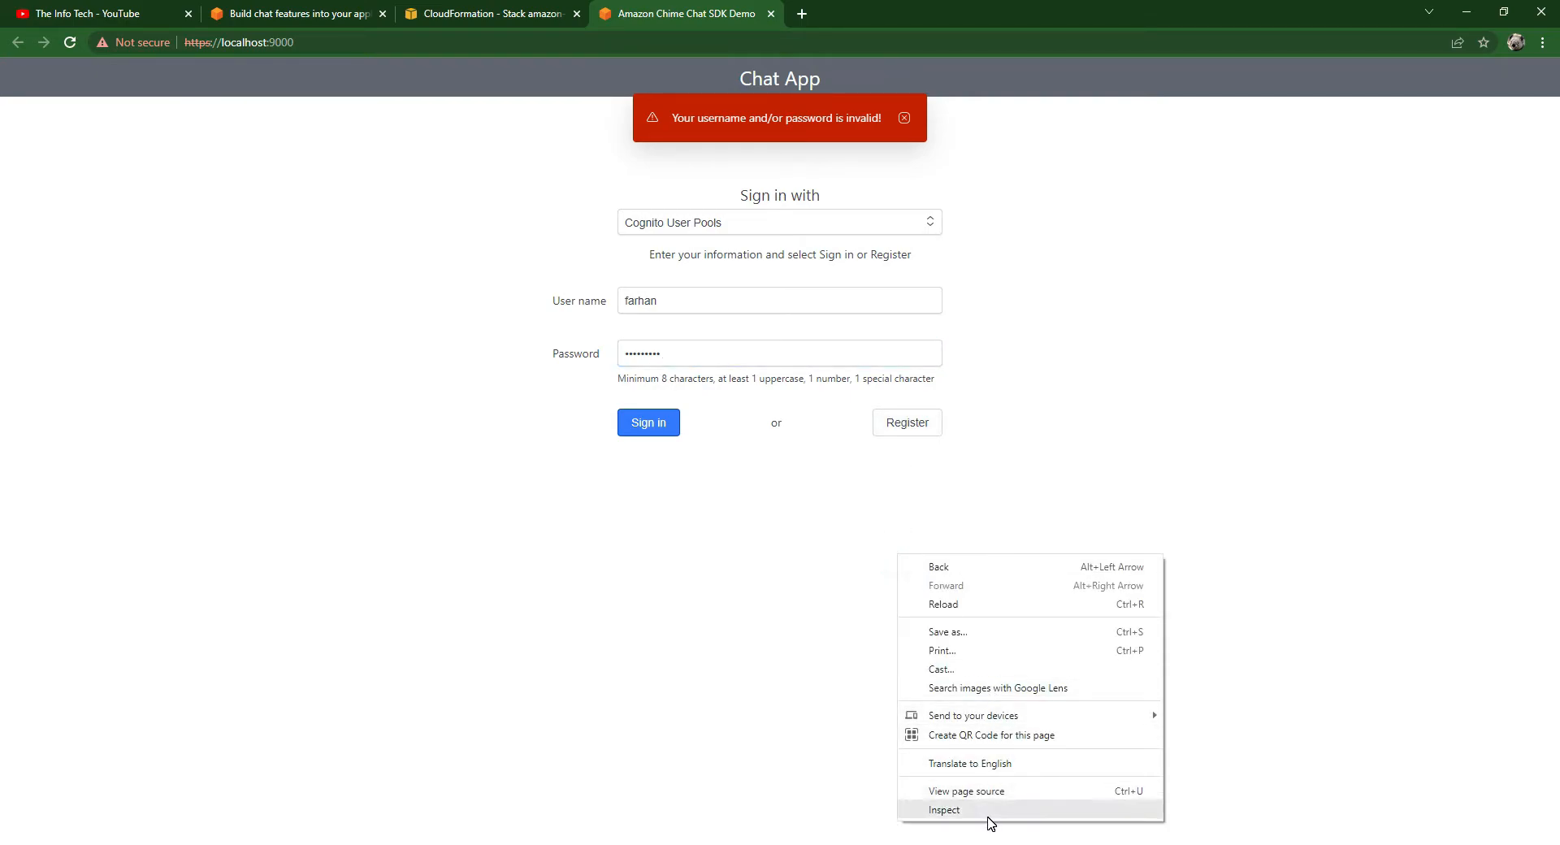
pyautogui.click(943, 809)
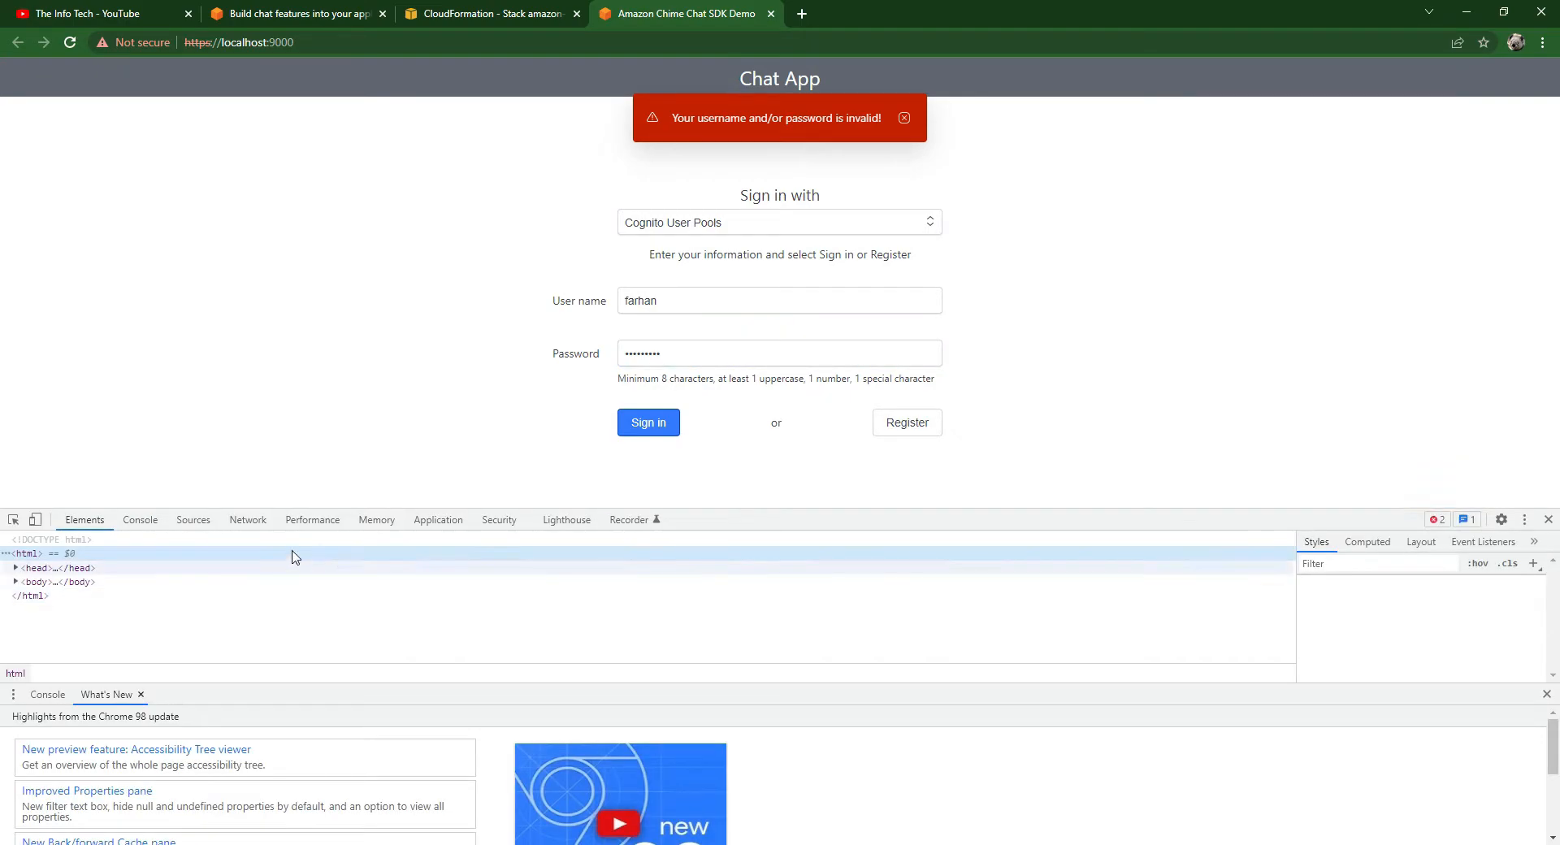
pyautogui.click(139, 518)
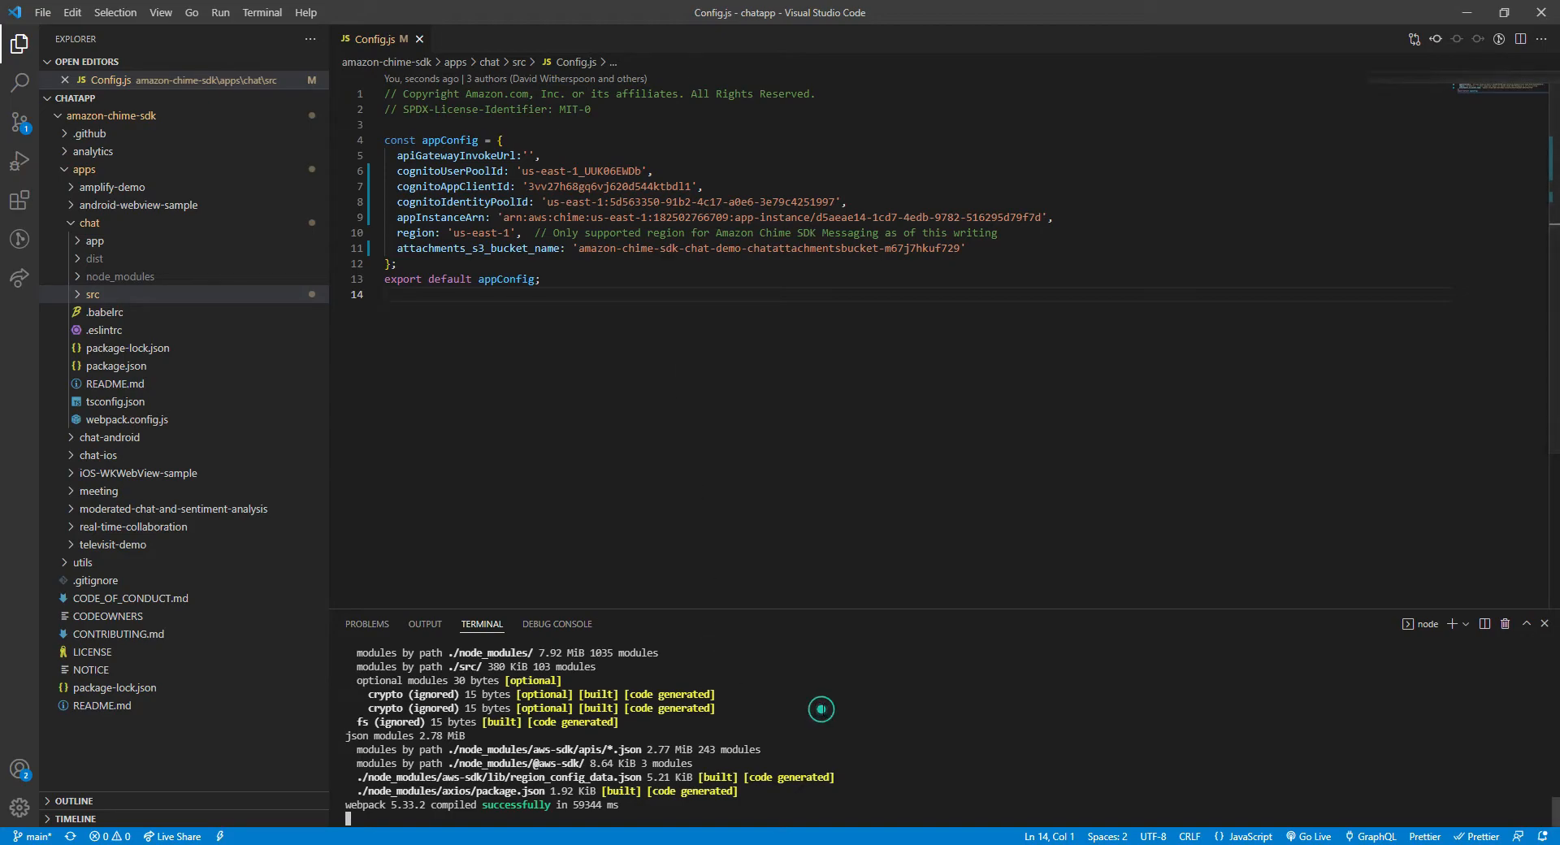
# - Stop the chat app dev server with Ctrl+C and restart it with 'npm start'
pyautogui.press('ctrl+c')
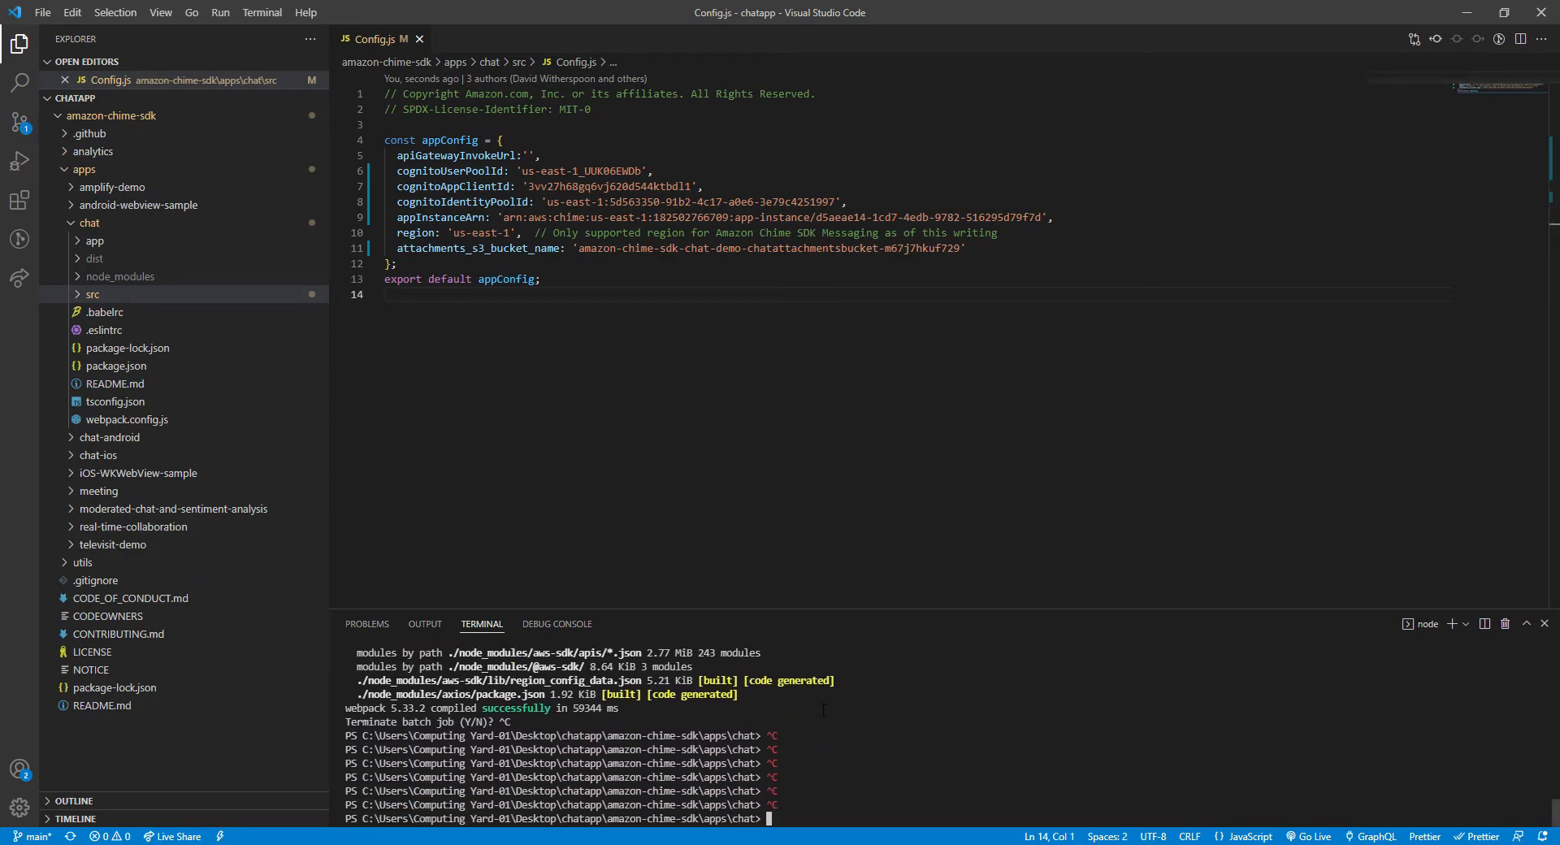
pyautogui.write('npm start')
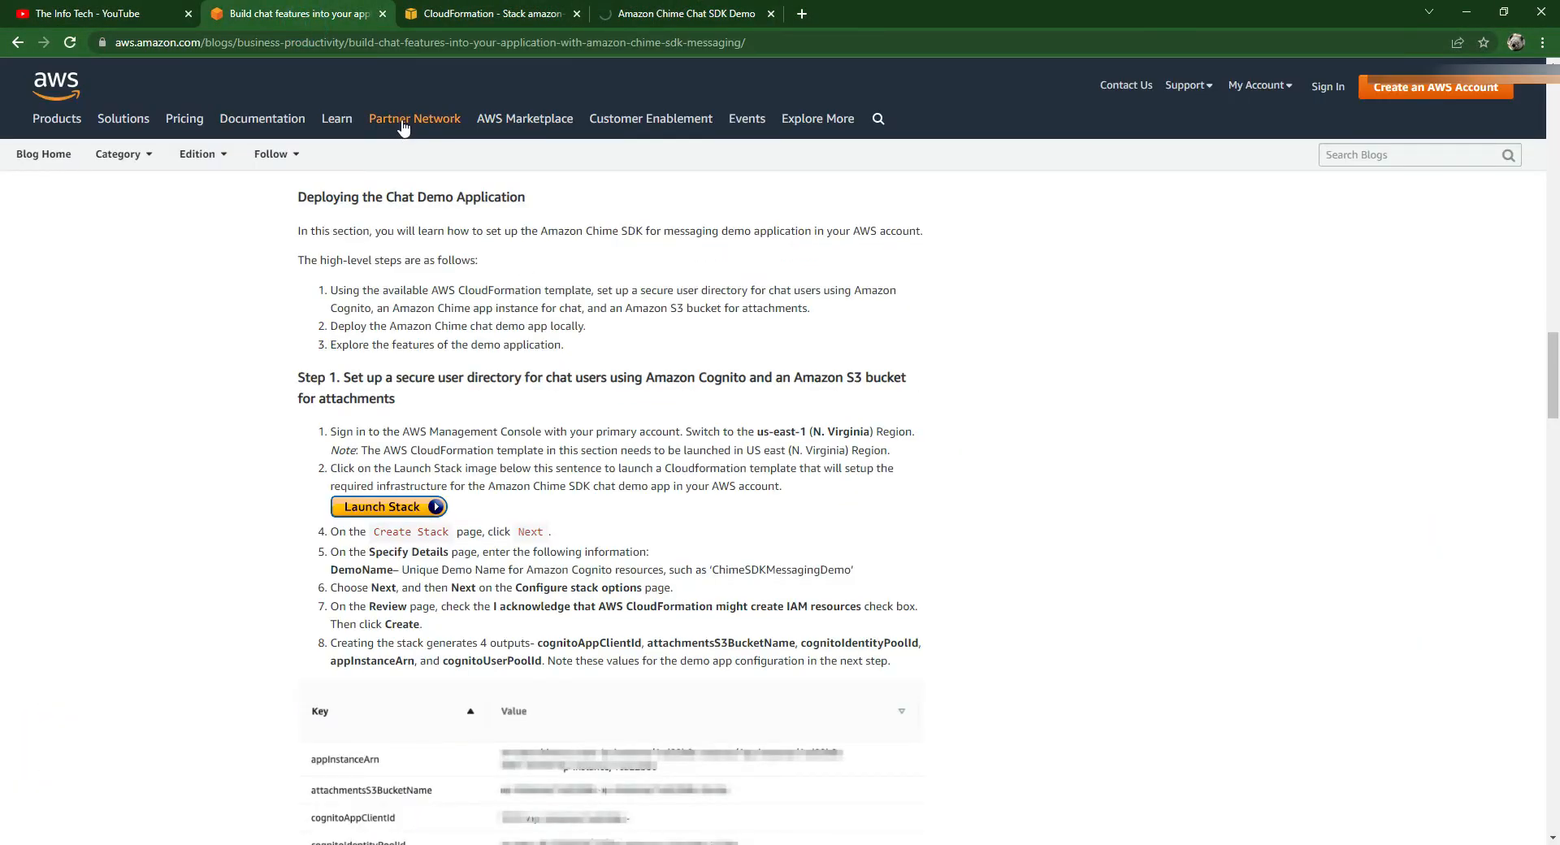
# - Find Cognito in the console and open ChimeSDKMessagingDemo-user-pool from Manage User Pools
pyautogui.click(488, 13)
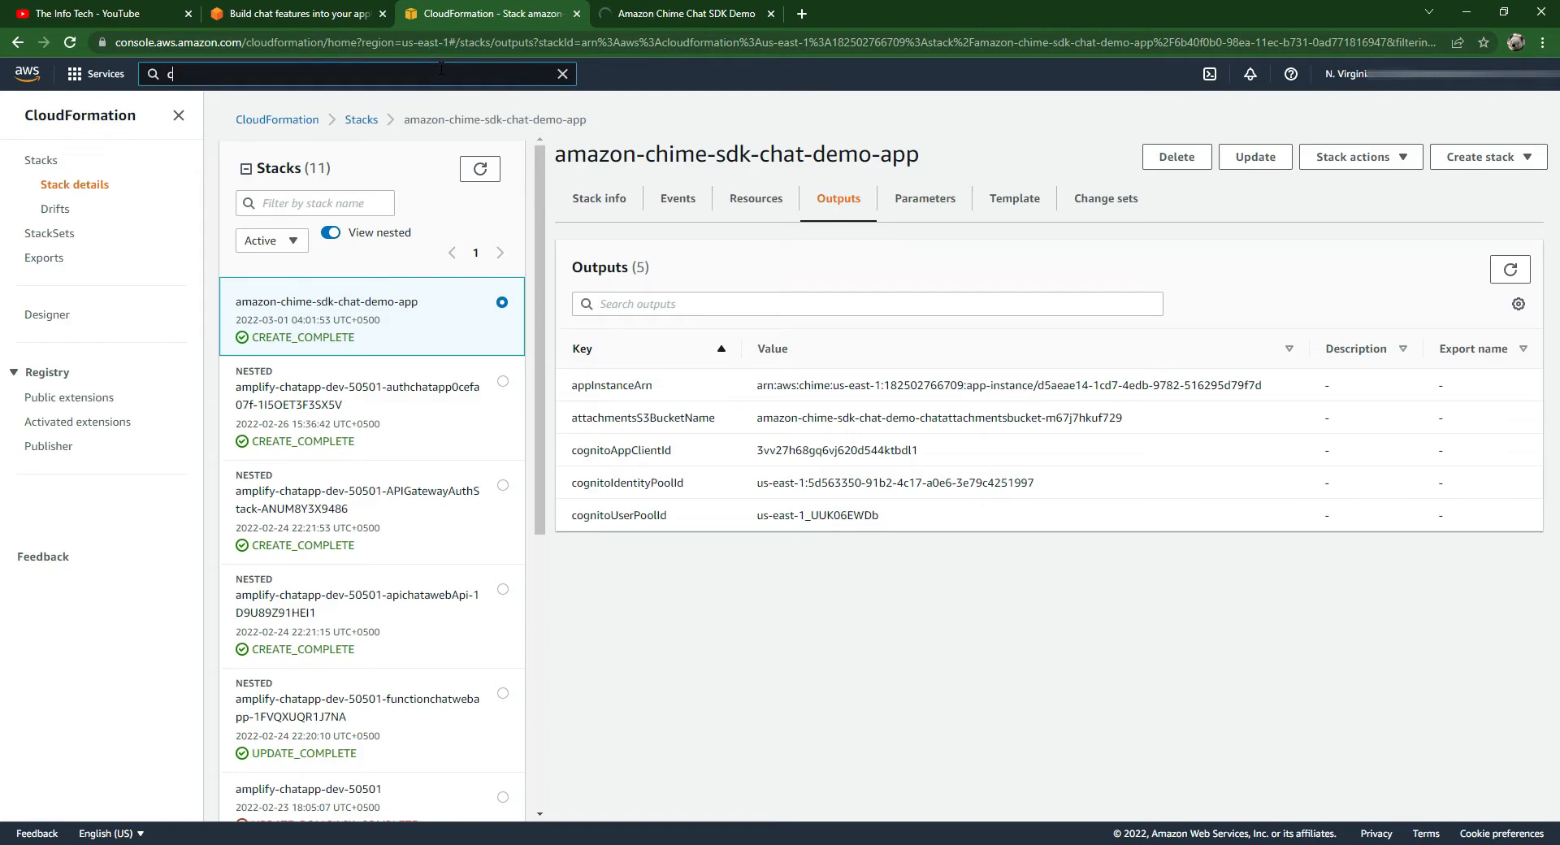
pyautogui.write('ognito')
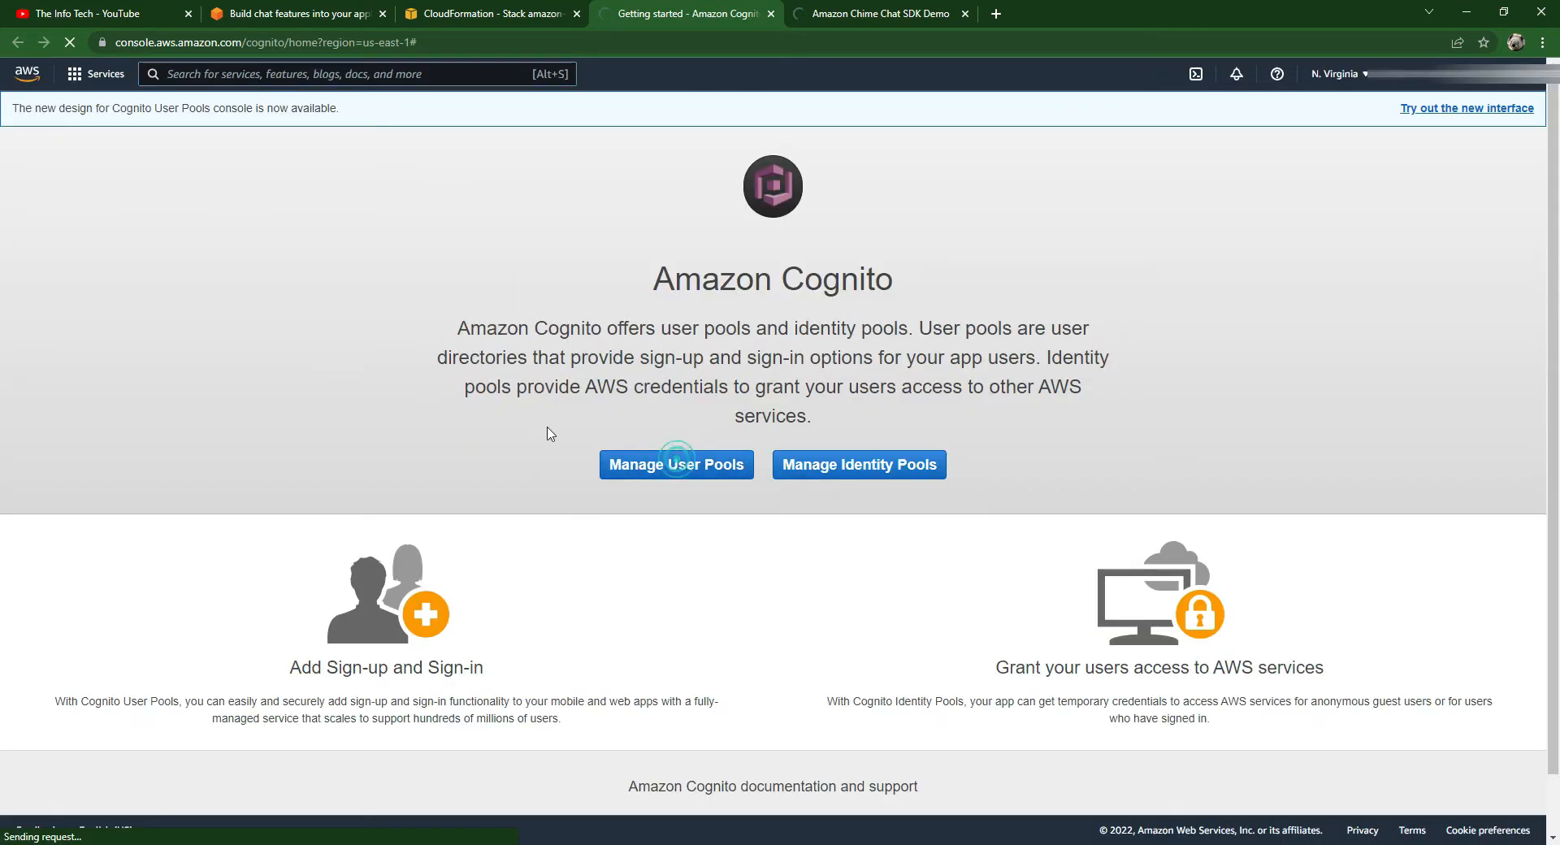
pyautogui.click(675, 465)
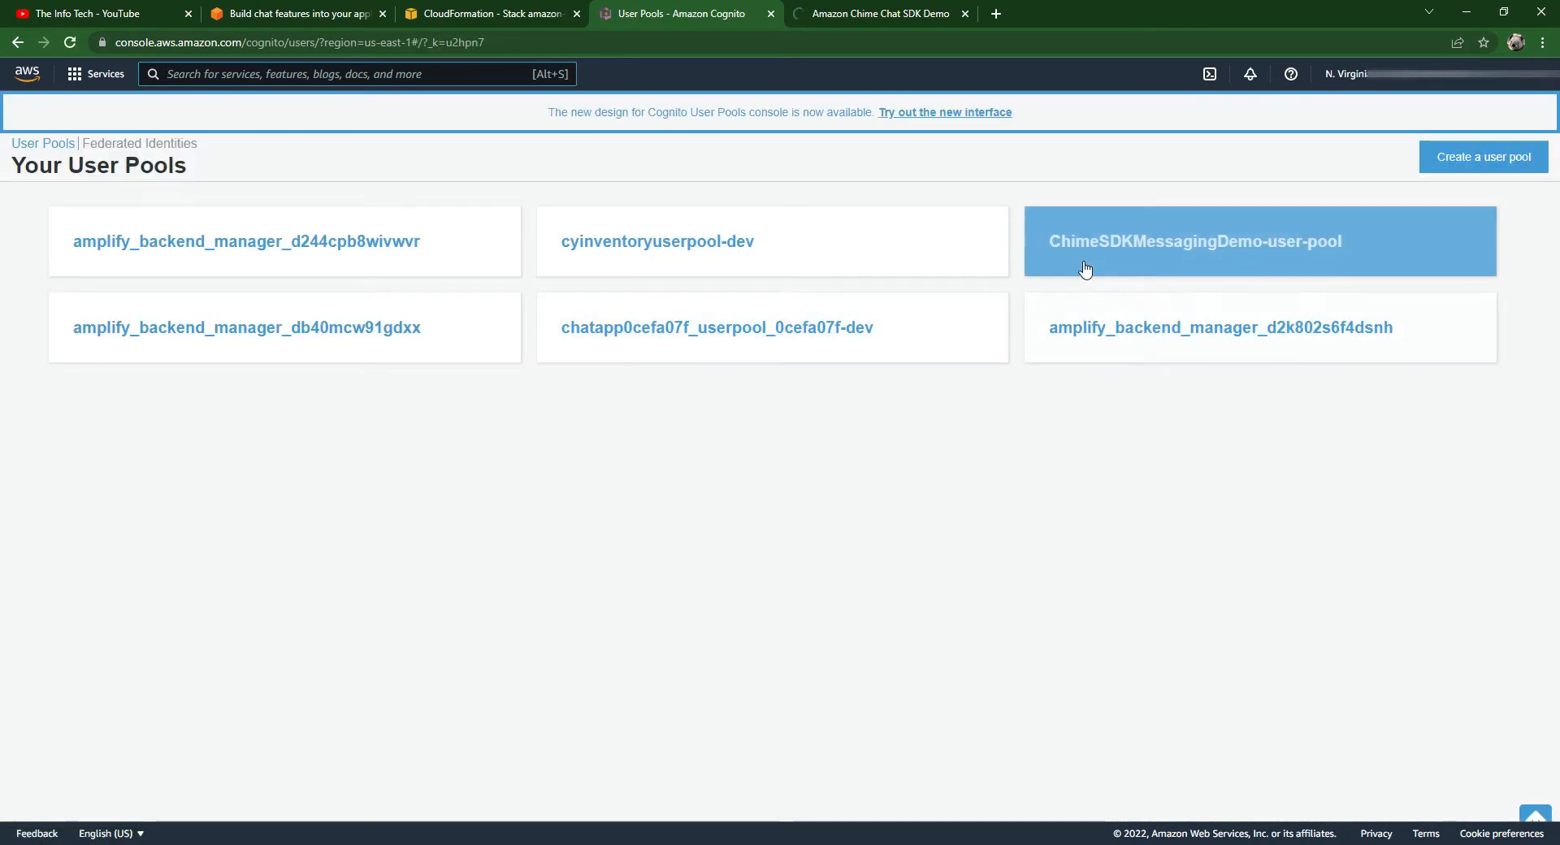
pyautogui.moveTo(1141, 256)
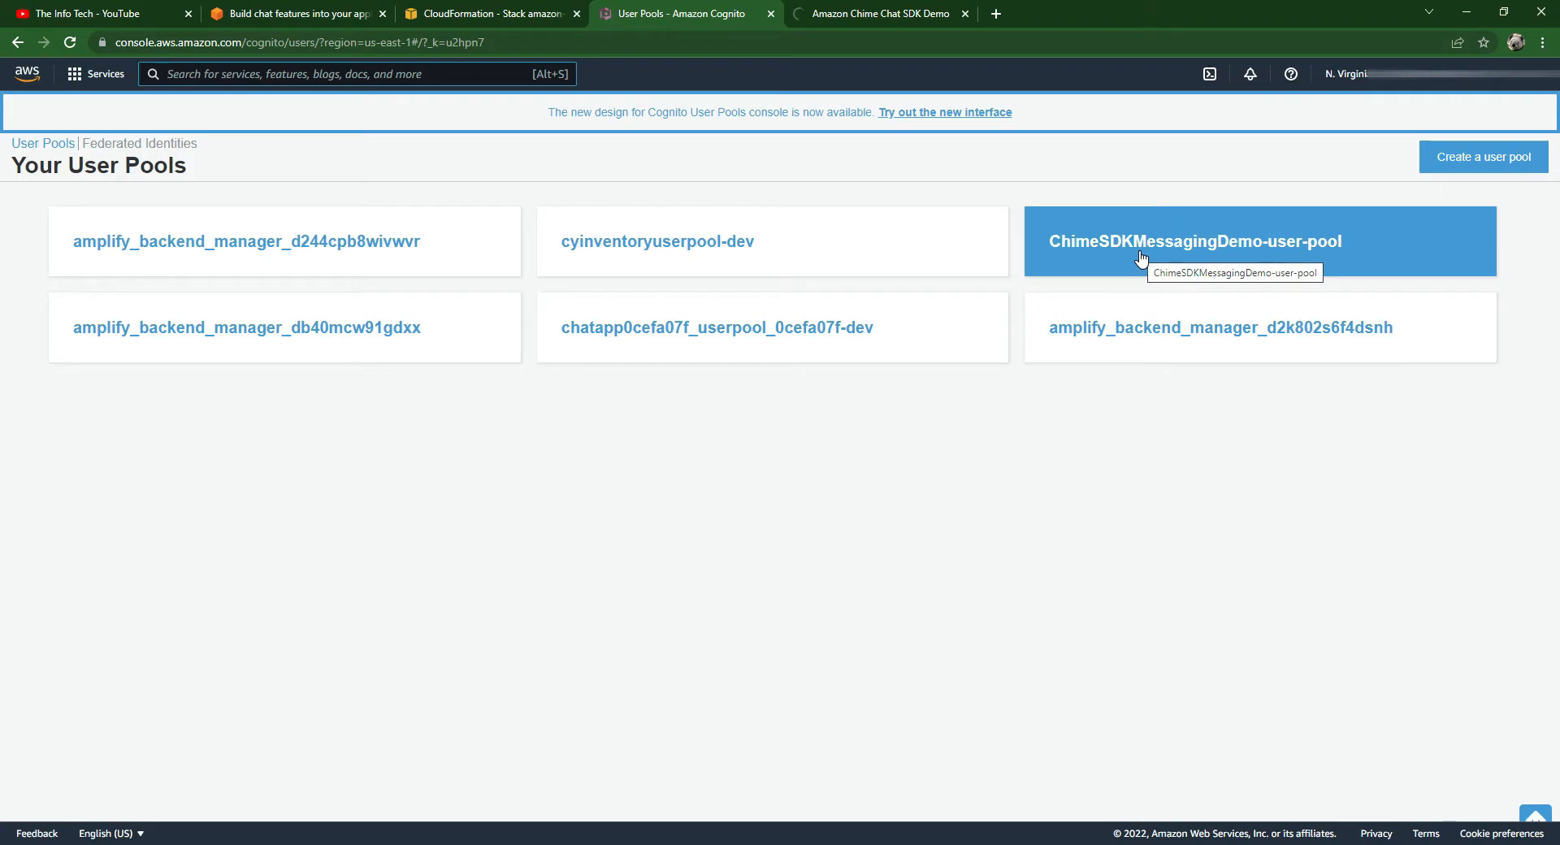
pyautogui.click(1195, 240)
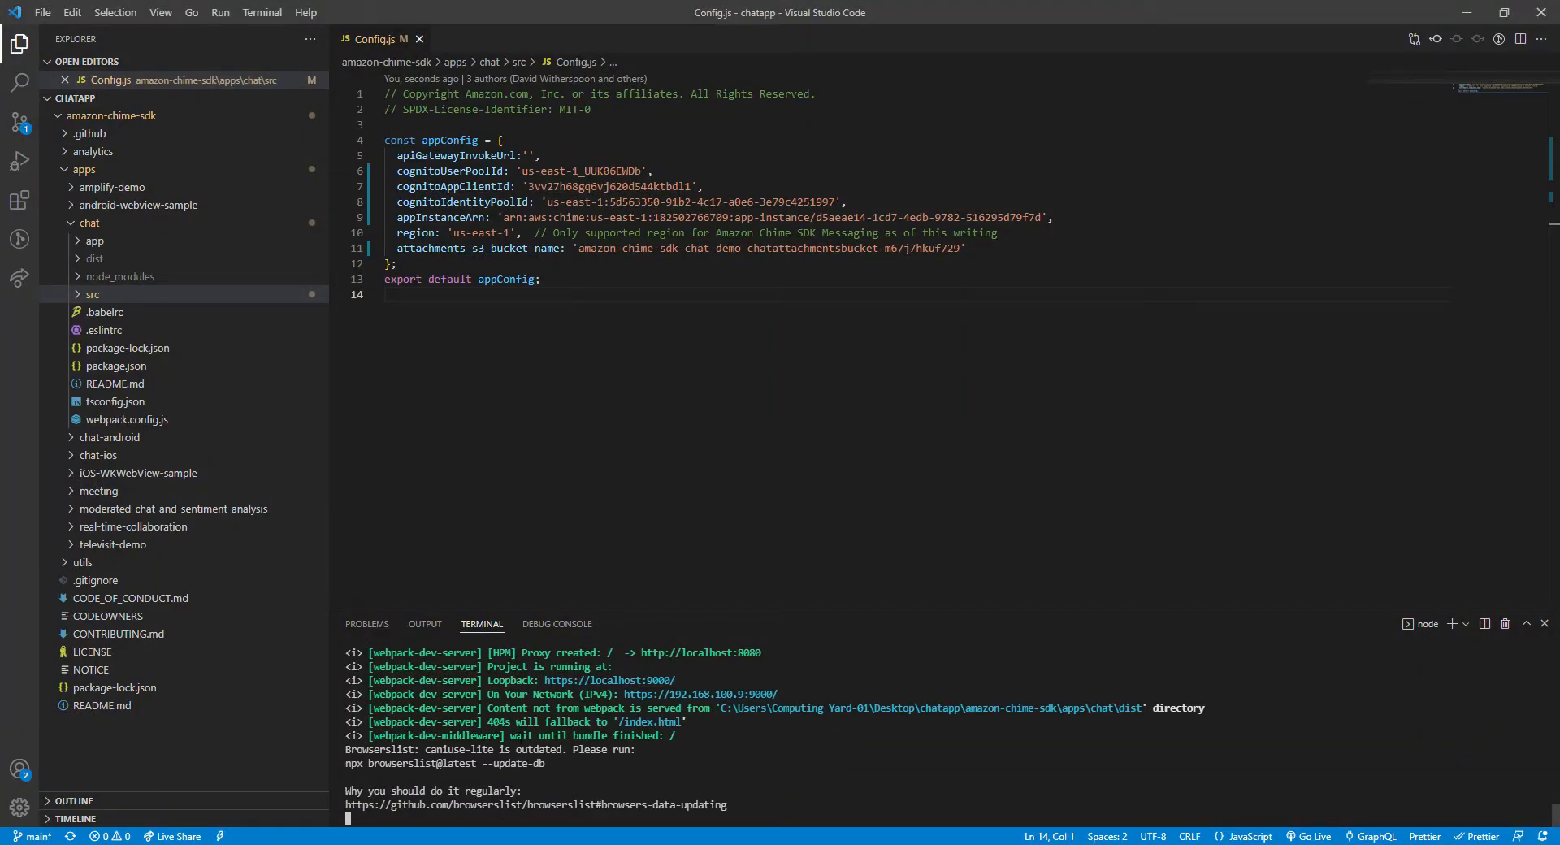
# - Close the stuck chat demo tab and open developer tools on a new tab
pyautogui.click(647, 421)
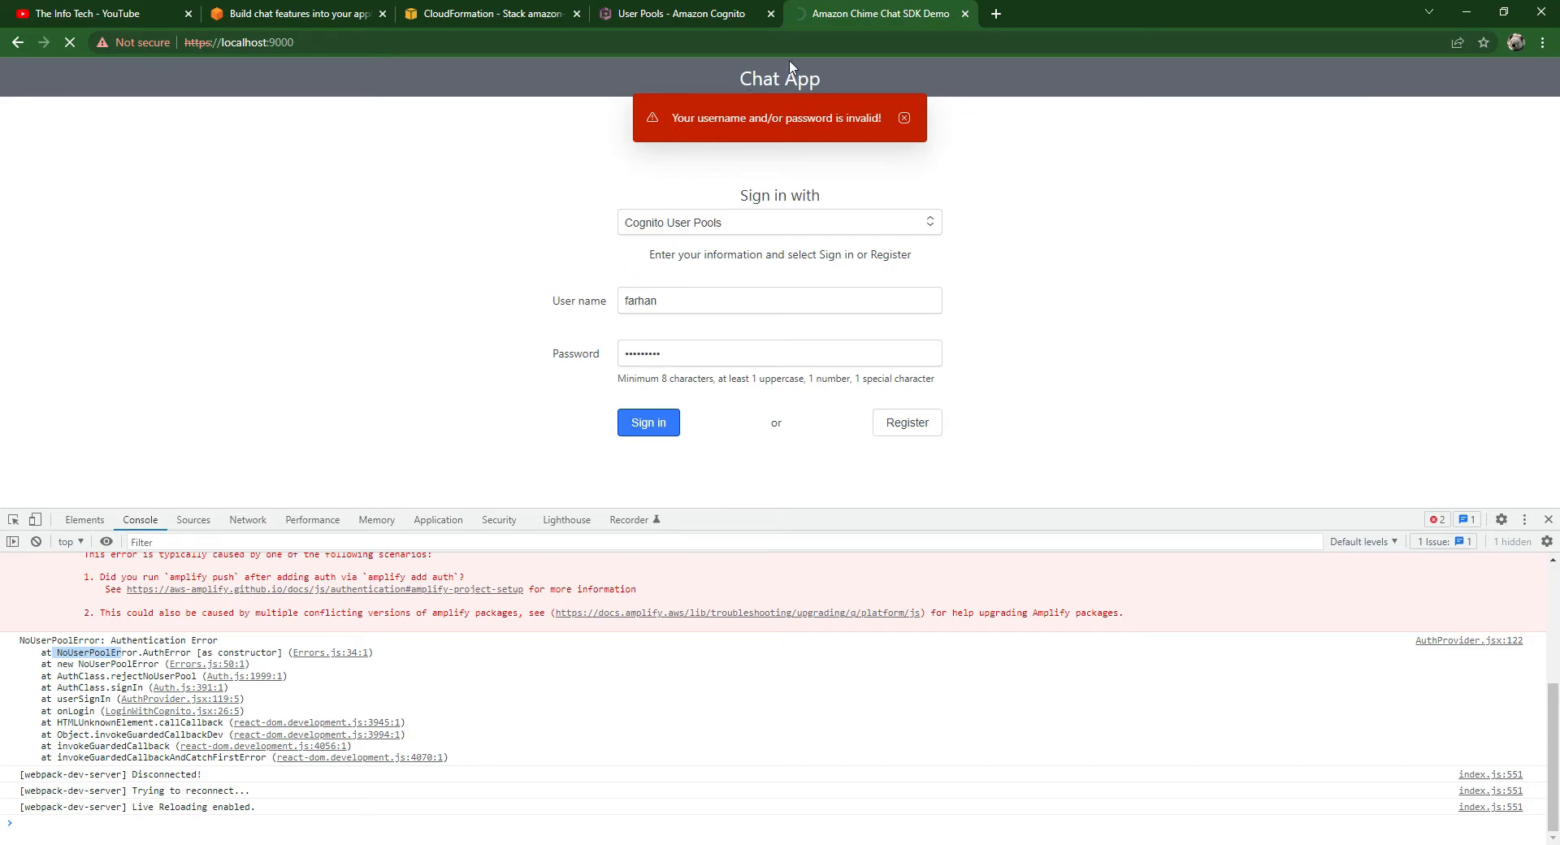
pyautogui.moveTo(878, 14)
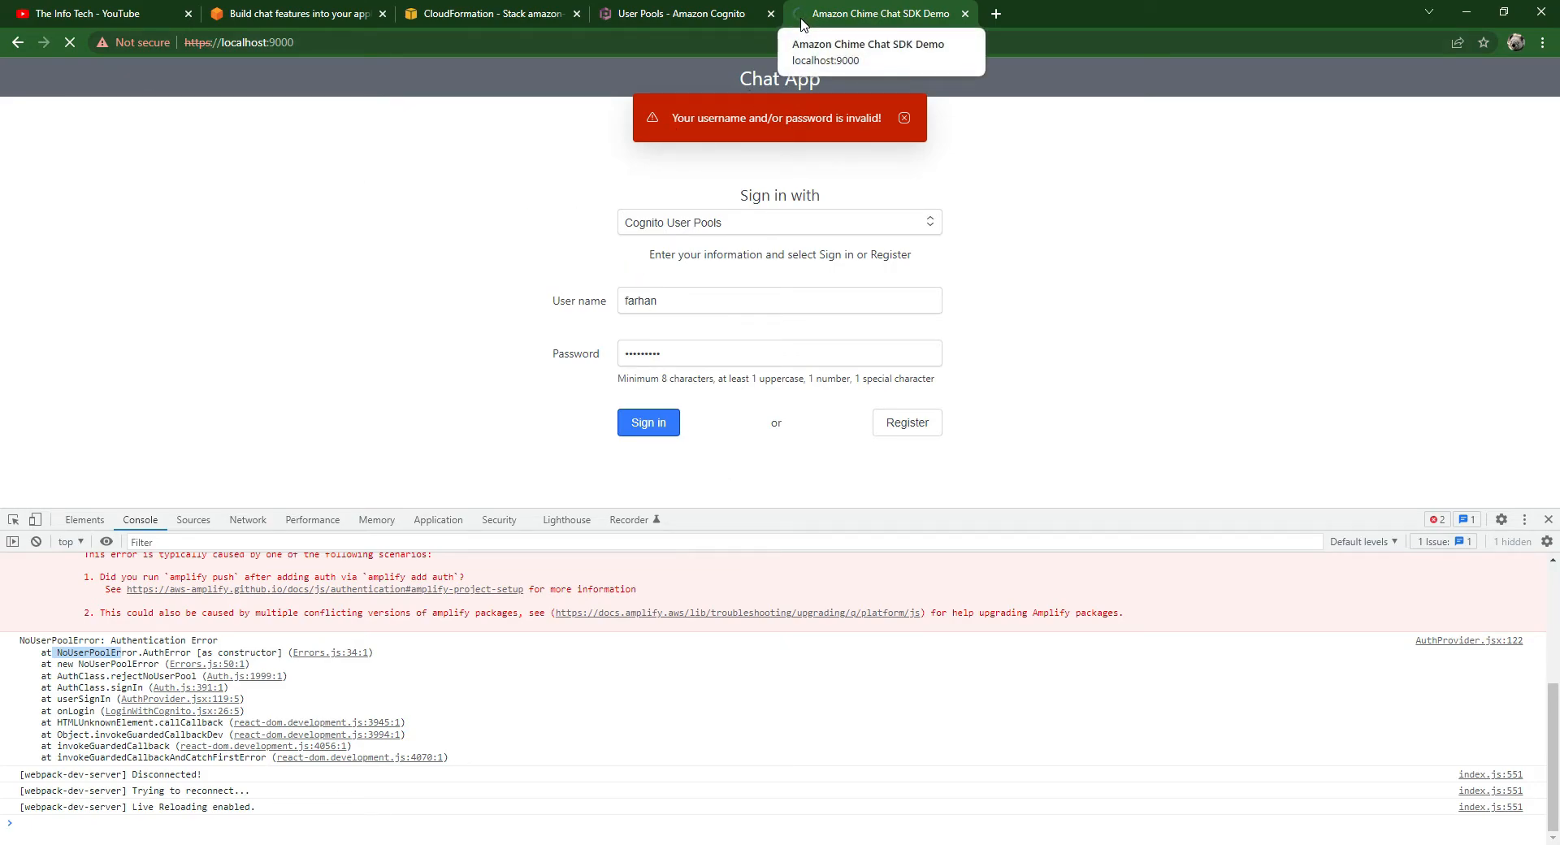
pyautogui.moveTo(433, 376)
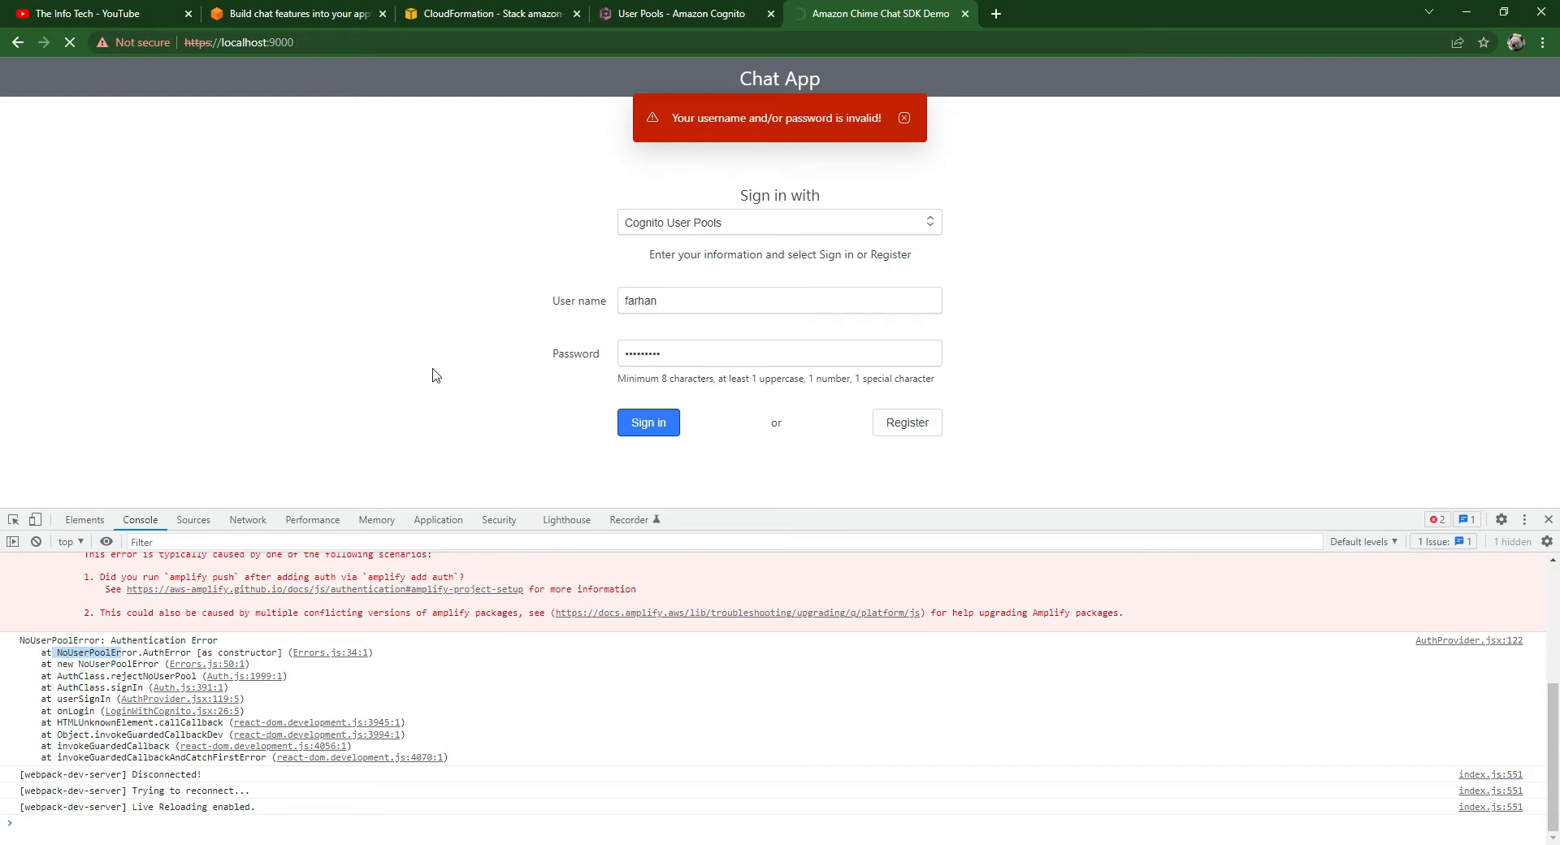
pyautogui.moveTo(382, 579)
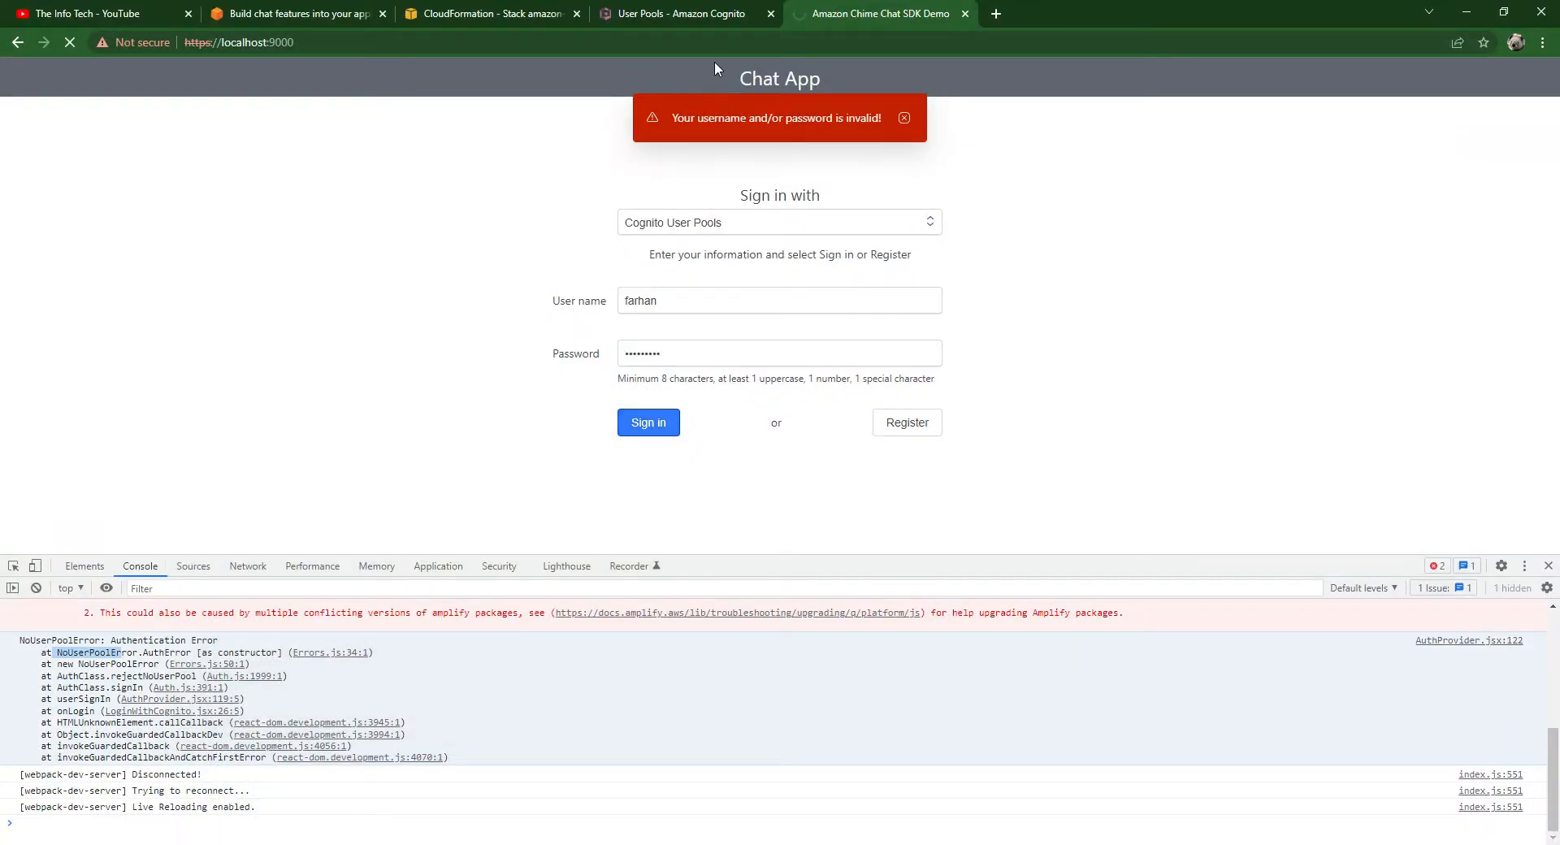
pyautogui.click(1190, 13)
pyautogui.write('localhost:9000')
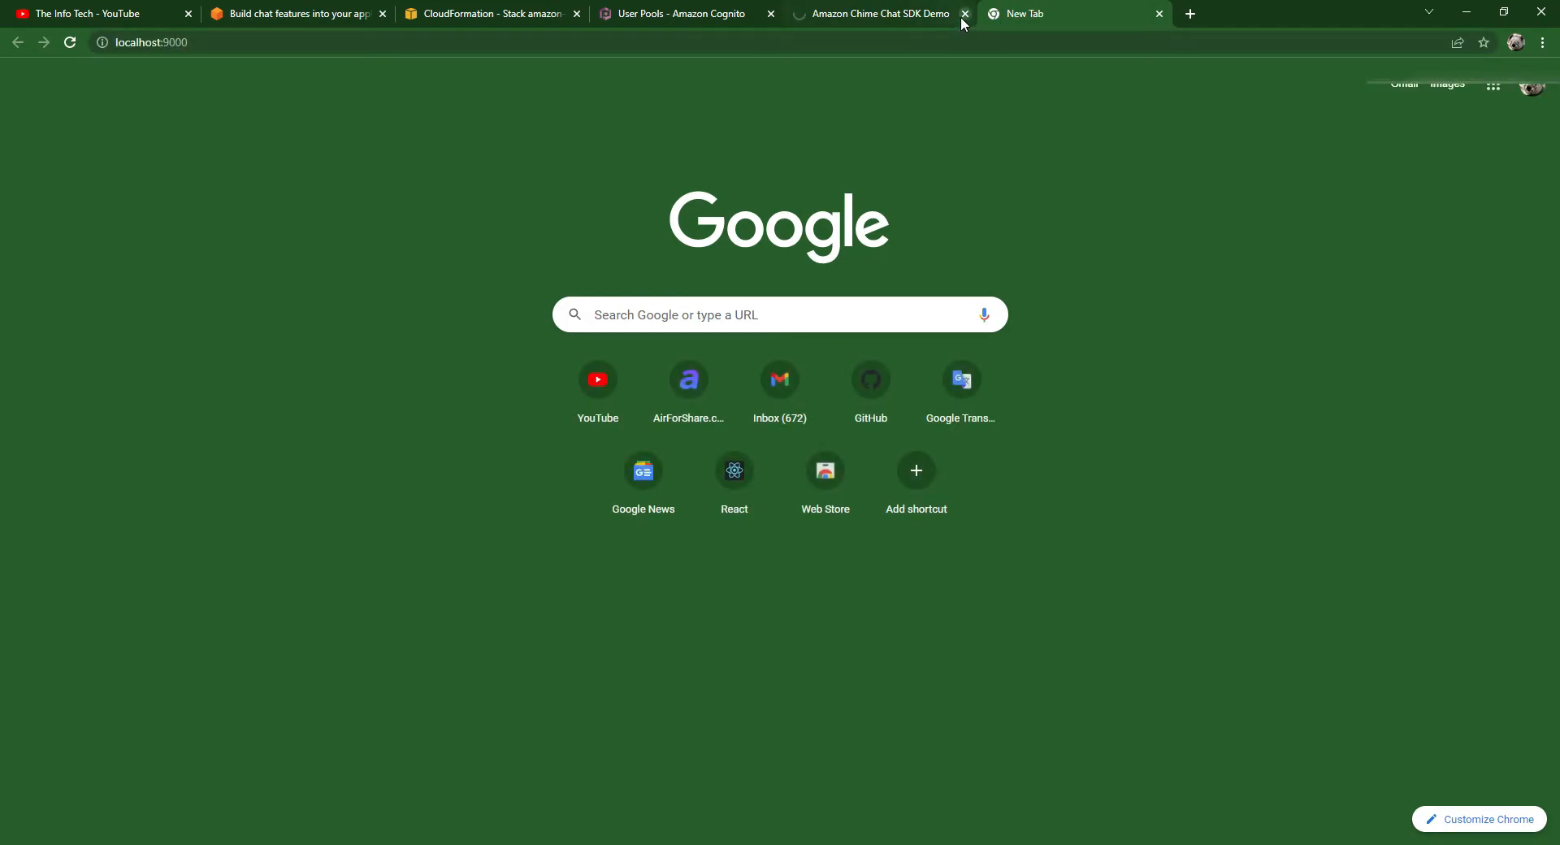
pyautogui.click(963, 14)
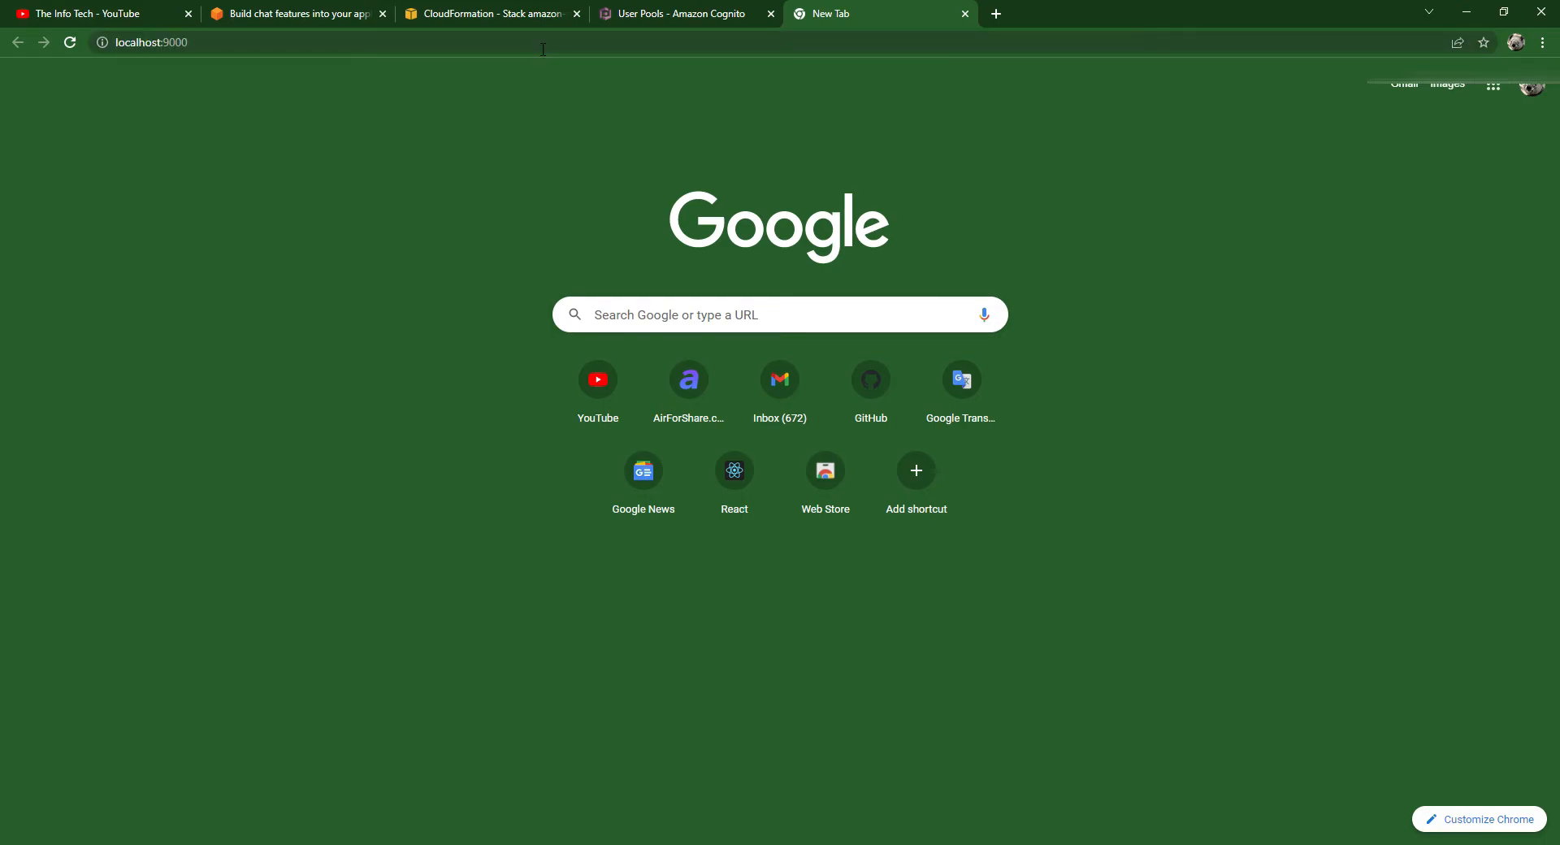
pyautogui.rightClick(453, 179)
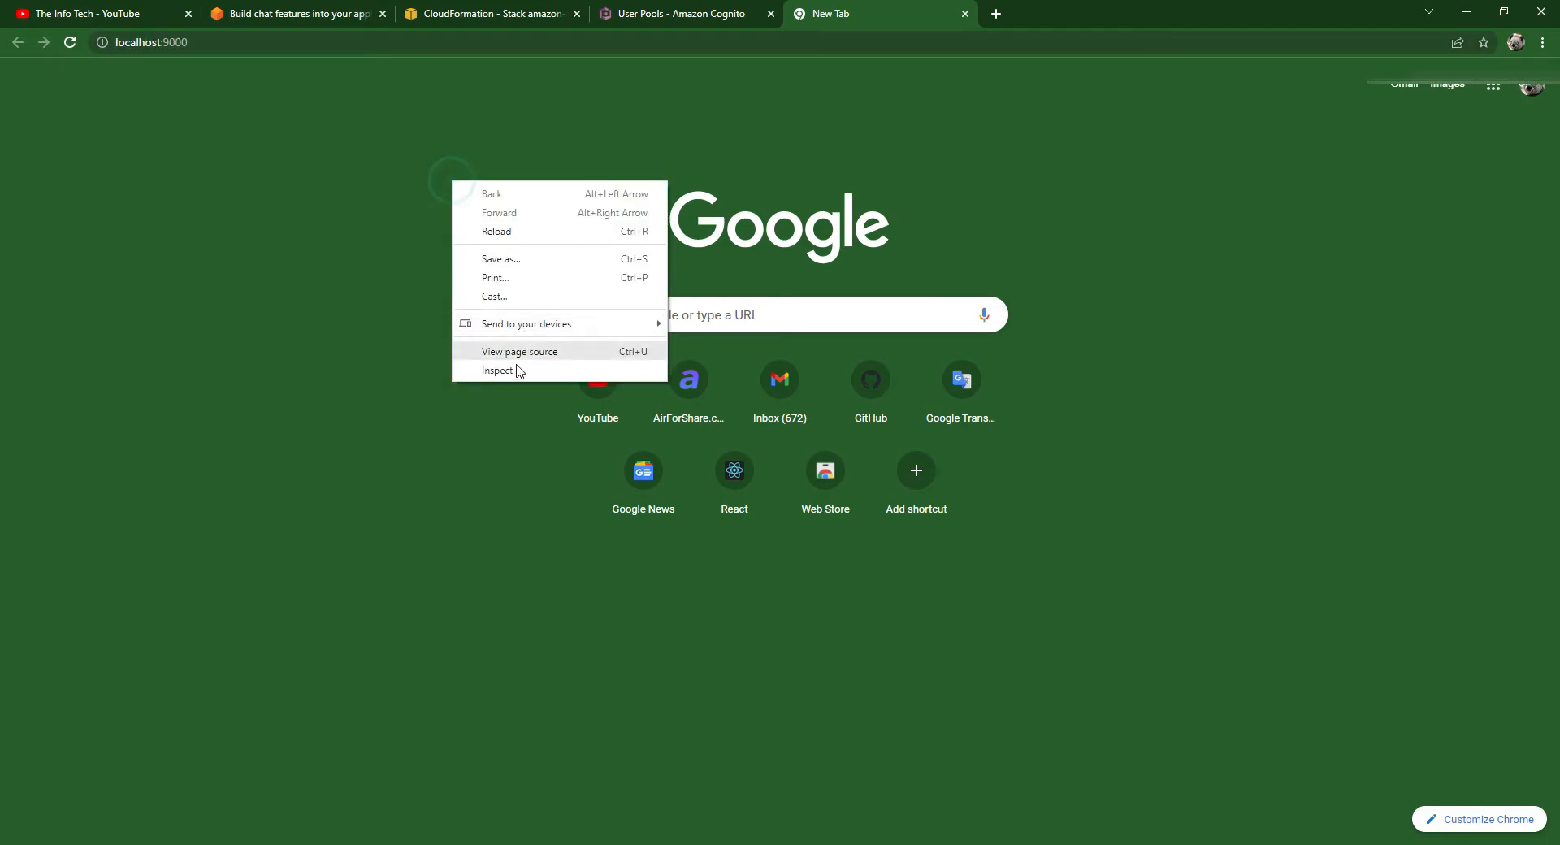
pyautogui.click(496, 370)
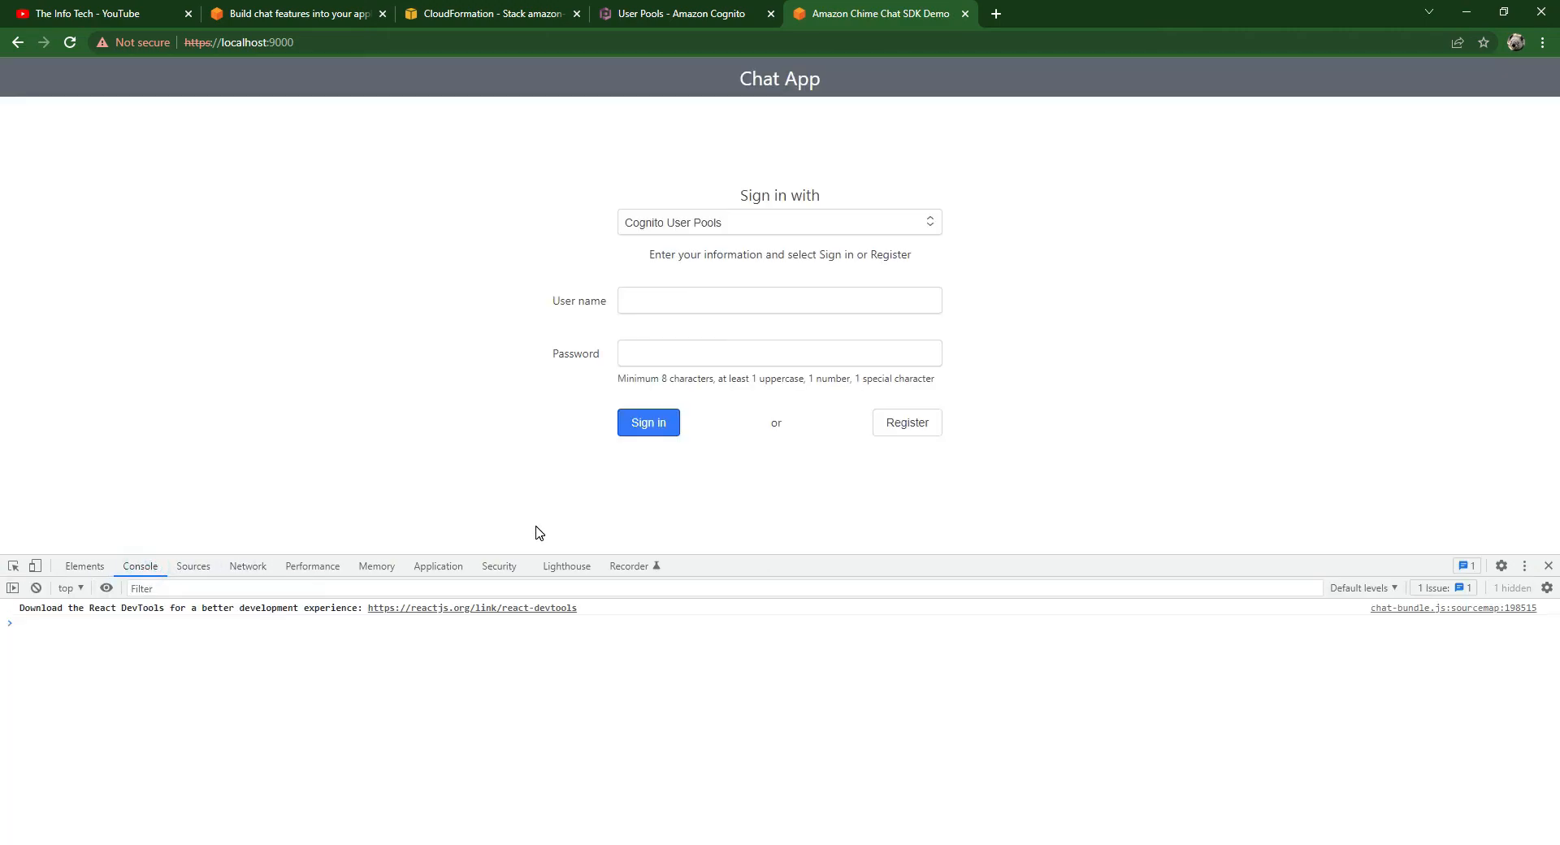
# - Submit a new user account registration from the chat demo's sign-in form
pyautogui.click(778, 300)
pyautogui.write('farhan')
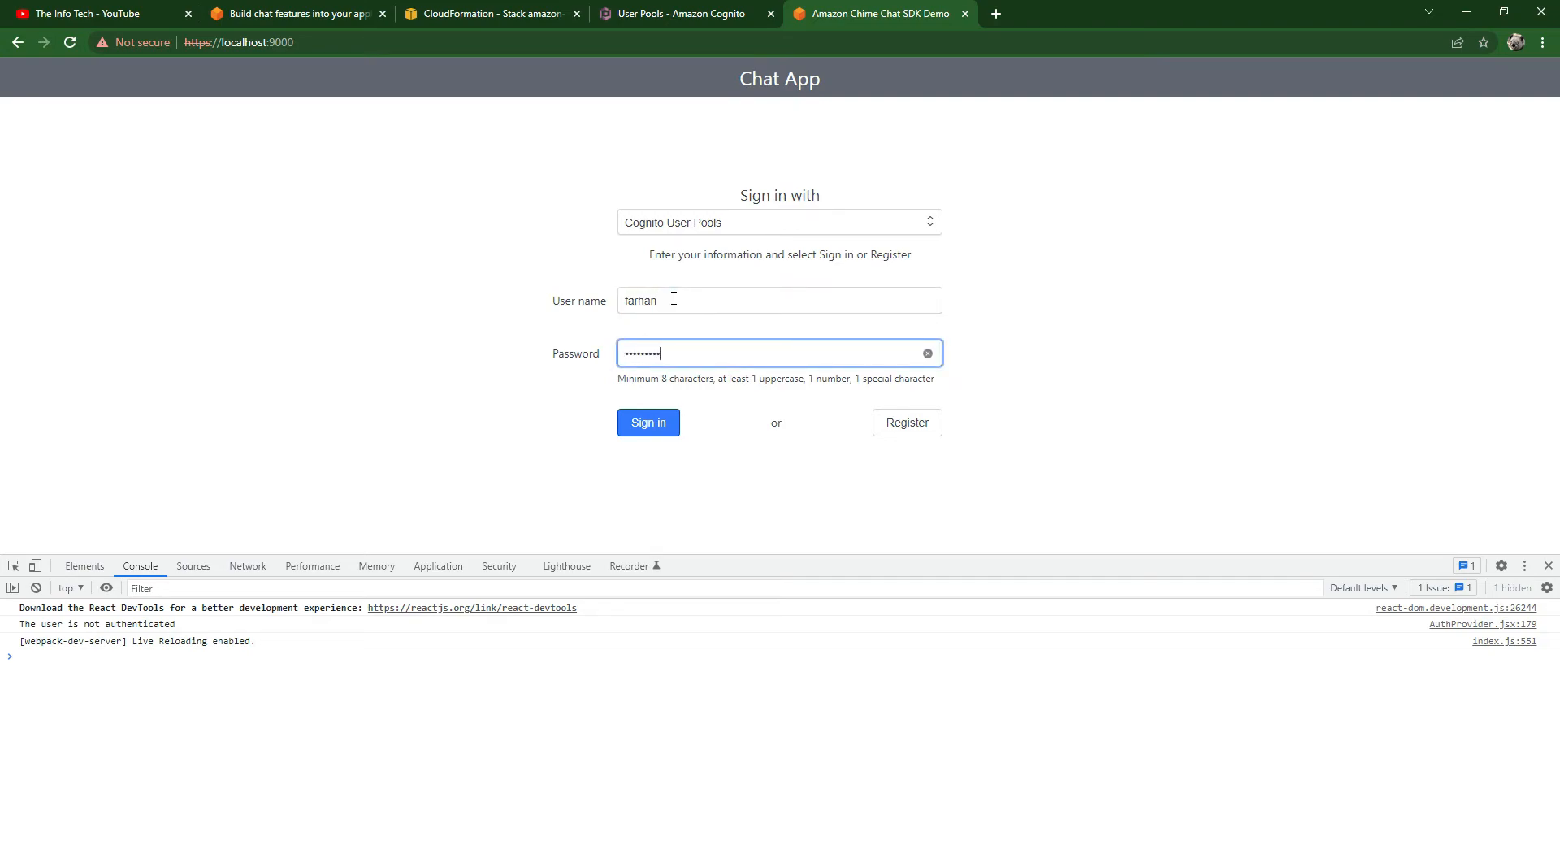
pyautogui.click(905, 422)
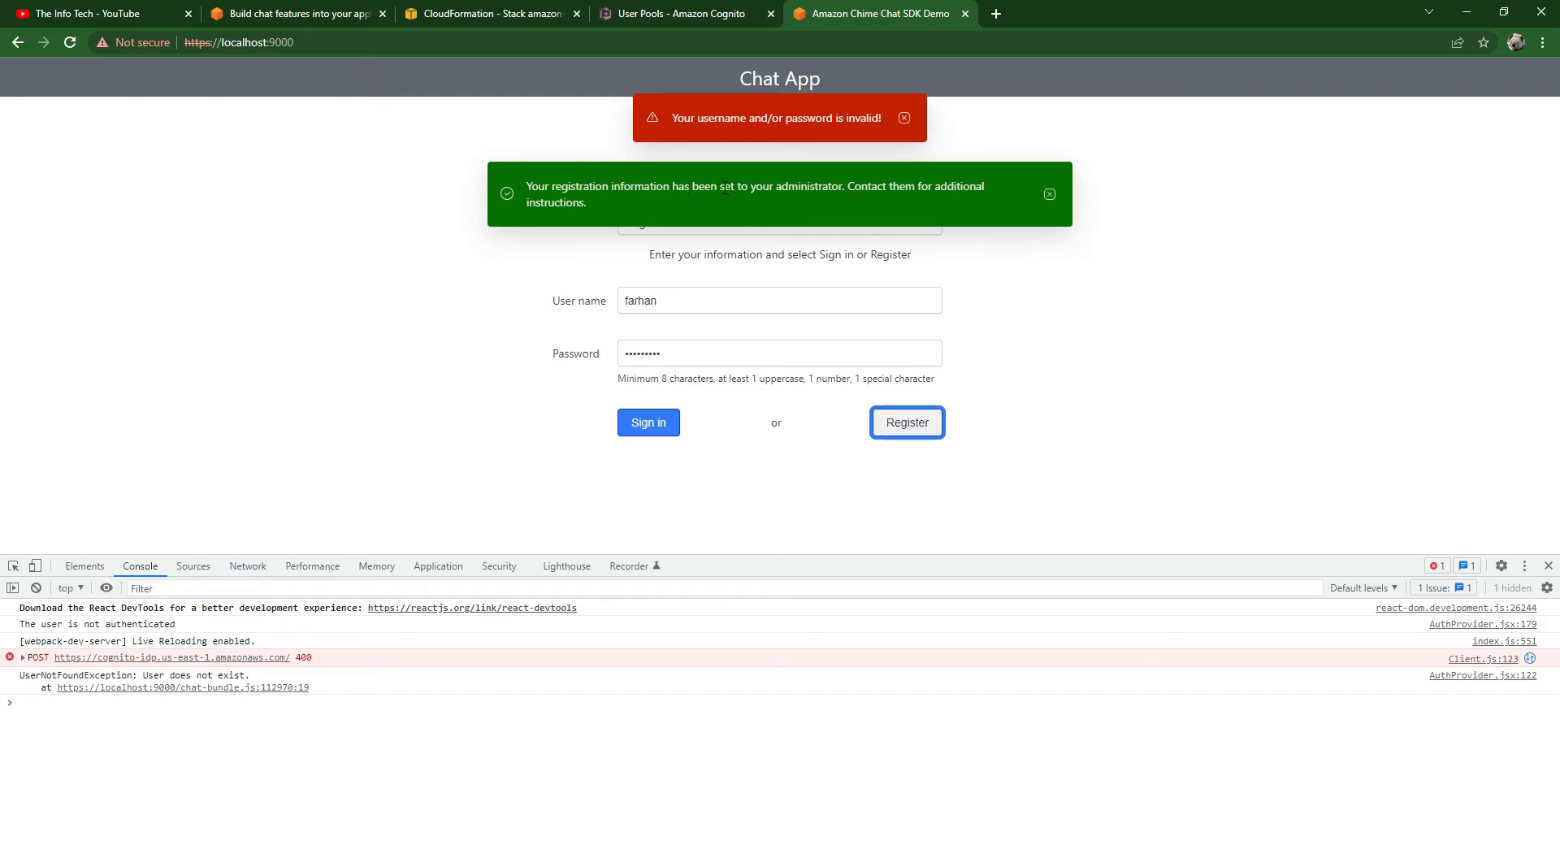
pyautogui.click(684, 14)
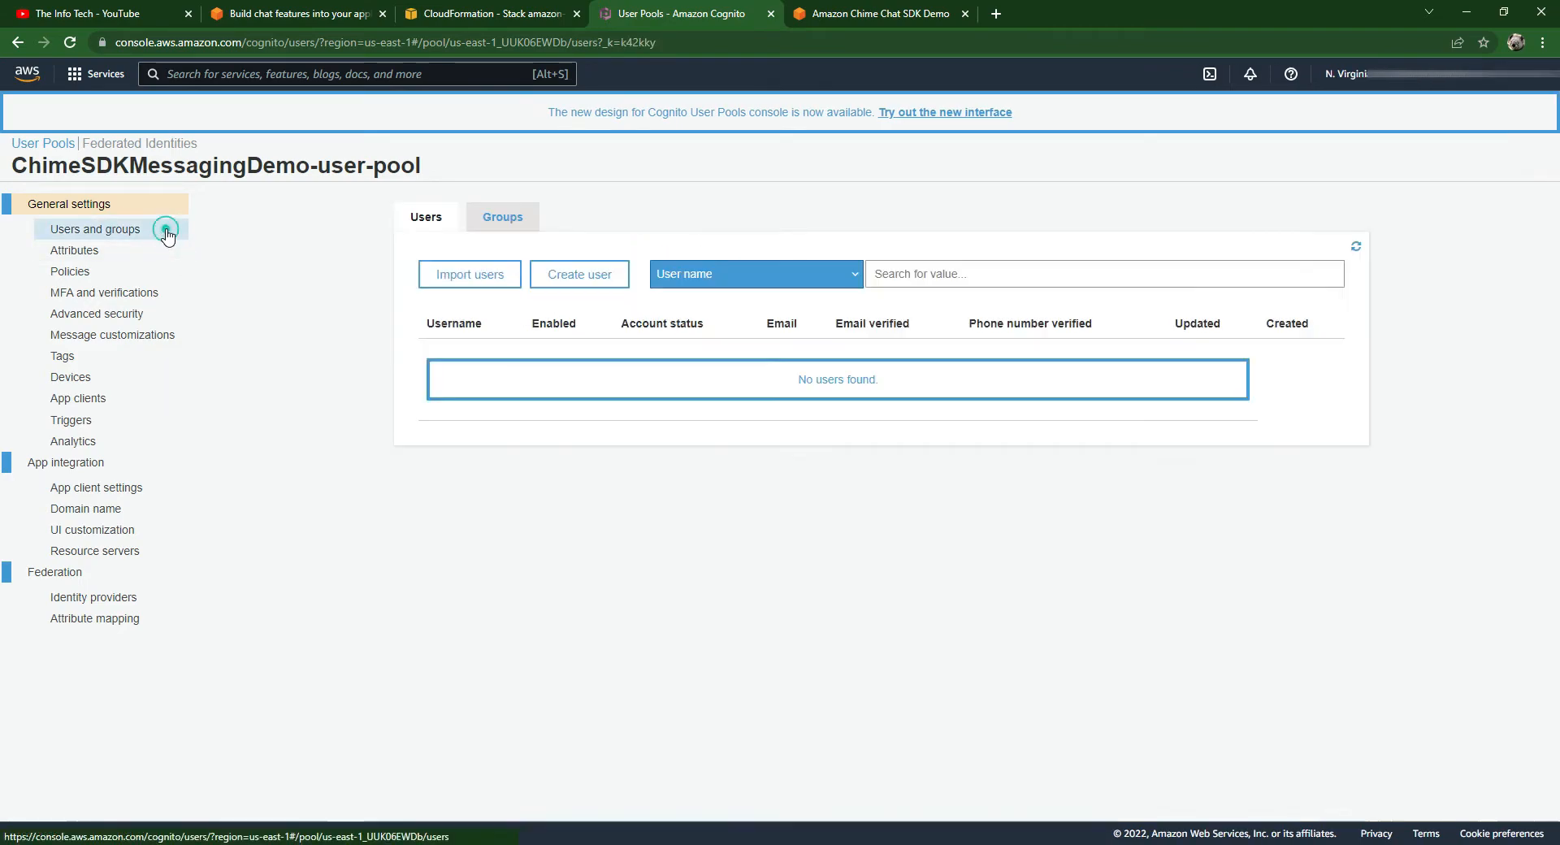
# - Refresh the Cognito users list and open the newly registered UNCONFIRMED user's details
pyautogui.click(1355, 248)
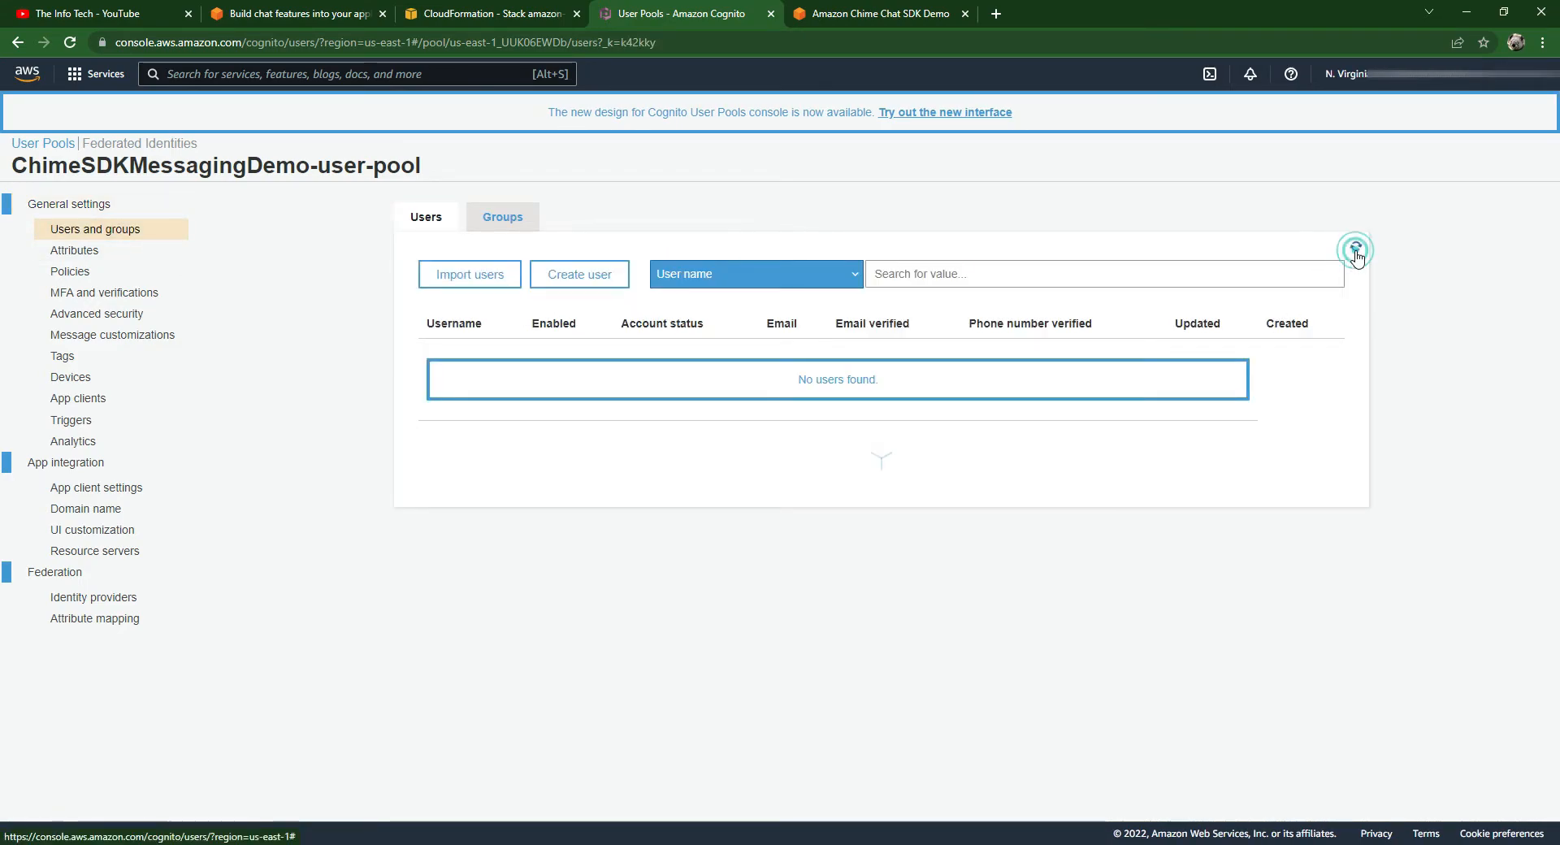
pyautogui.click(1355, 249)
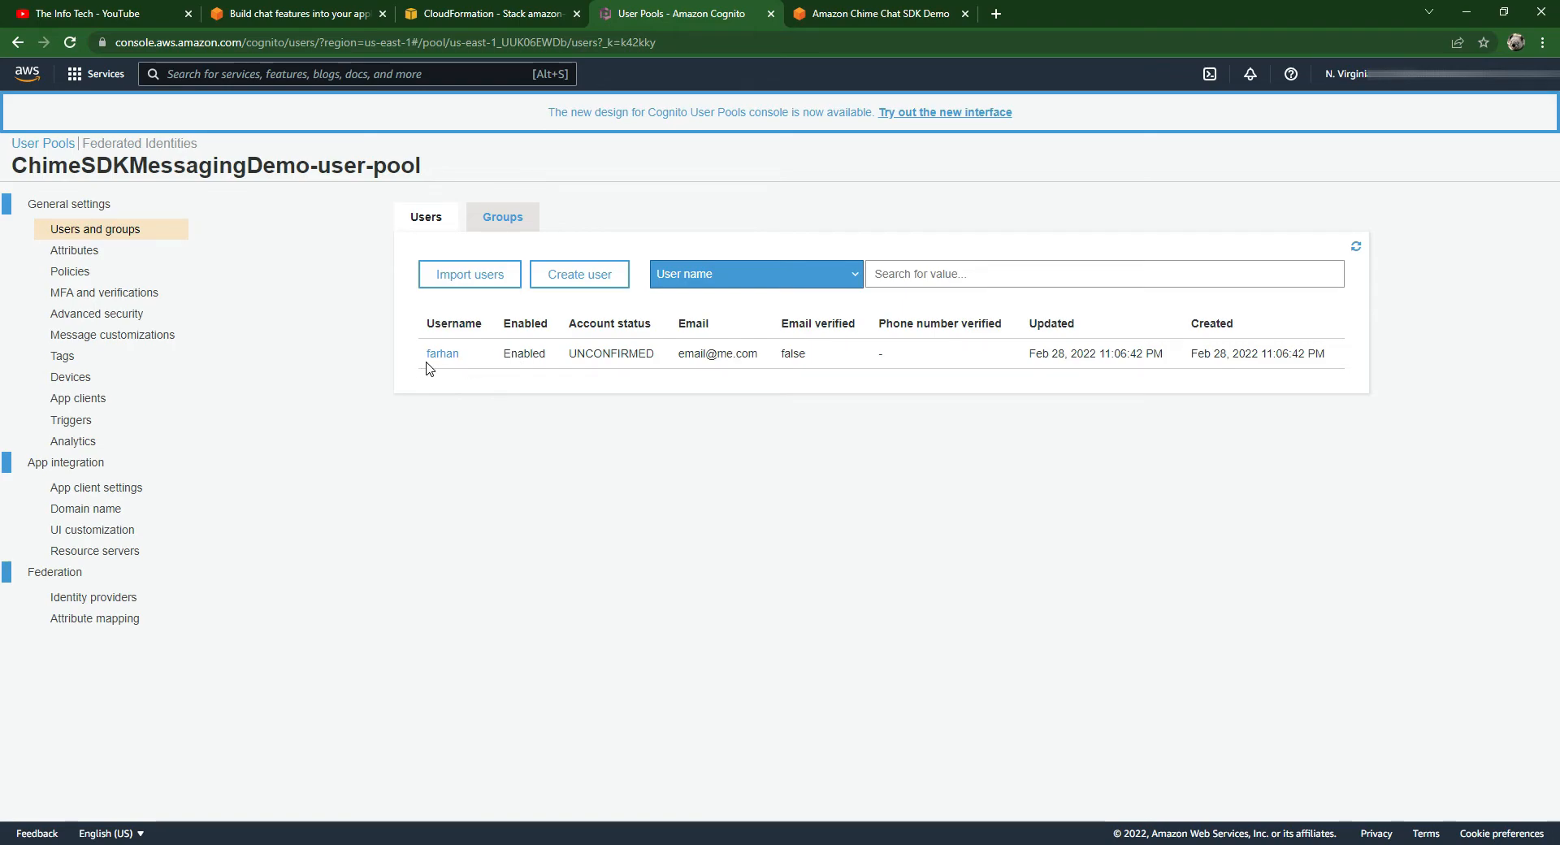
pyautogui.click(443, 354)
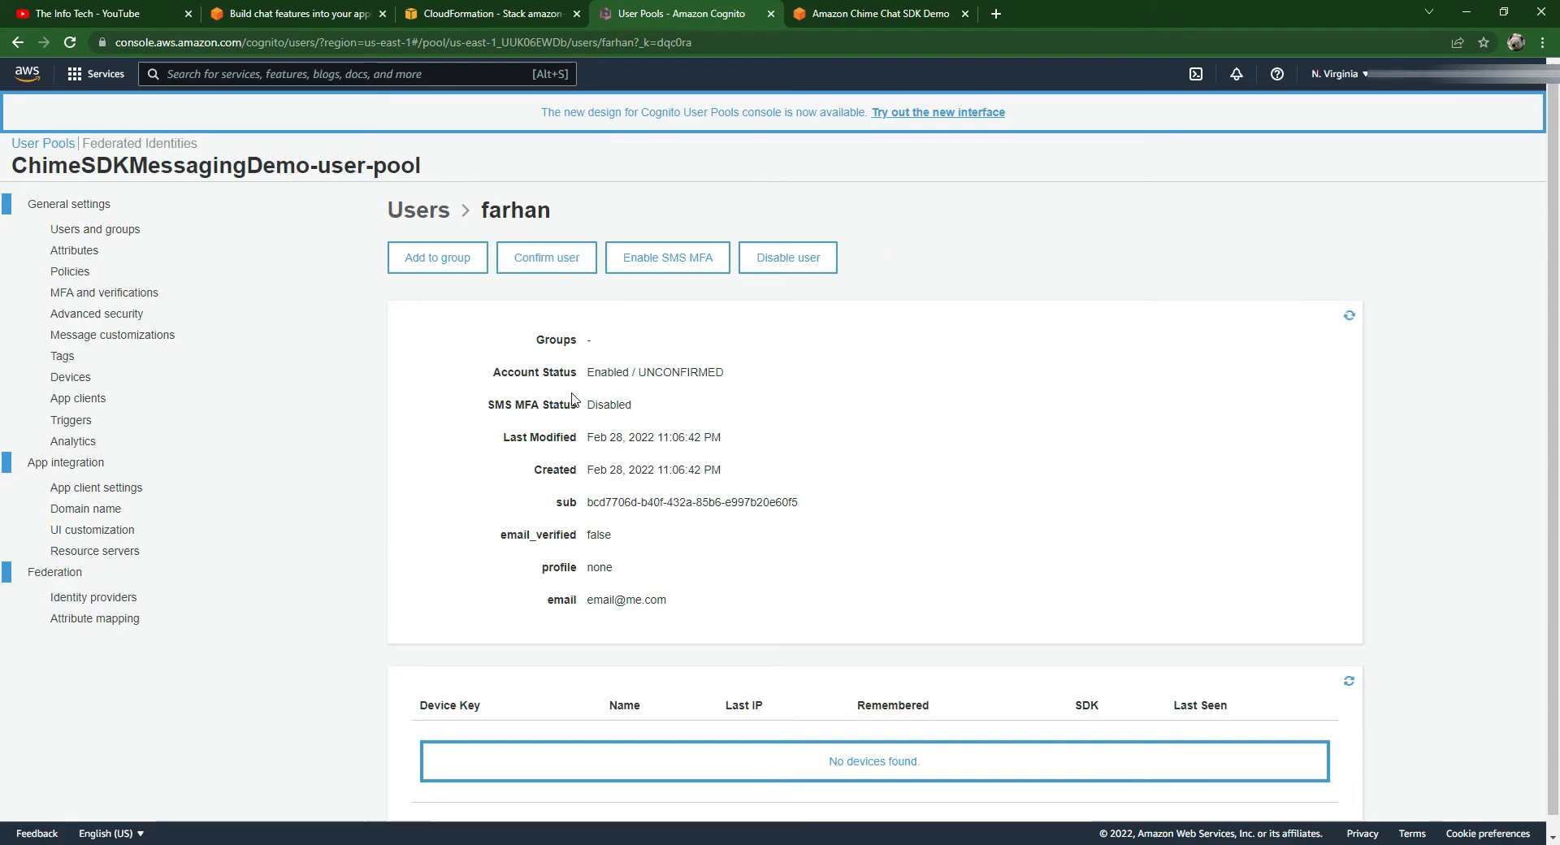
pyautogui.click(880, 14)
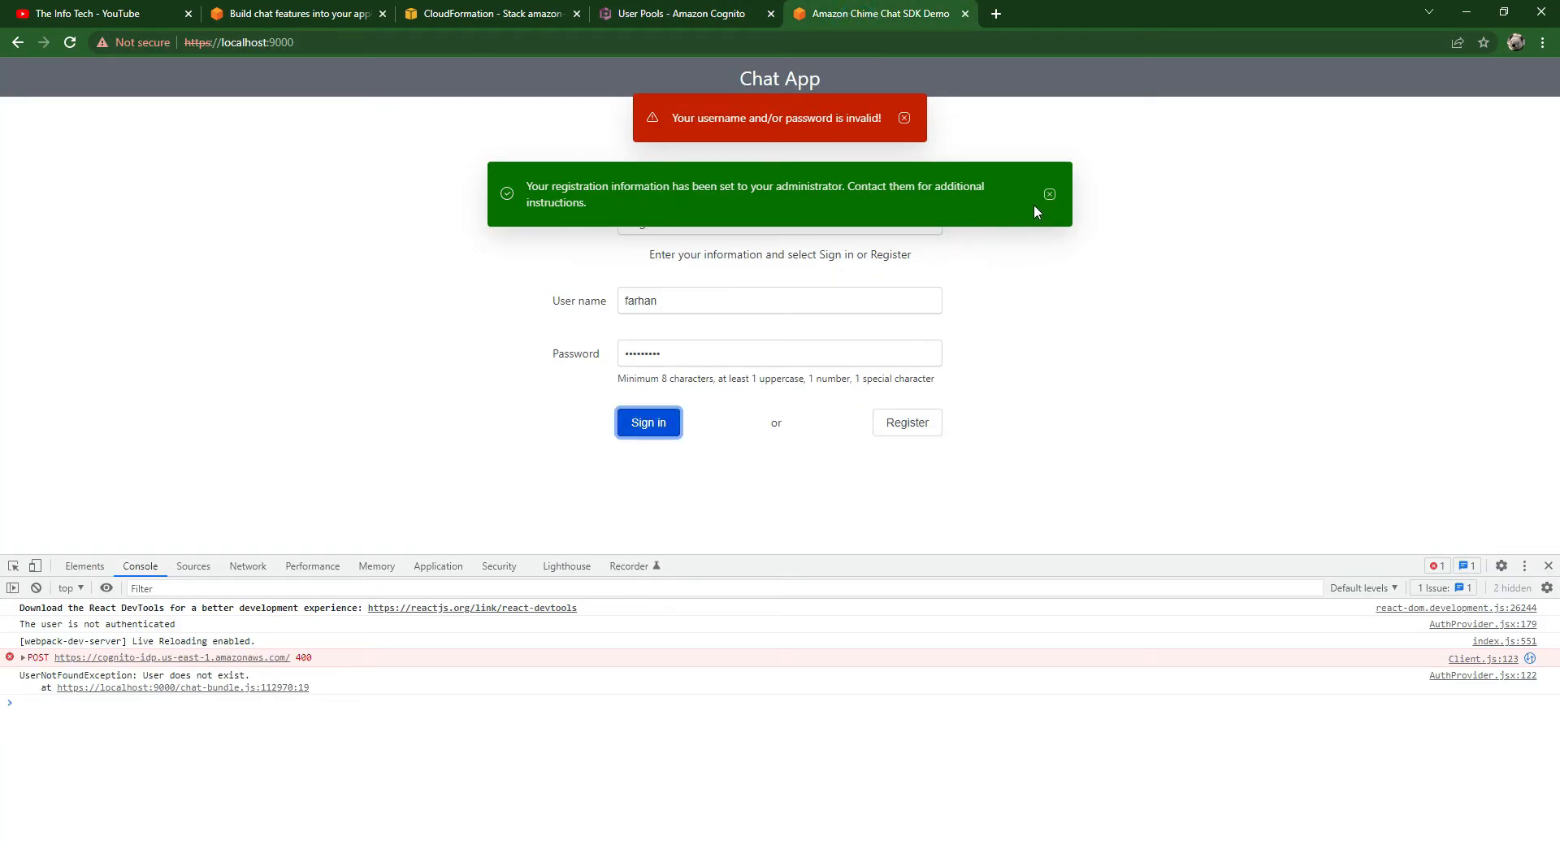
# - Sign in with the confirmed account, retrying past the invalid sign-in alert until it succeeds
pyautogui.click(1050, 194)
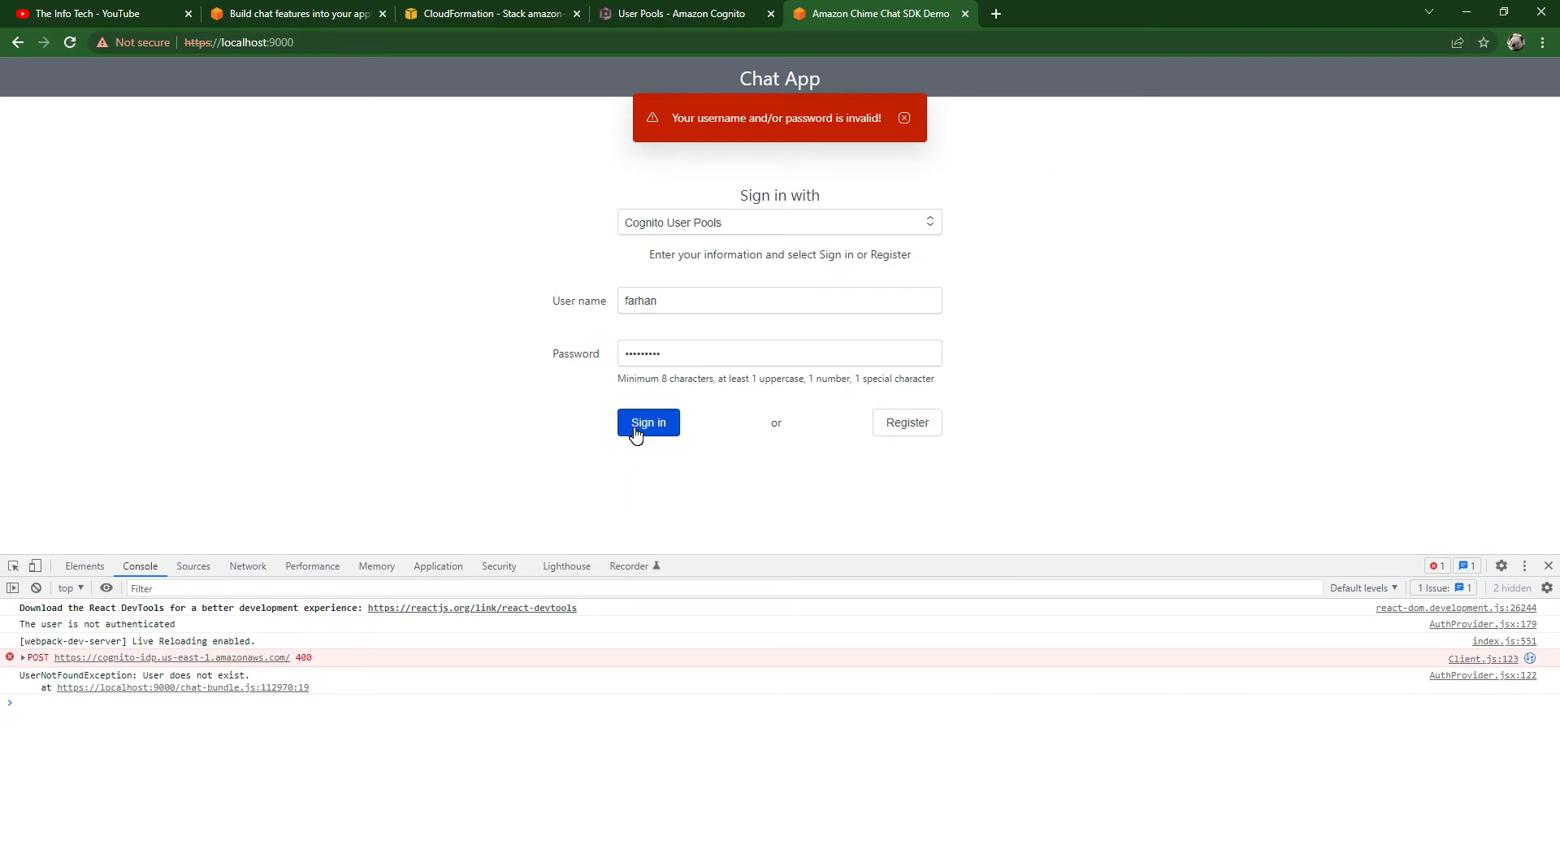
pyautogui.click(647, 422)
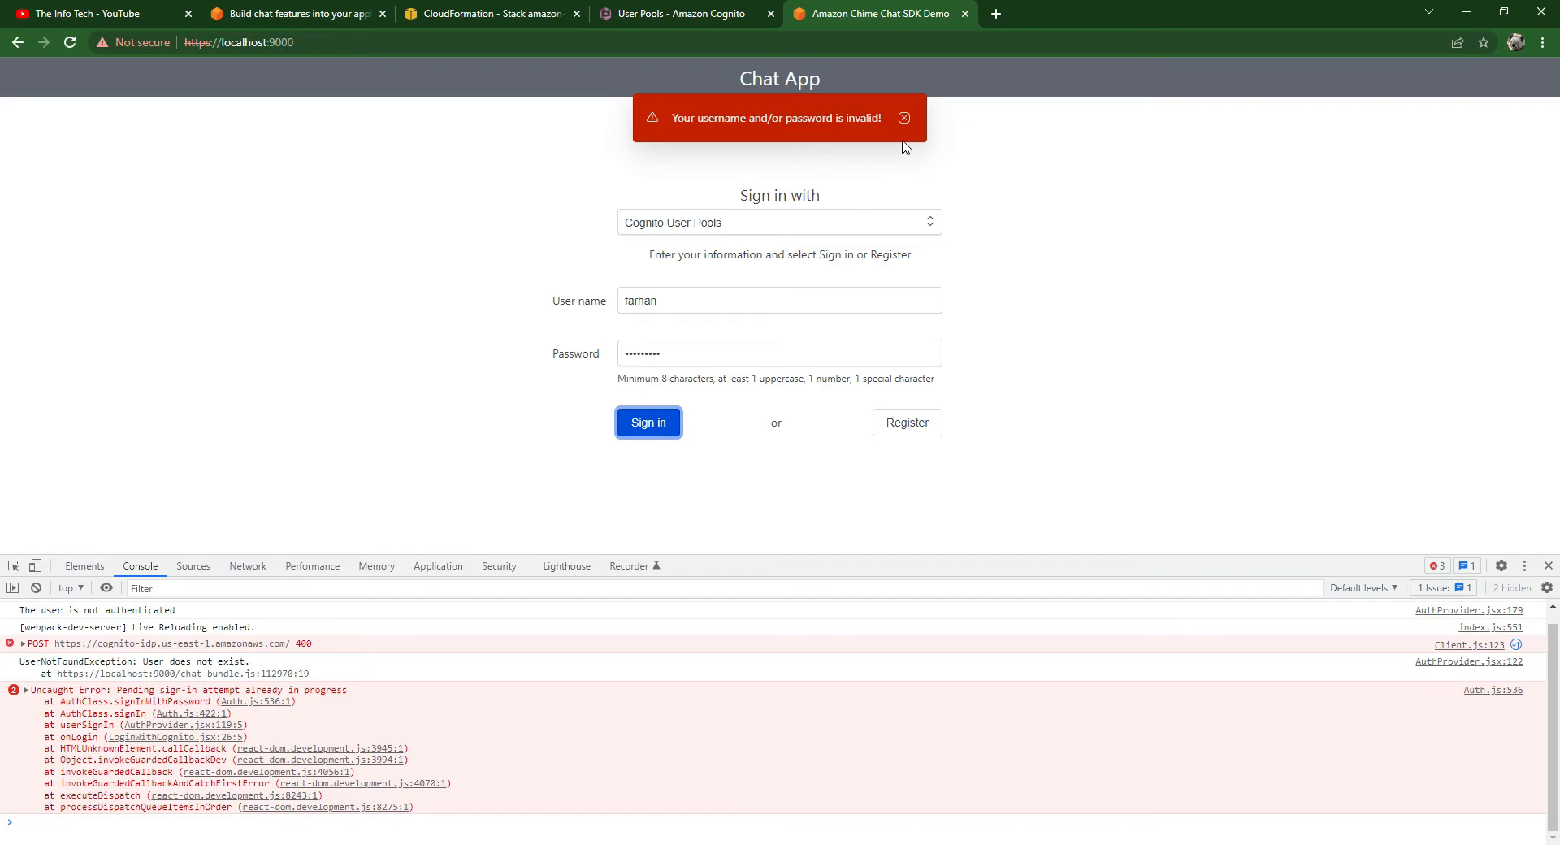
pyautogui.click(648, 422)
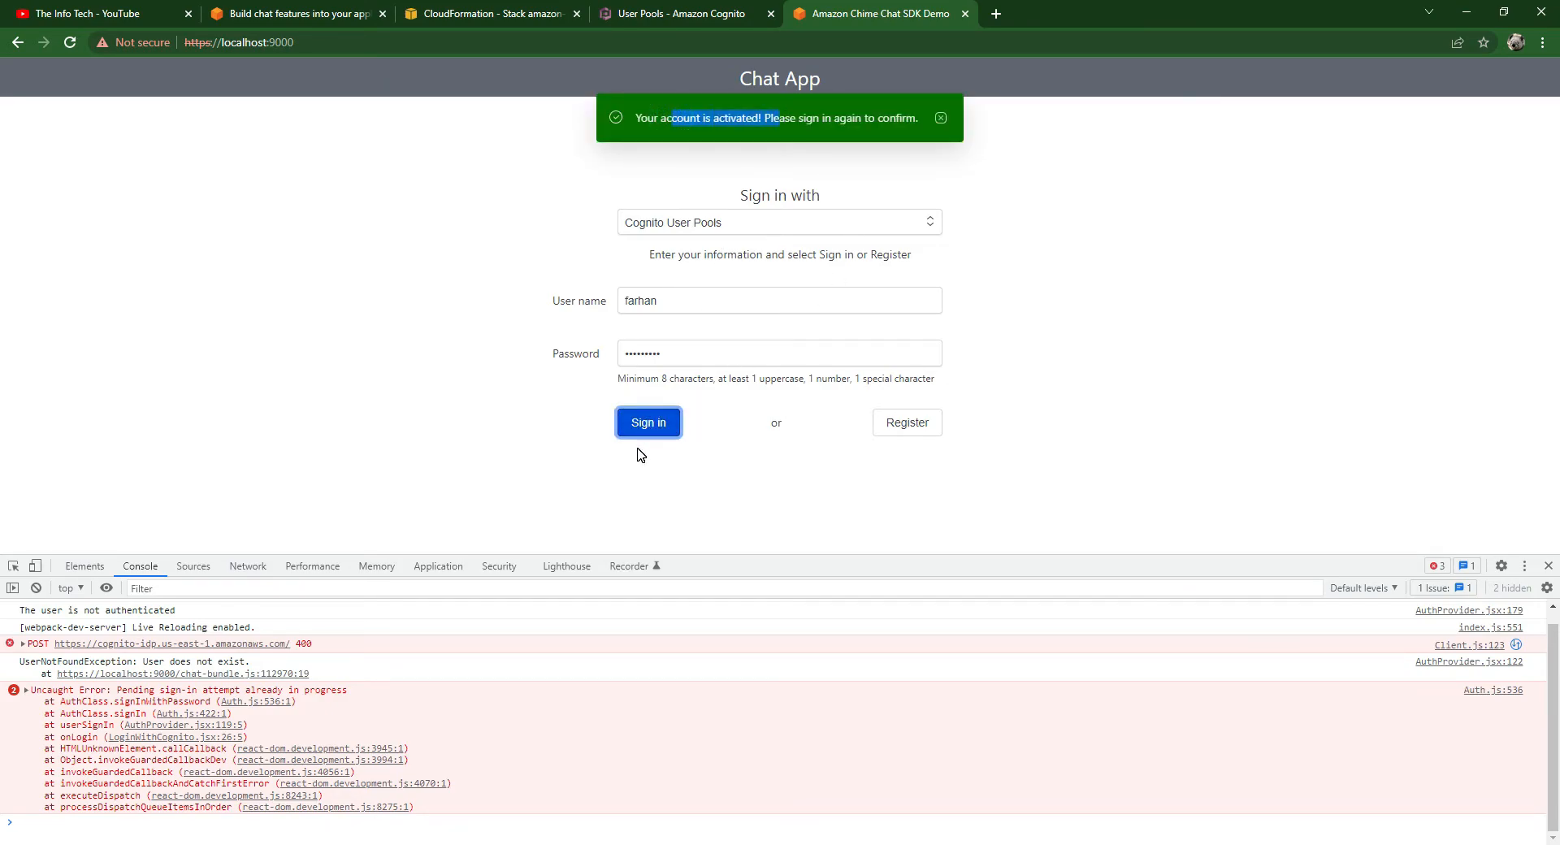
pyautogui.moveTo(443, 636)
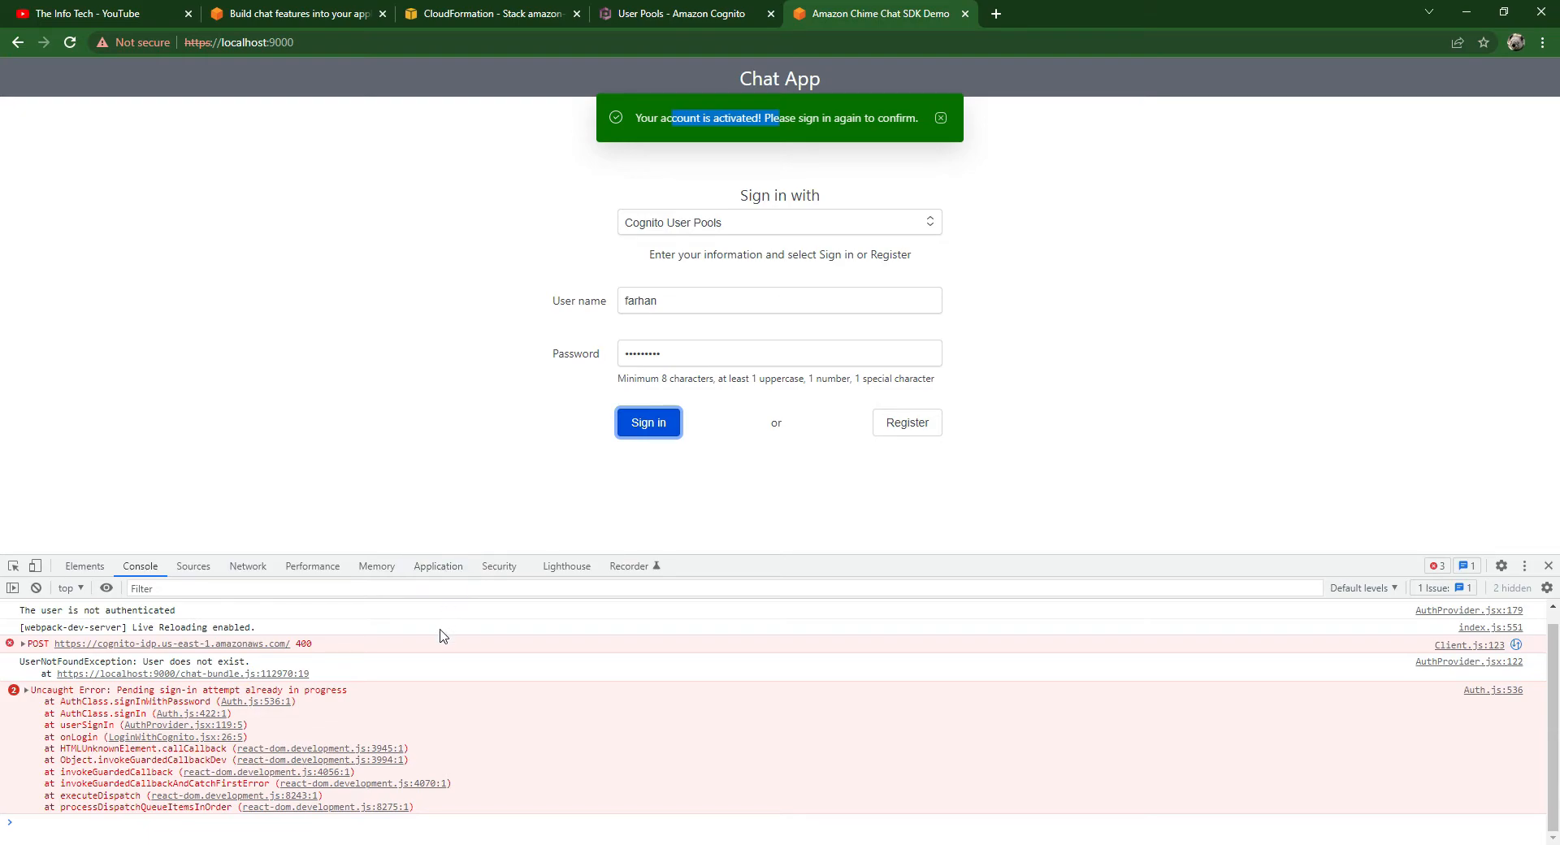
pyautogui.click(648, 422)
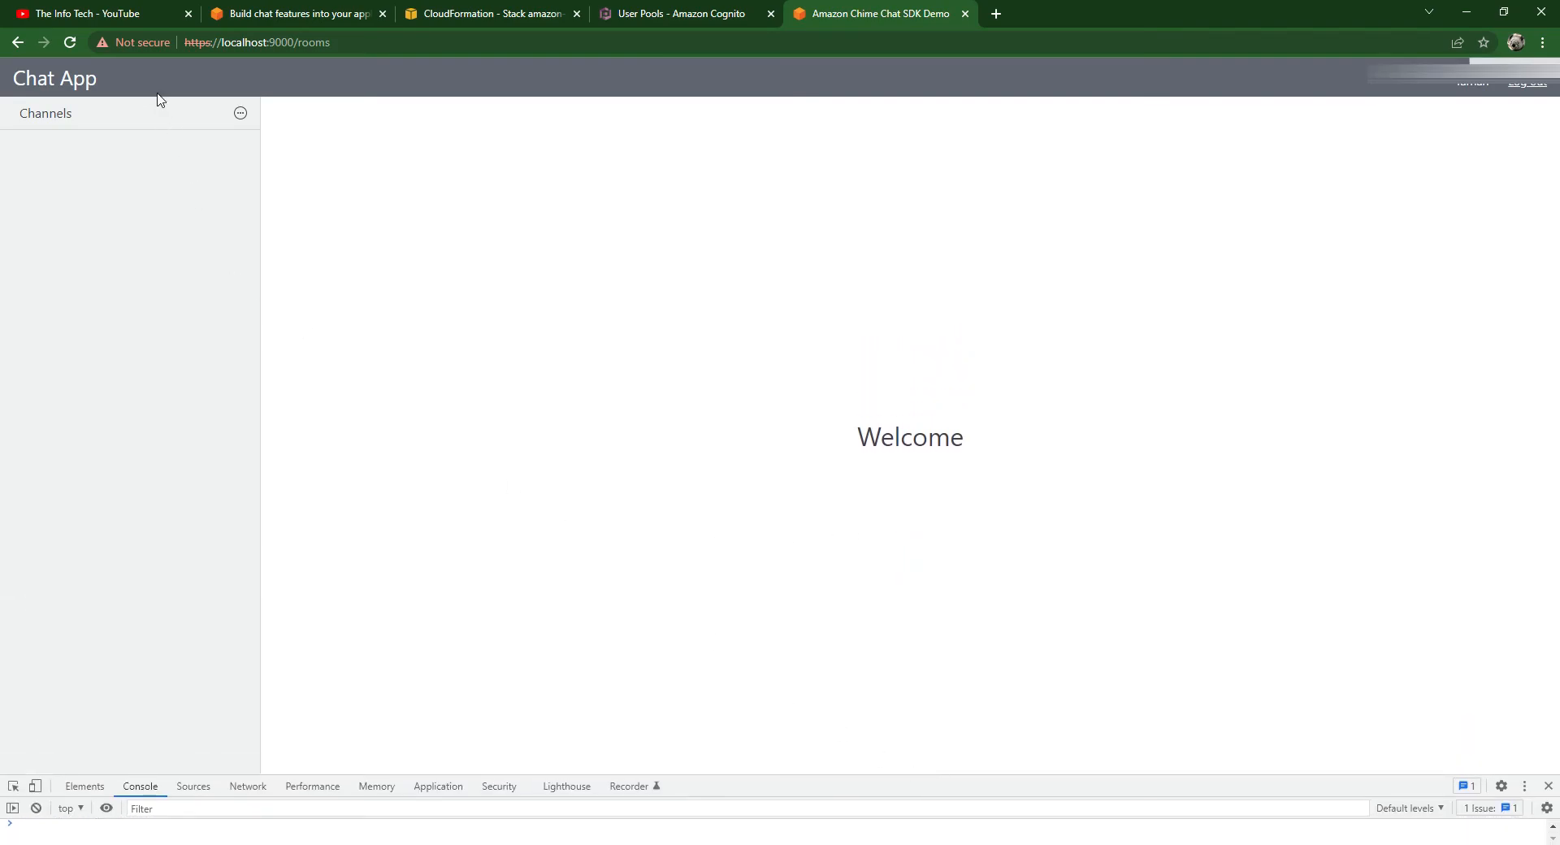
# - Add a public channel named 'The info Tech' to the Channels list
pyautogui.click(239, 114)
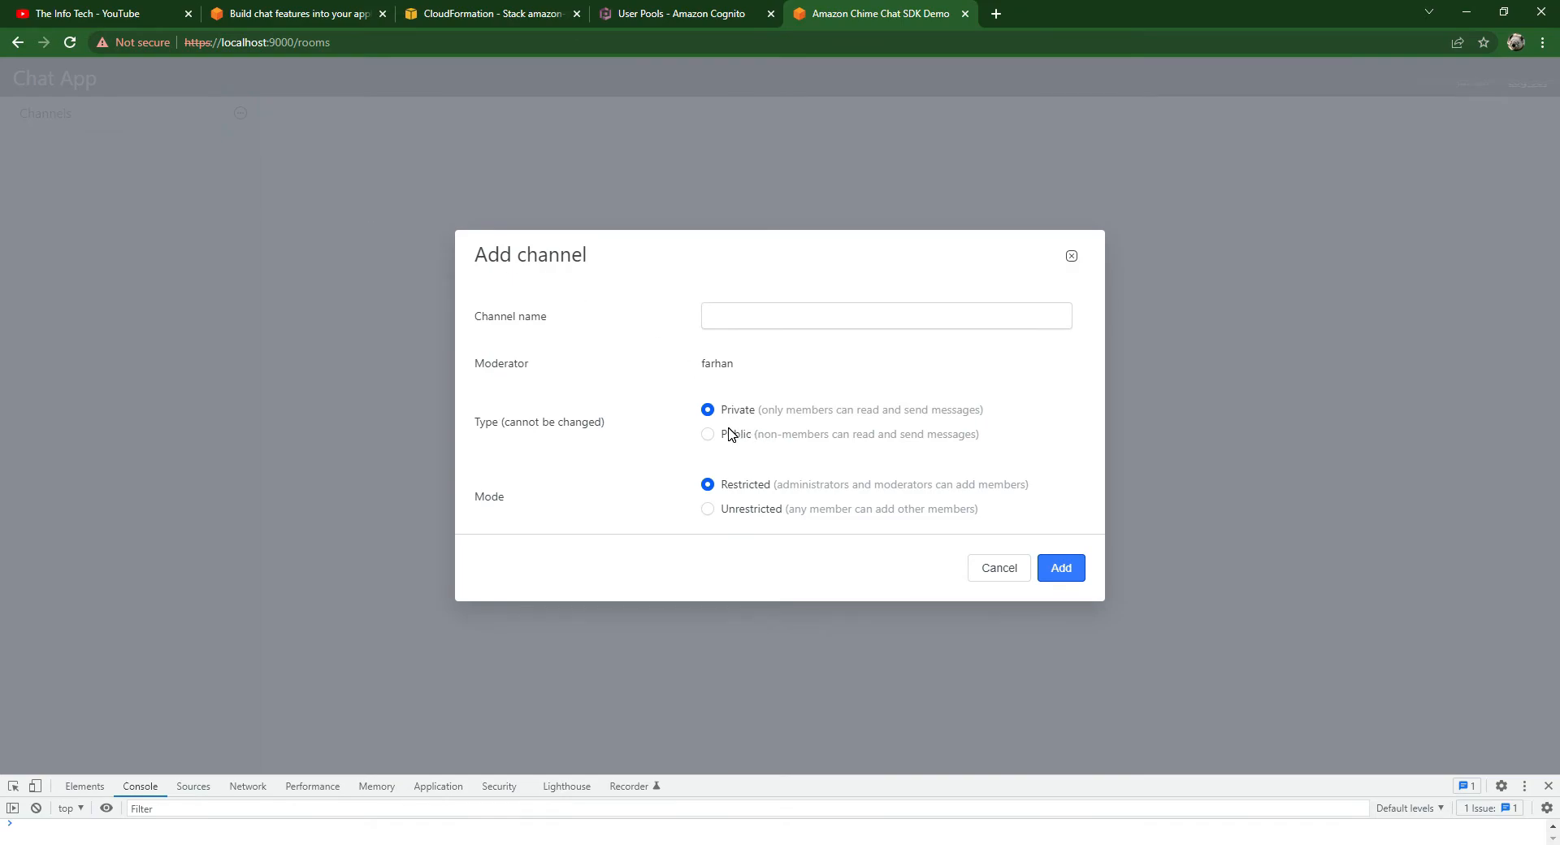
pyautogui.click(708, 434)
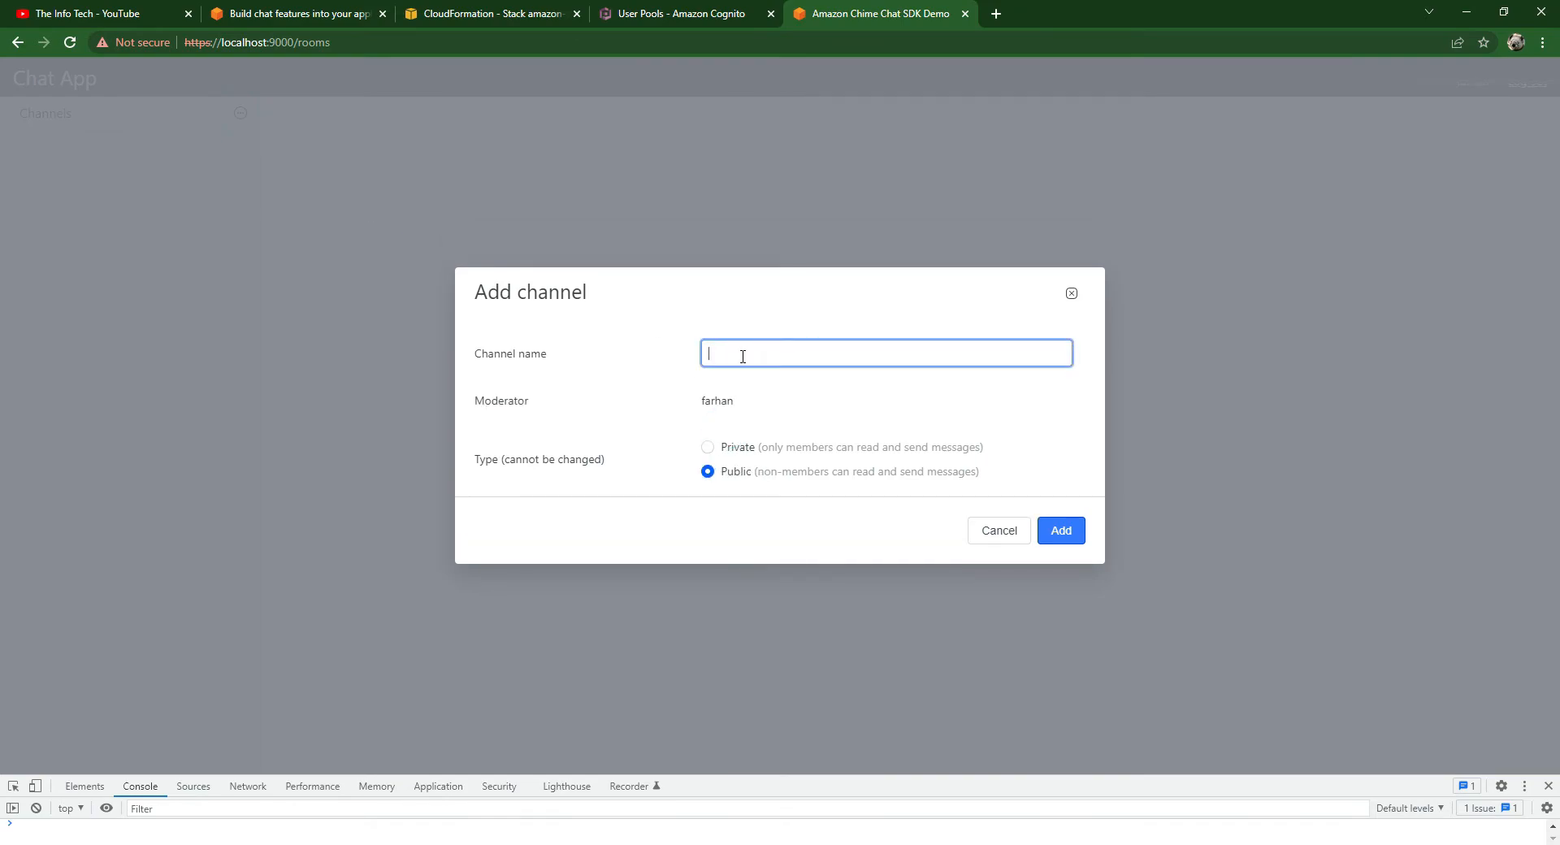
pyautogui.write('The info Tech')
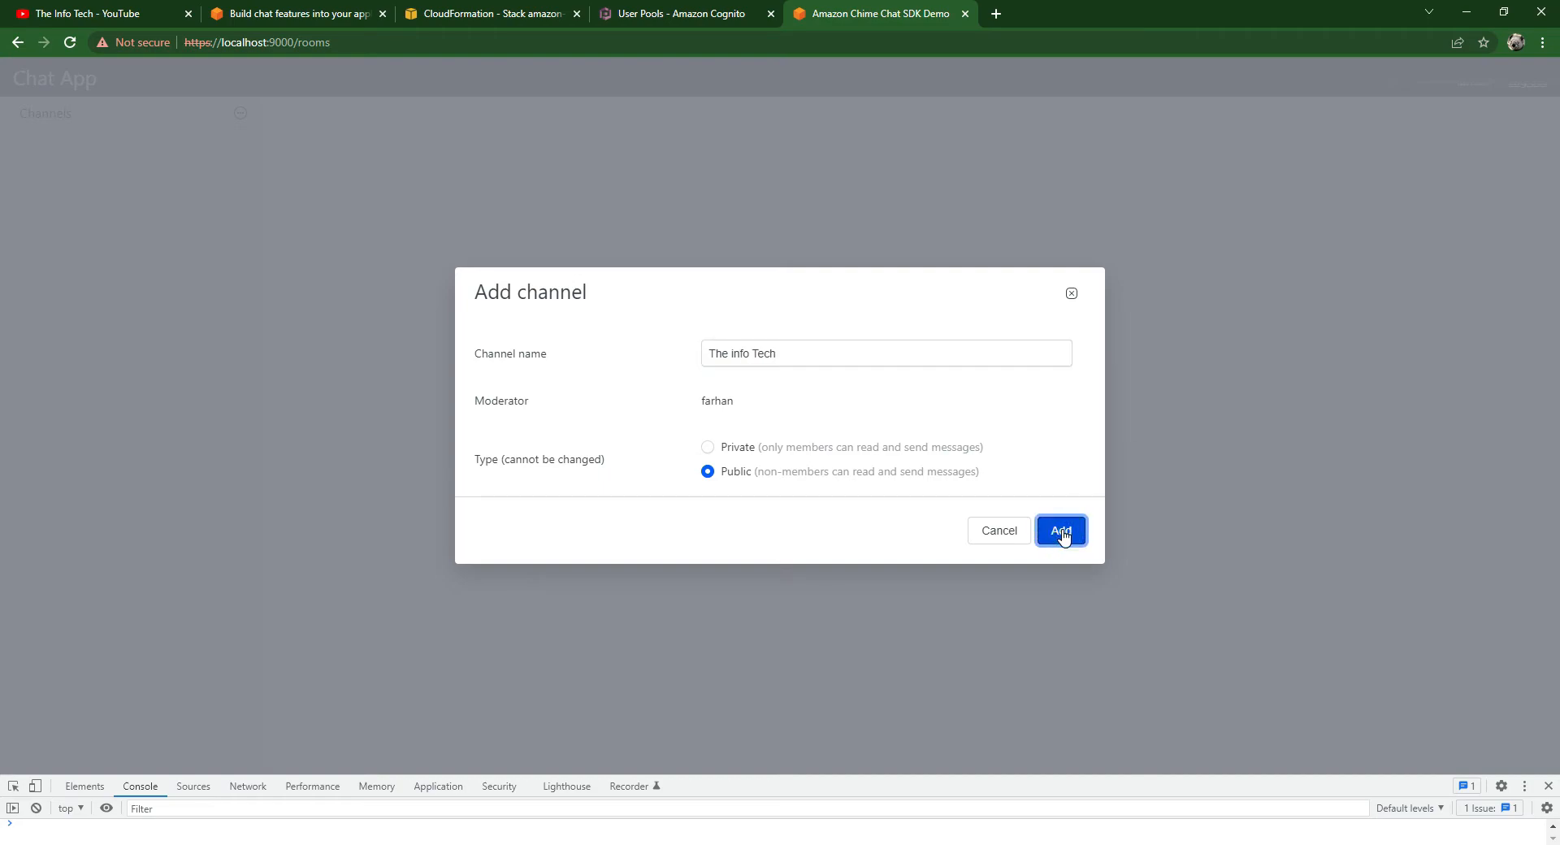
pyautogui.click(1060, 531)
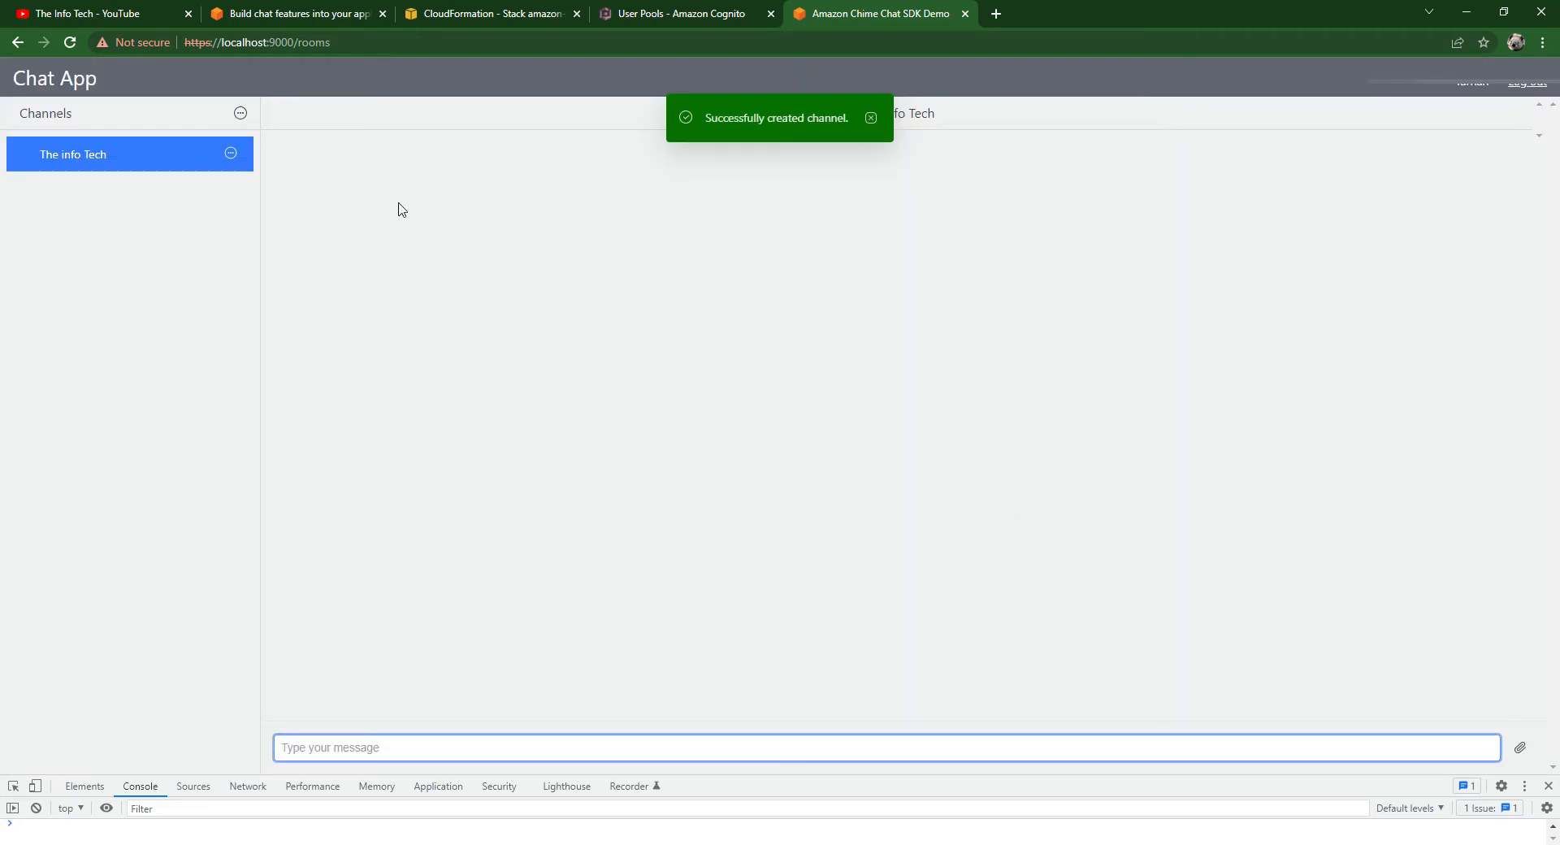
pyautogui.click(573, 276)
pyautogui.write('lo')
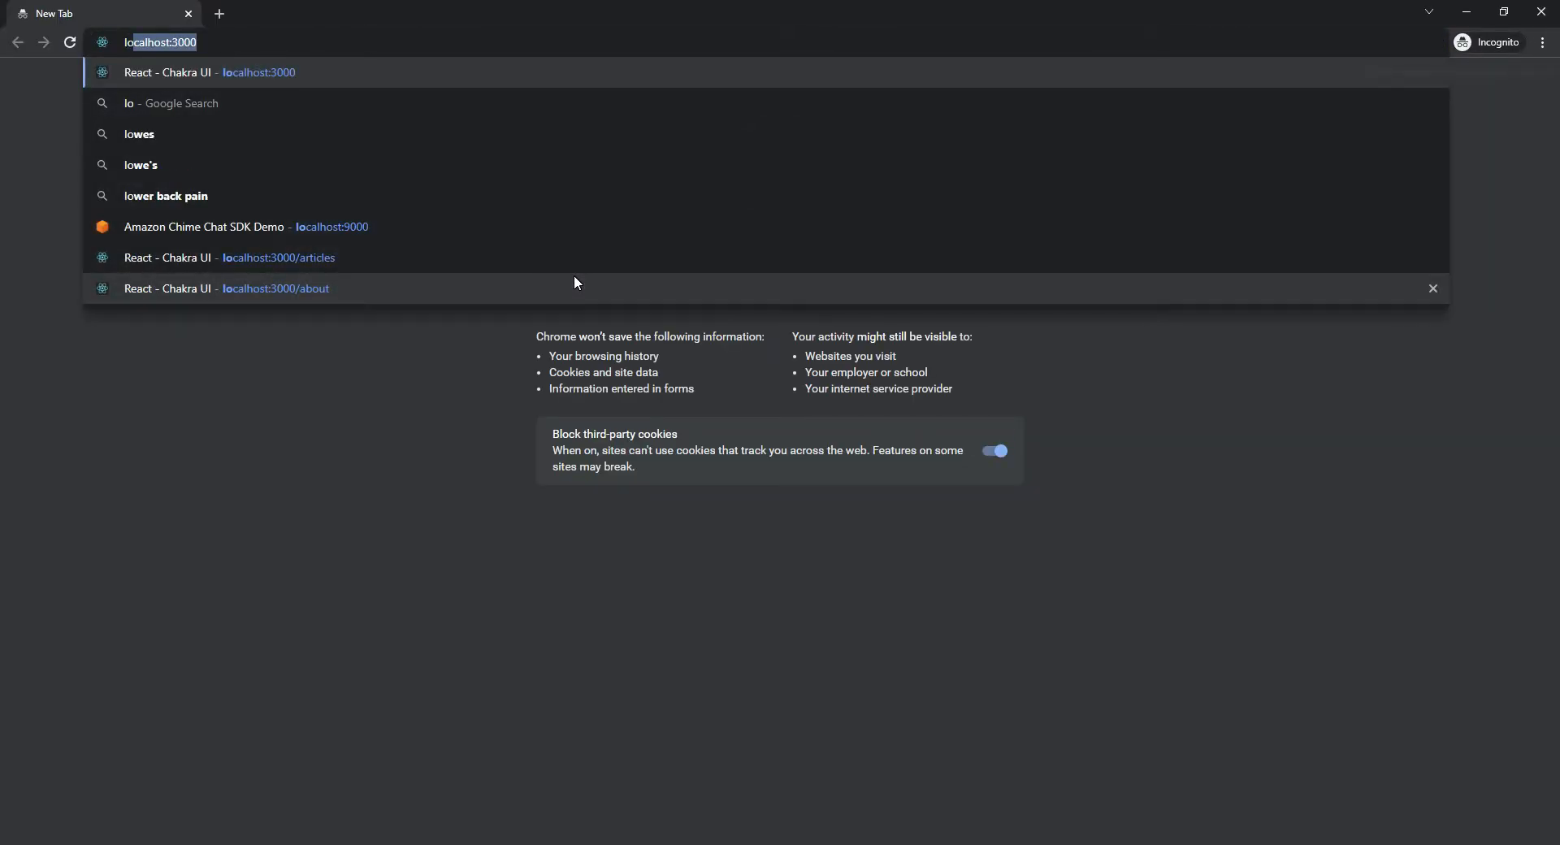
# - Register second user 'Owa' through the local chat demo in the incognito window
pyautogui.click(245, 226)
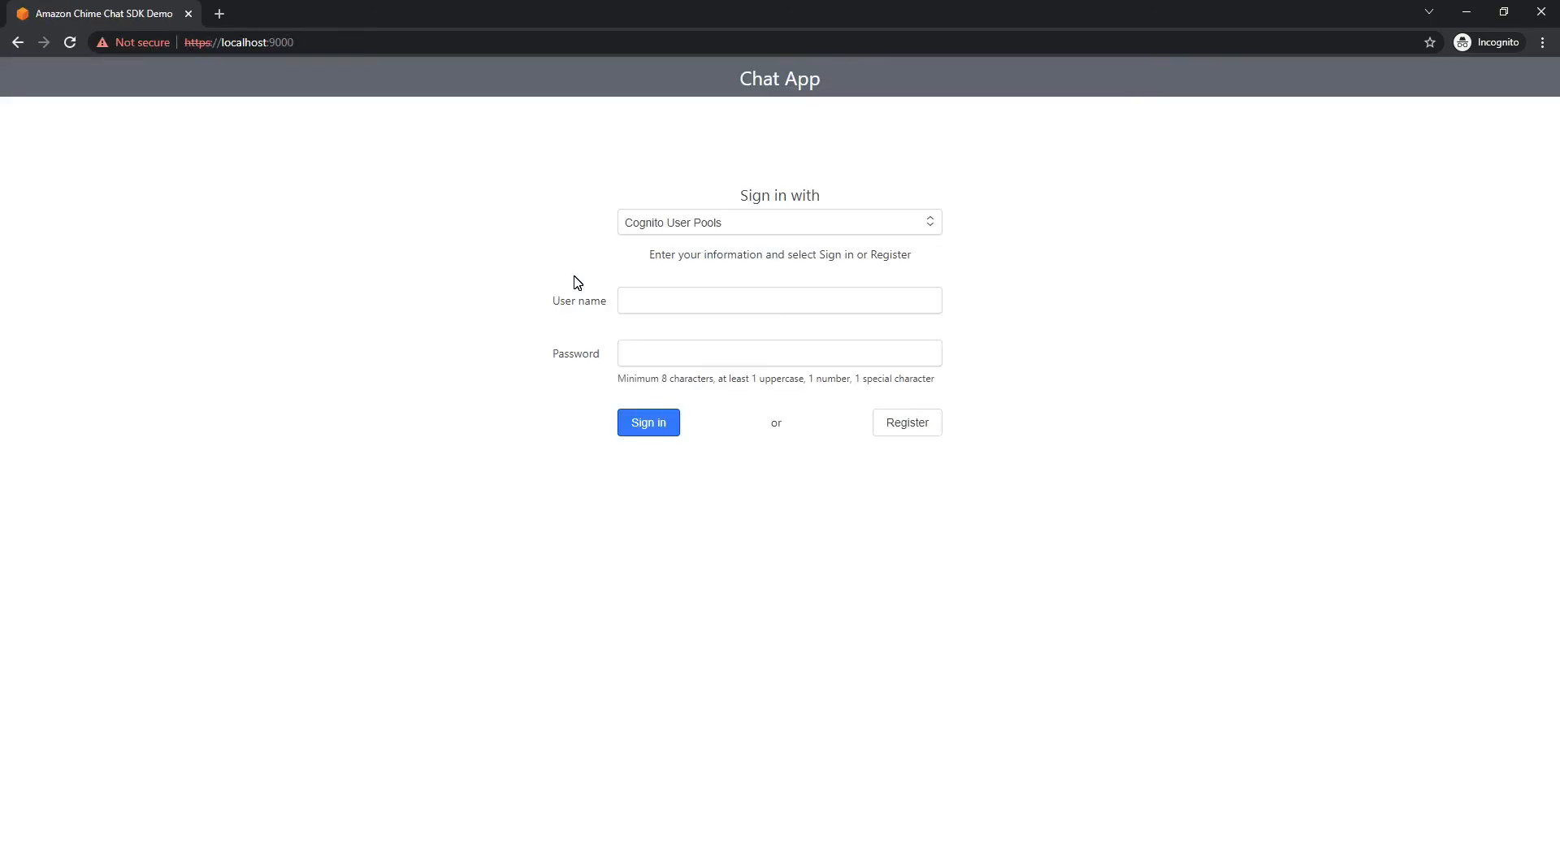
pyautogui.click(778, 300)
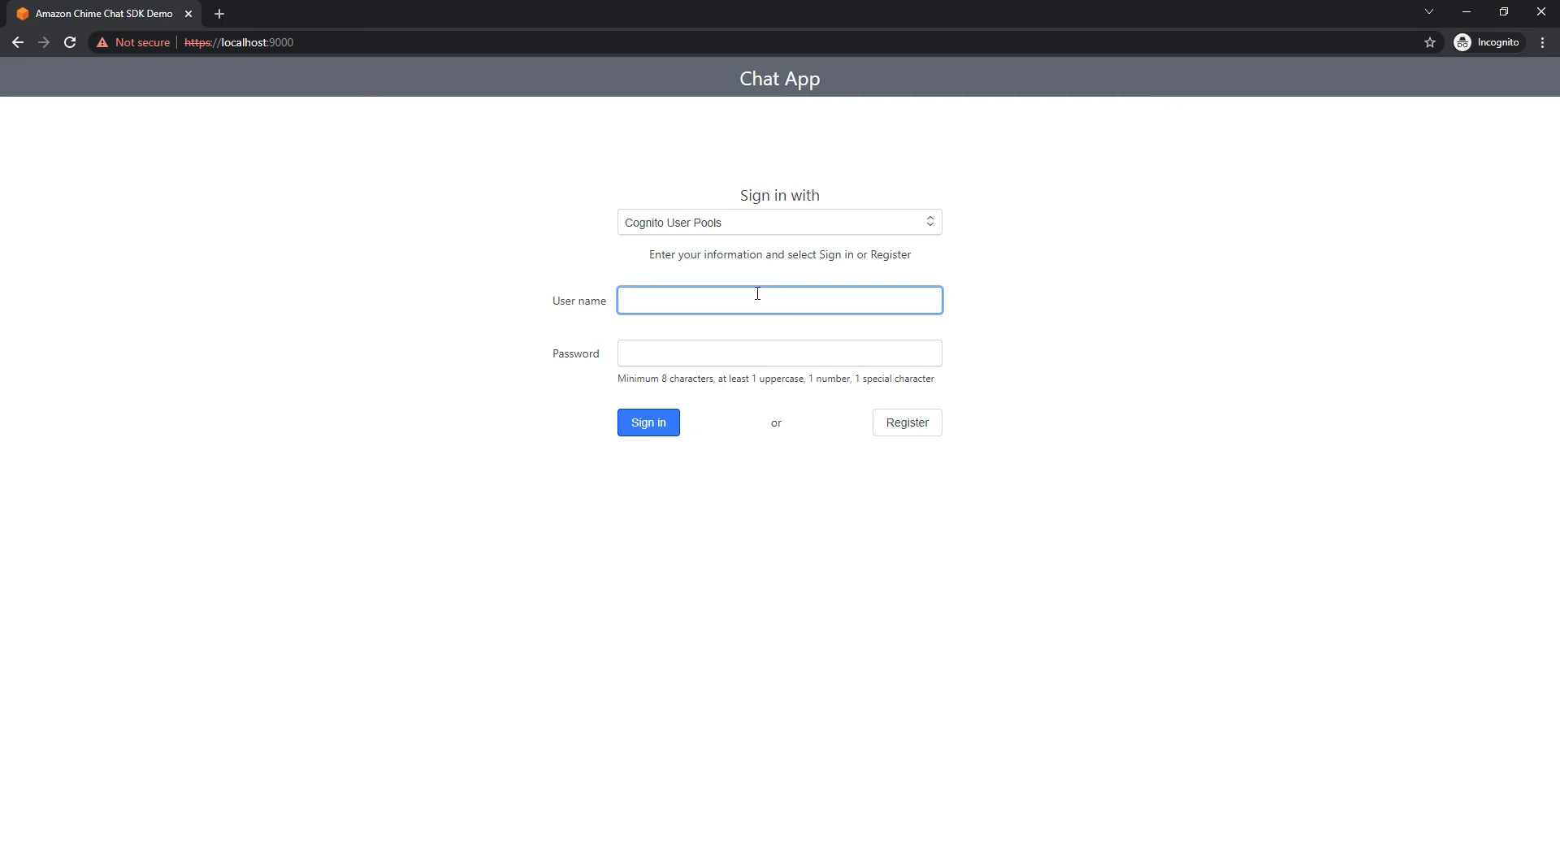
pyautogui.write('Owai')
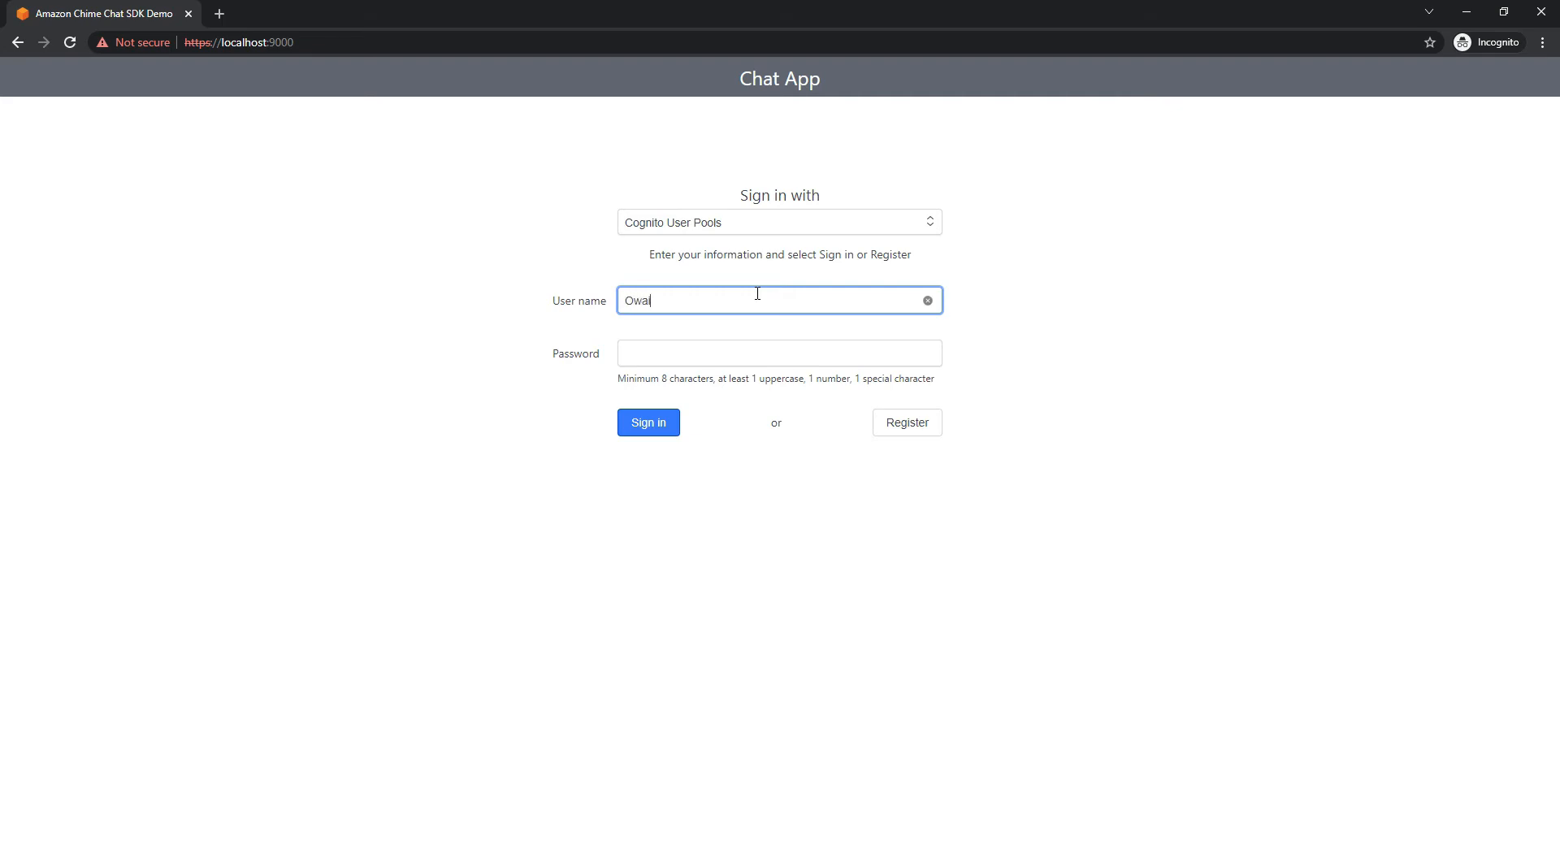
pyautogui.write('•••••')
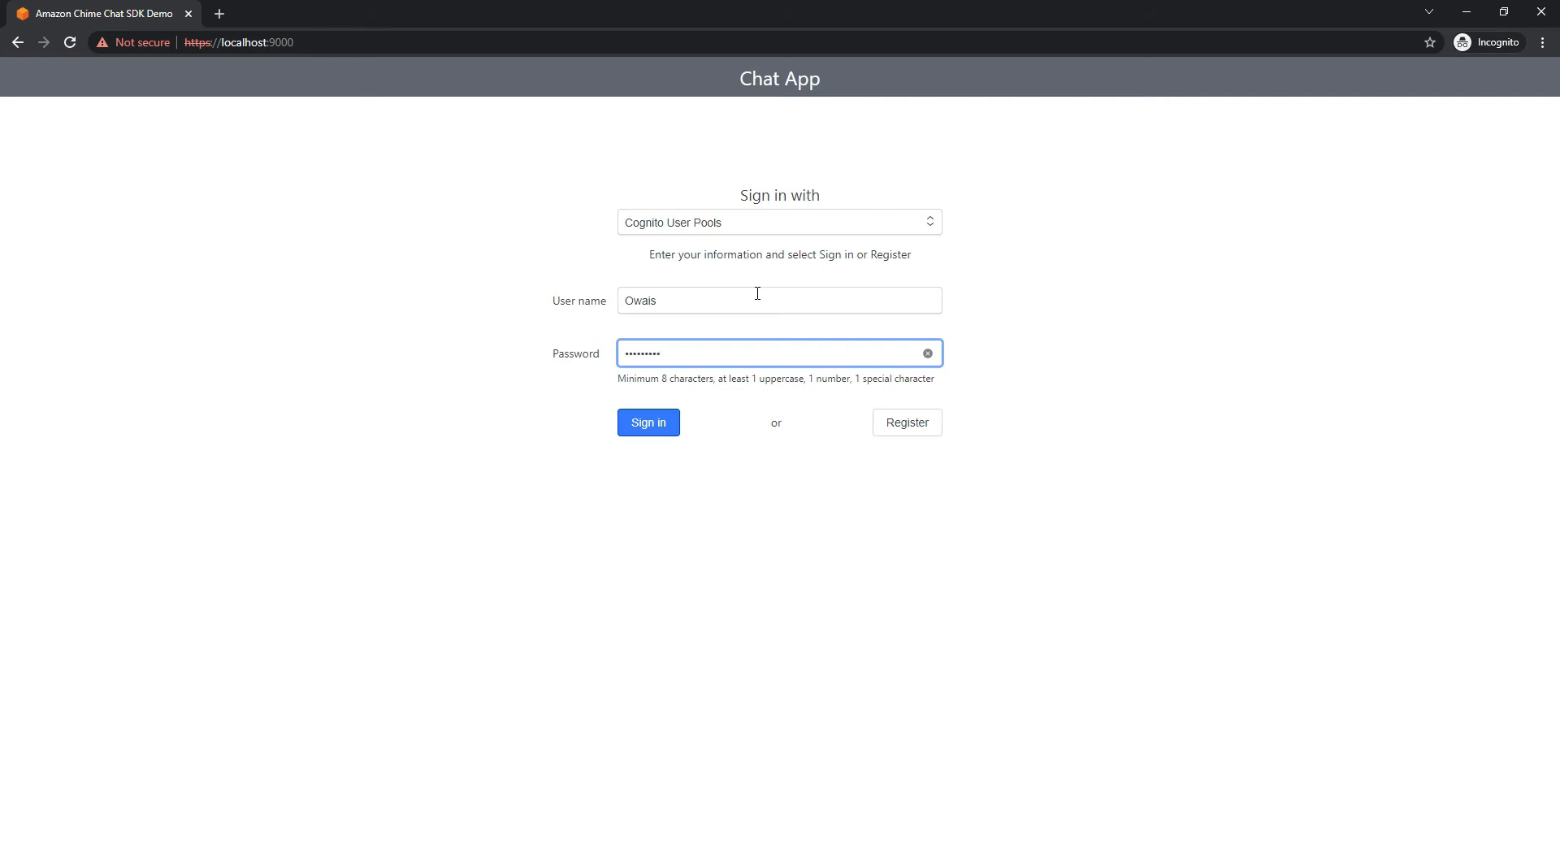
pyautogui.click(648, 422)
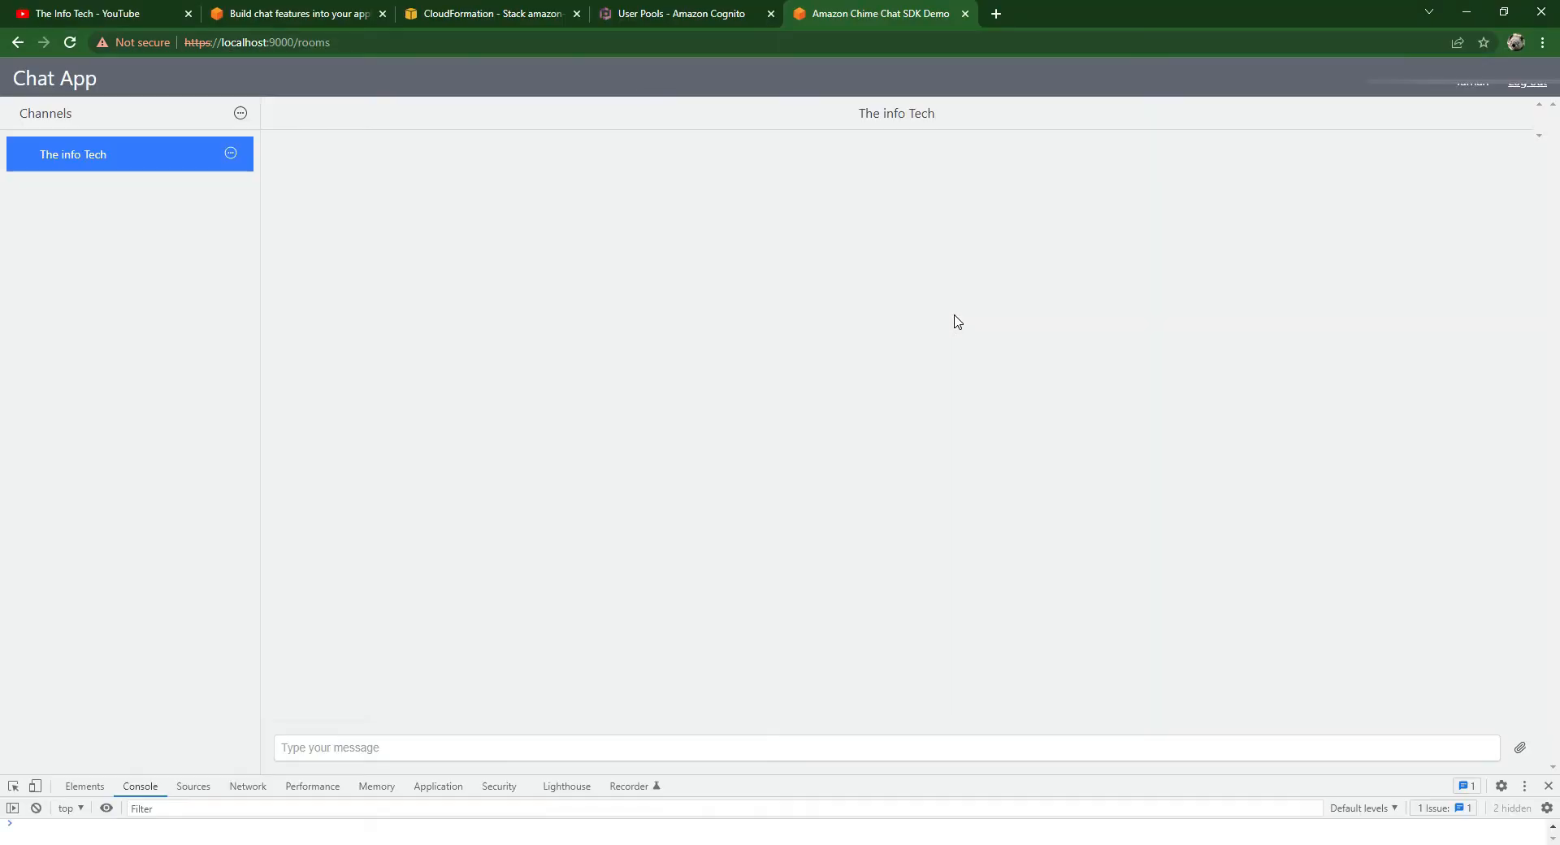
pyautogui.click(683, 13)
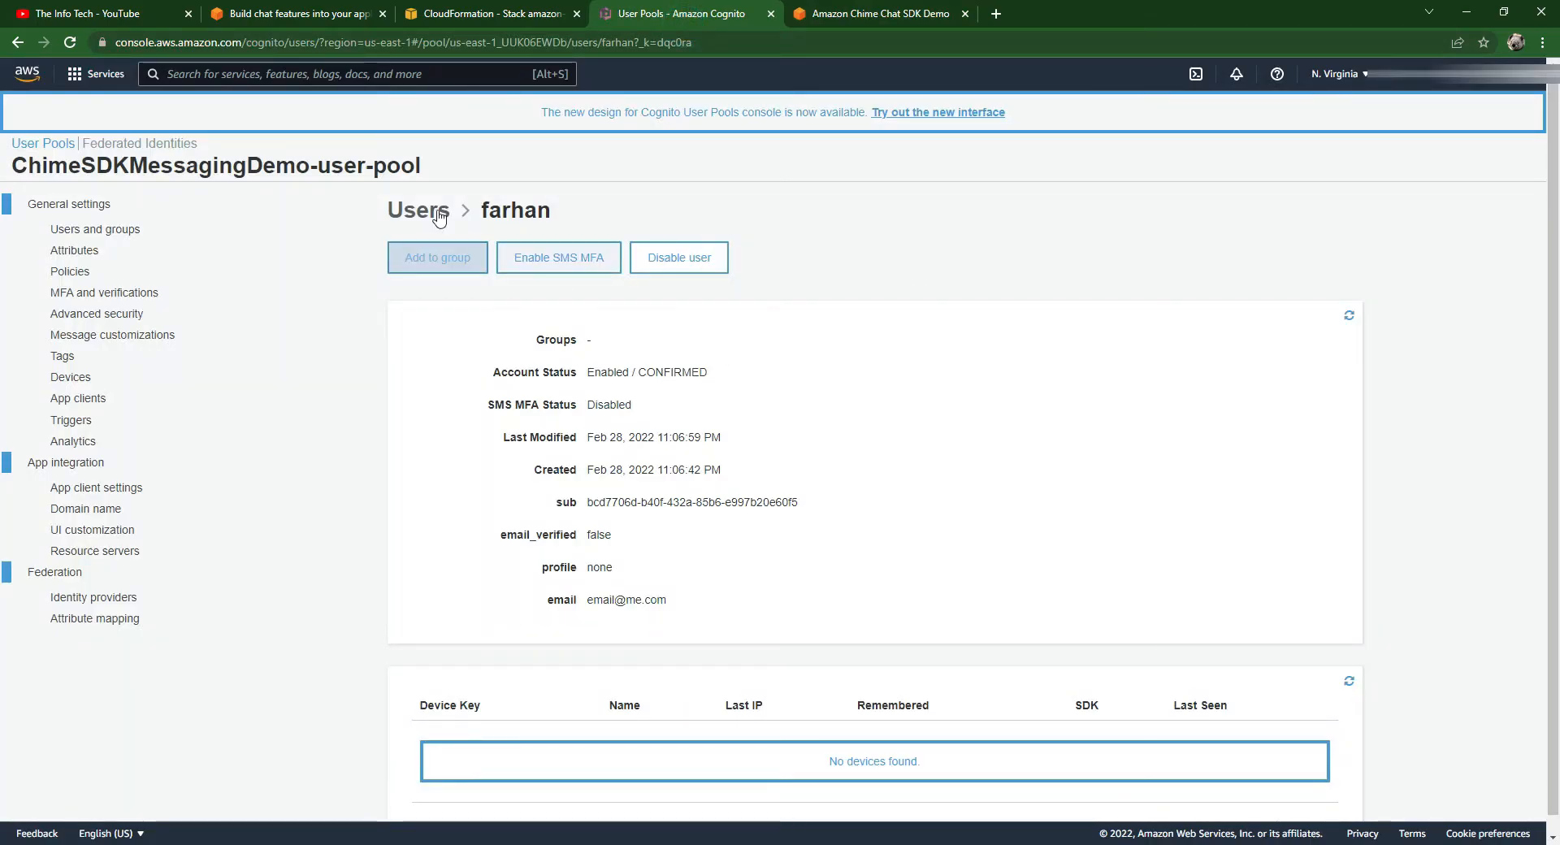
# - Open the second user from the Cognito Users list and confirm the account
pyautogui.click(417, 209)
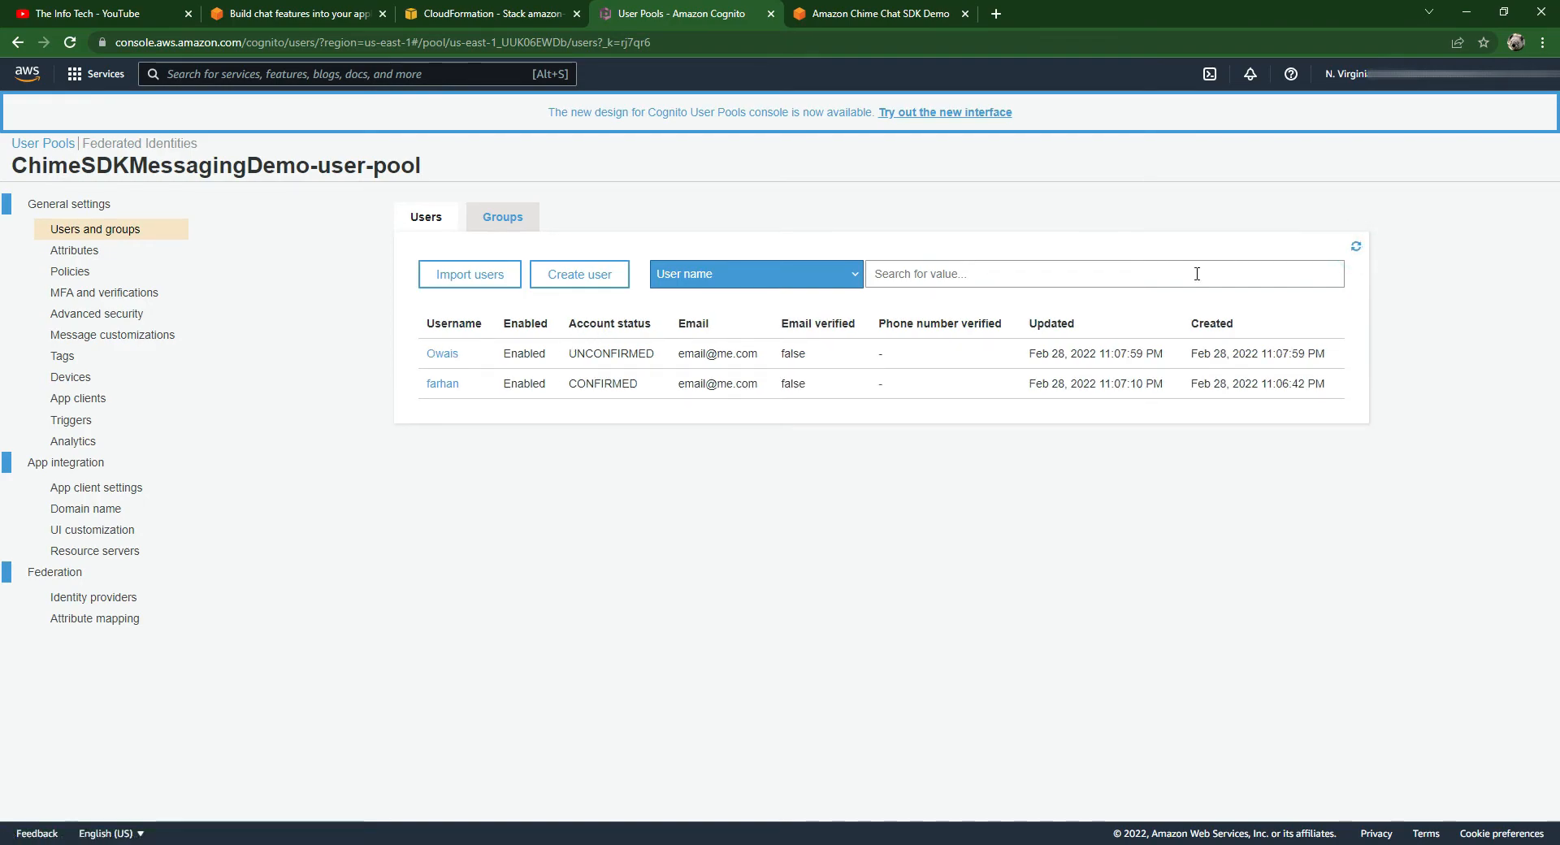
pyautogui.click(443, 353)
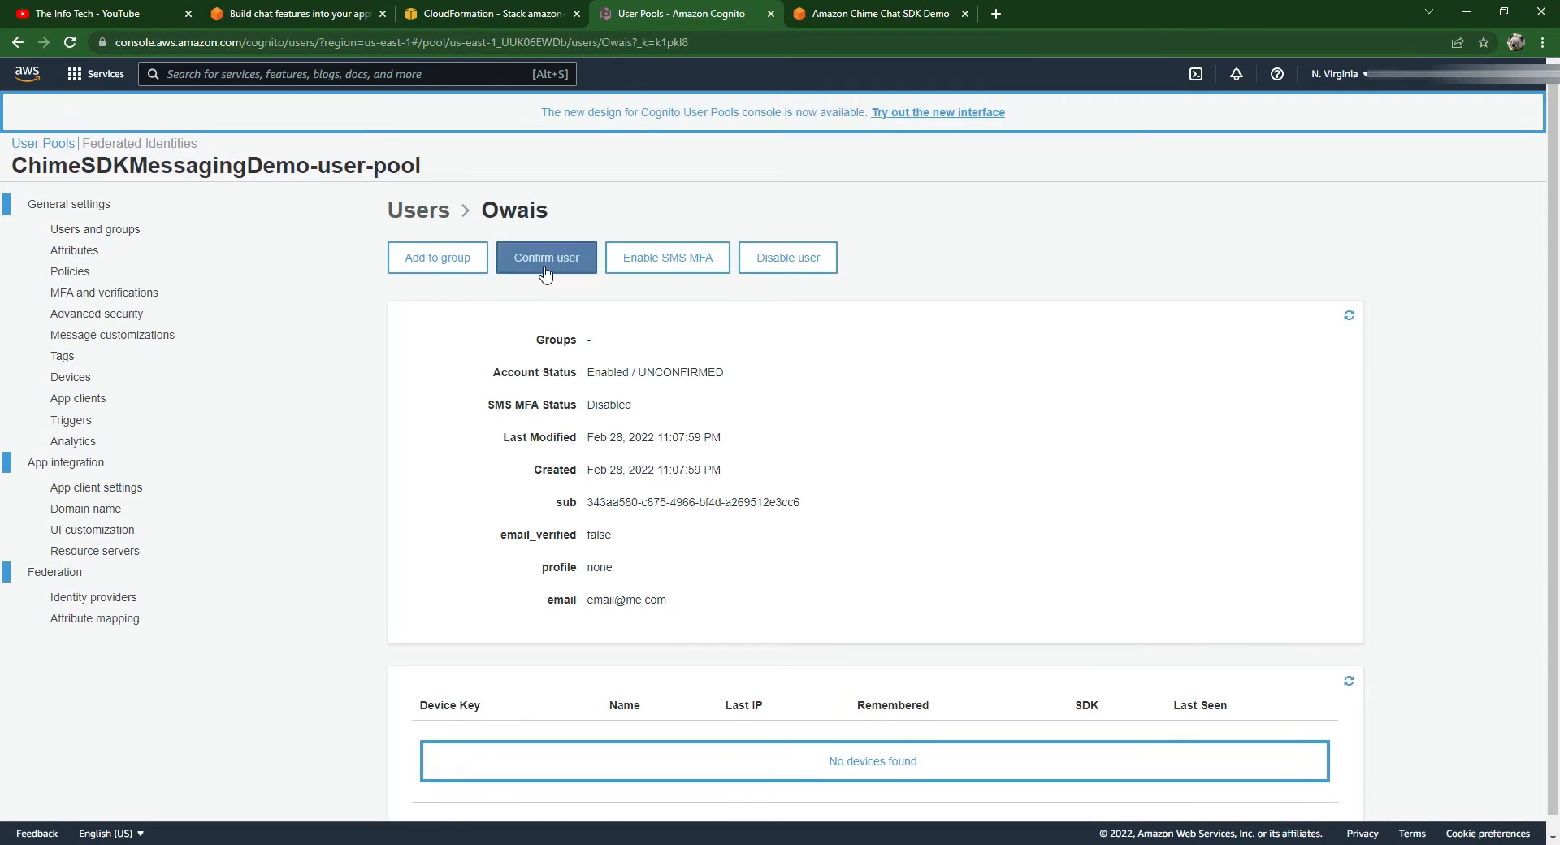
pyautogui.click(546, 256)
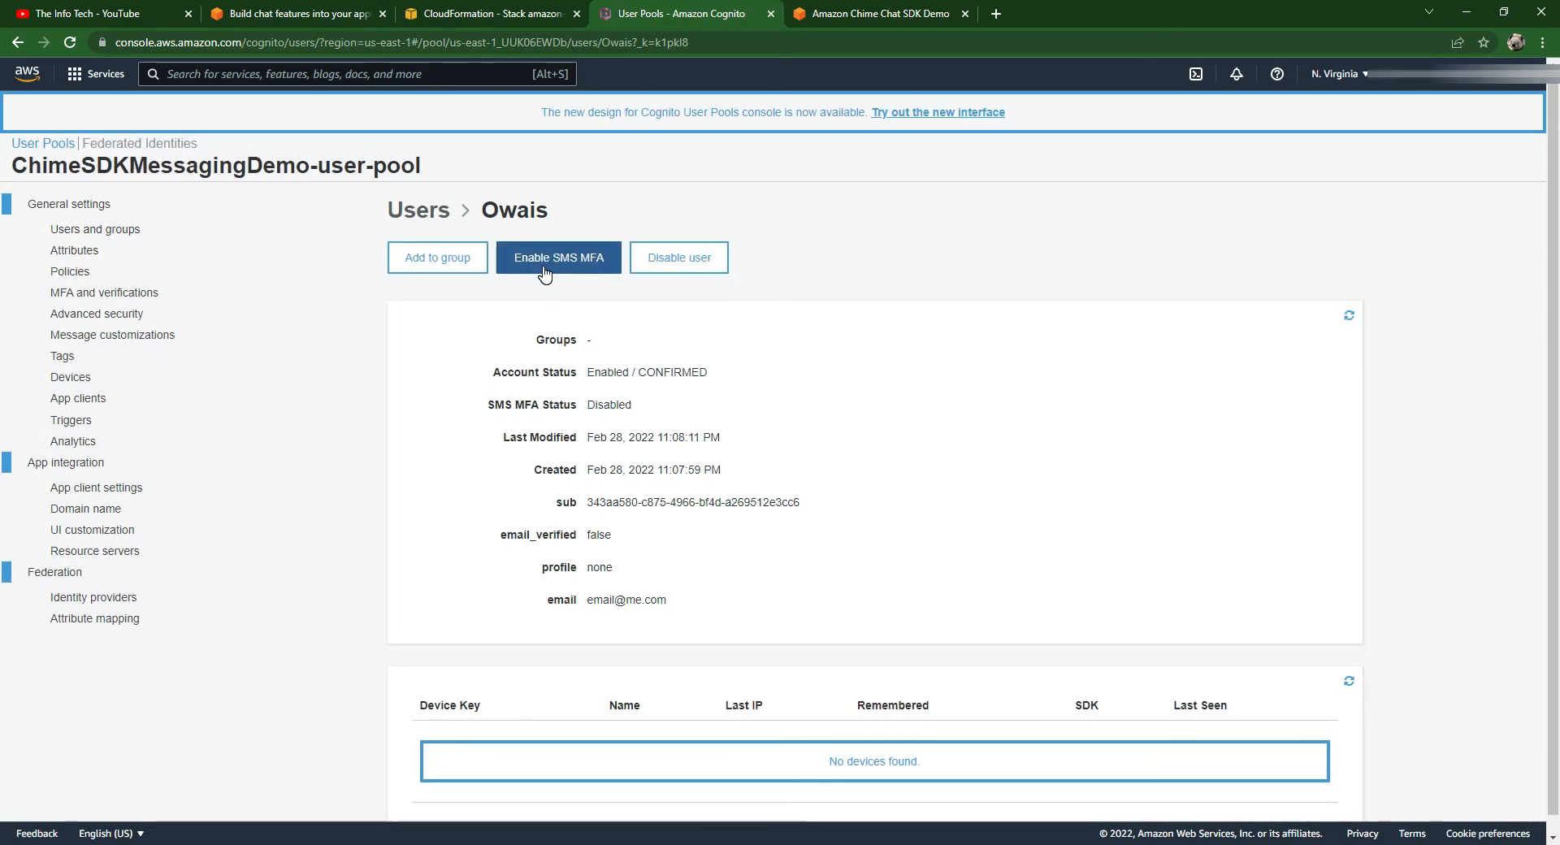
pyautogui.click(879, 13)
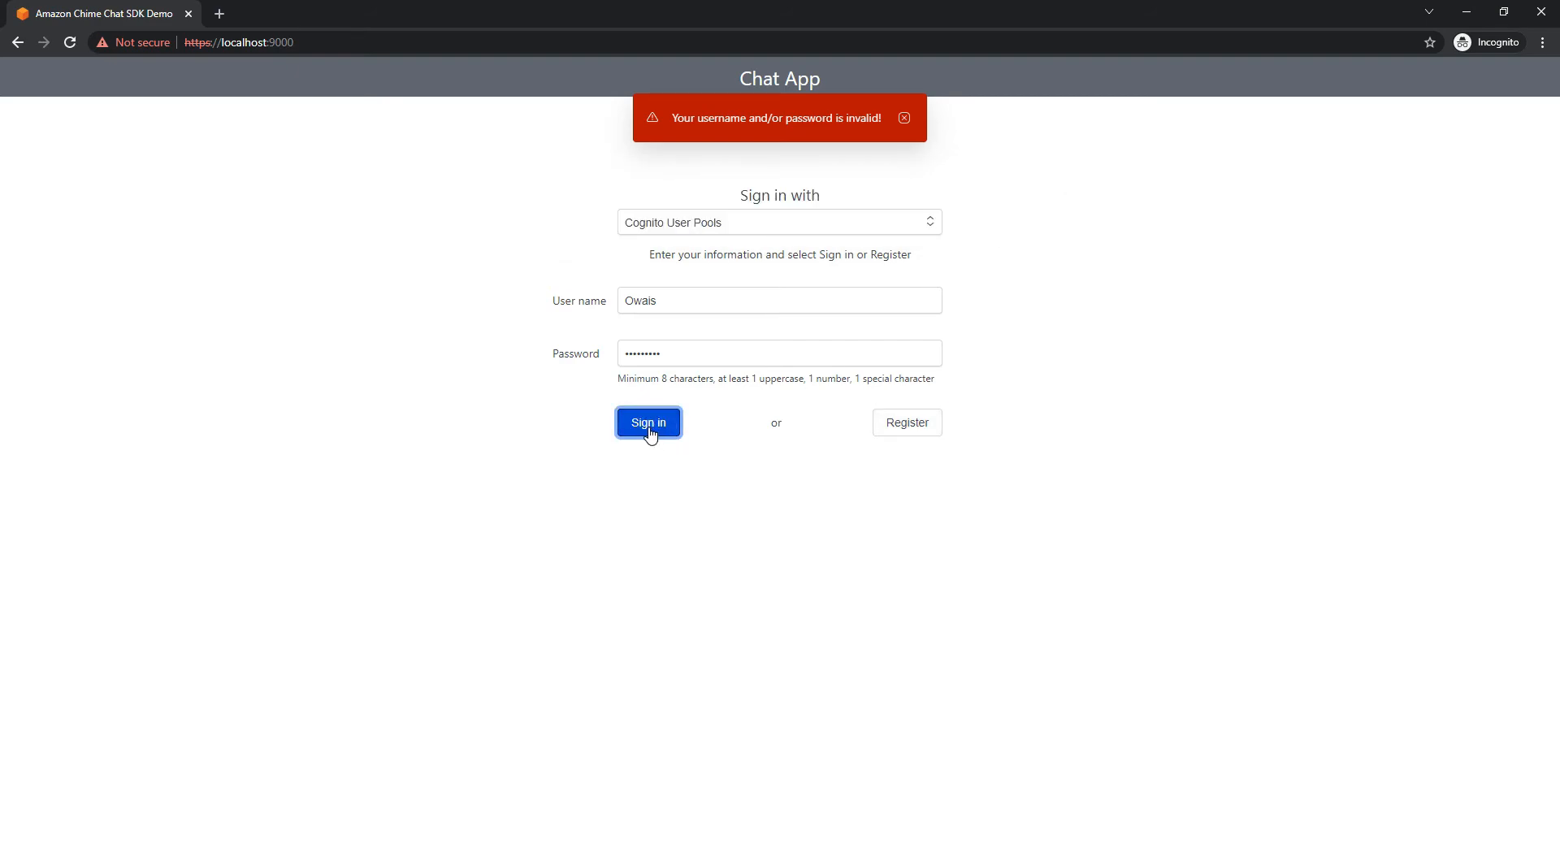
pyautogui.moveTo(855, 233)
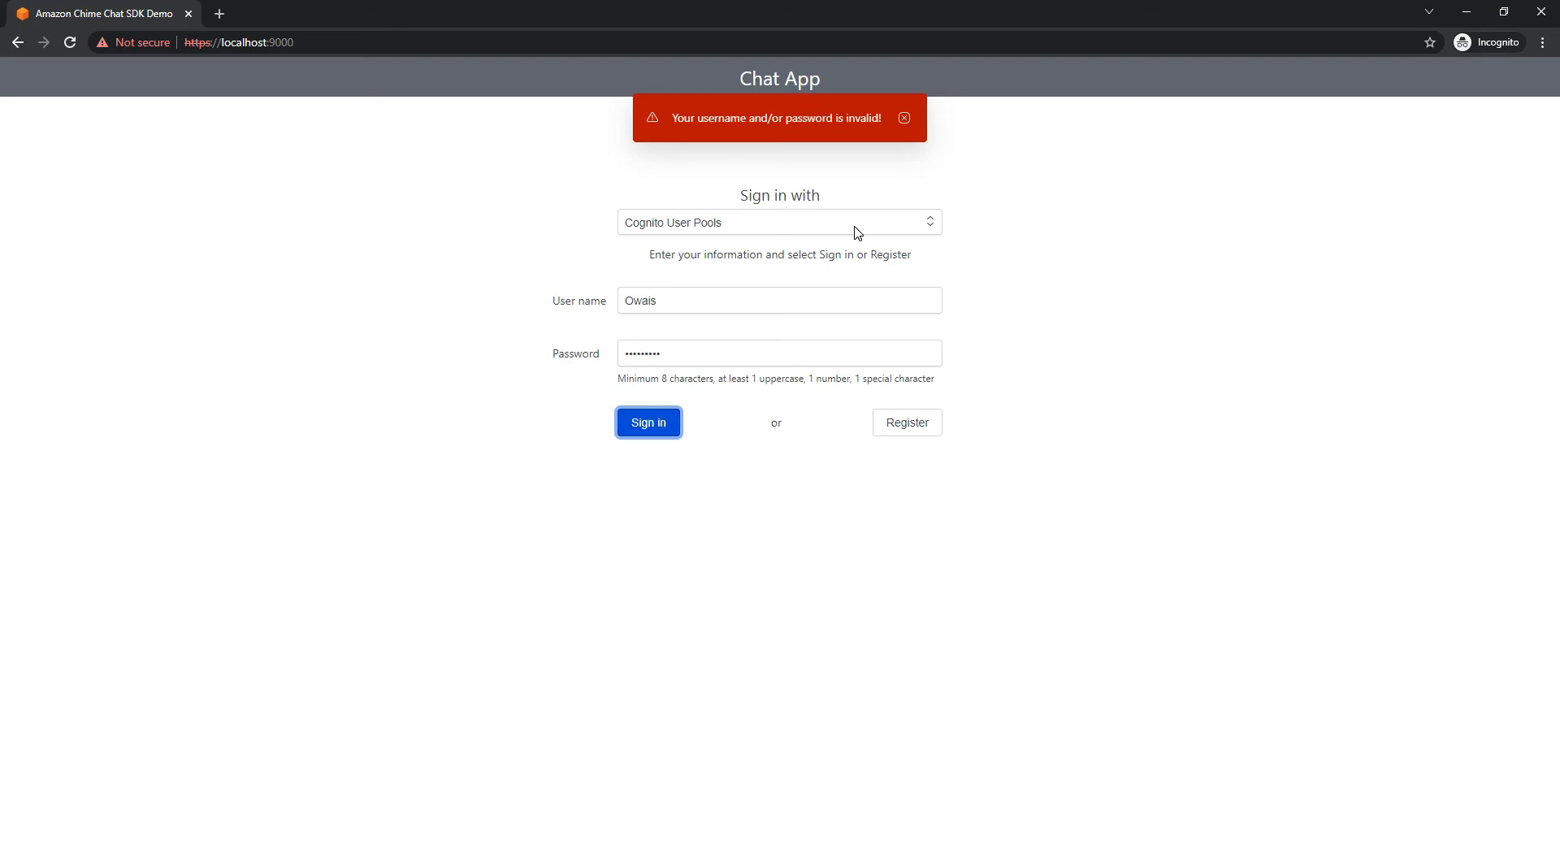
# - Sign in as the second user in the incognito window and open The info Tech channel
pyautogui.click(647, 422)
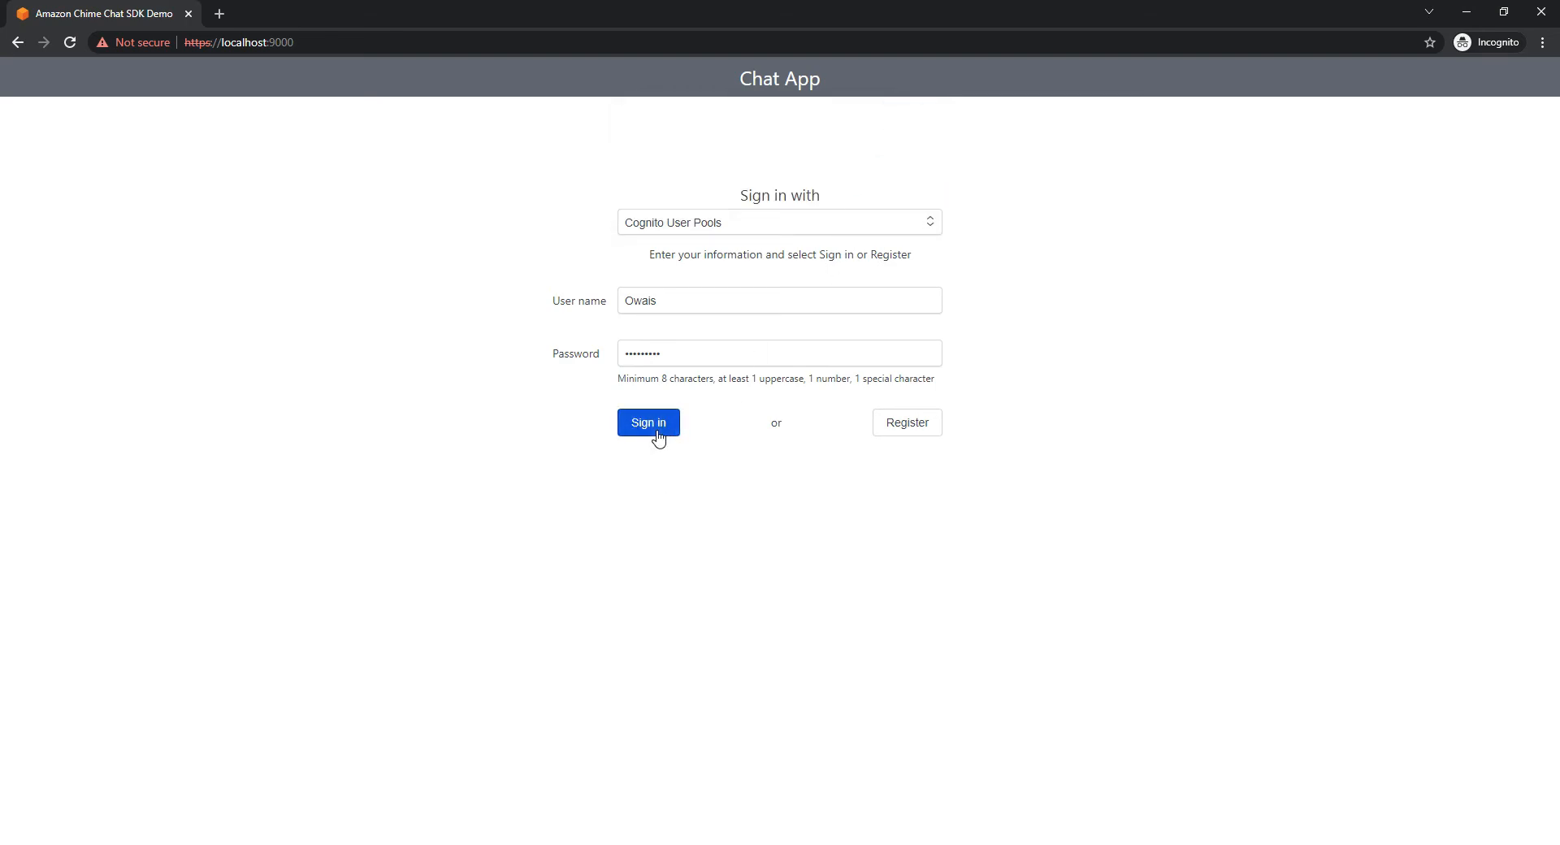
pyautogui.click(647, 422)
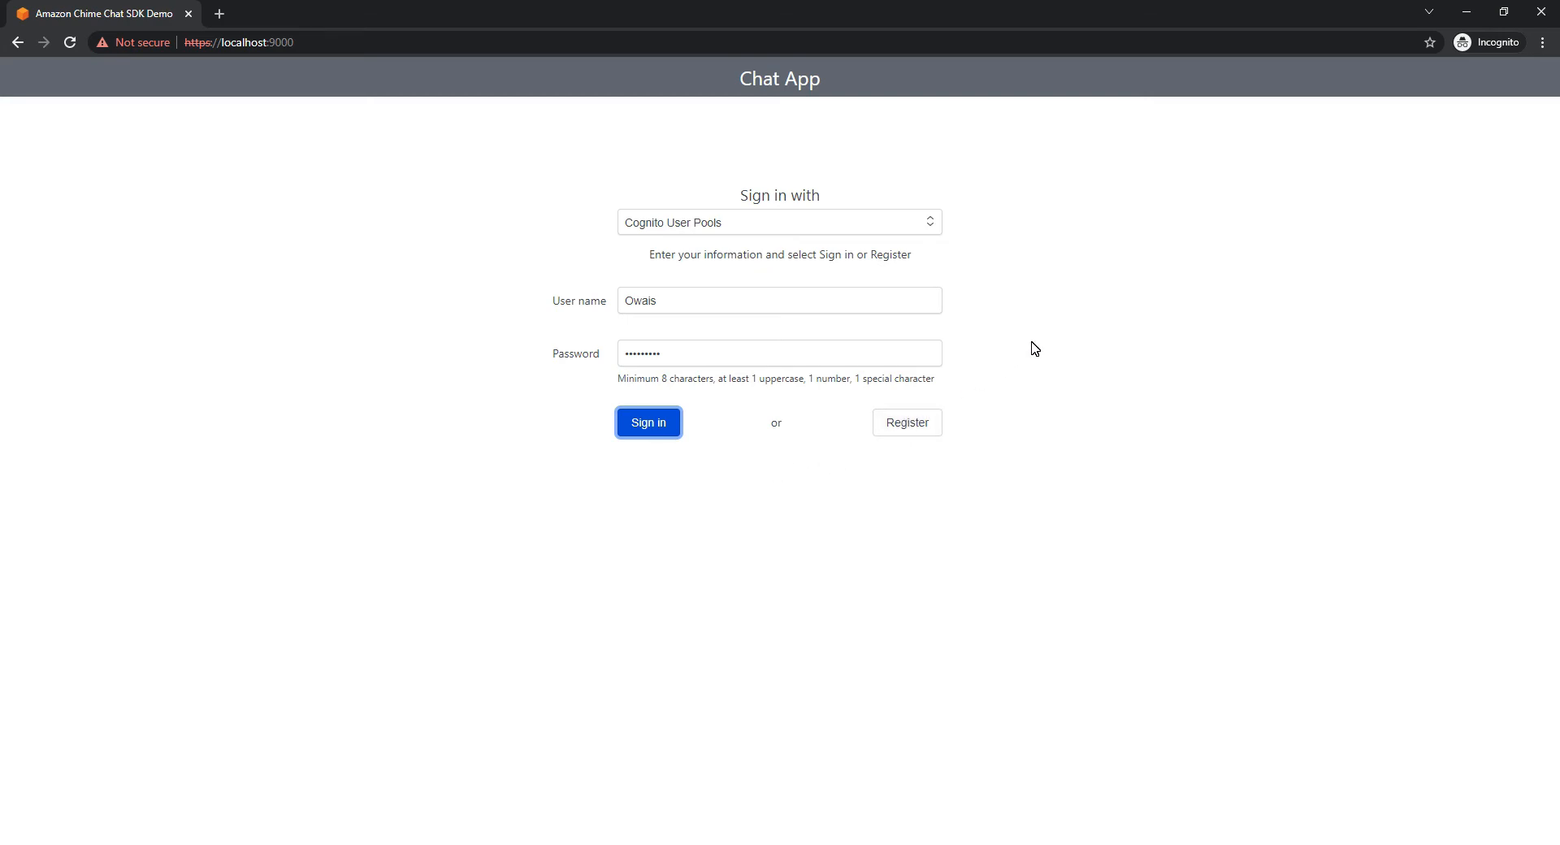
pyautogui.click(648, 421)
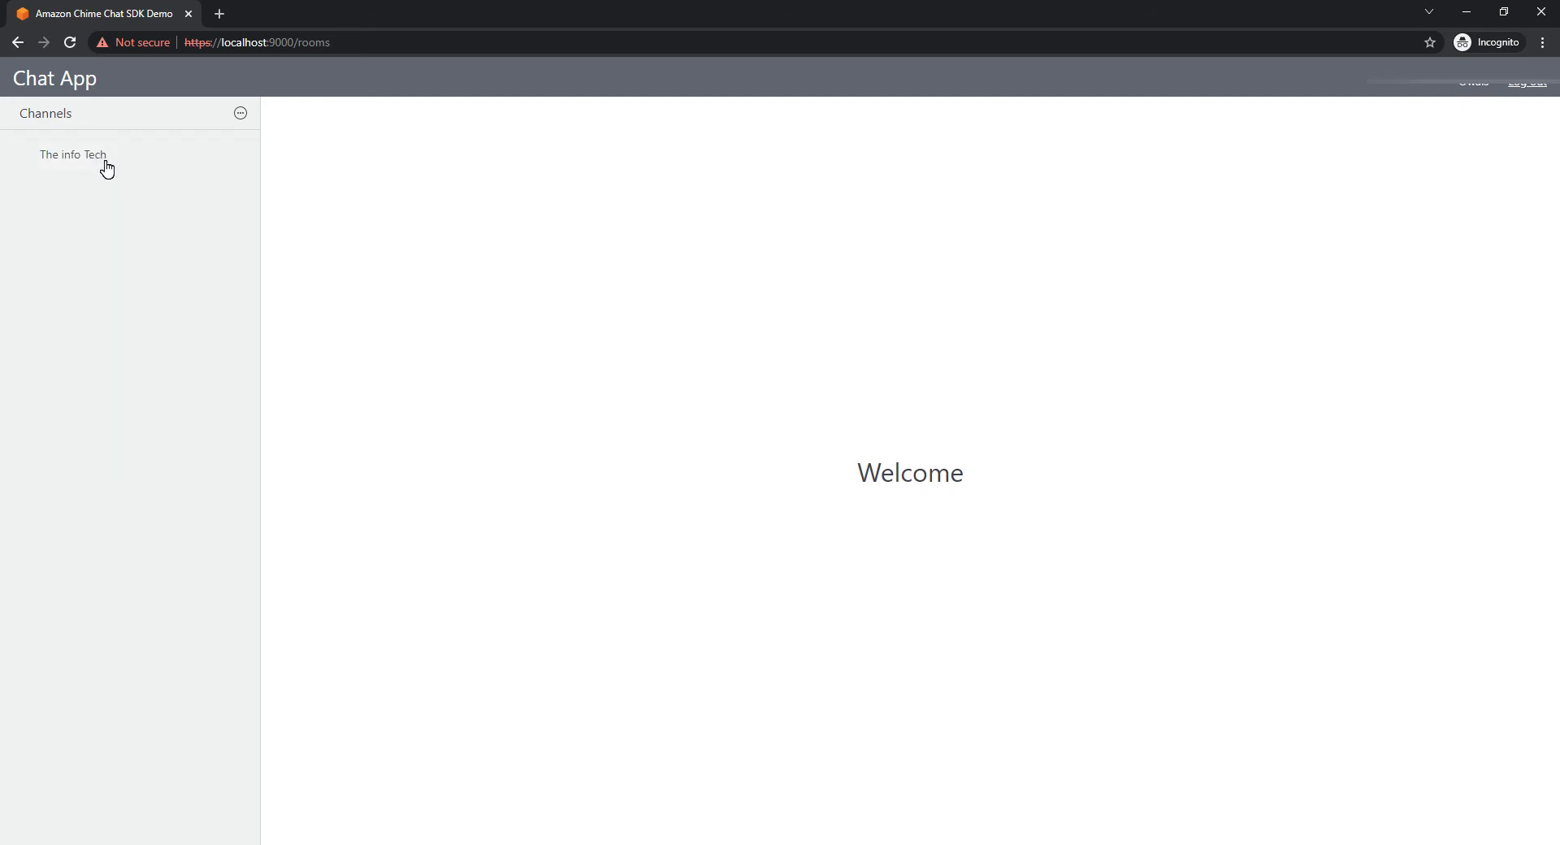
pyautogui.moveTo(83, 161)
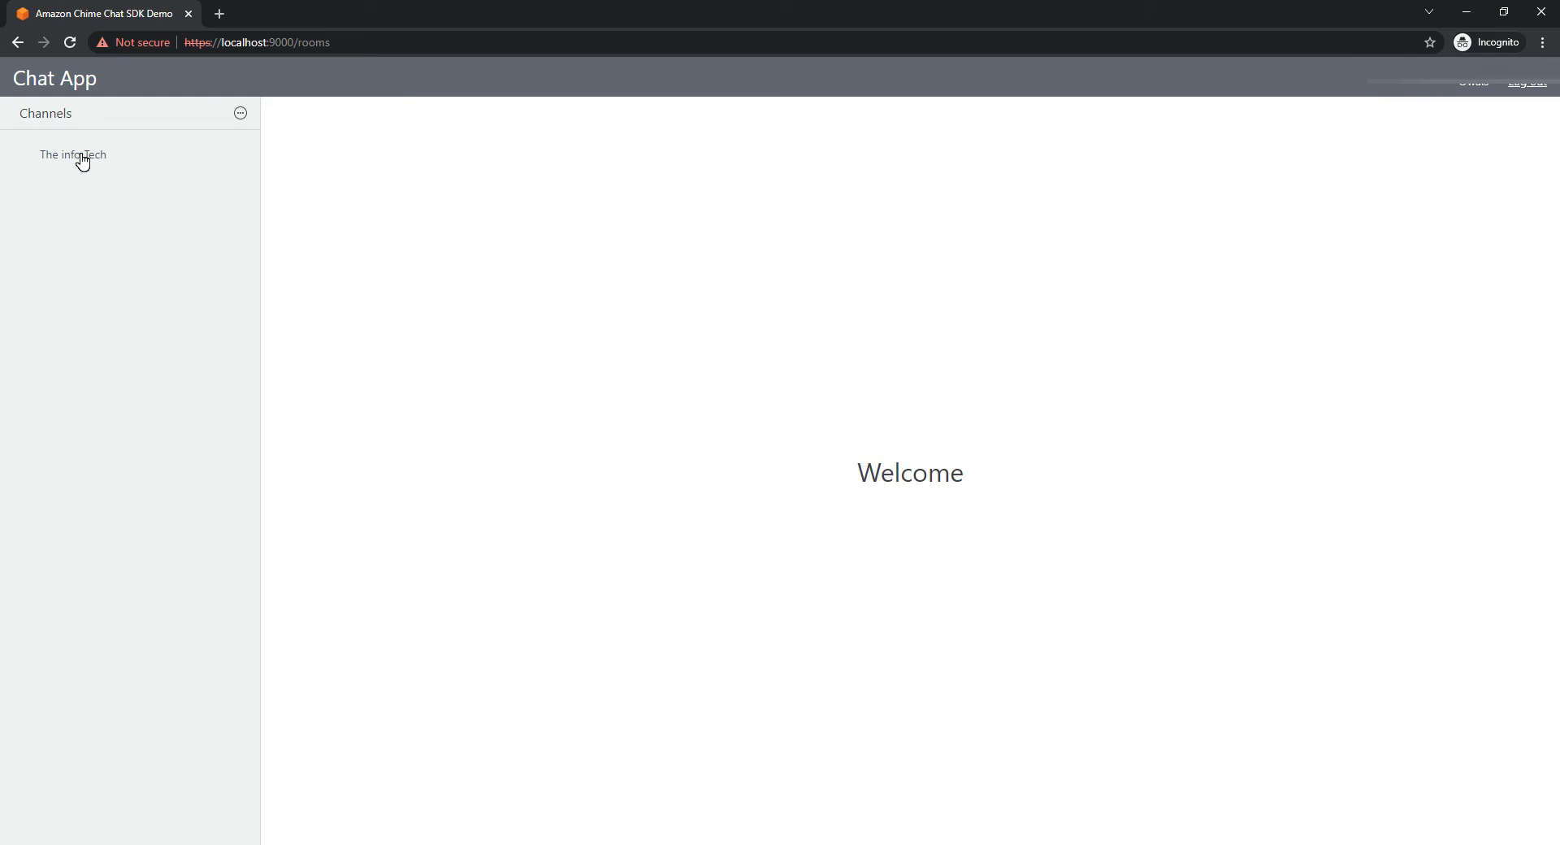
pyautogui.click(73, 155)
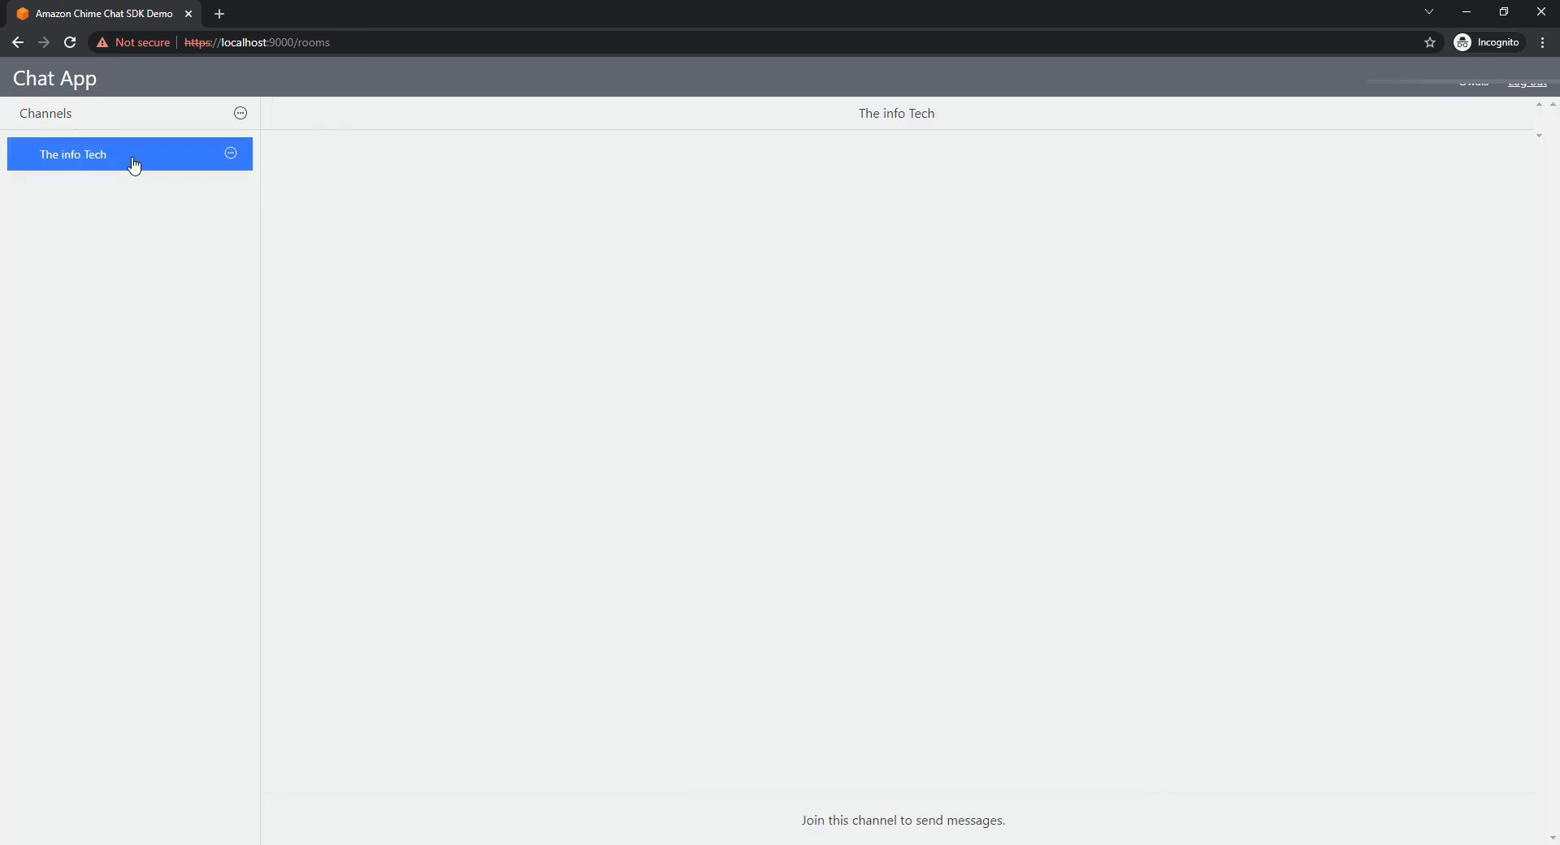
pyautogui.click(682, 13)
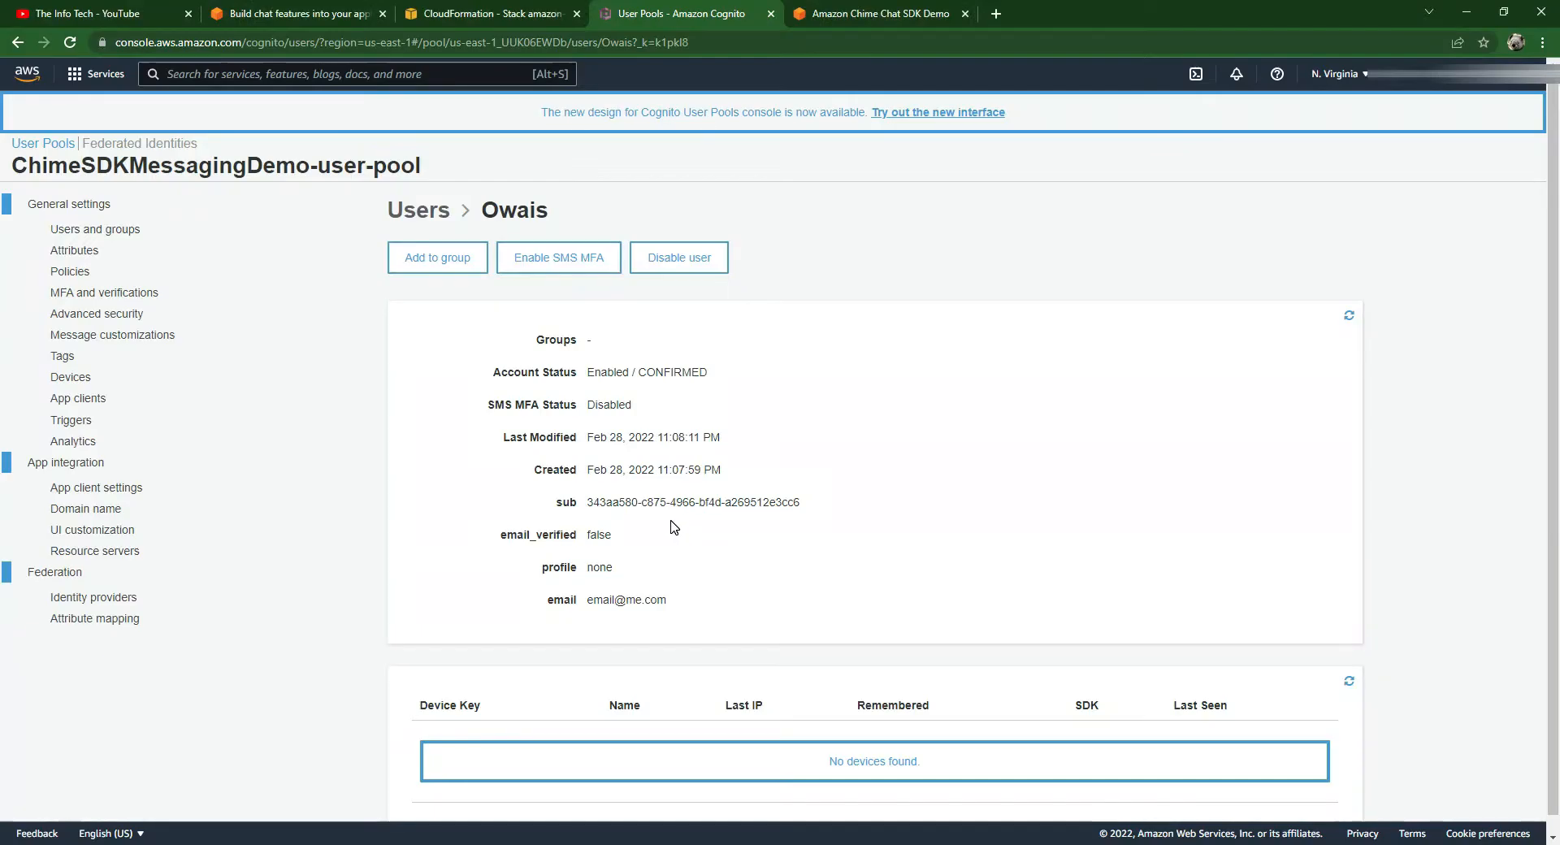
# - As the first user, post 'Hello' and a follow-up message in The info Tech
pyautogui.click(879, 13)
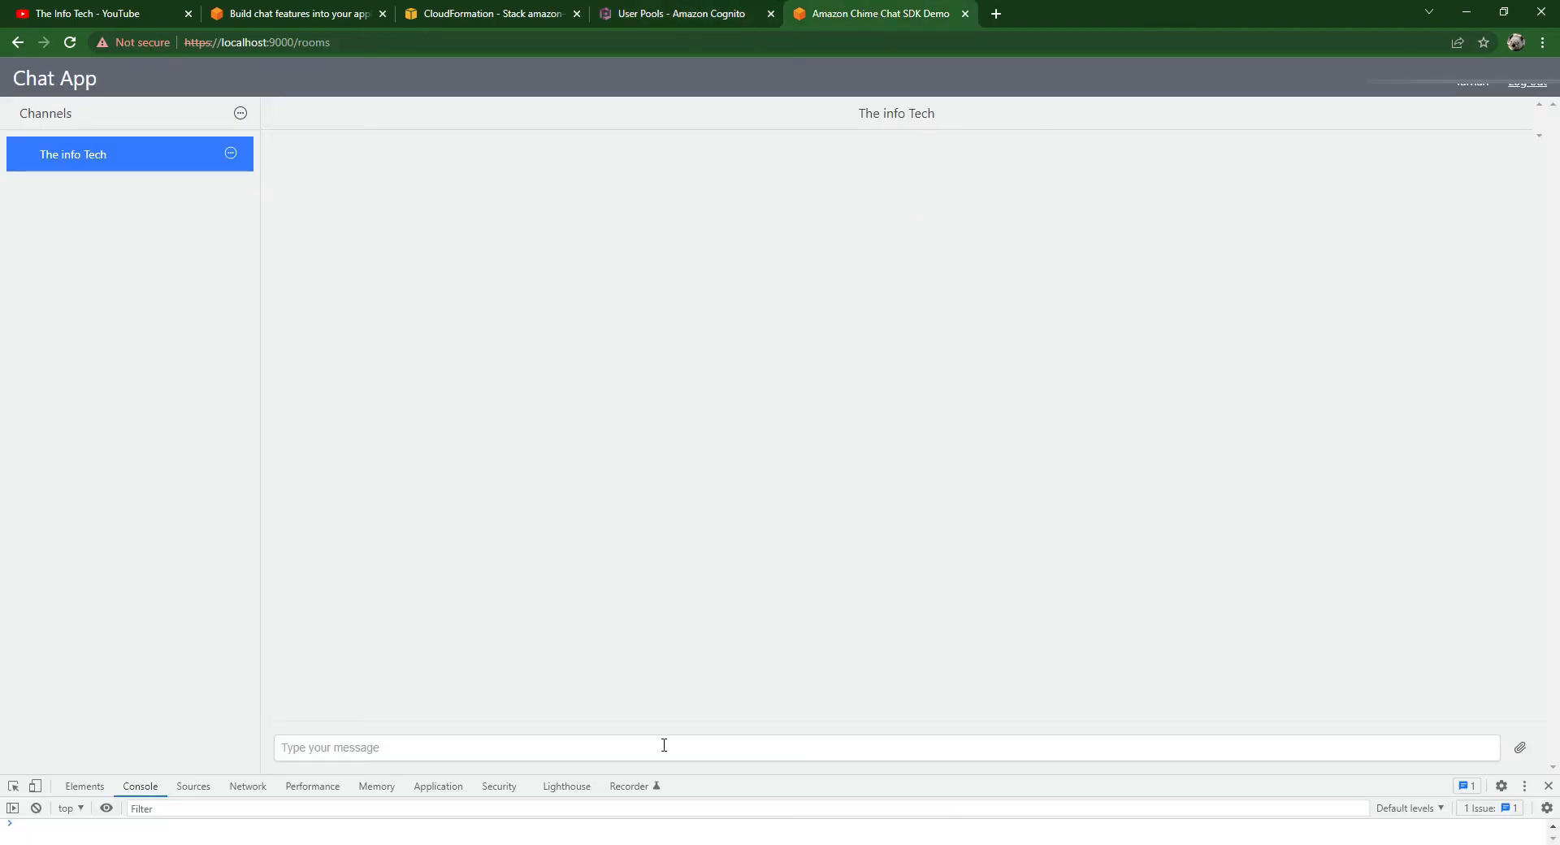
pyautogui.click(663, 748)
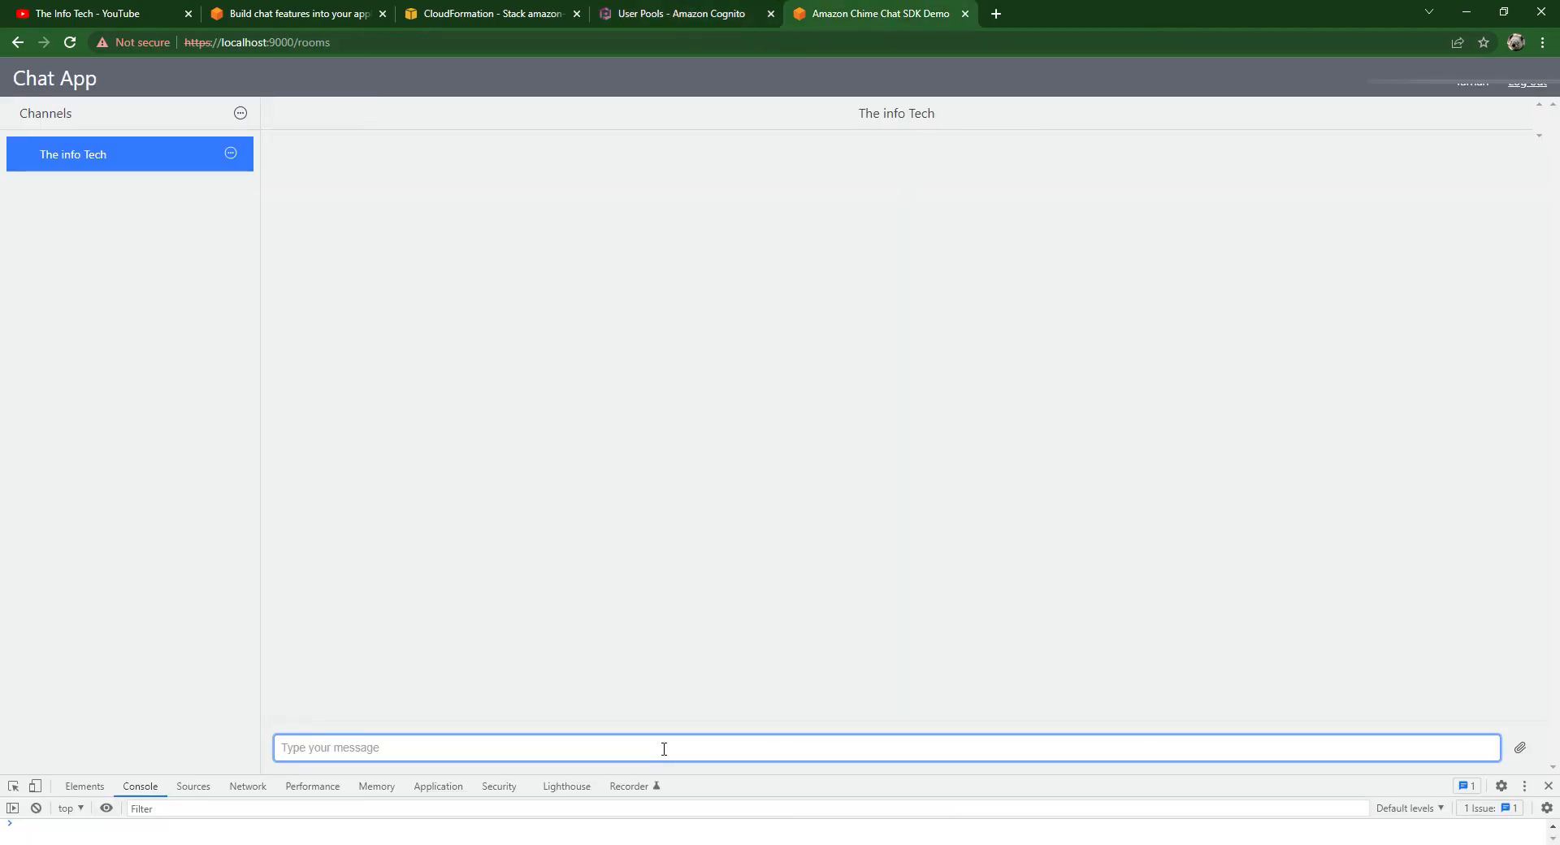
pyautogui.write('Hello')
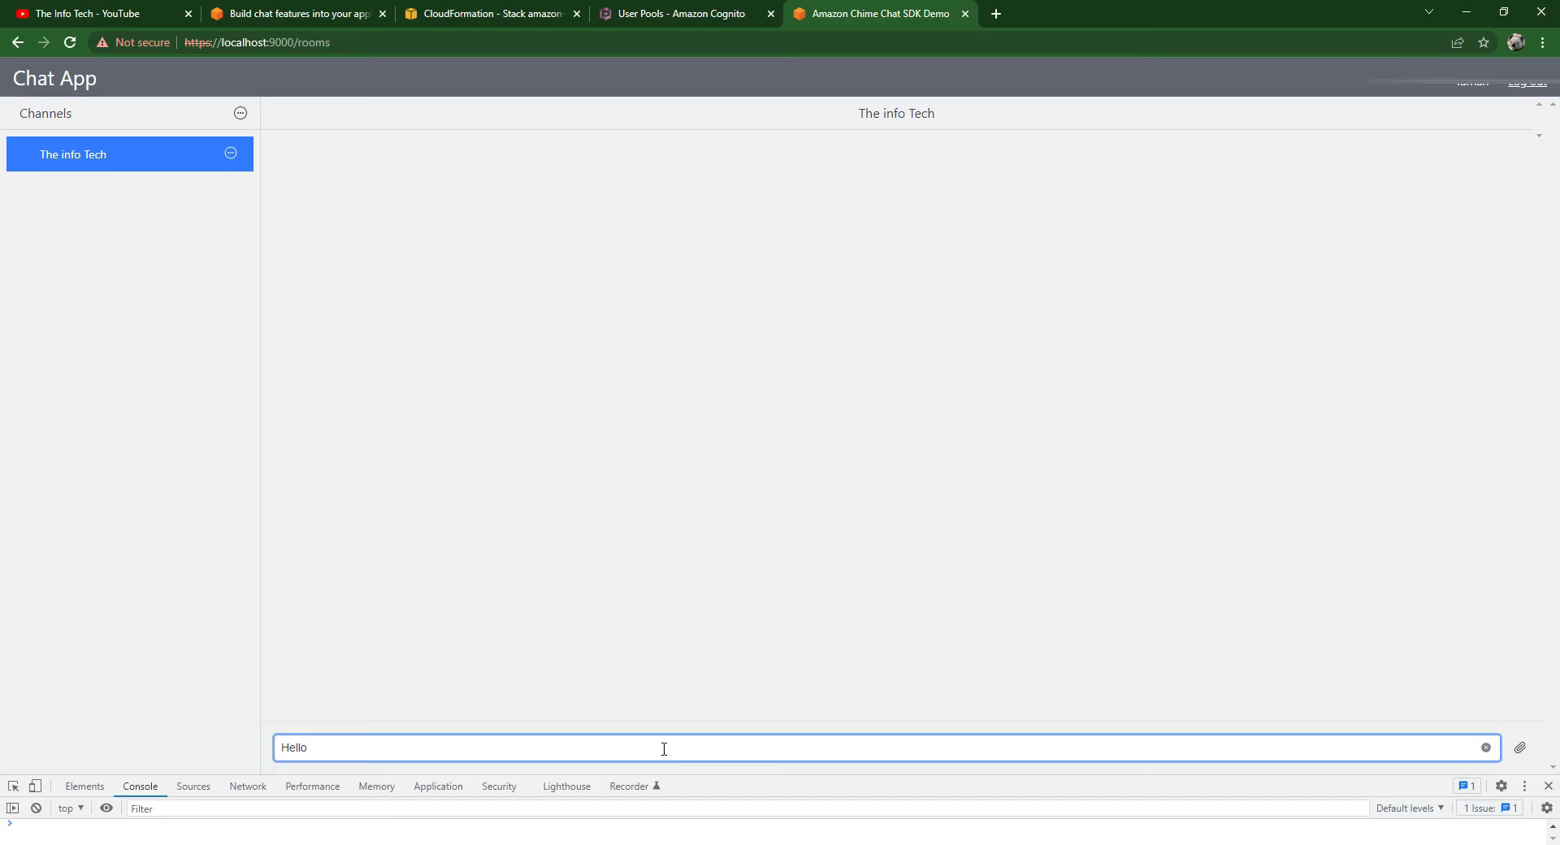
pyautogui.press('Enter')
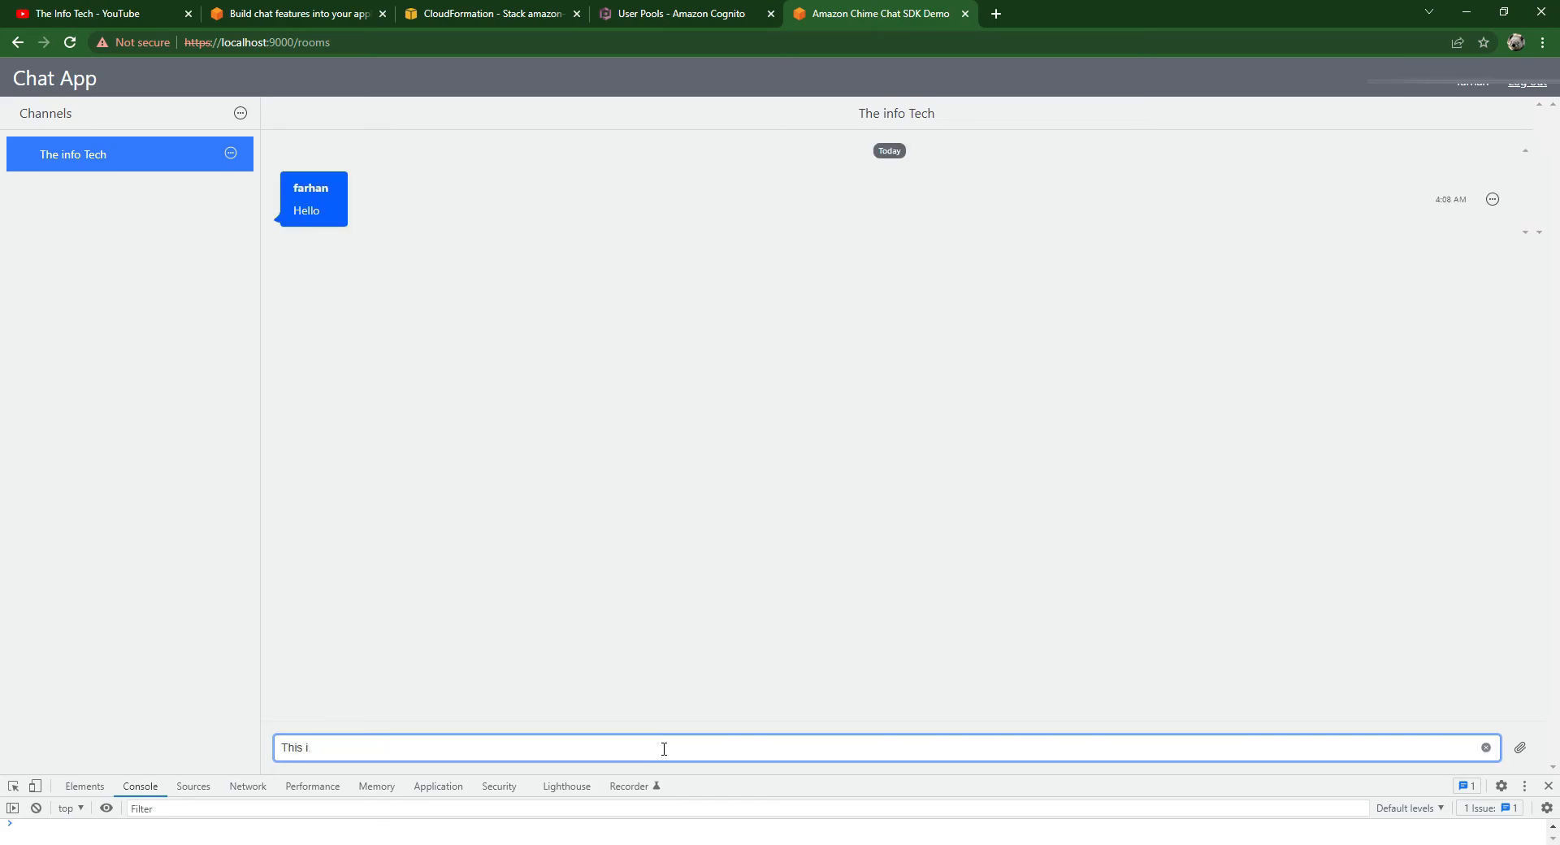
pyautogui.press('Enter')
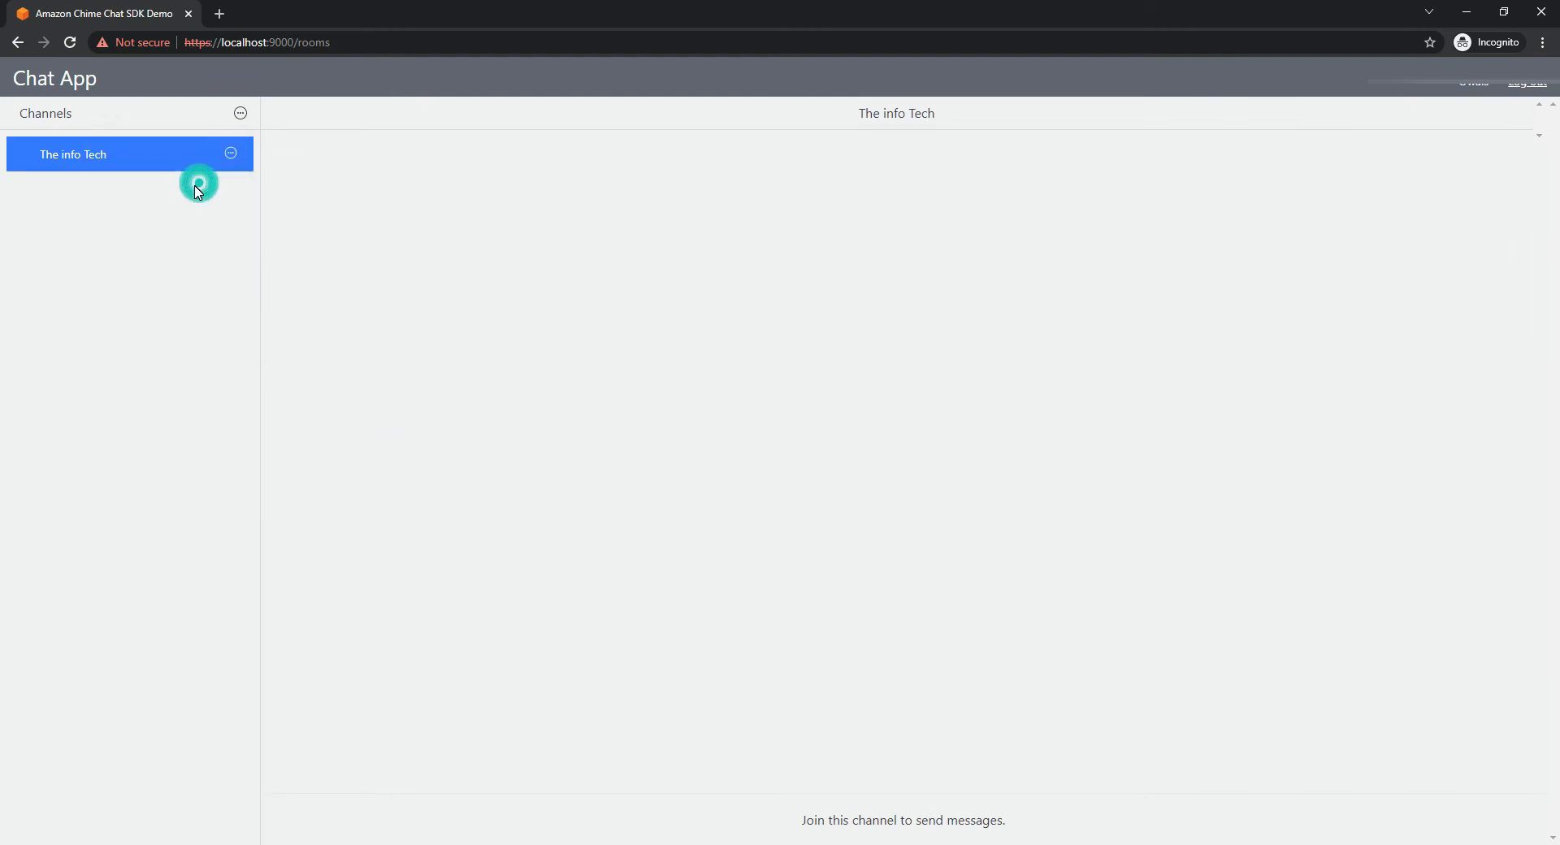
# - Join the channel as the second user and exchange 'Hi', 'info Tech' and 'Great' messages
pyautogui.click(197, 185)
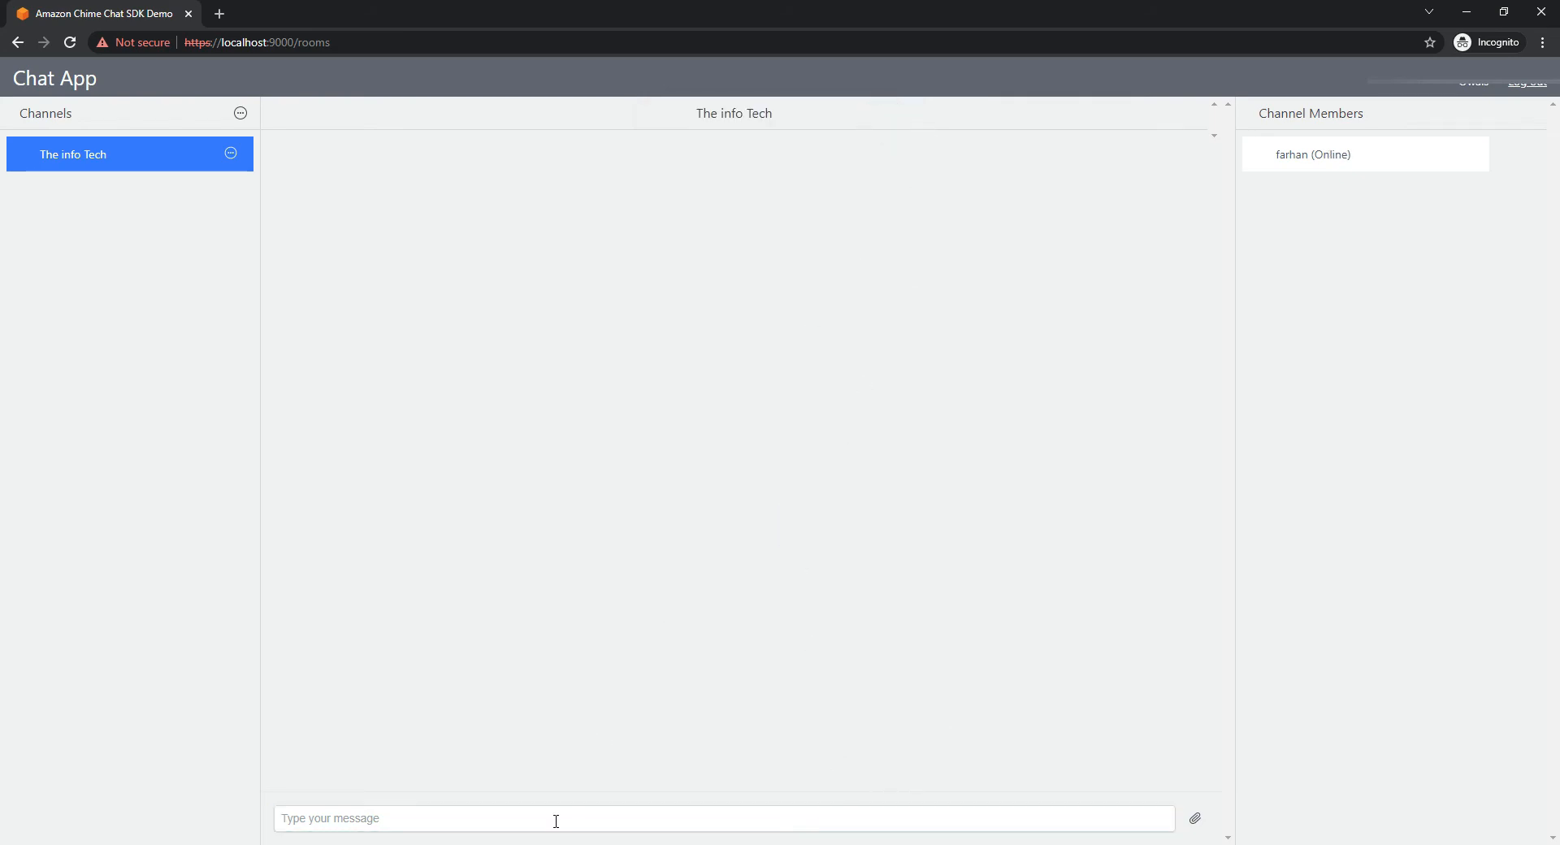
pyautogui.write('Hi')
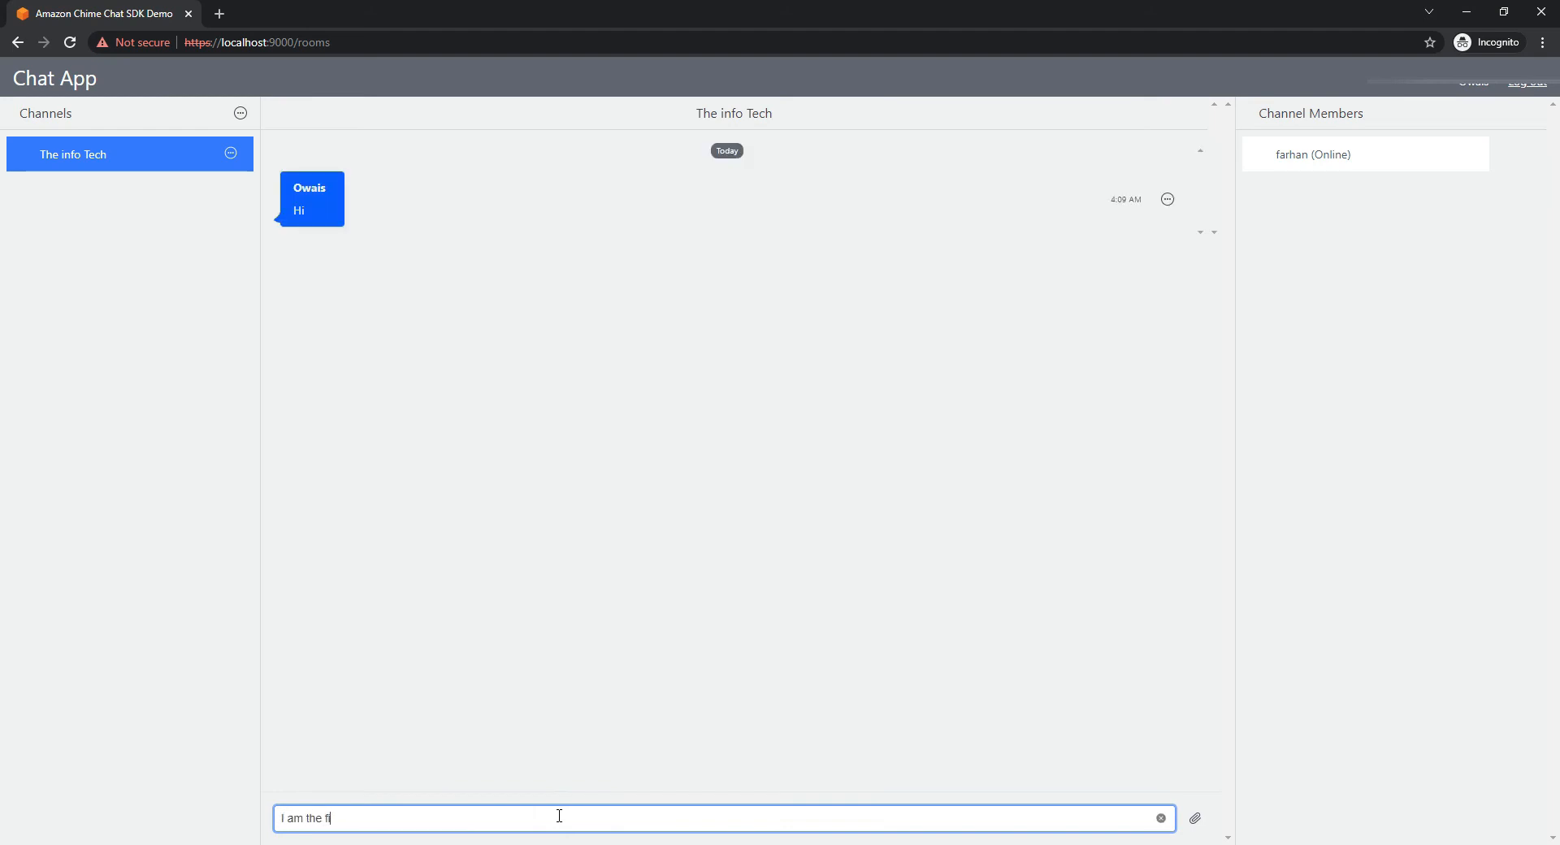
pyautogui.write('info Tech')
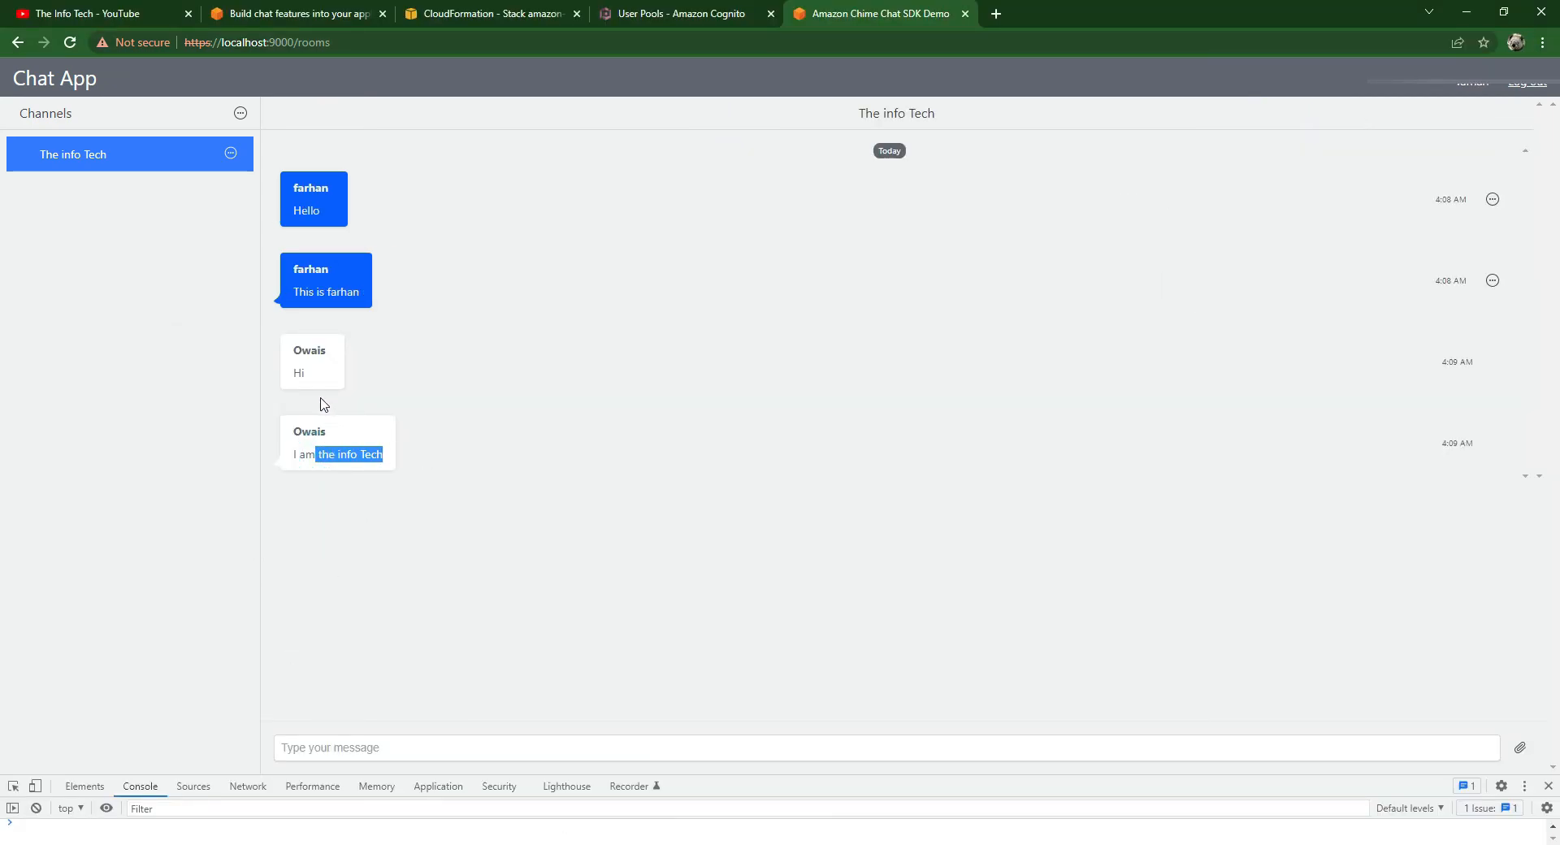
pyautogui.write('Gi')
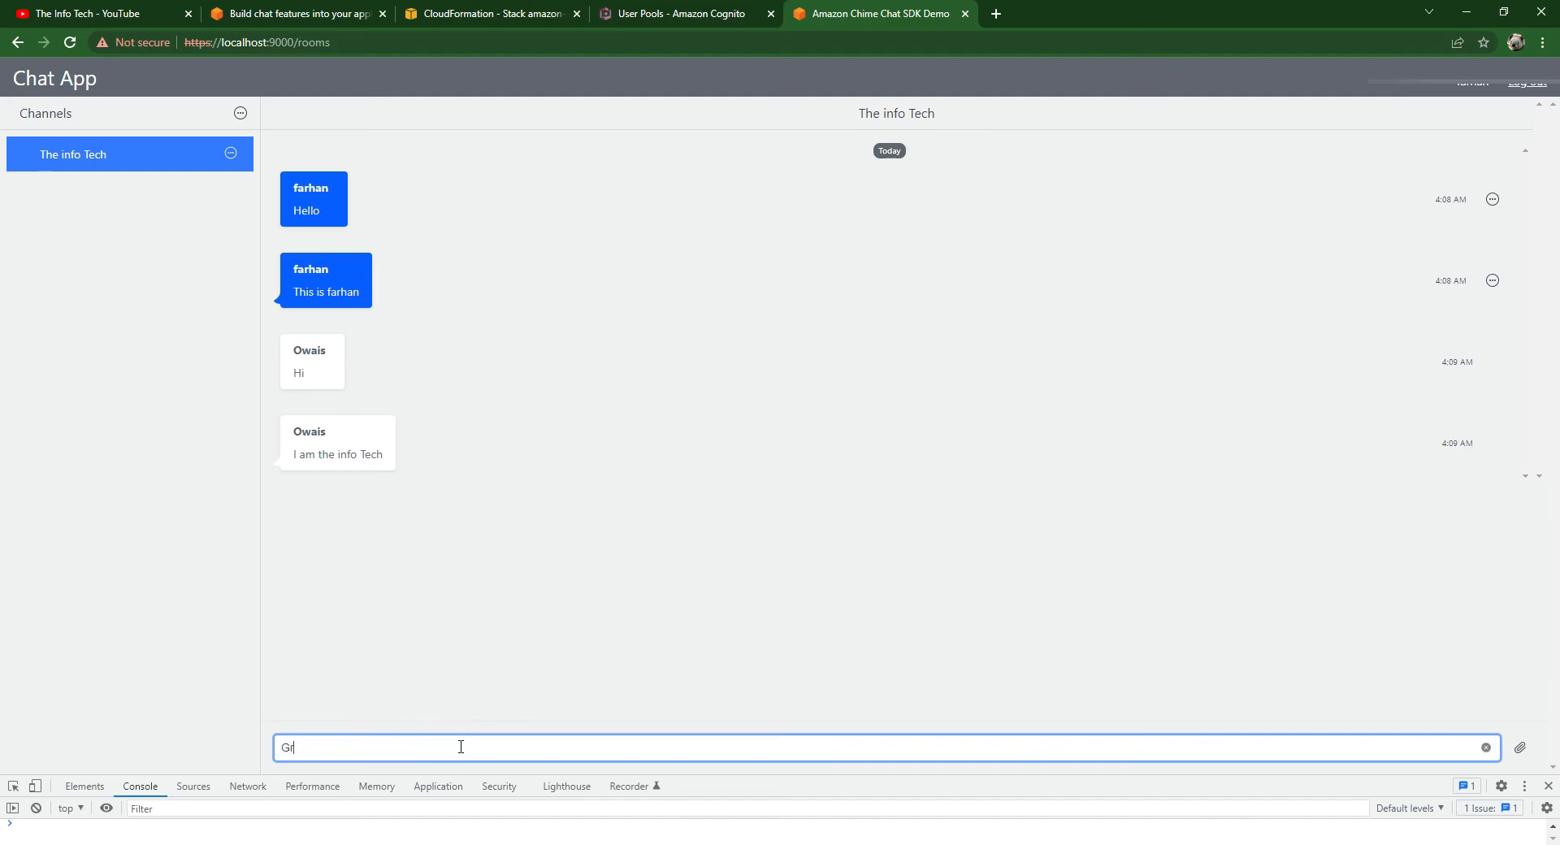
pyautogui.write('Great')
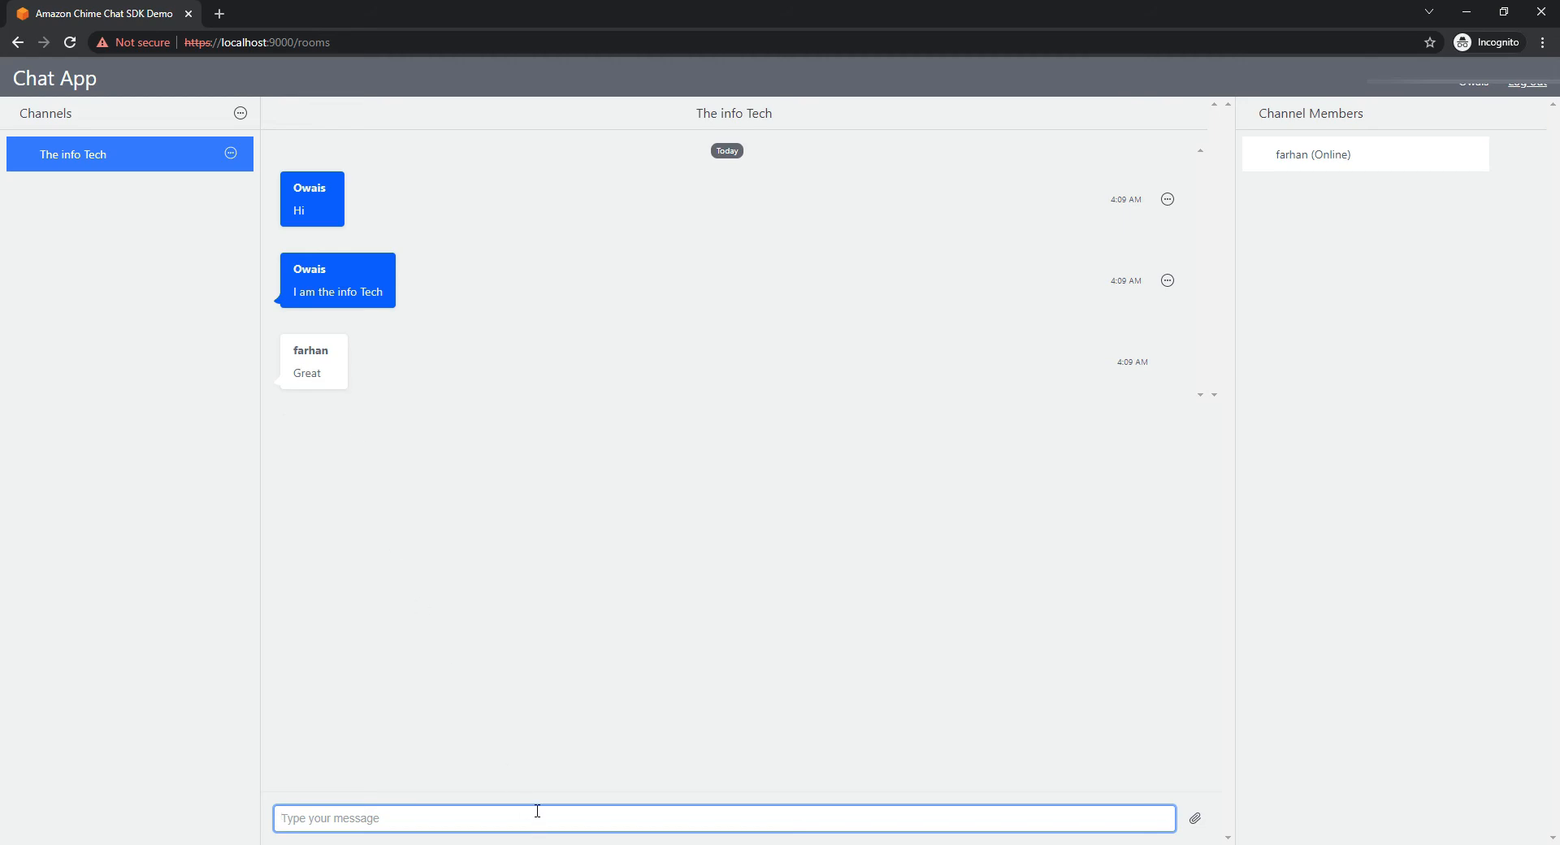
pyautogui.moveTo(744, 702)
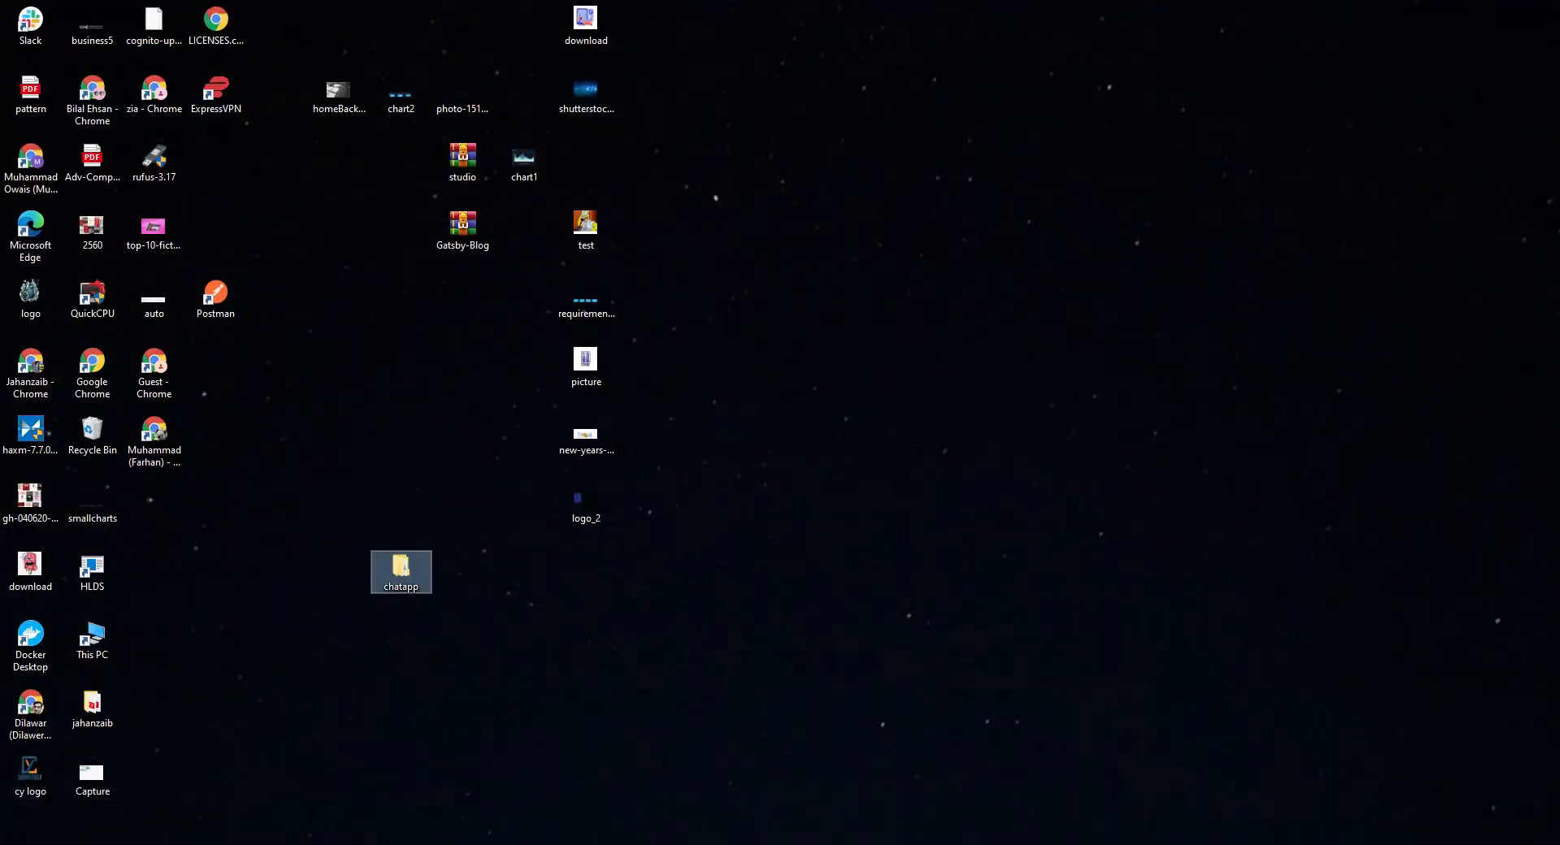
# - Open the chatapp project in VS Code to review src/Config.js and the build output
pyautogui.doubleClick(400, 571)
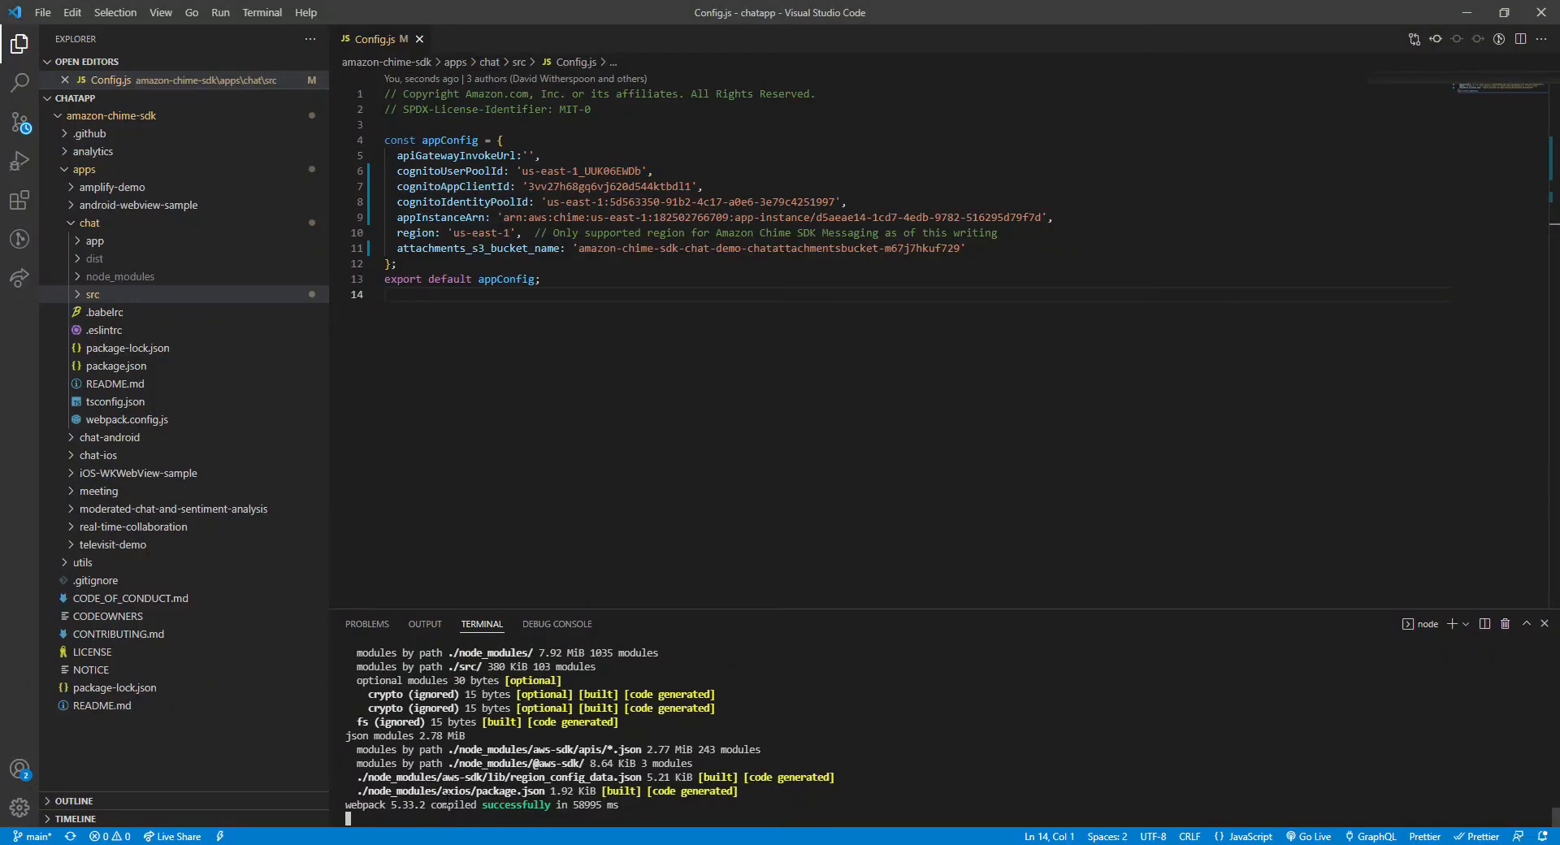
pyautogui.click(318, 98)
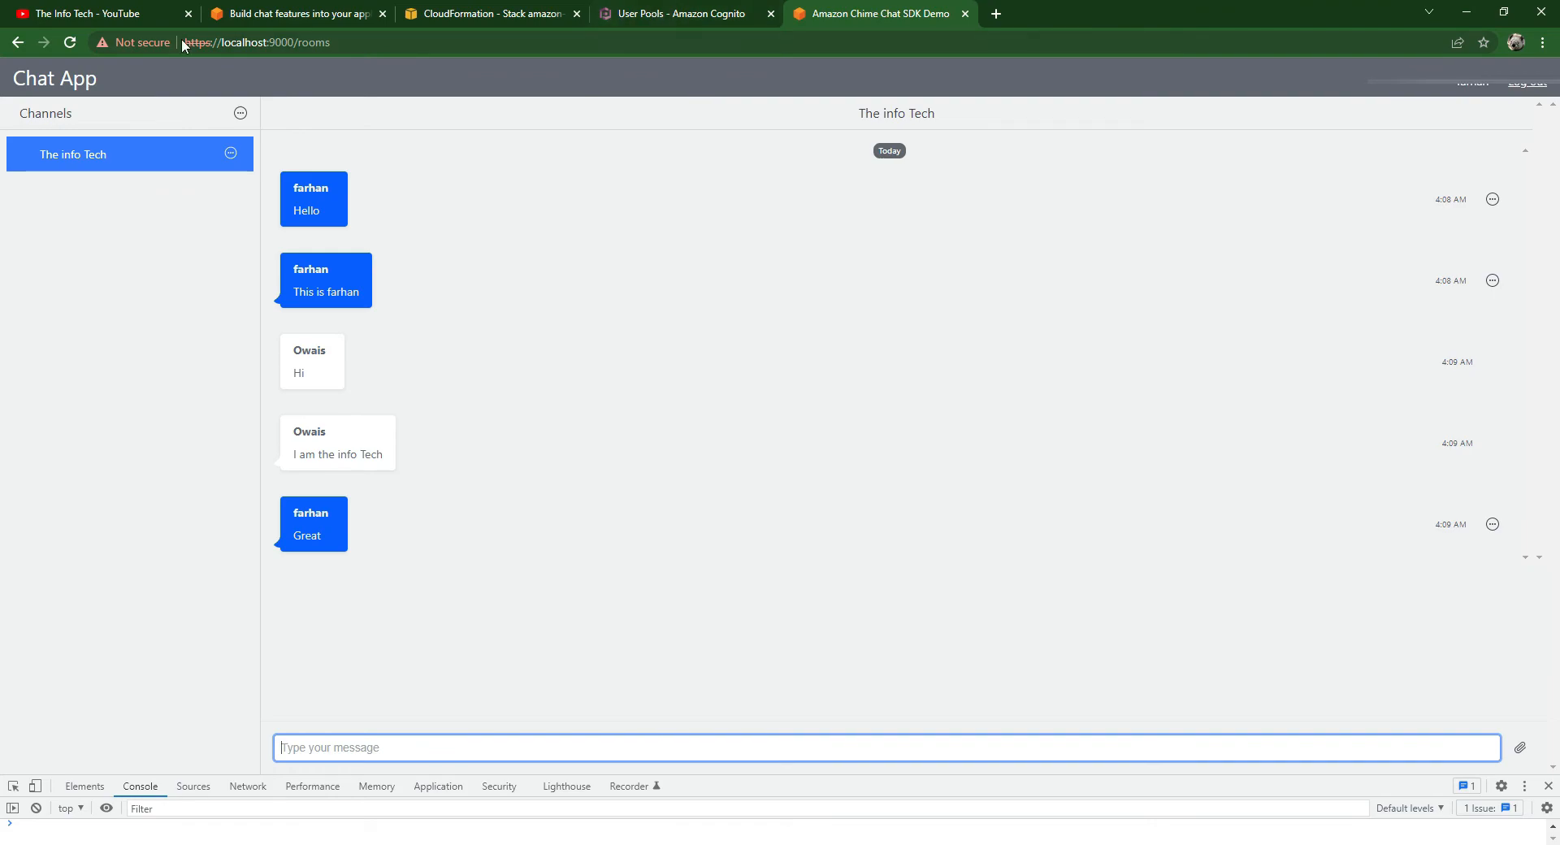
pyautogui.click(292, 14)
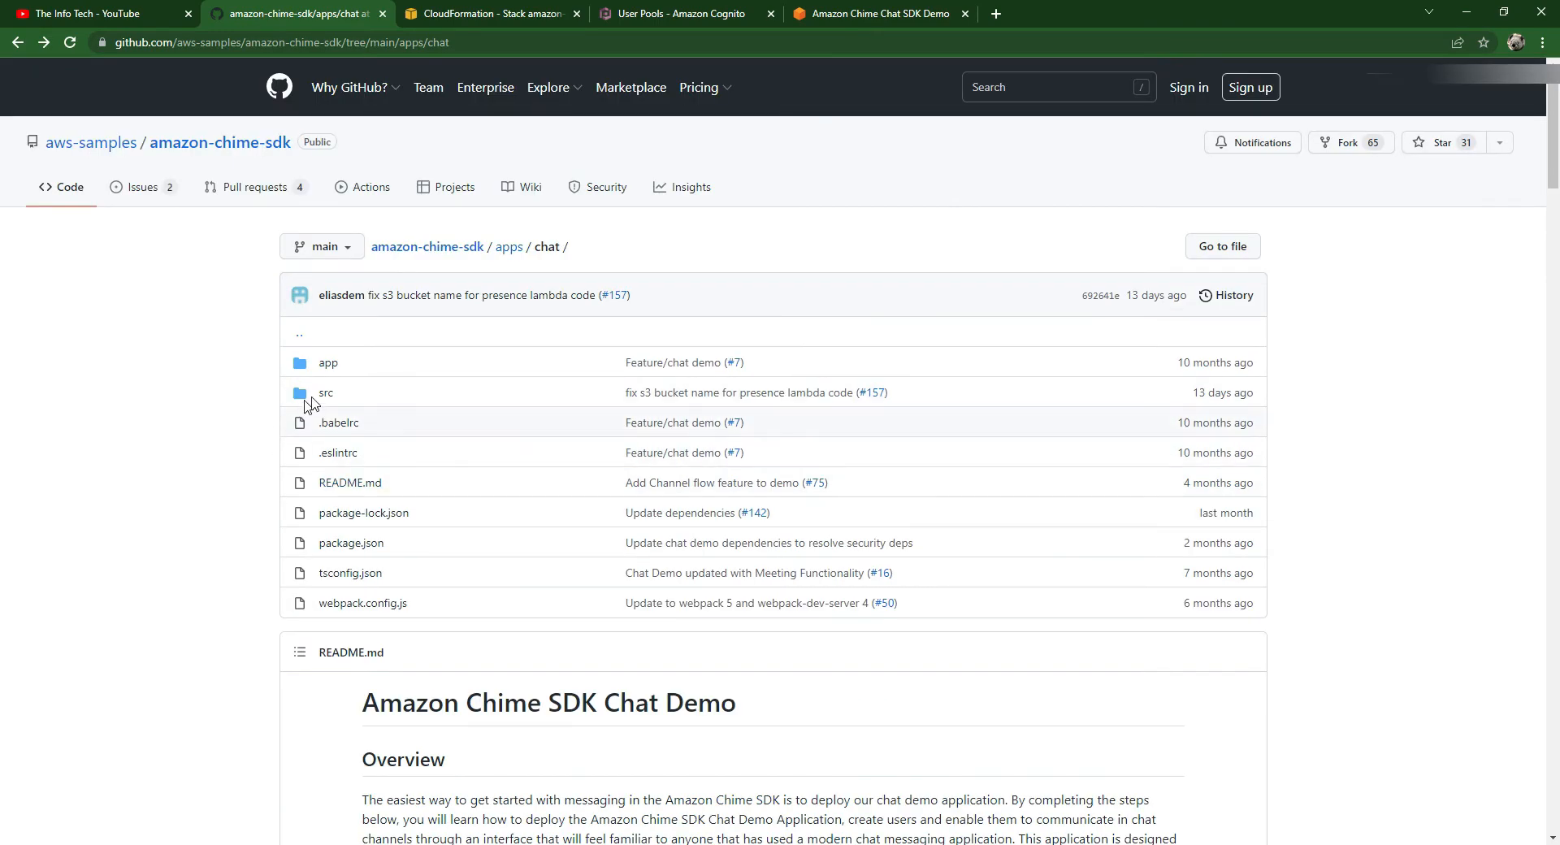
pyautogui.moveTo(515, 569)
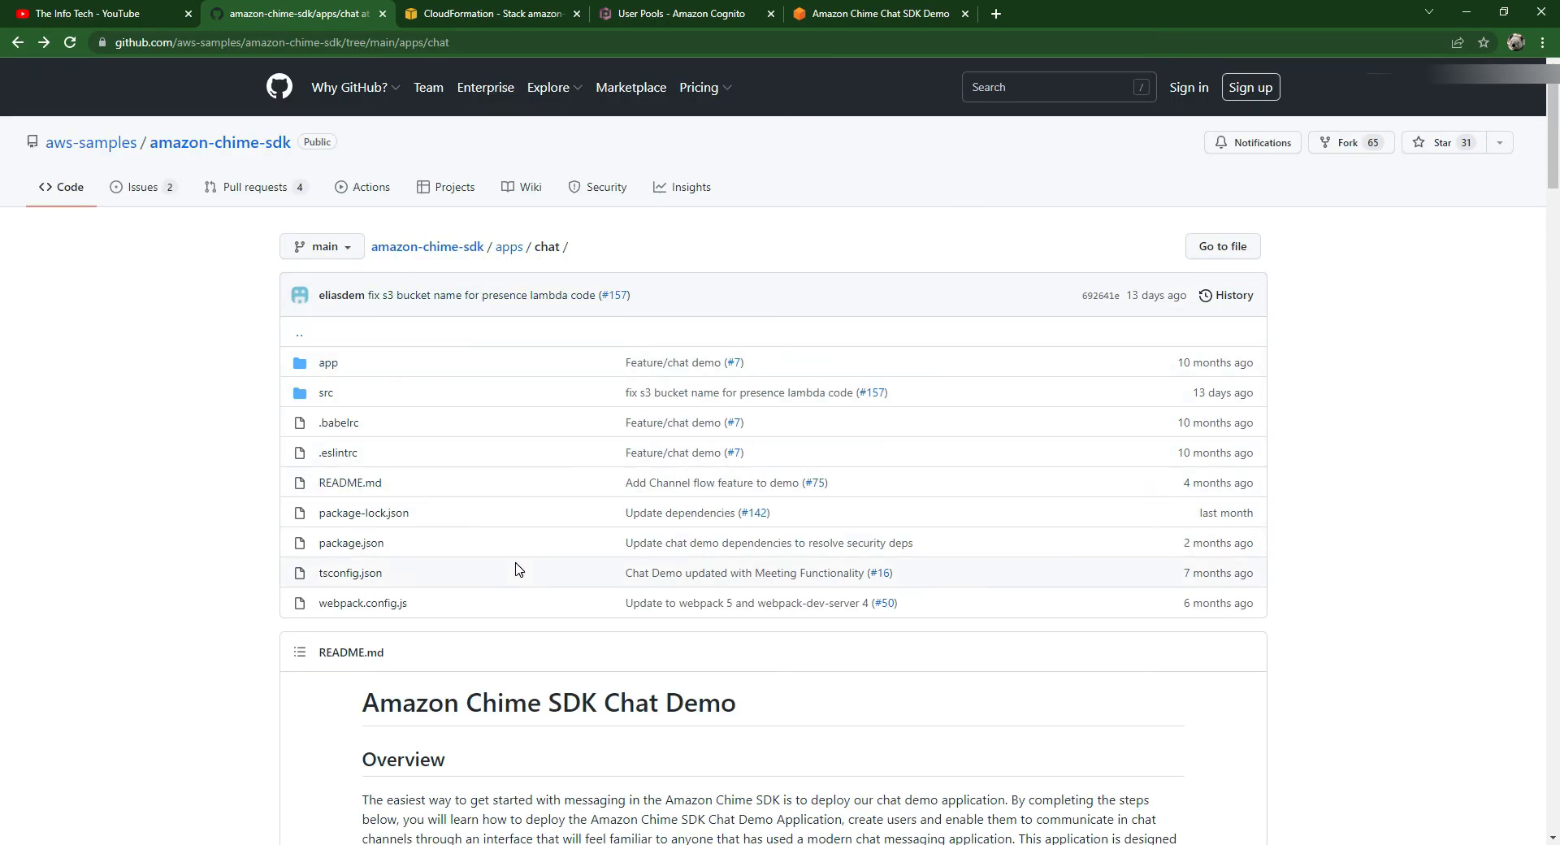
# - Scroll the GitHub chat README to its run steps, then read through the AWS chat blog post
pyautogui.scroll(-3)
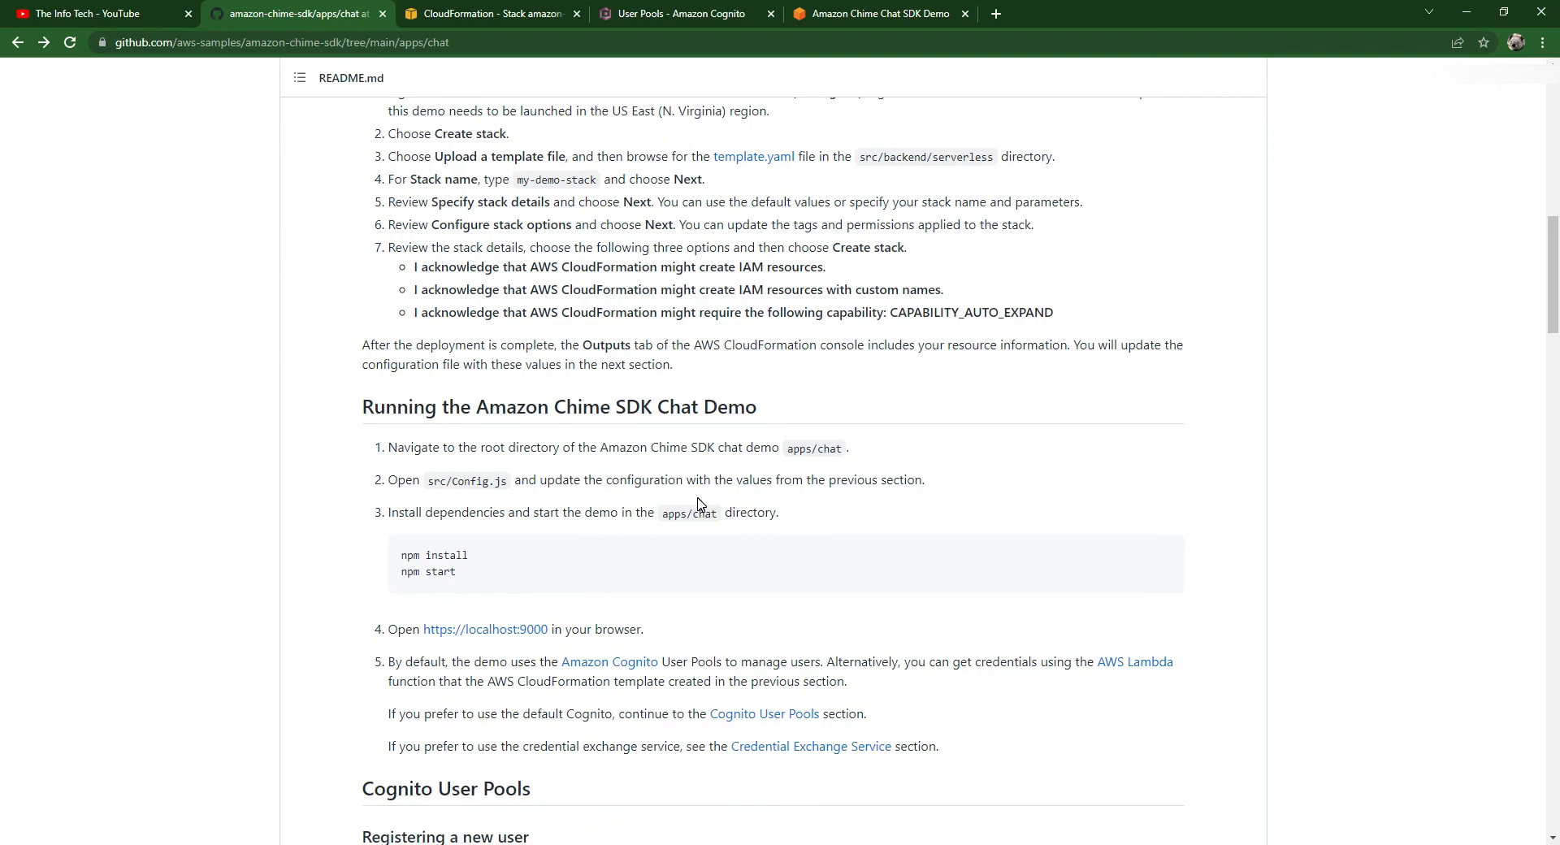
pyautogui.click(740, 715)
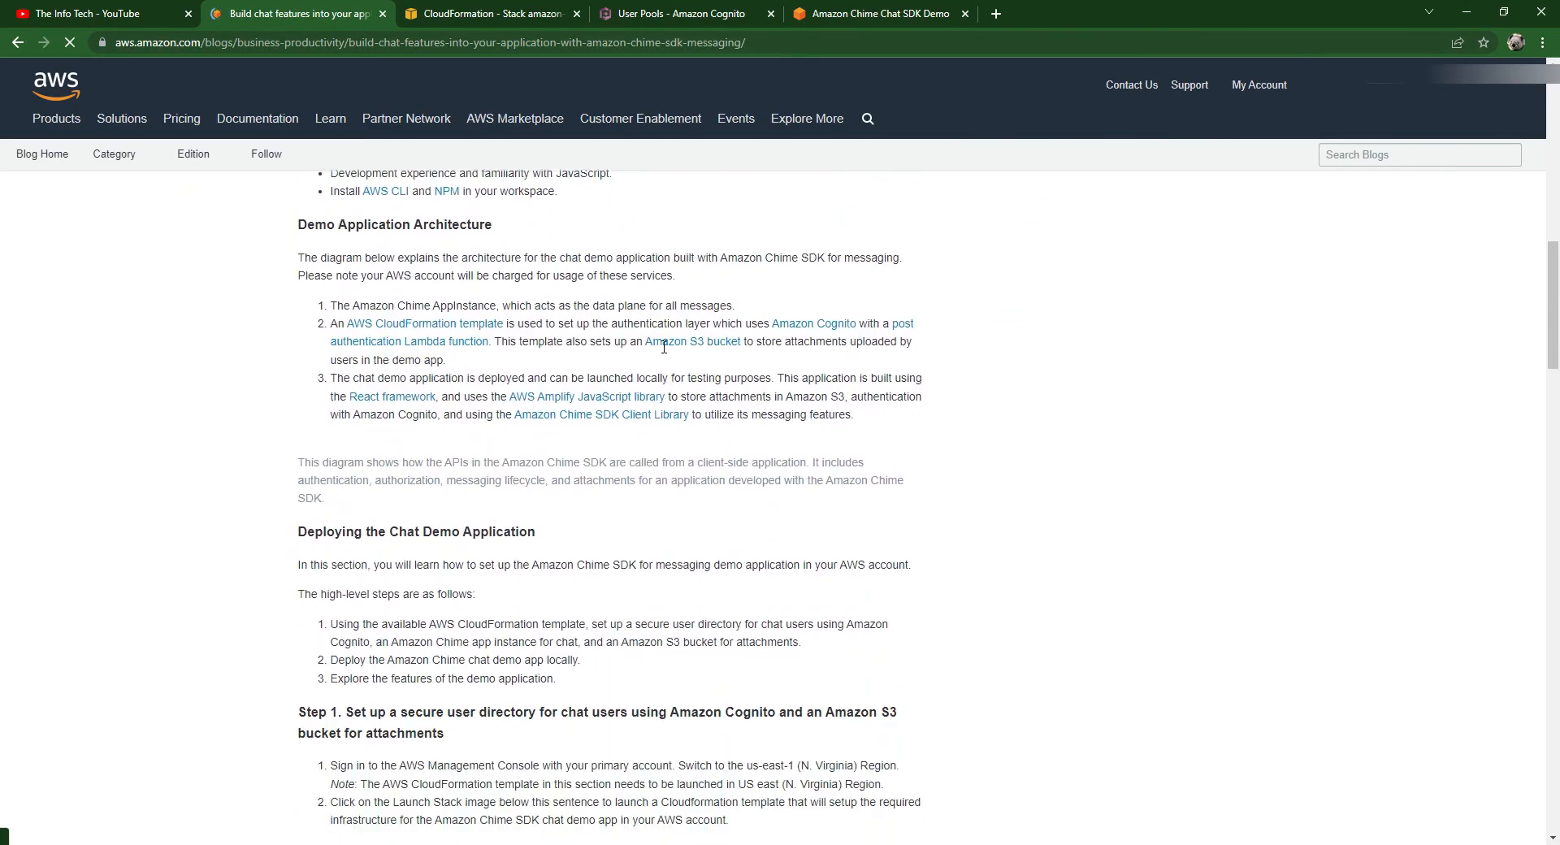
pyautogui.scroll(-3)
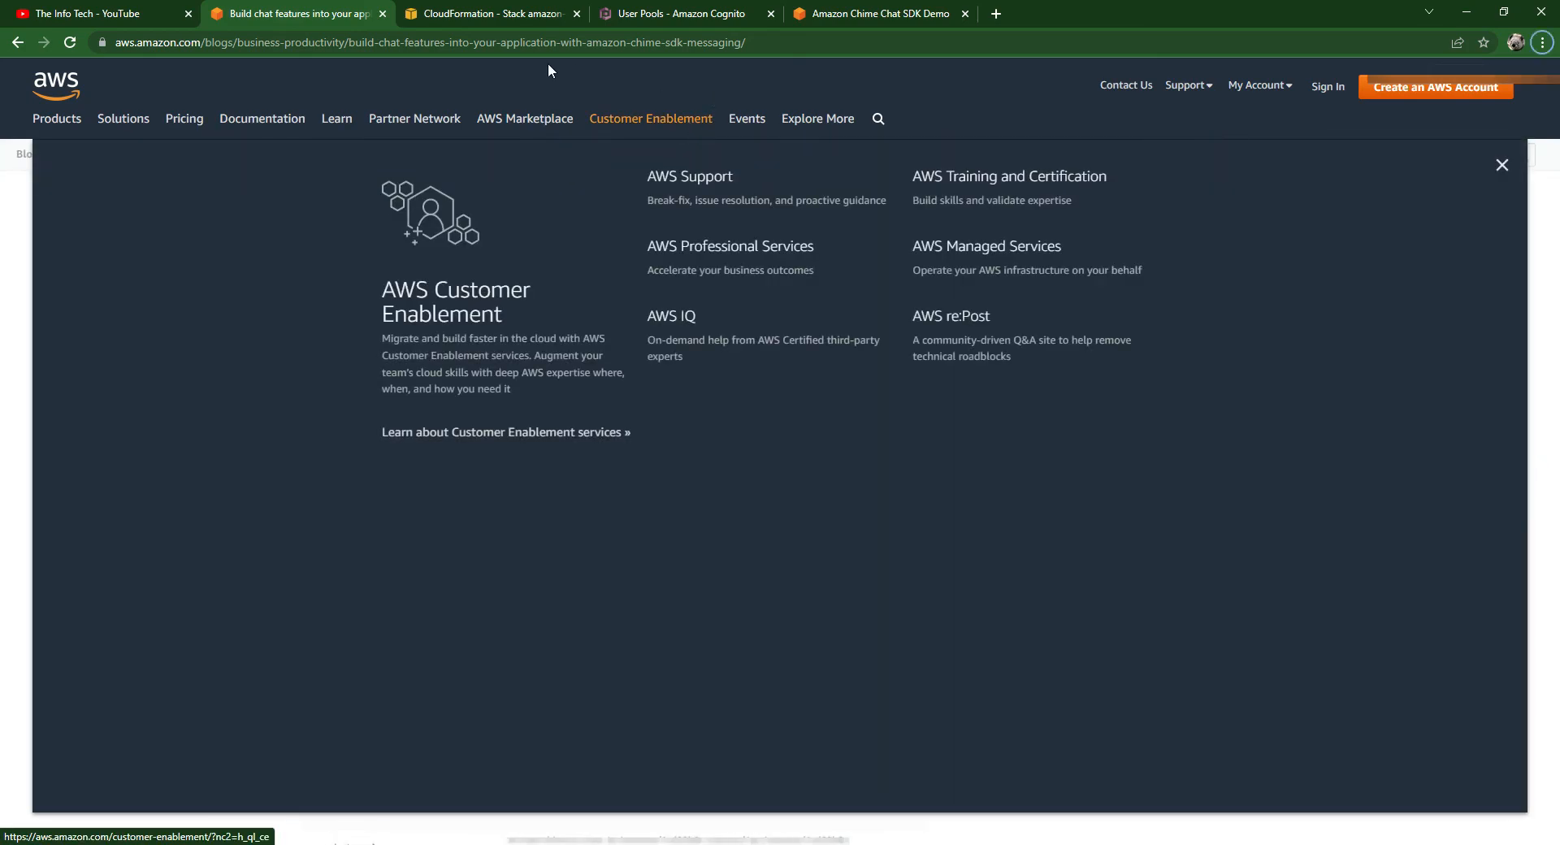
# - Delete the amazon-chime-sdk-chat-demo-app stack from its Outputs view and confirm the deletion
pyautogui.click(487, 13)
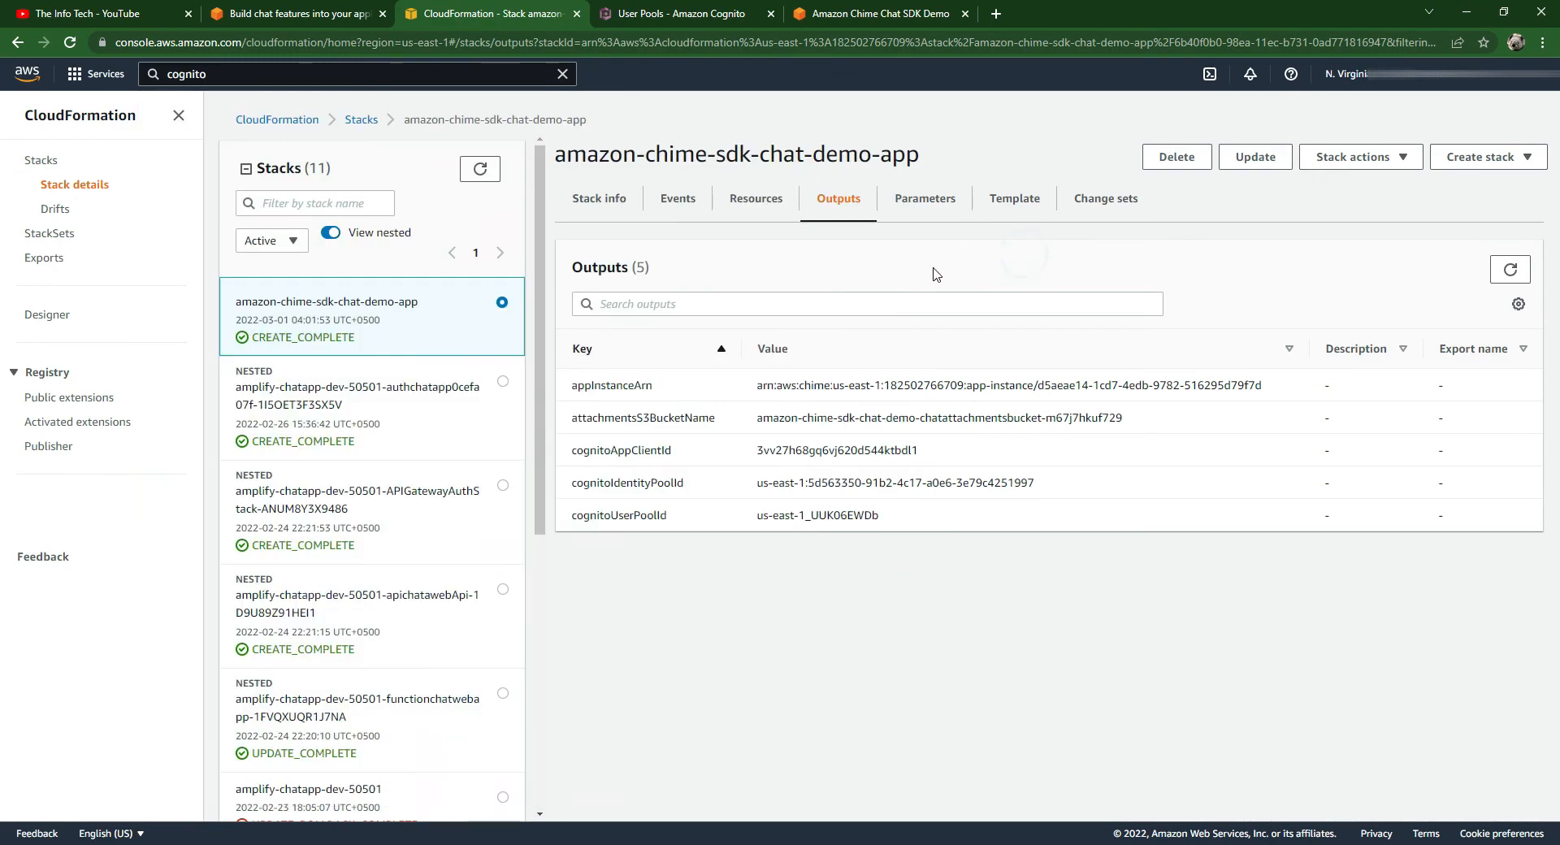
pyautogui.moveTo(598, 385)
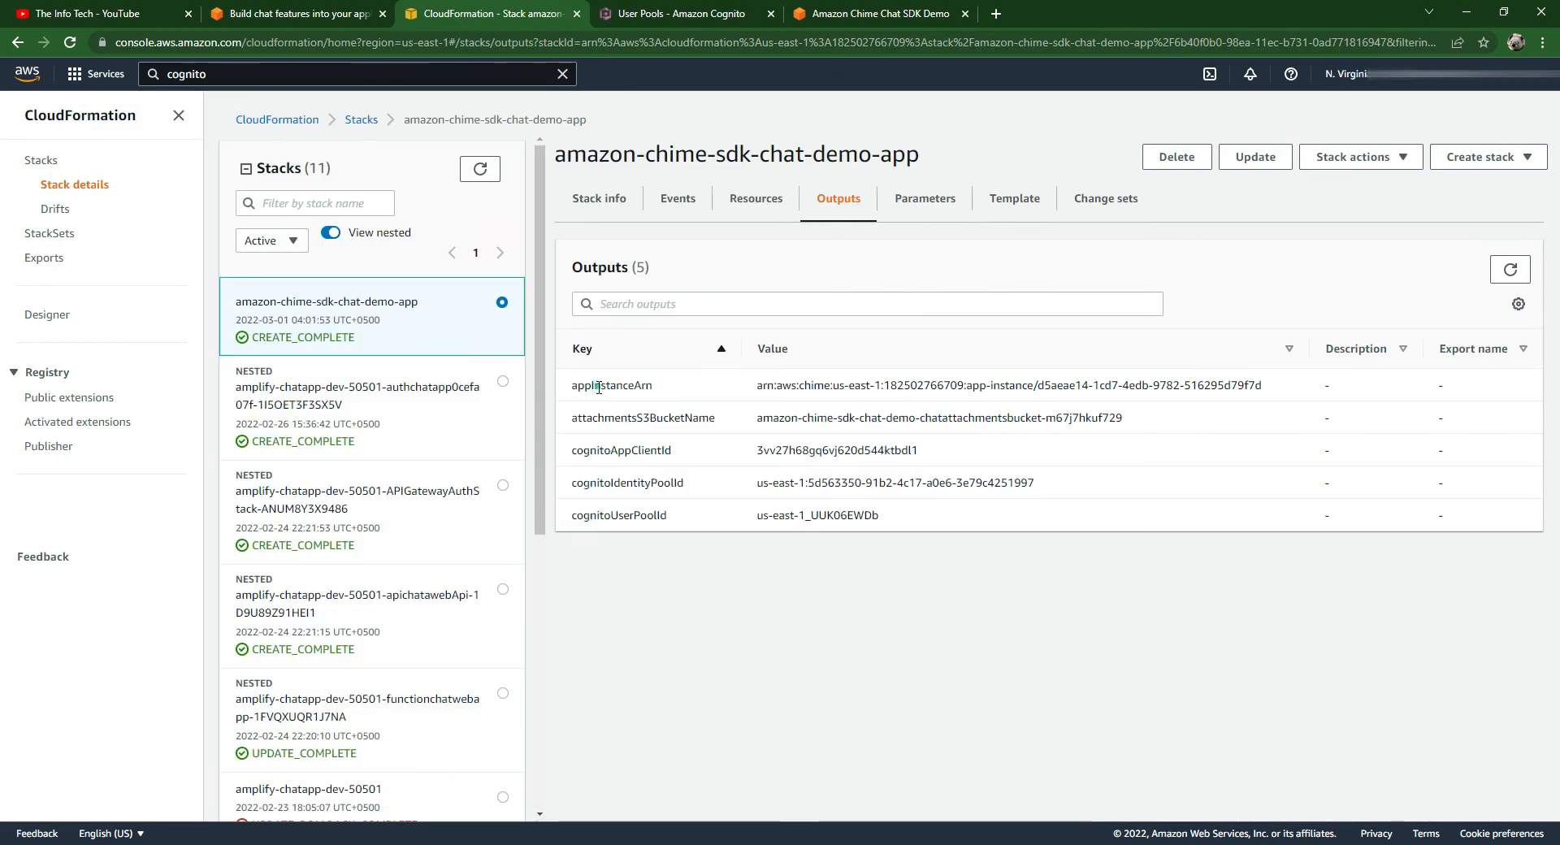
pyautogui.doubleClick(611, 386)
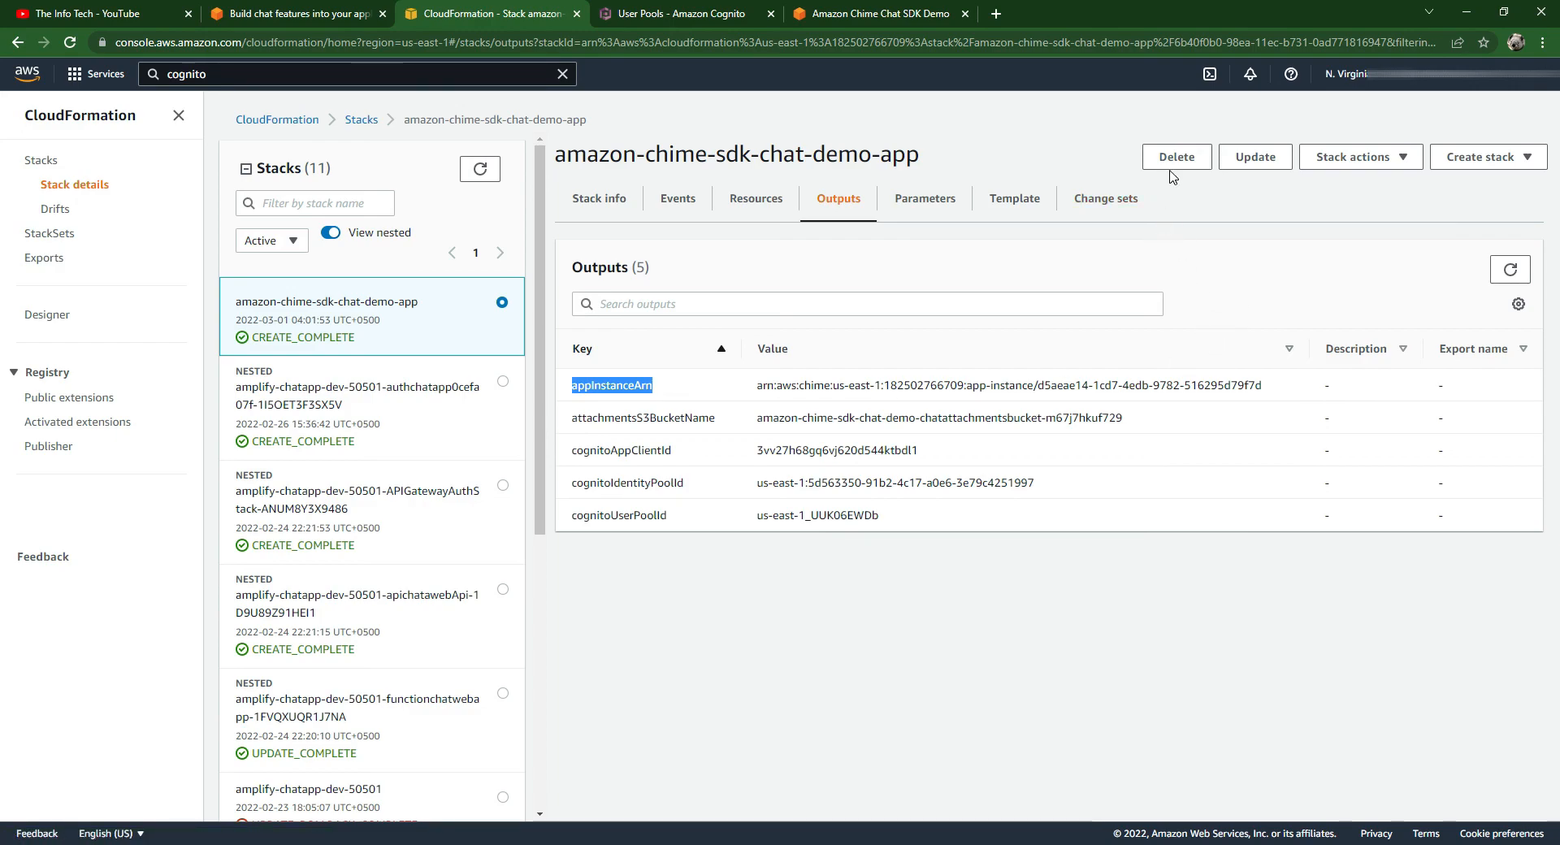
pyautogui.click(1175, 156)
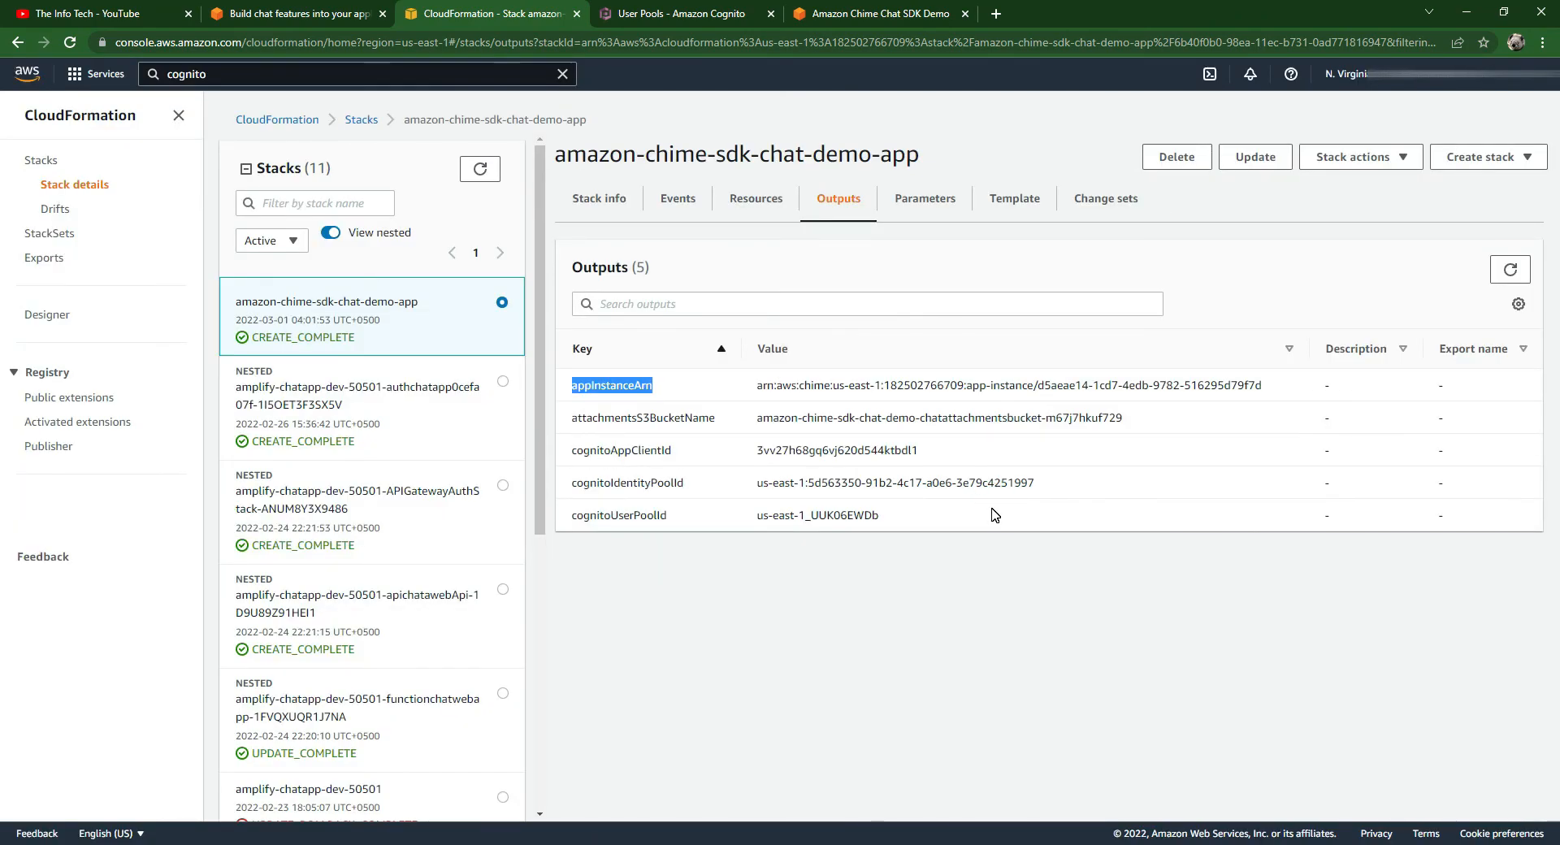
pyautogui.click(1176, 156)
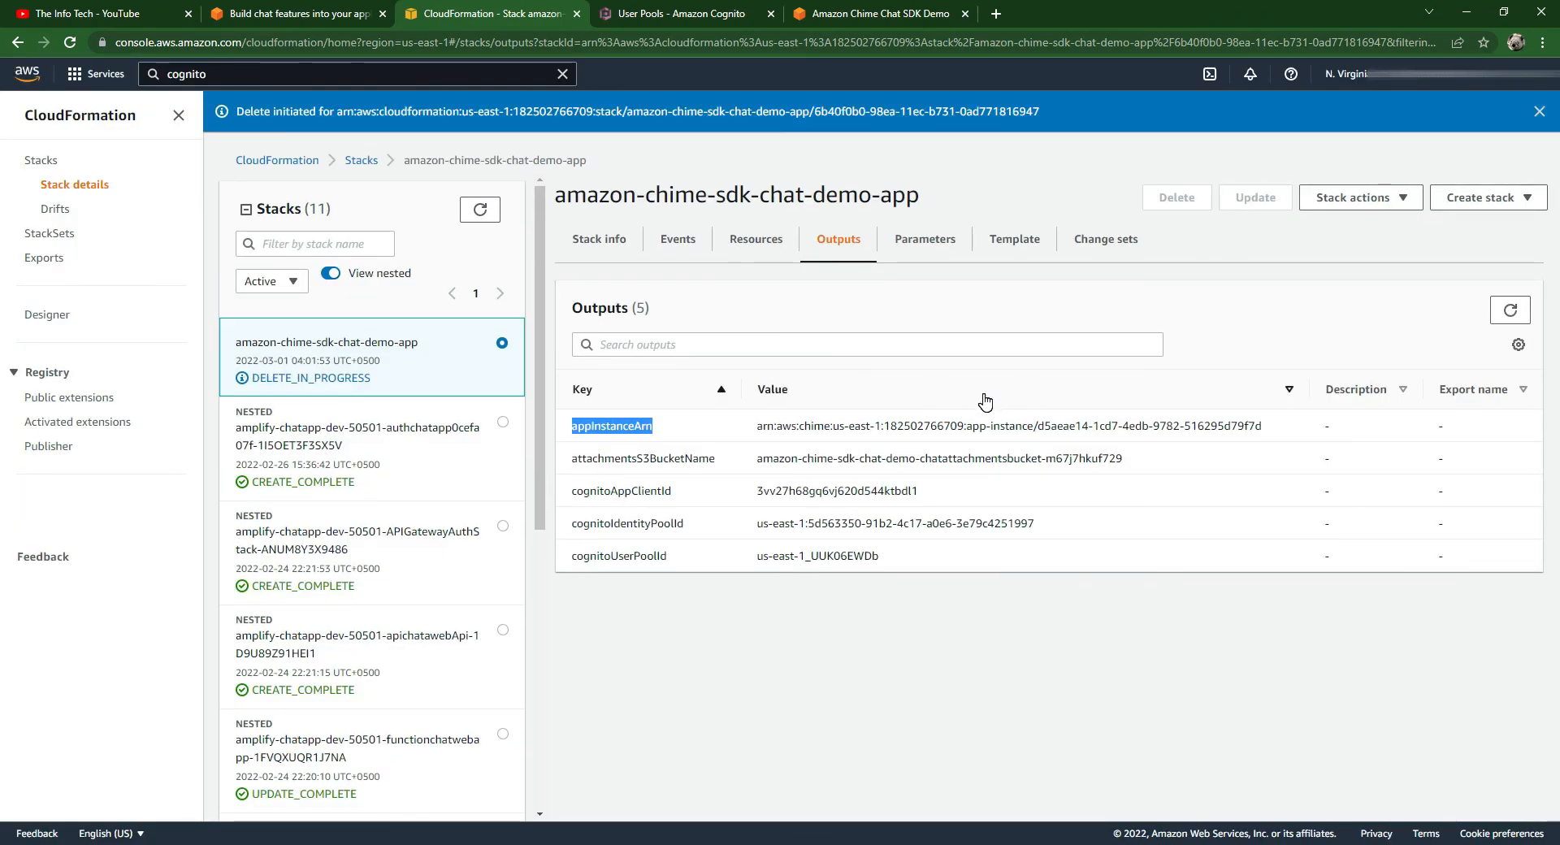